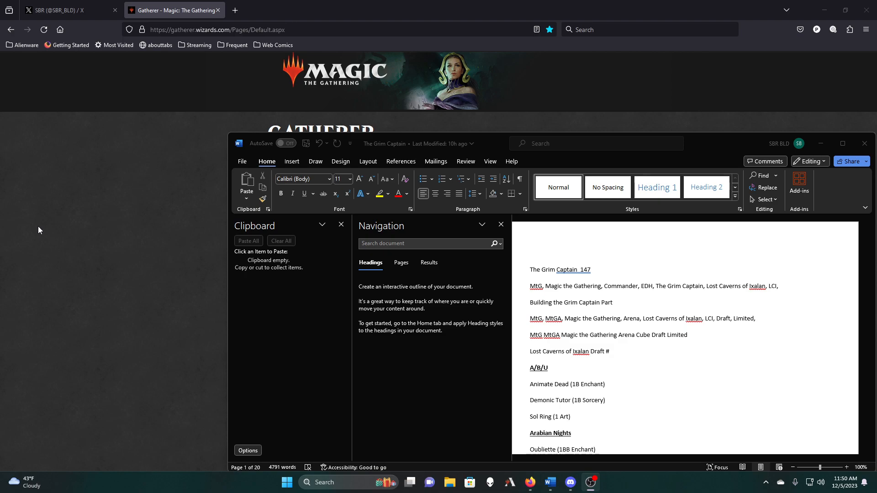
mouse_move(128, 95)
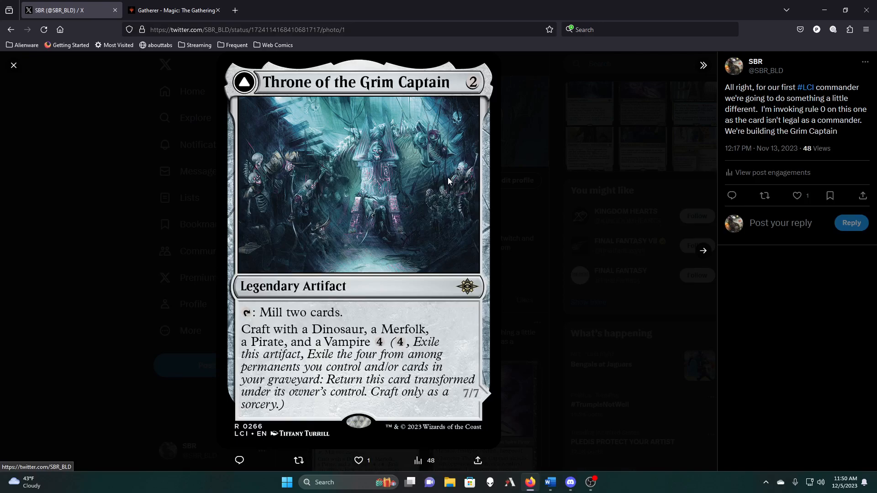
mouse_move(703, 253)
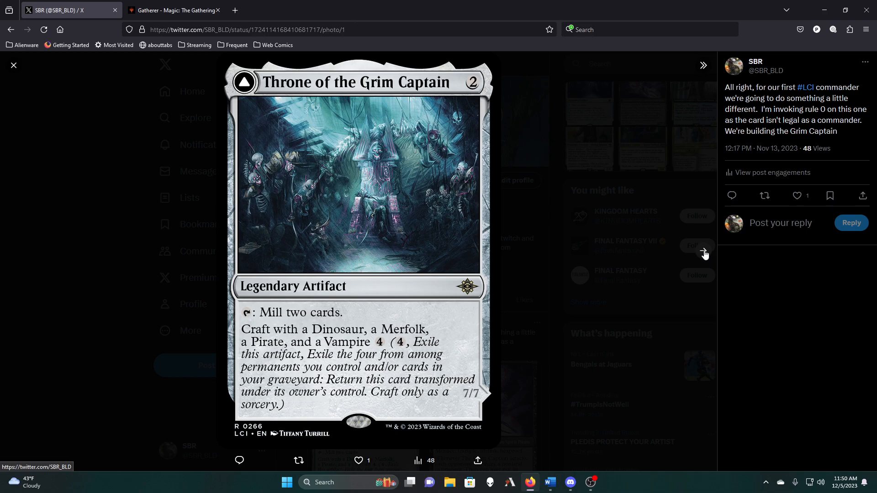
View the X post's card image, flipping between Throne of the Grim Captain and The Grim Captain faces
click(472, 81)
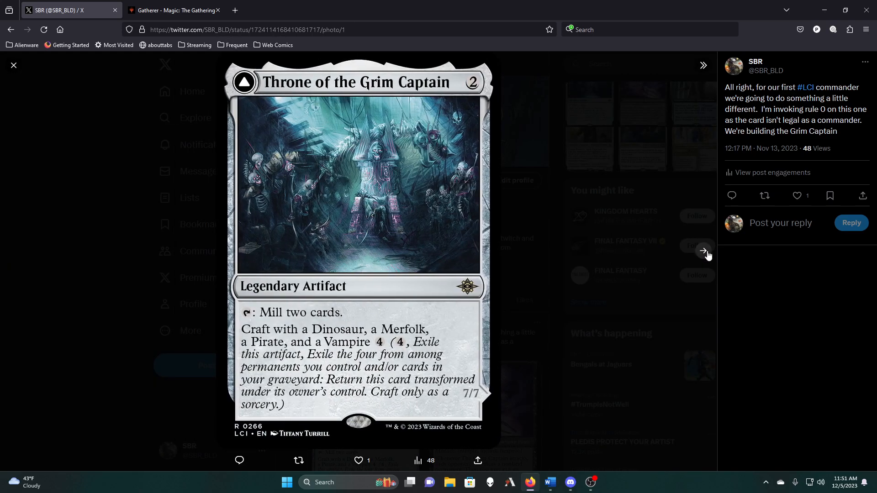
click(704, 250)
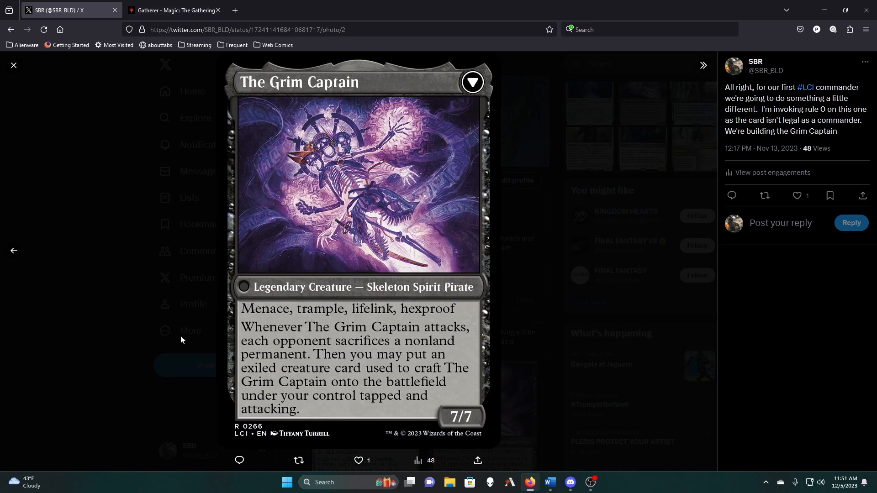
mouse_move(246, 201)
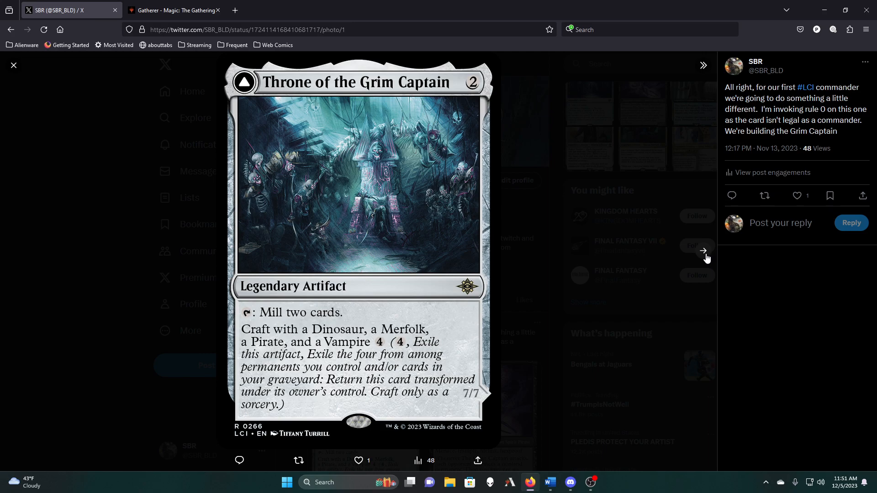
click(704, 250)
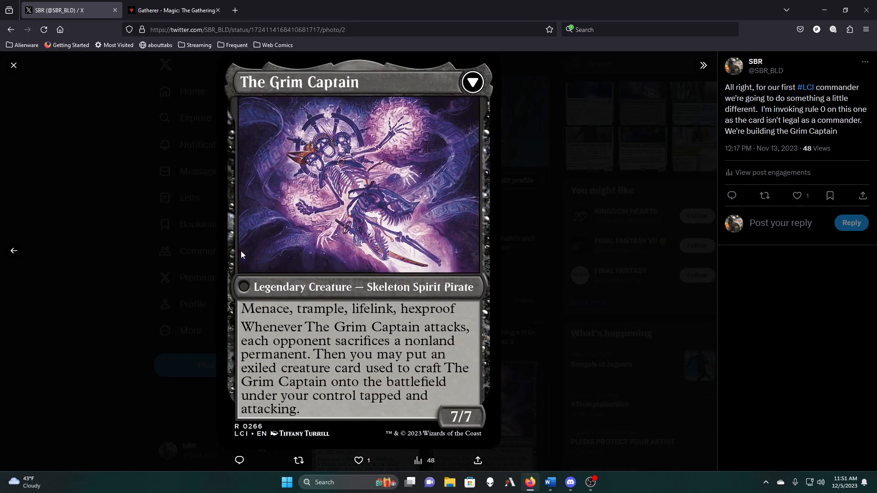
mouse_move(558, 182)
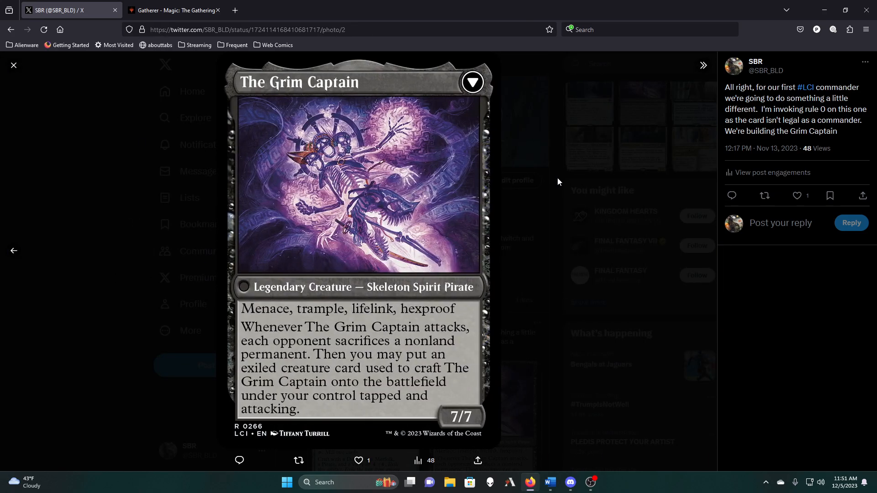
mouse_move(14, 250)
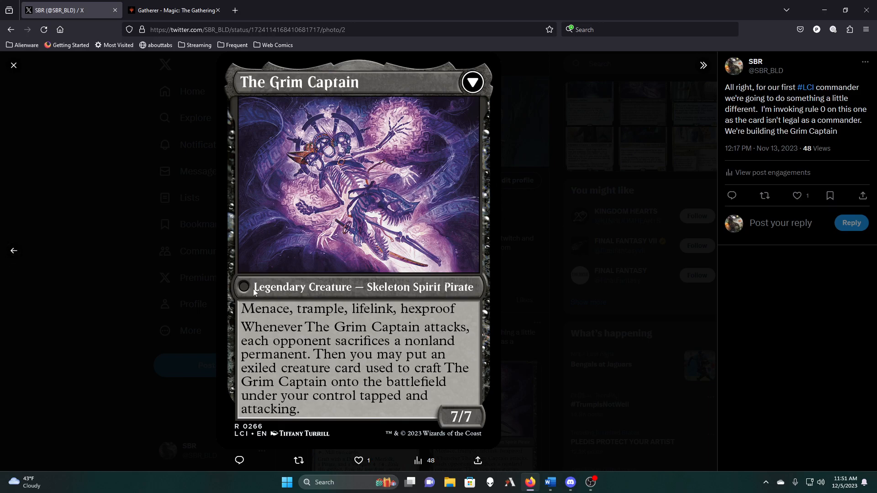
mouse_move(76, 293)
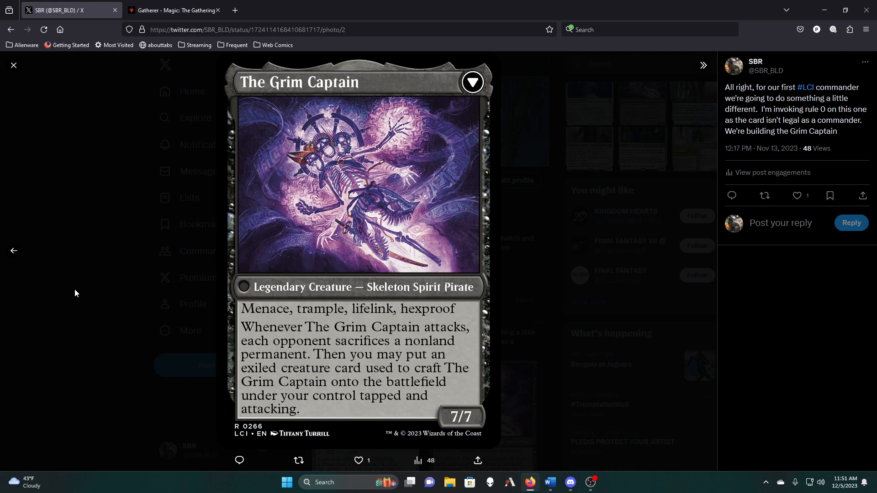
mouse_move(14, 251)
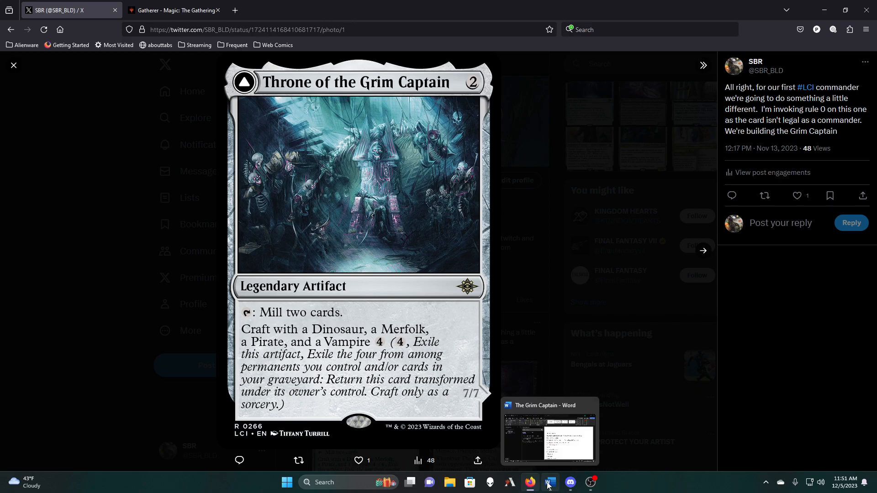
Bring The Grim Captain document to front and read its card list down from Fifth Dawn
click(549, 482)
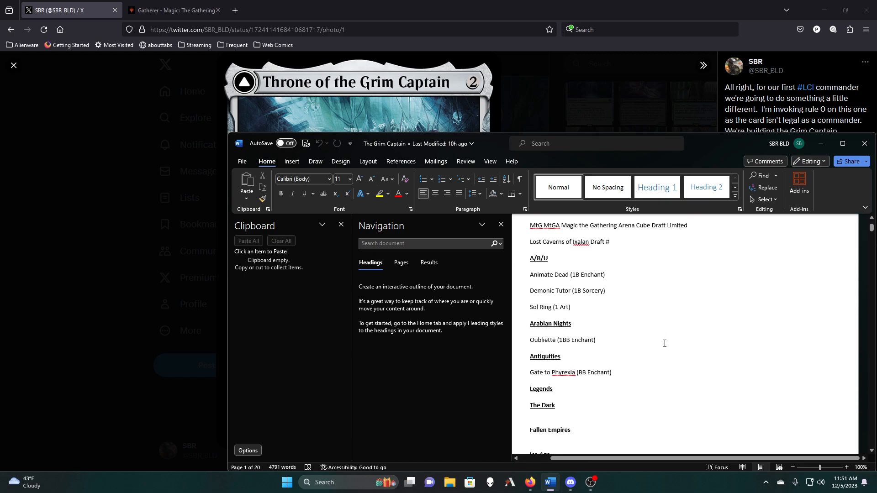
scroll(down, 3)
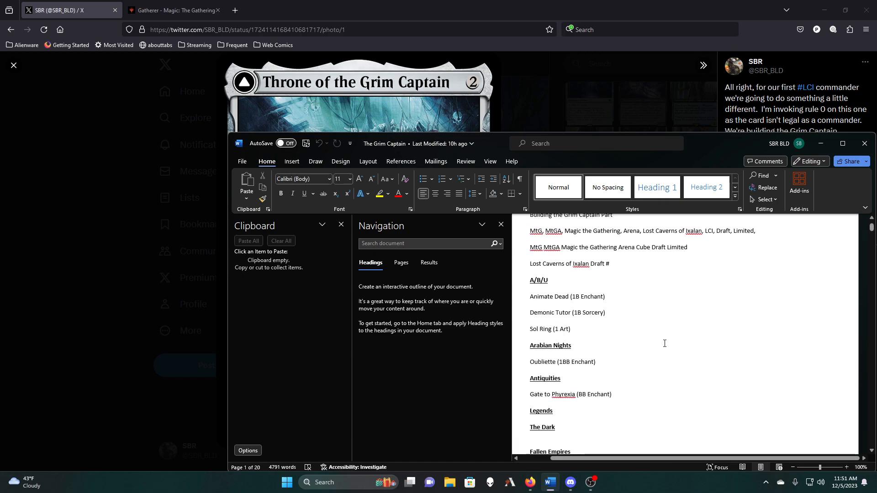
scroll(down, 3)
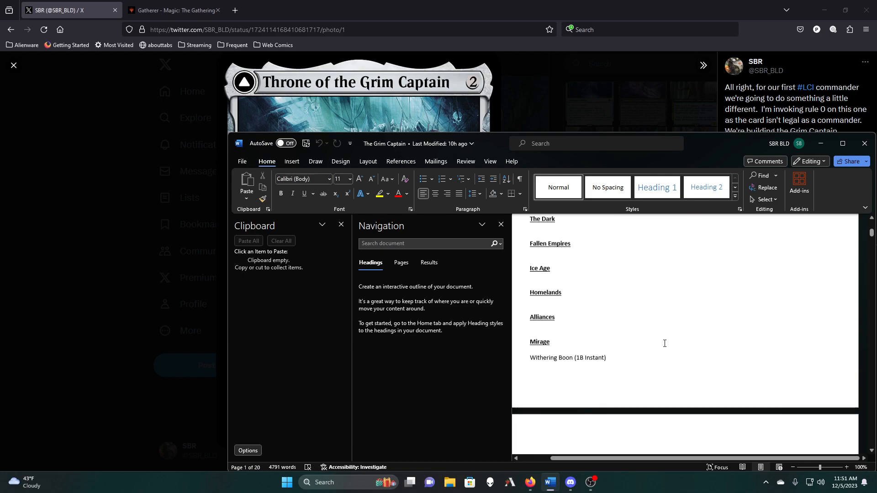
scroll(down, 3)
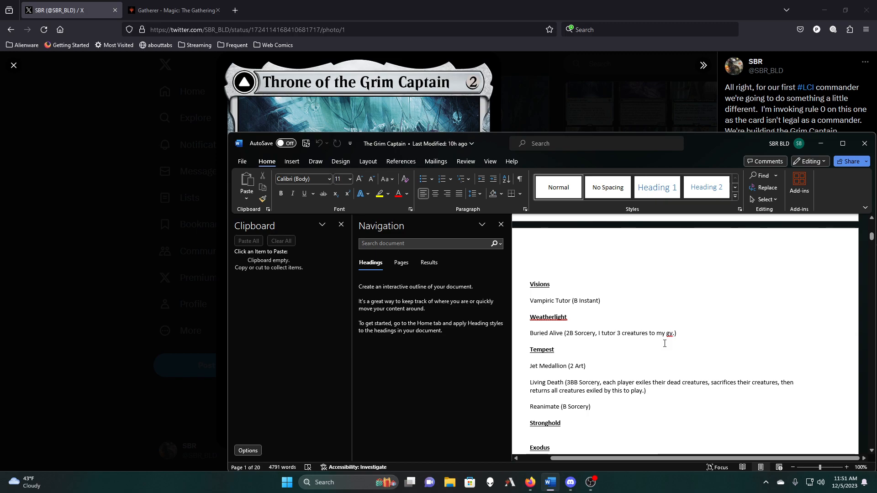
scroll(down, 3)
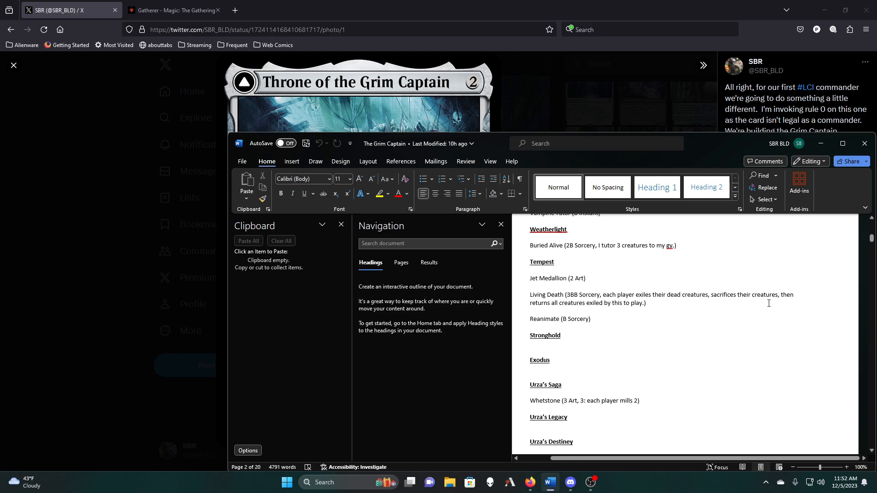
scroll(down, 3)
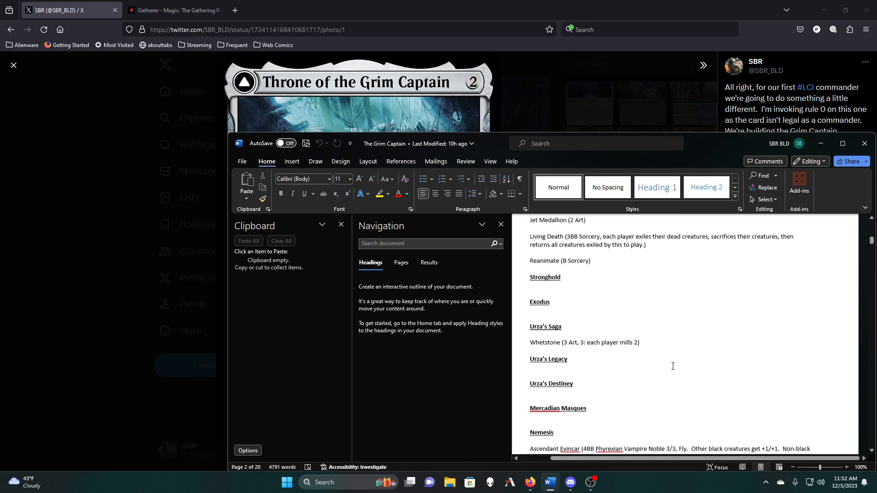
scroll(down, 3)
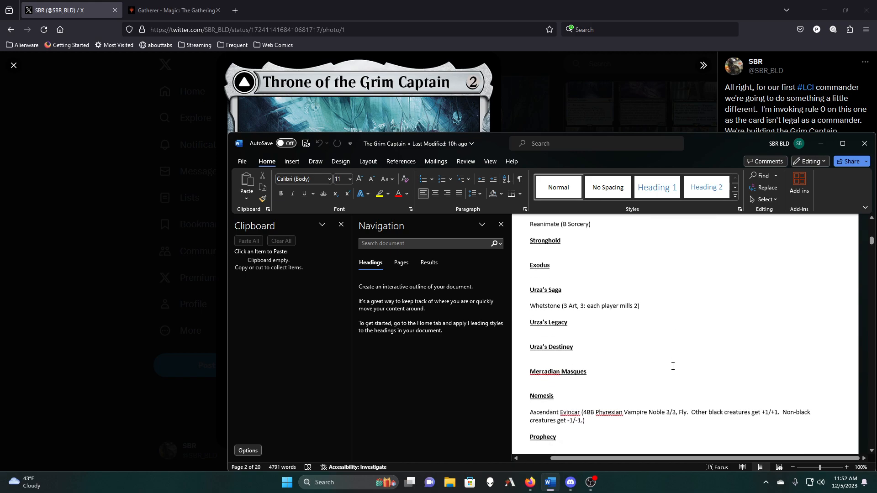
scroll(down, 3)
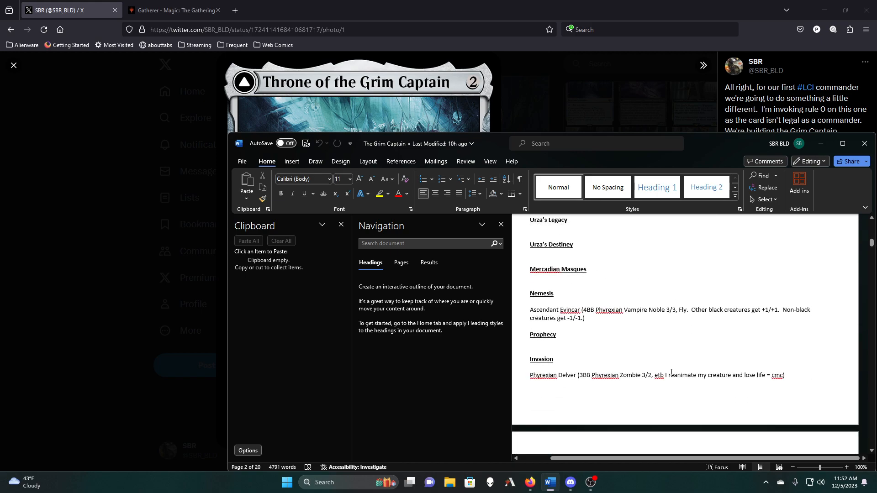
scroll(down, 3)
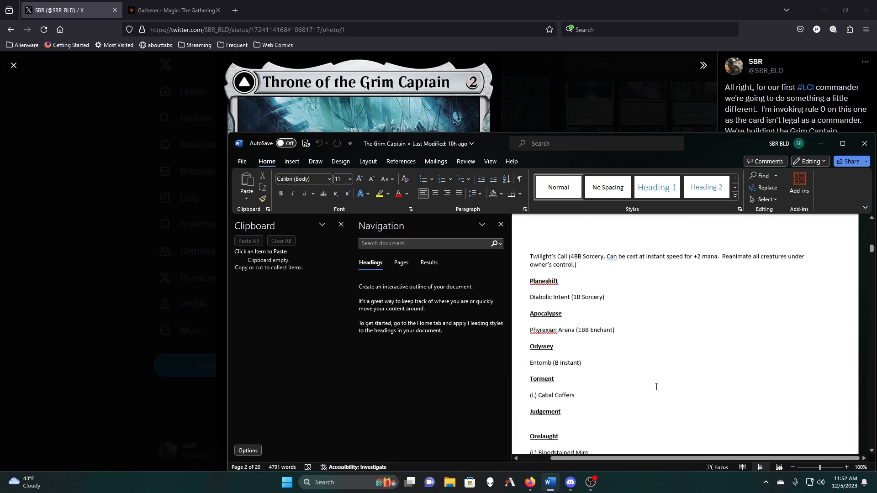
Continue reading the set-by-set card list down through Lorwyn
scroll(down, 3)
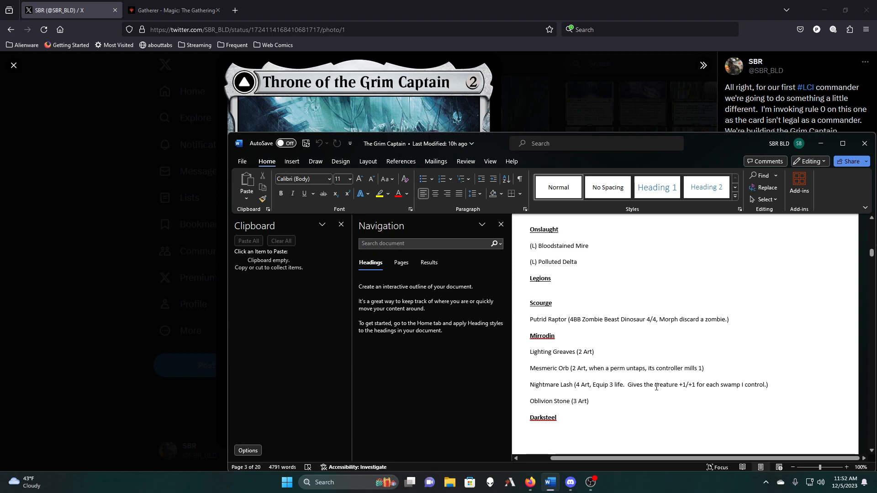
scroll(down, 3)
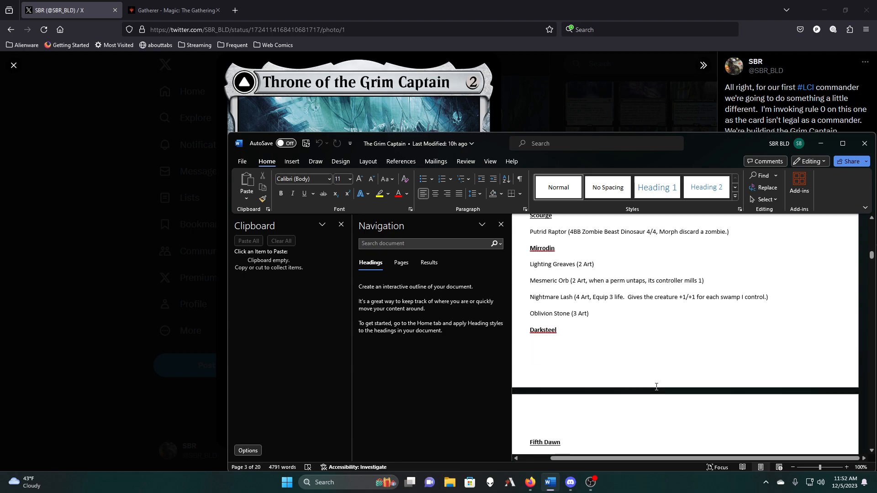
scroll(down, 3)
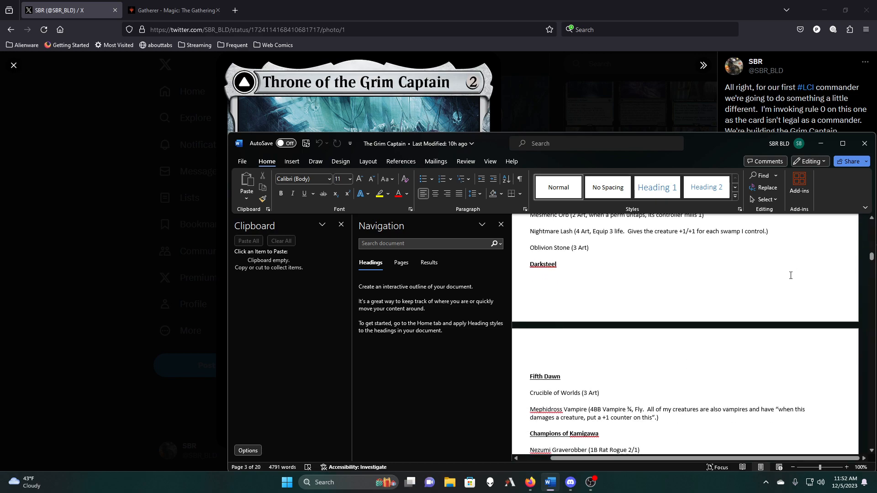
scroll(down, 3)
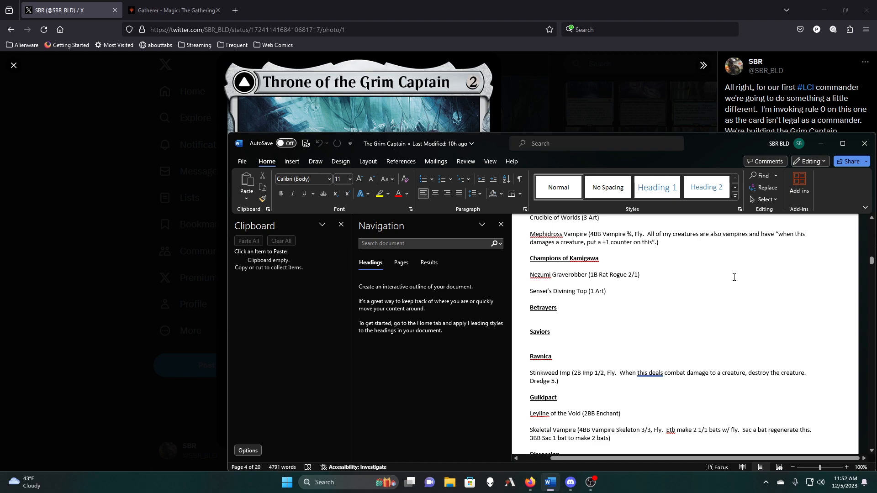
scroll(down, 3)
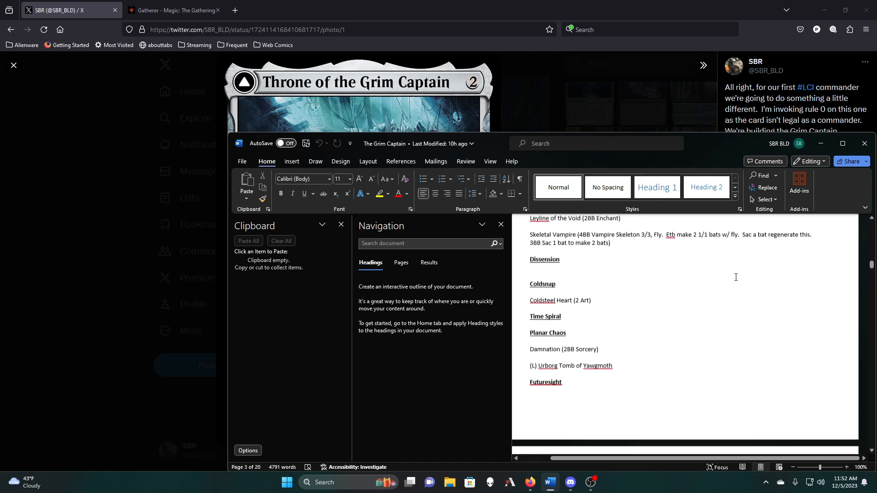
scroll(down, 3)
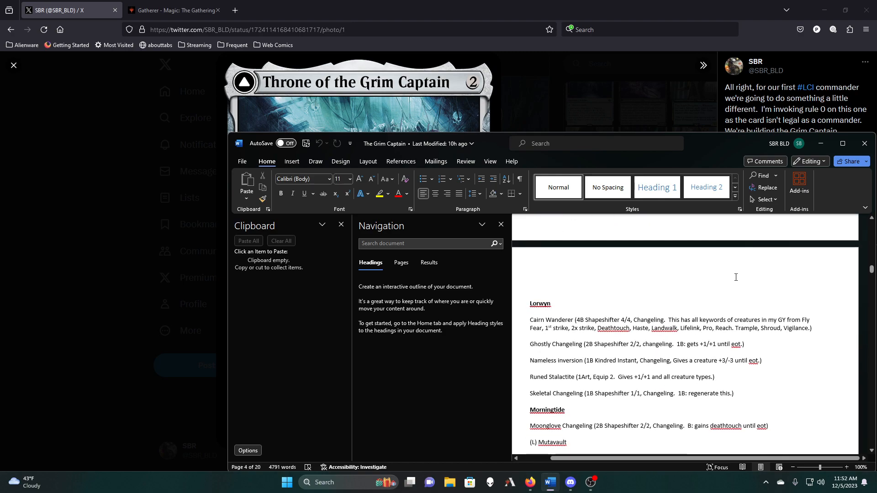
scroll(down, 3)
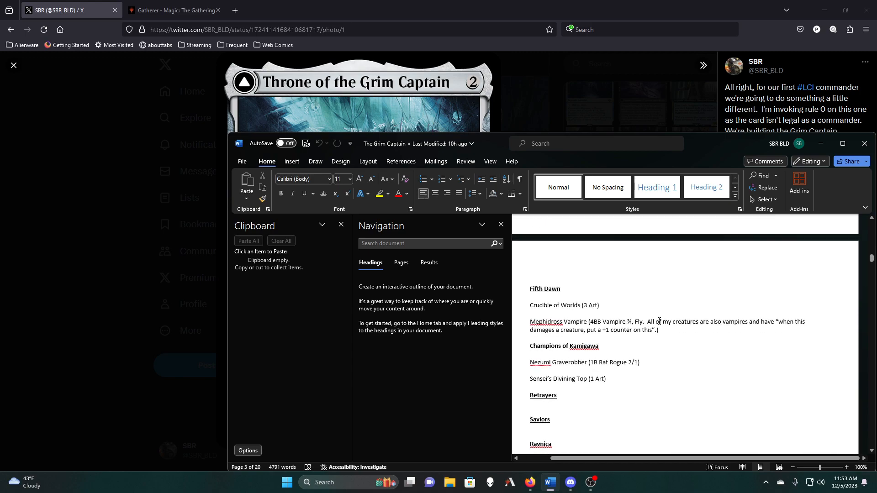
Reach the Eventide section and copy the Merrow Bonegnawer entry to the clipboard
scroll(down, 3)
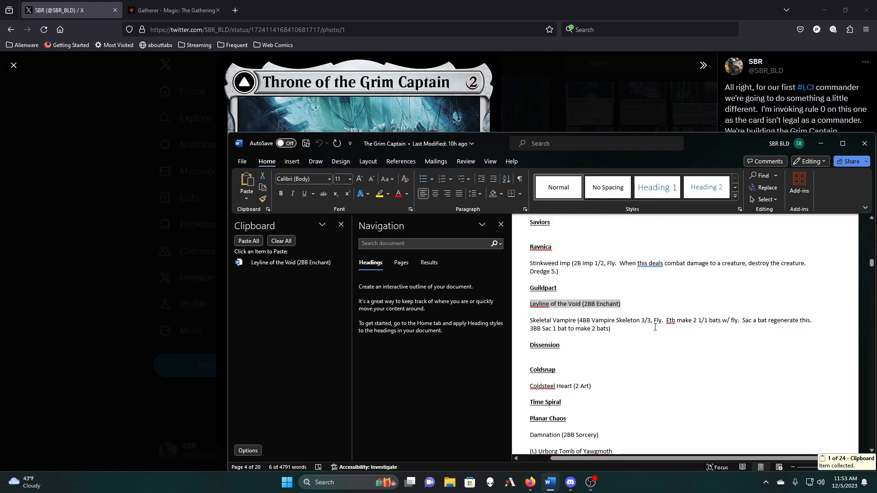
scroll(down, 3)
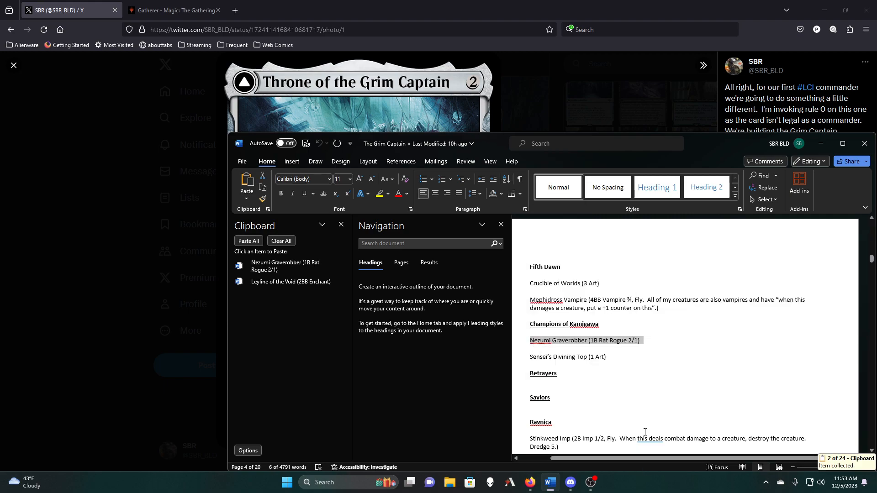
scroll(down, 3)
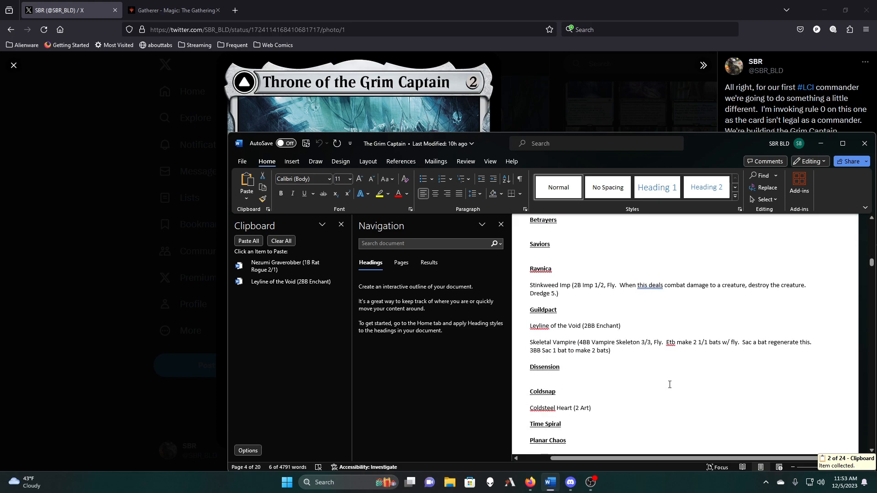
scroll(down, 3)
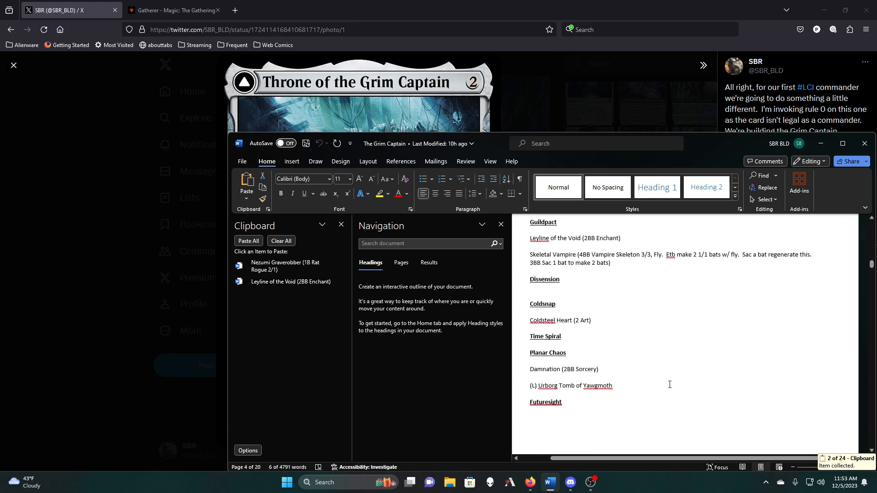
scroll(down, 3)
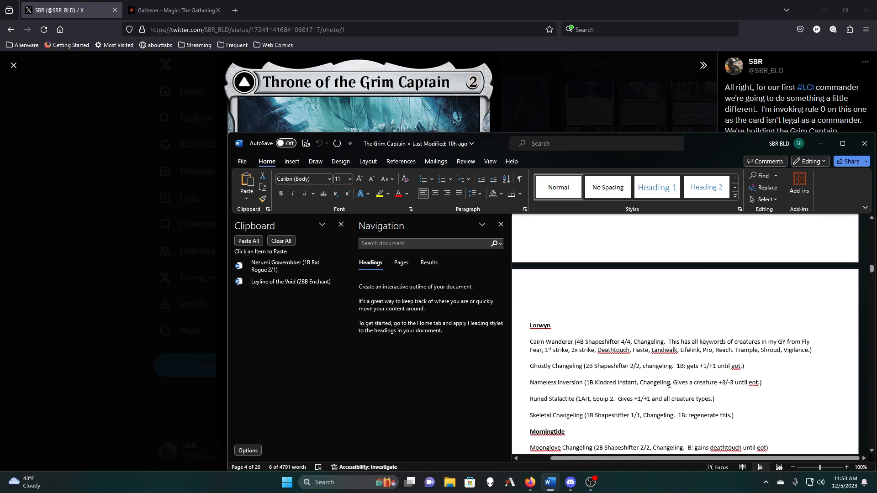
scroll(down, 3)
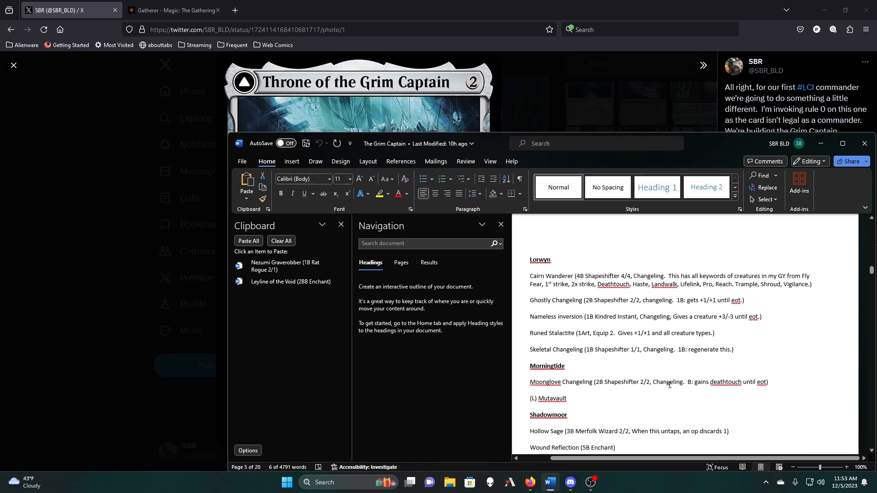
scroll(down, 3)
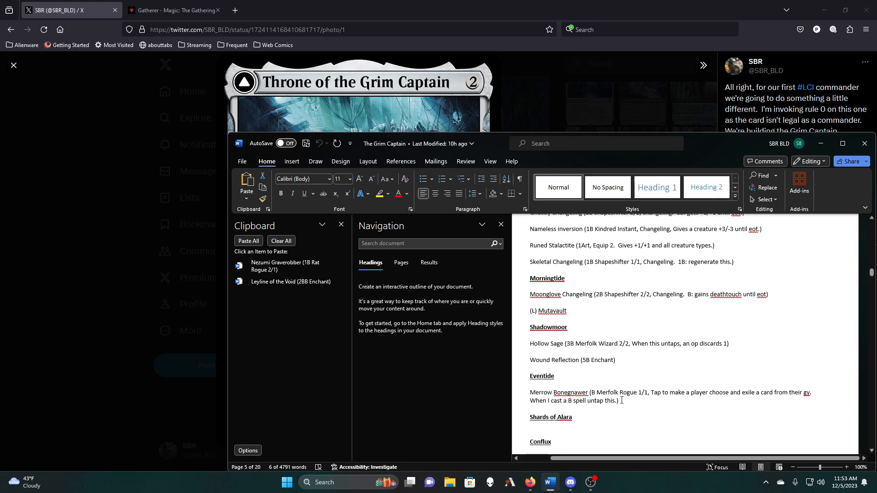
right_click(574, 392)
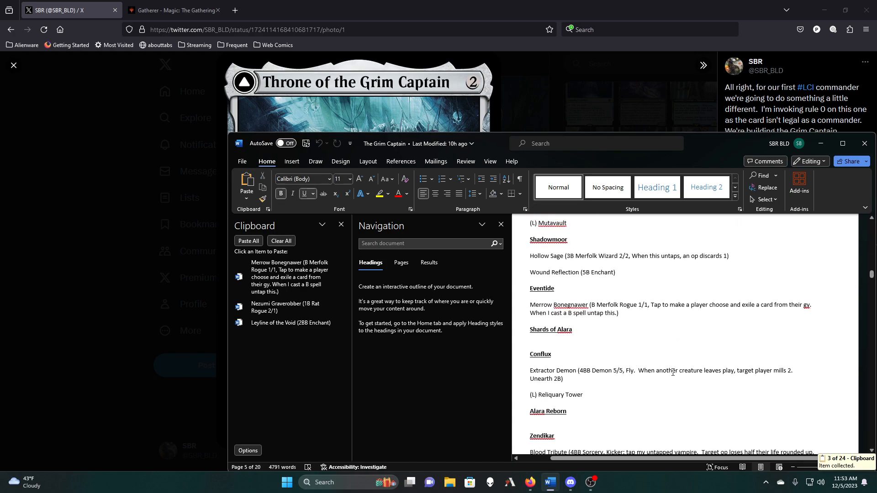
Read on through Worldwake, Innistrad and Theros set cards
scroll(down, 3)
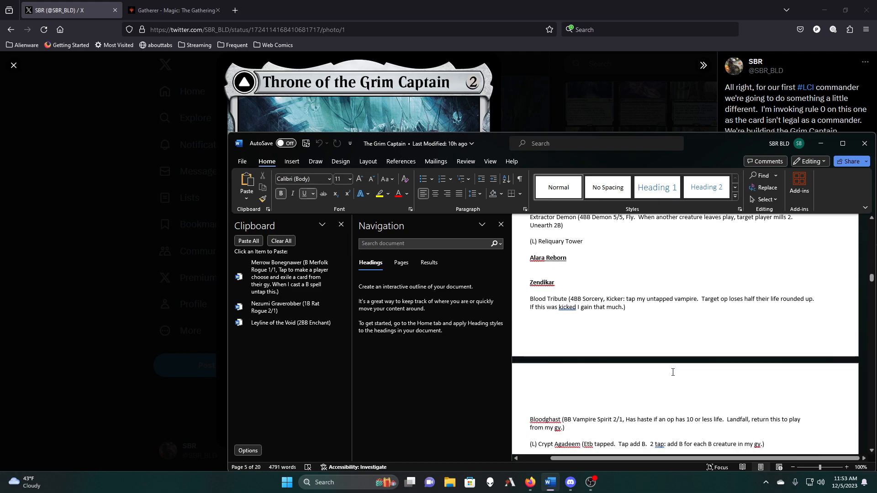
scroll(down, 3)
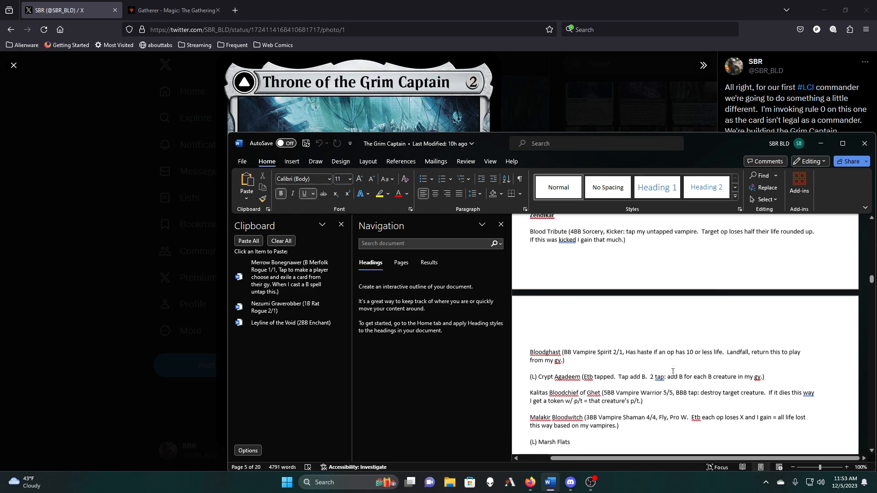
scroll(down, 3)
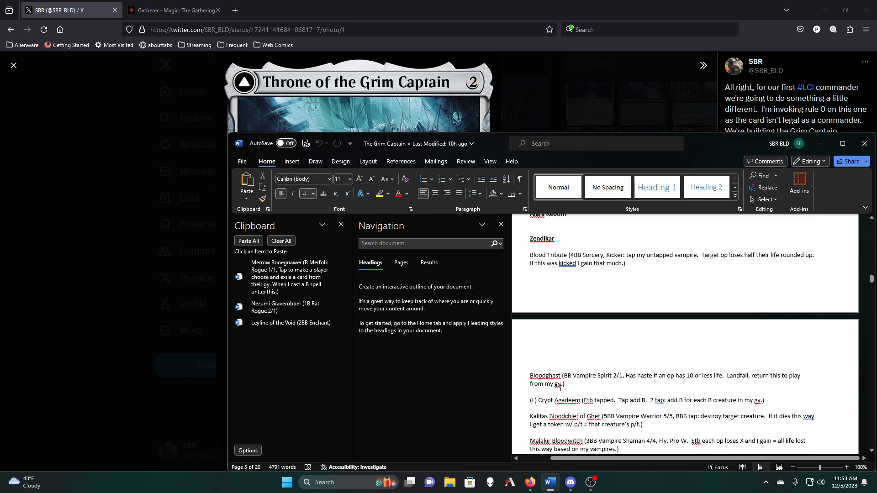
mouse_move(478, 396)
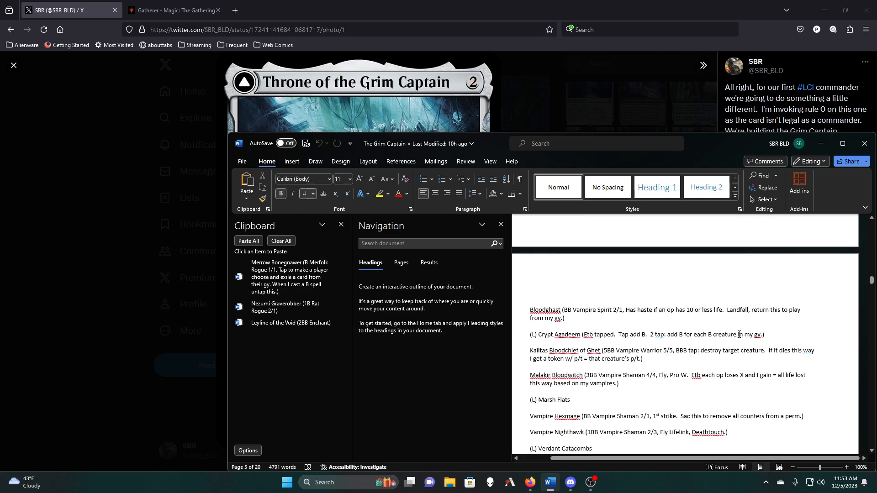
scroll(down, 3)
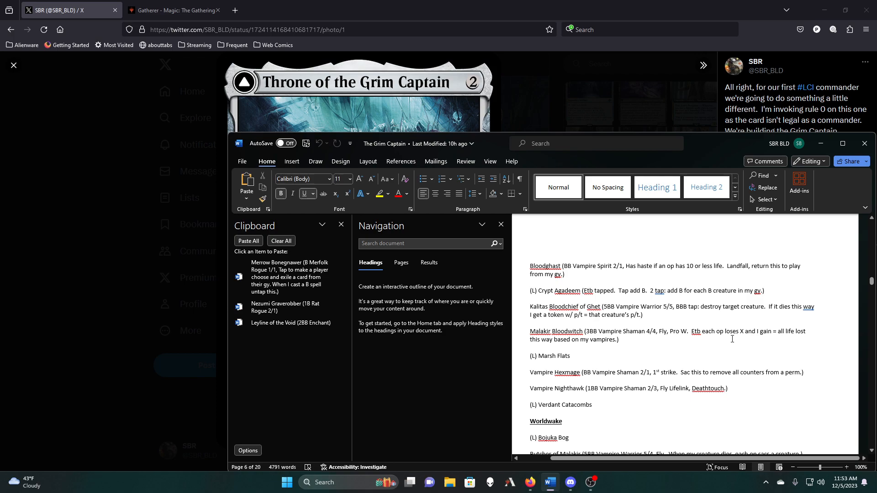
scroll(down, 3)
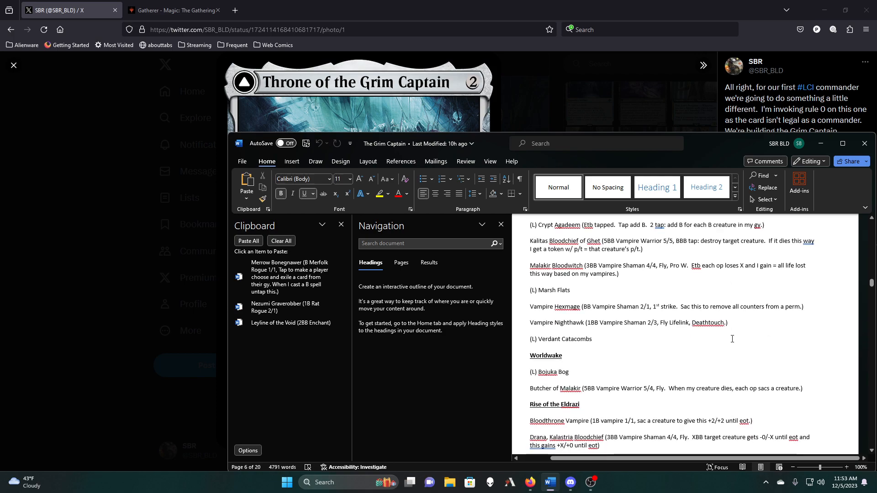
scroll(down, 3)
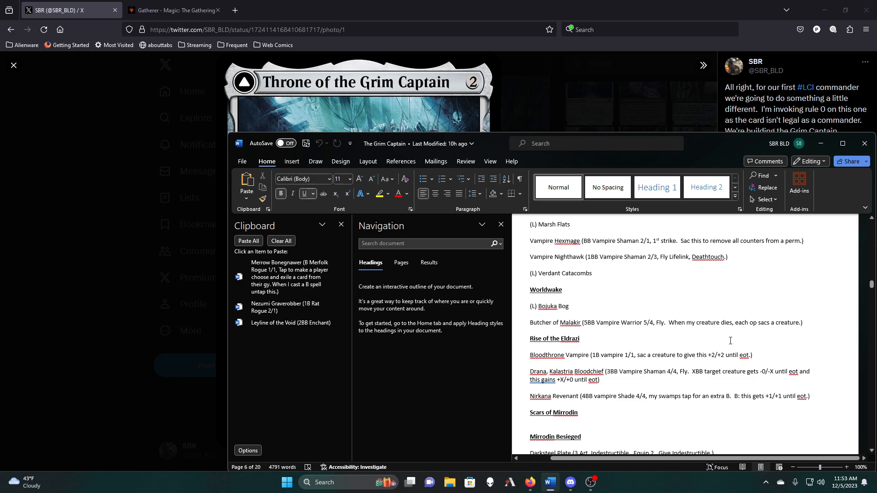
scroll(down, 3)
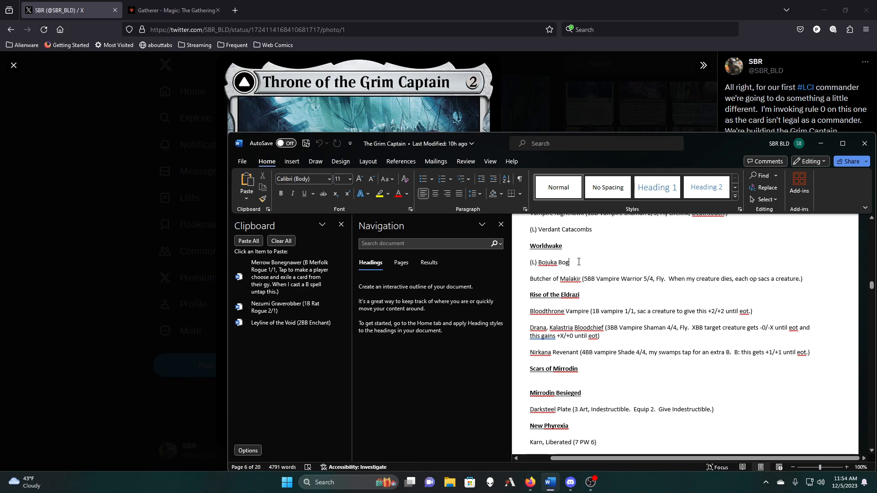
scroll(down, 3)
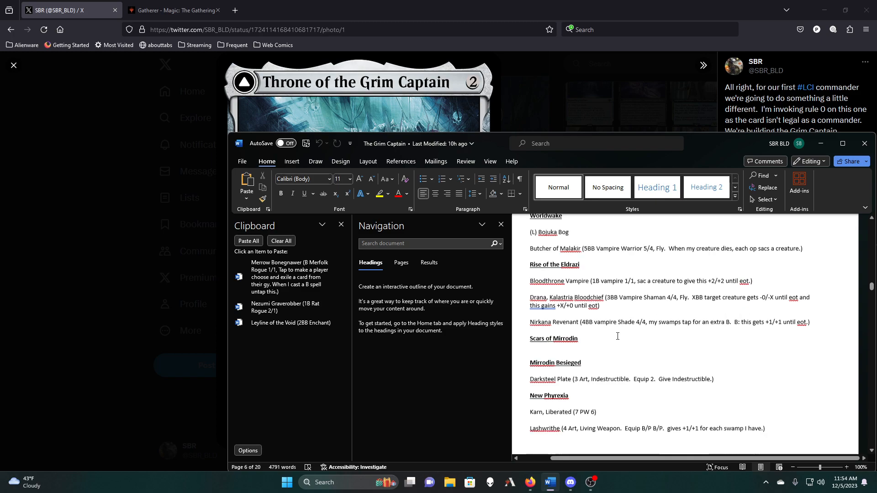
scroll(down, 3)
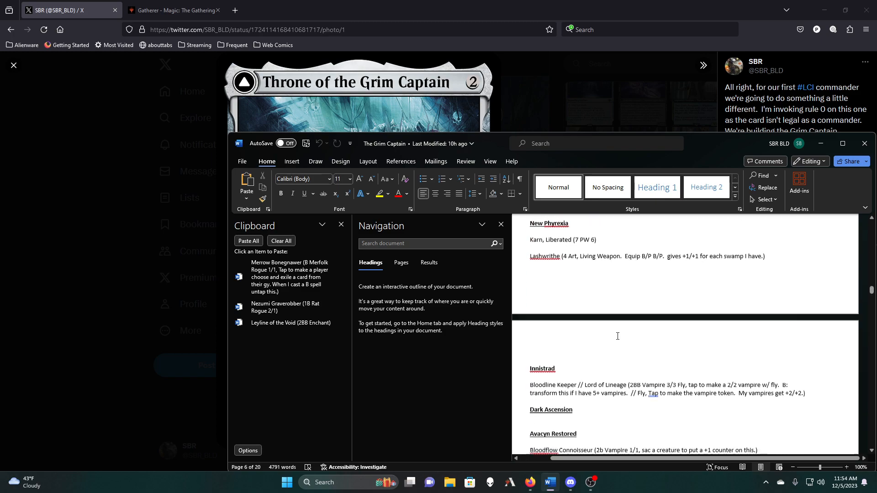
scroll(down, 3)
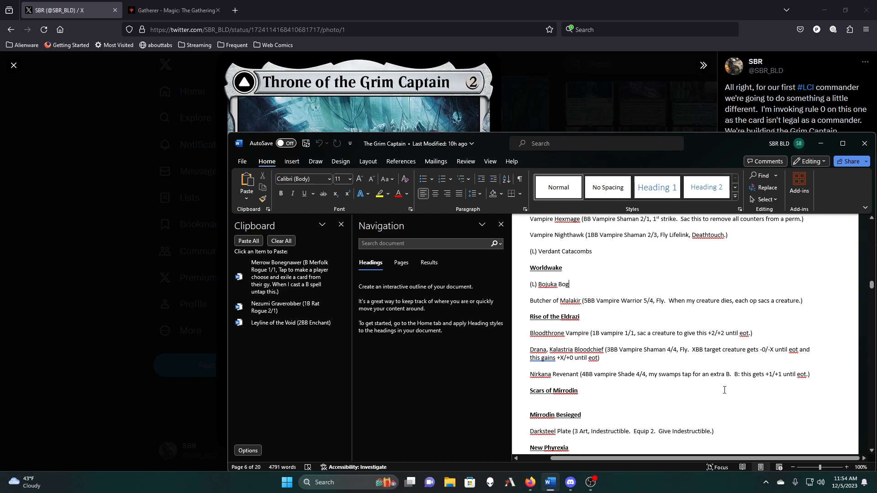
Continue reading down to Battle for Zendikar, Oath of the Gatewatch and Shadows Over Innistrad
scroll(down, 3)
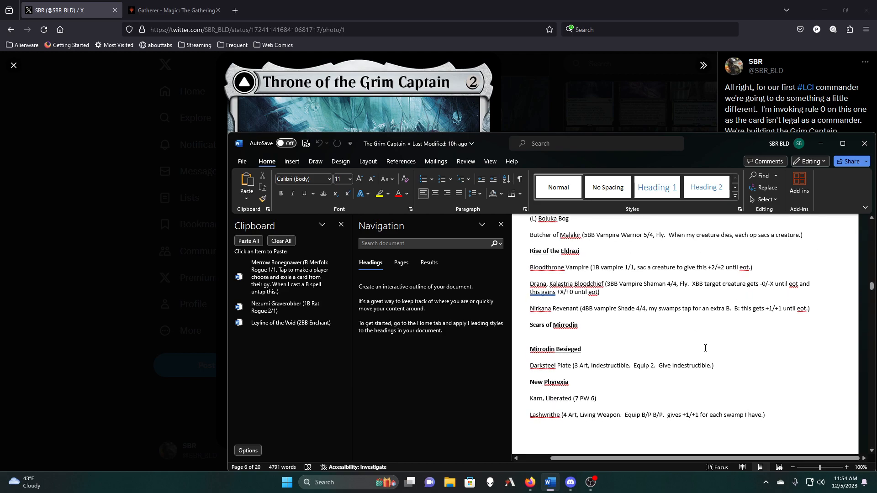
scroll(down, 3)
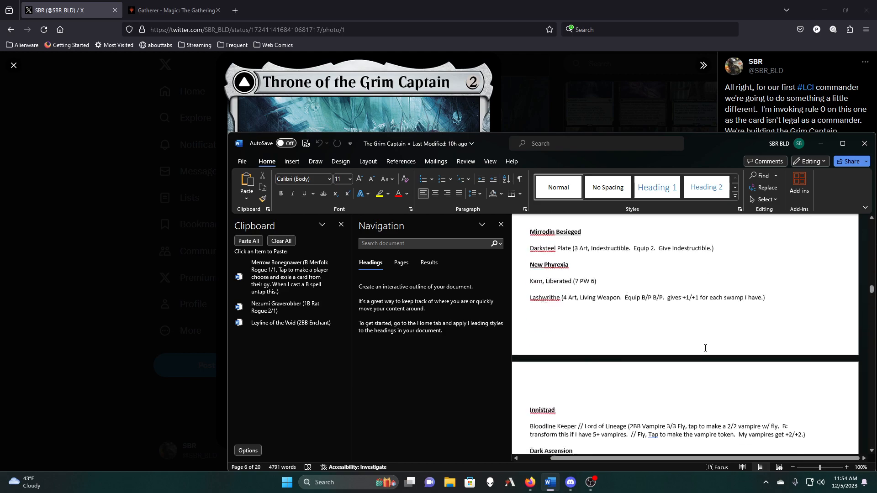
scroll(down, 3)
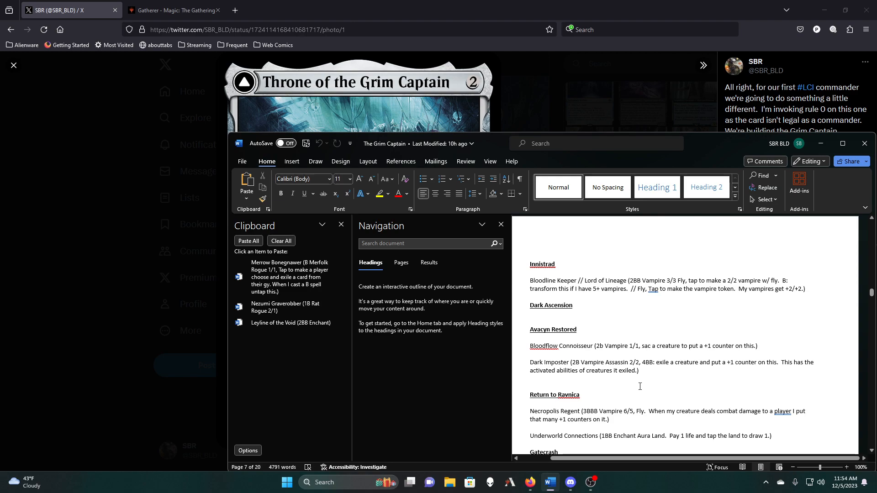
scroll(down, 3)
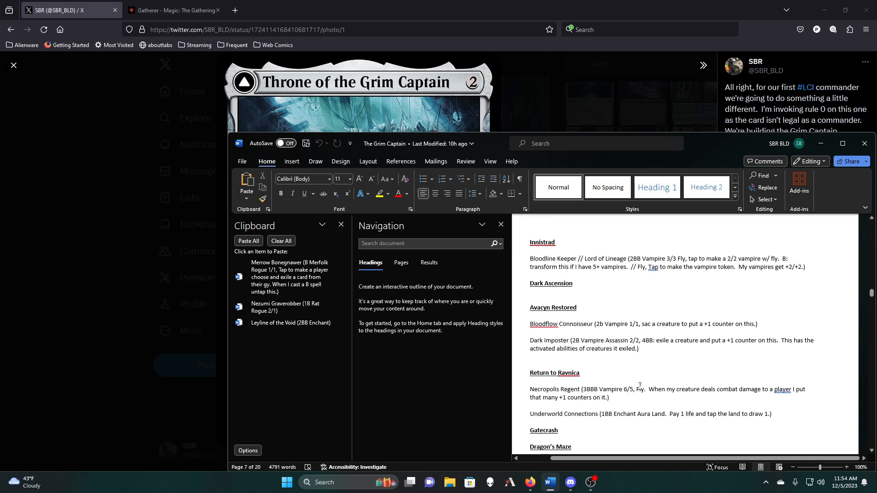
scroll(down, 3)
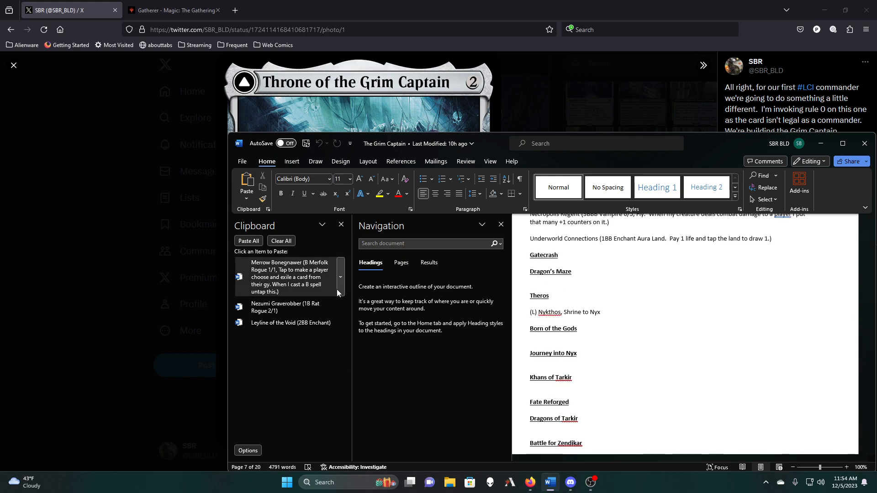
scroll(down, 3)
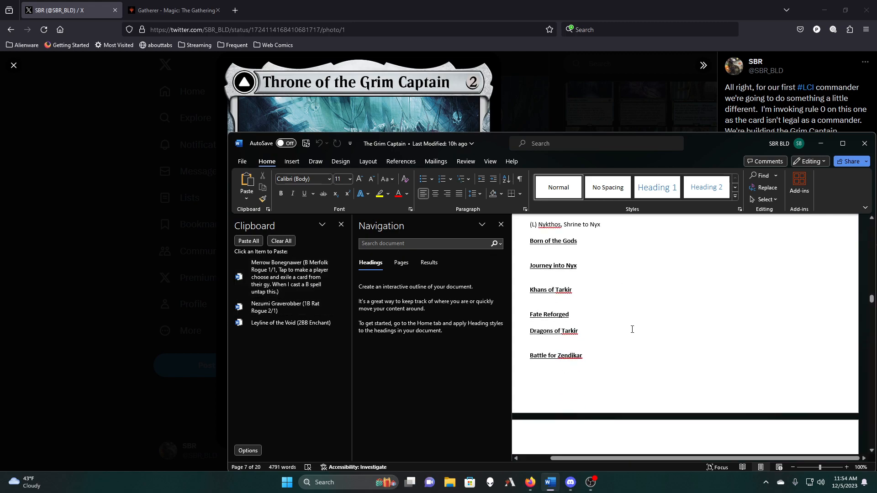
scroll(down, 3)
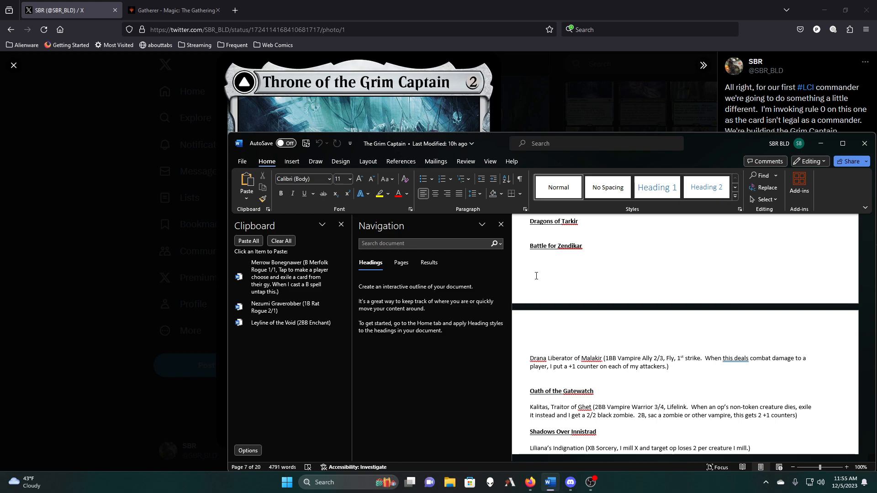
scroll(down, 3)
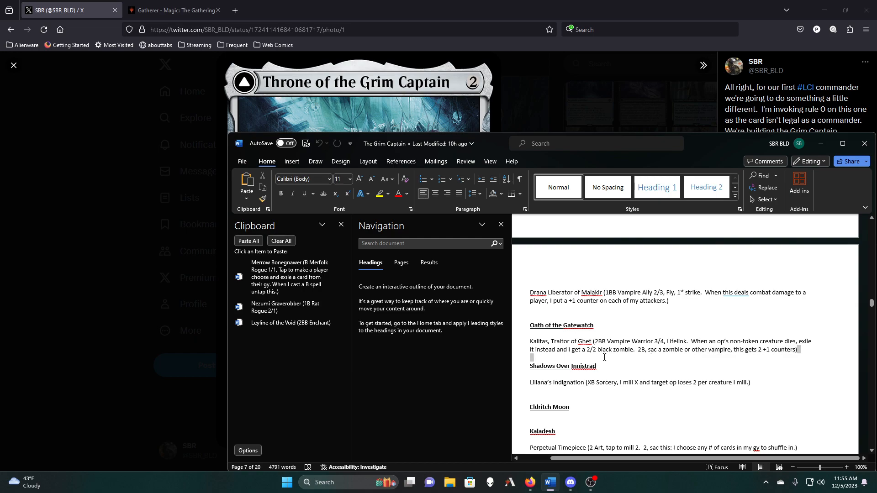
right_click(604, 350)
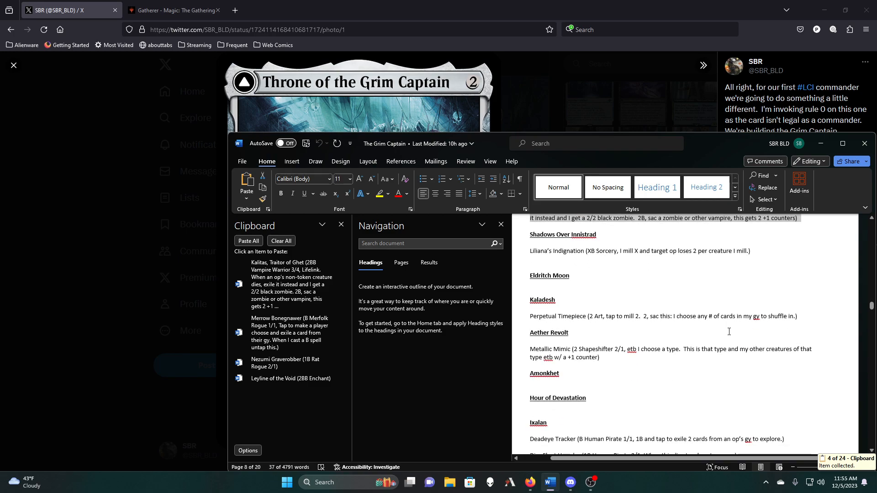
scroll(down, 3)
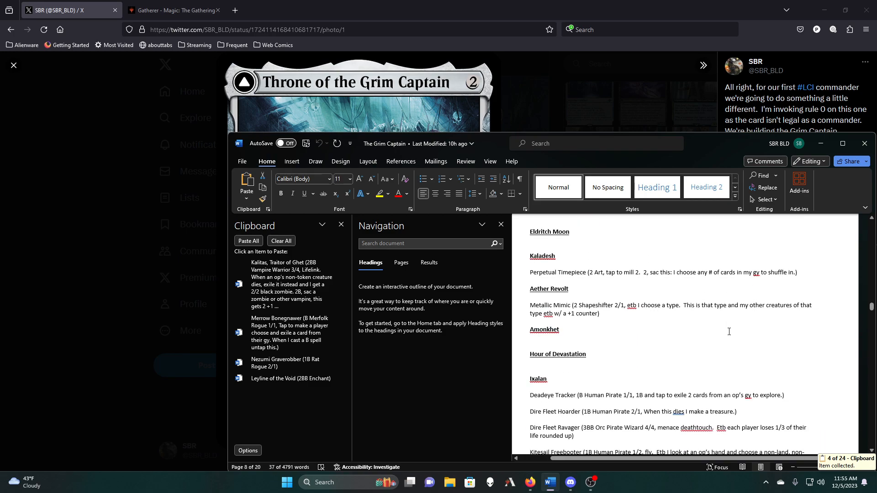
scroll(down, 3)
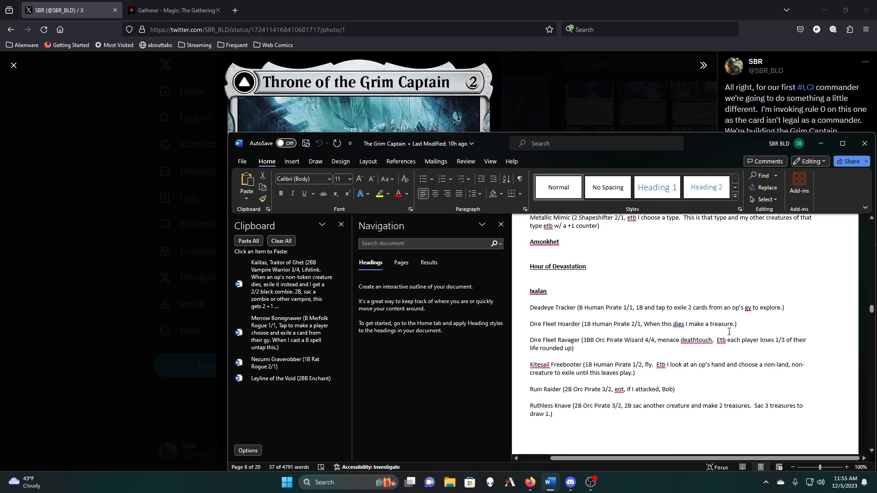
drag(634, 307, 786, 307)
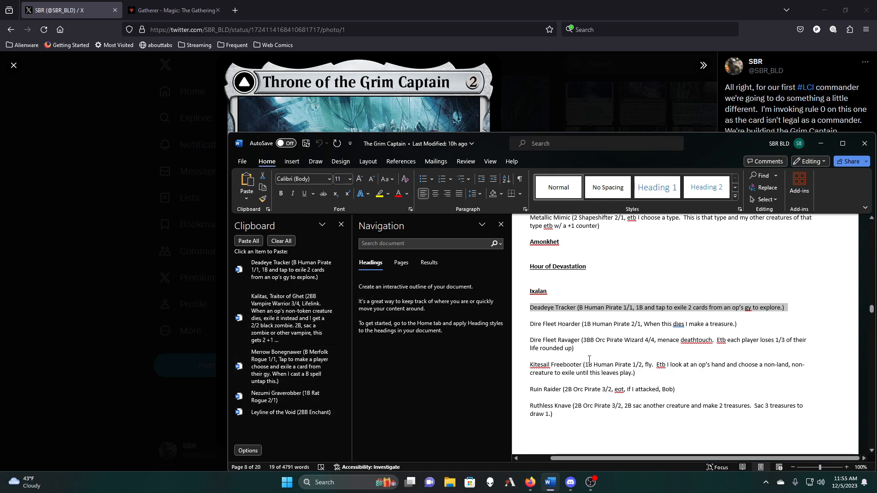
scroll(down, 3)
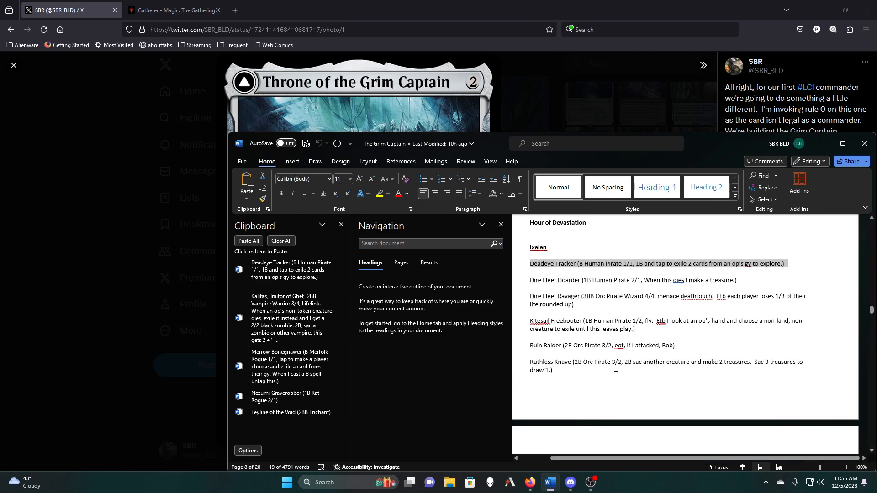
scroll(down, 3)
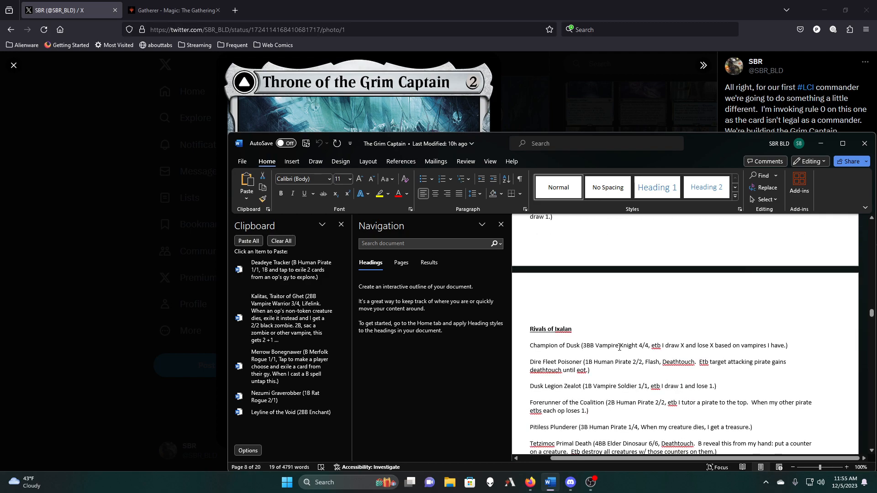
scroll(down, 3)
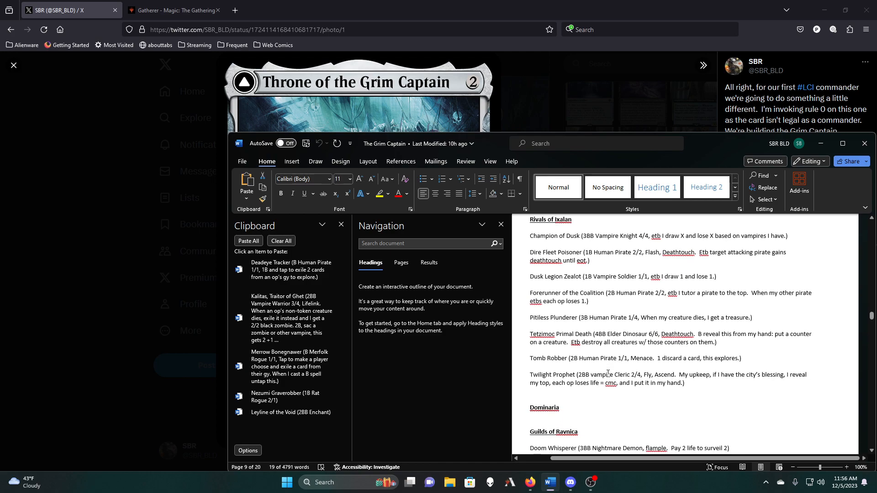
scroll(down, 3)
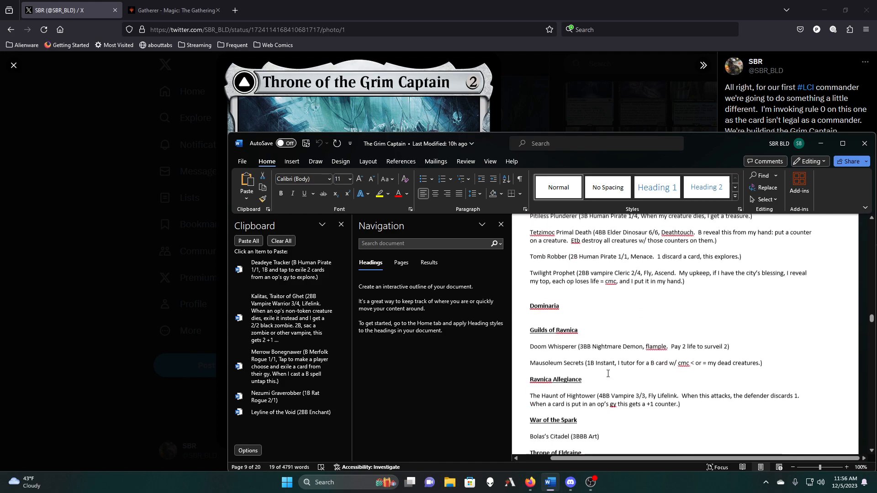
scroll(down, 3)
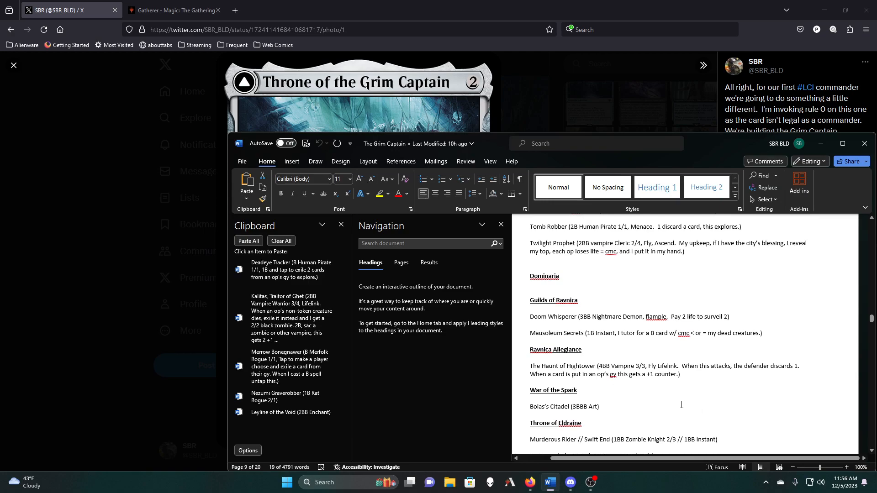
scroll(down, 3)
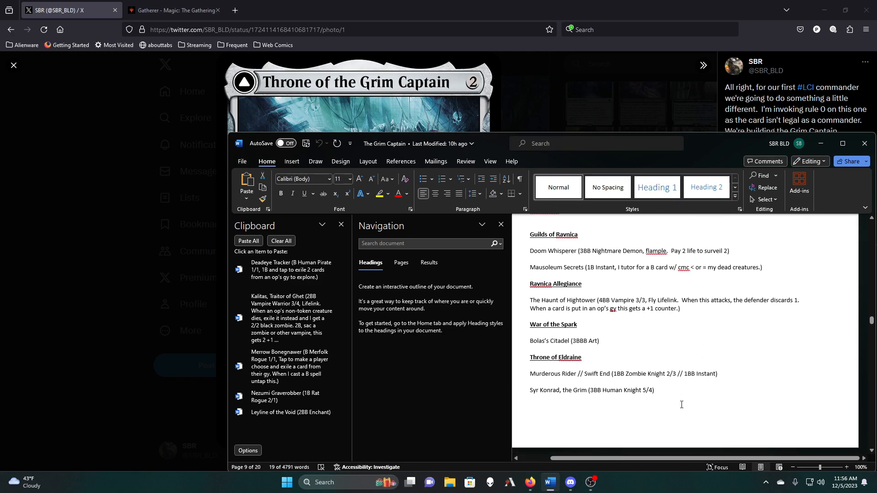
scroll(down, 3)
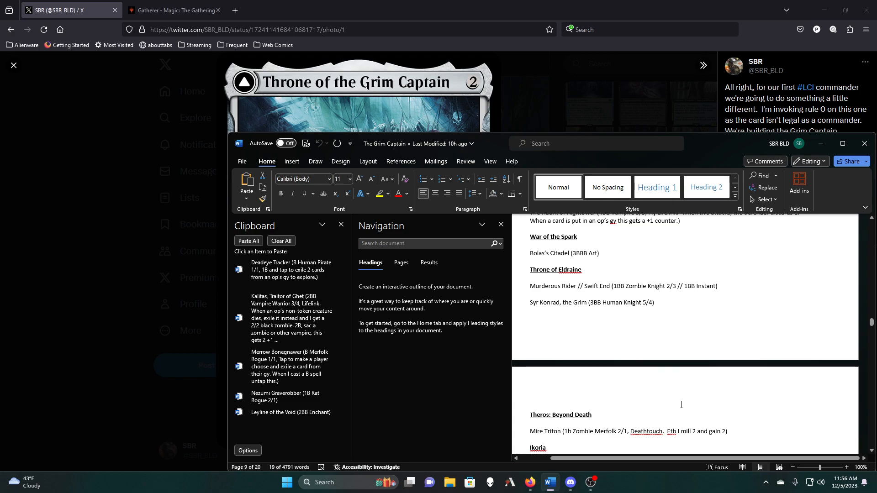
scroll(down, 3)
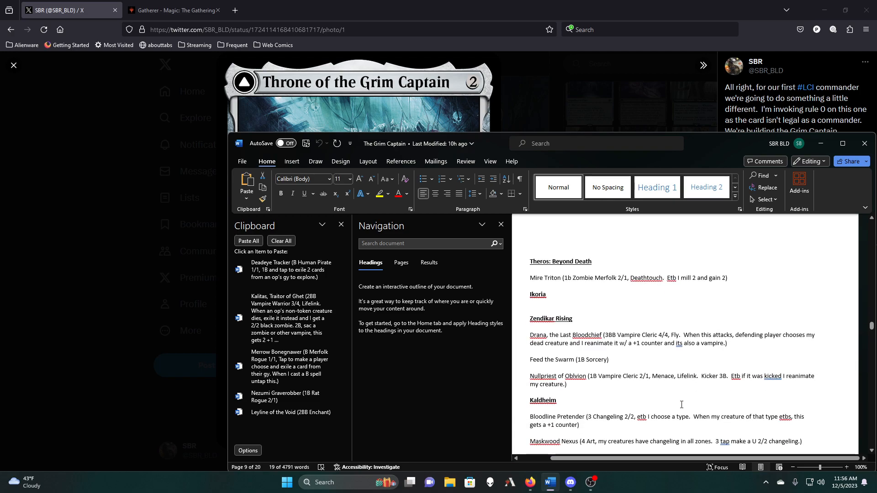
Copy the Callous Bloodmage entry from Strixhaven to the clipboard and read on to Crimson Vow
scroll(down, 3)
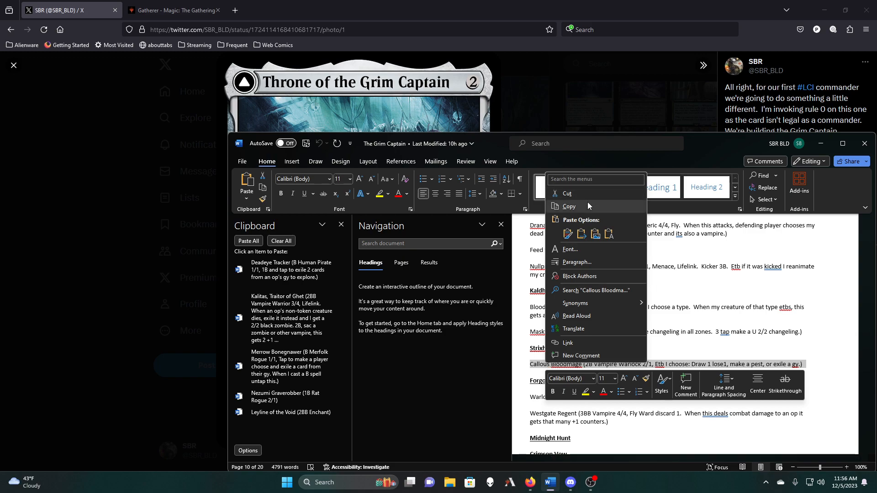
click(570, 206)
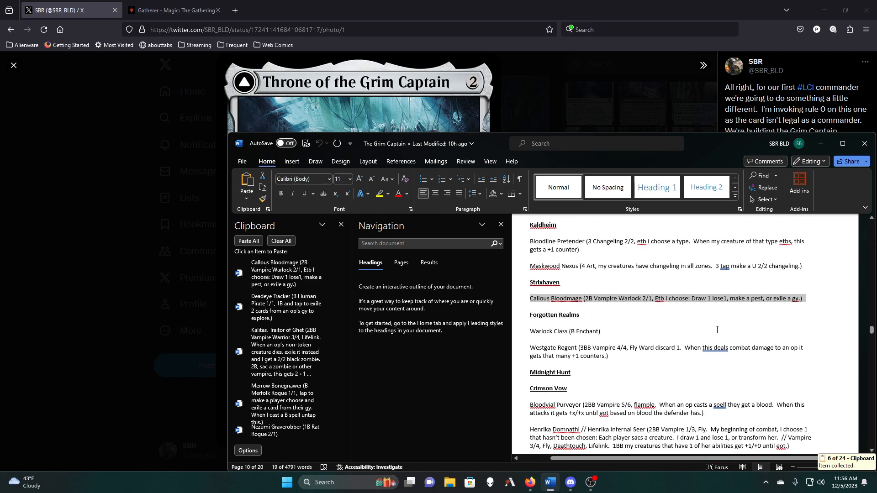
scroll(down, 3)
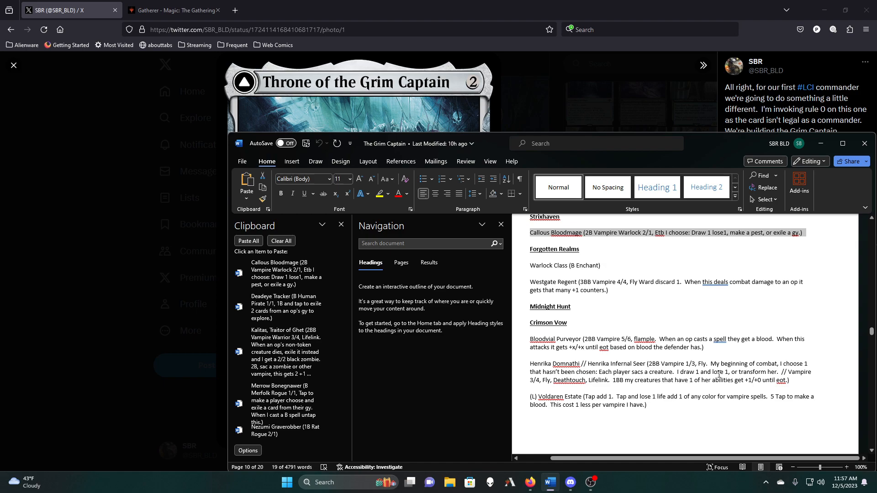
Read through the newer sets, collecting Misery's Shadow and Dauthi Voidwalker along the way
scroll(down, 3)
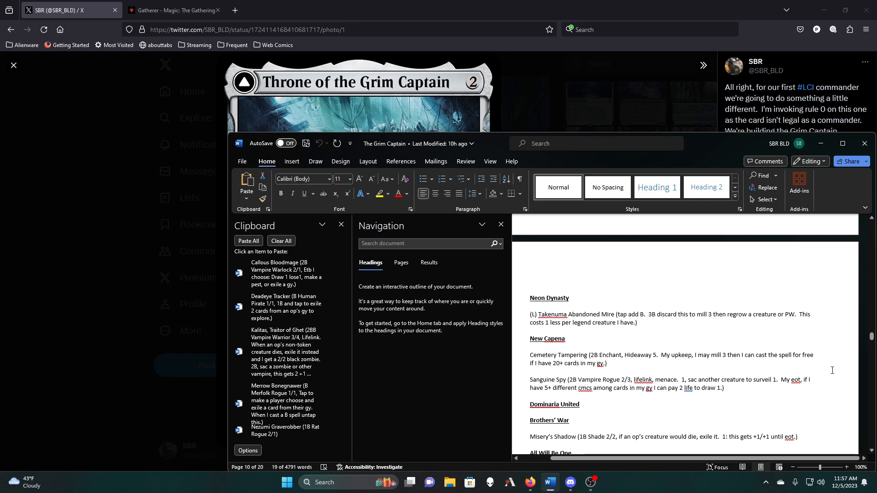
scroll(down, 3)
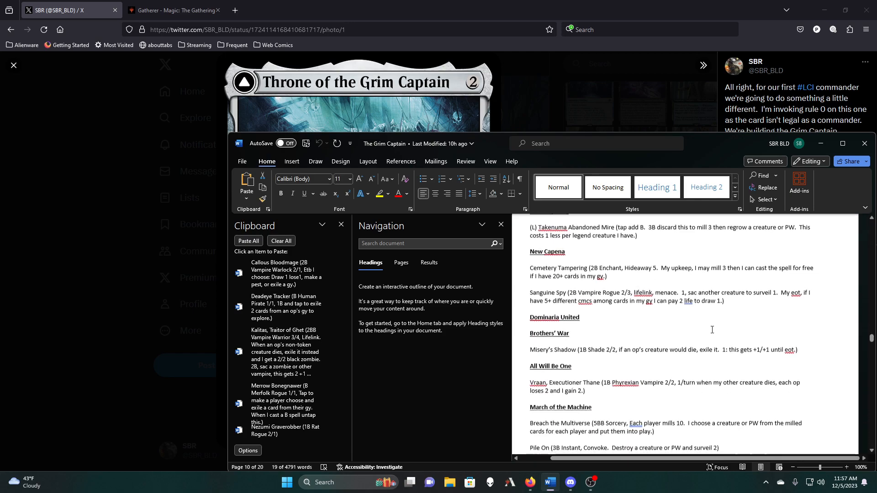
scroll(down, 3)
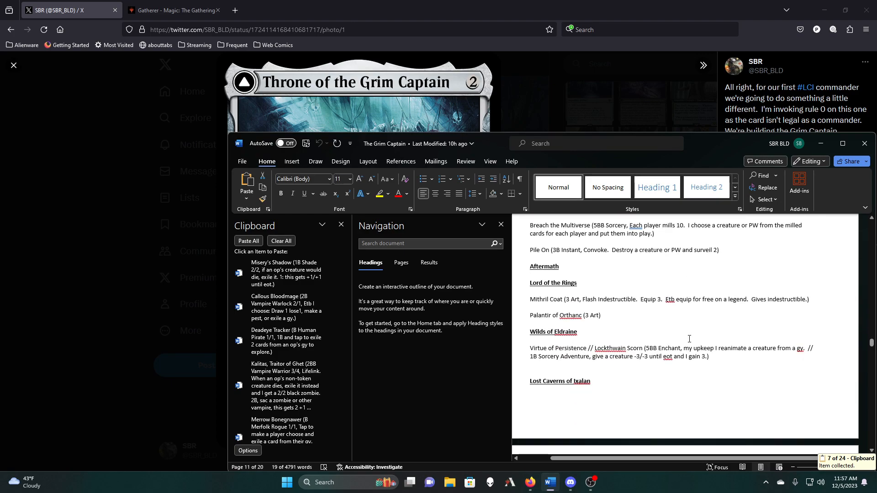
scroll(down, 3)
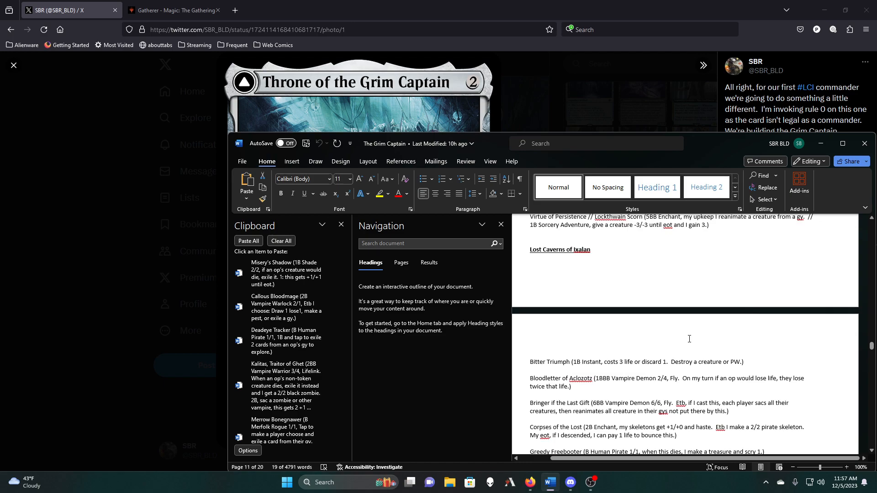
scroll(down, 3)
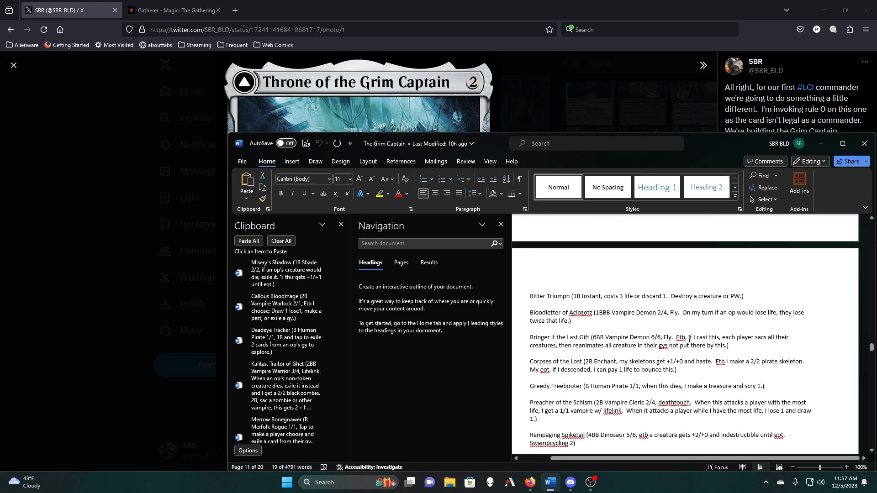
scroll(down, 3)
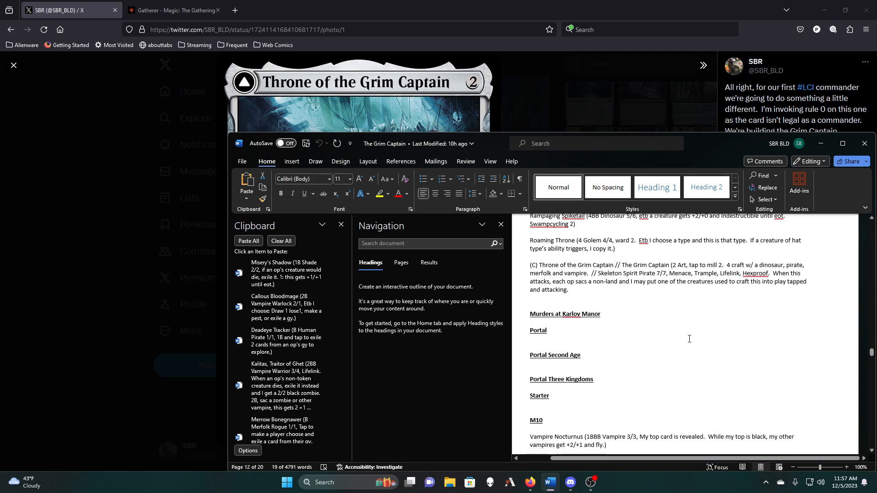
scroll(down, 3)
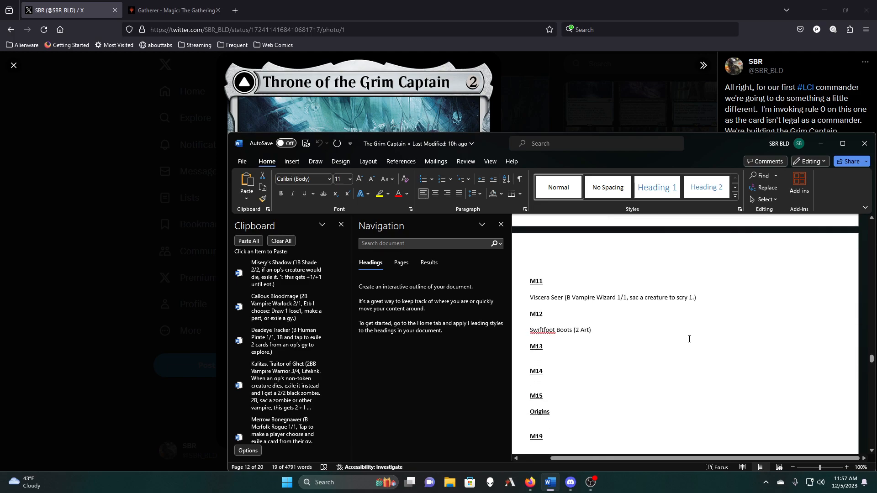
scroll(down, 3)
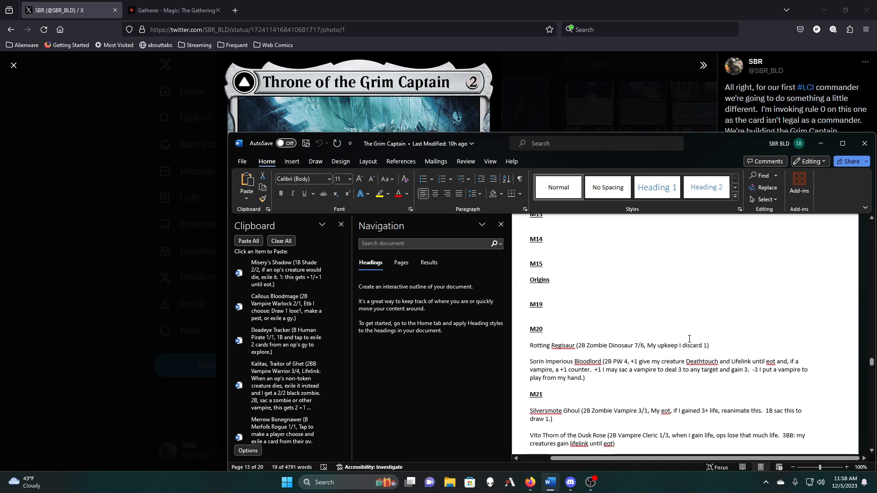
scroll(down, 3)
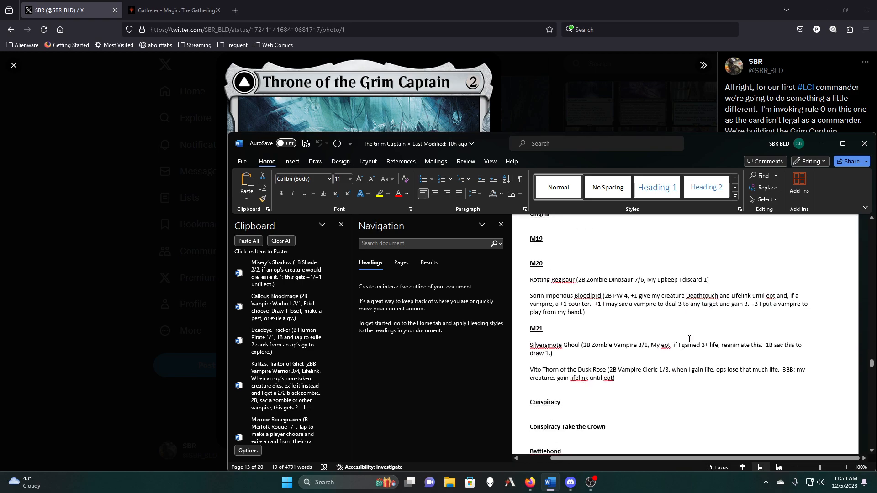
scroll(down, 3)
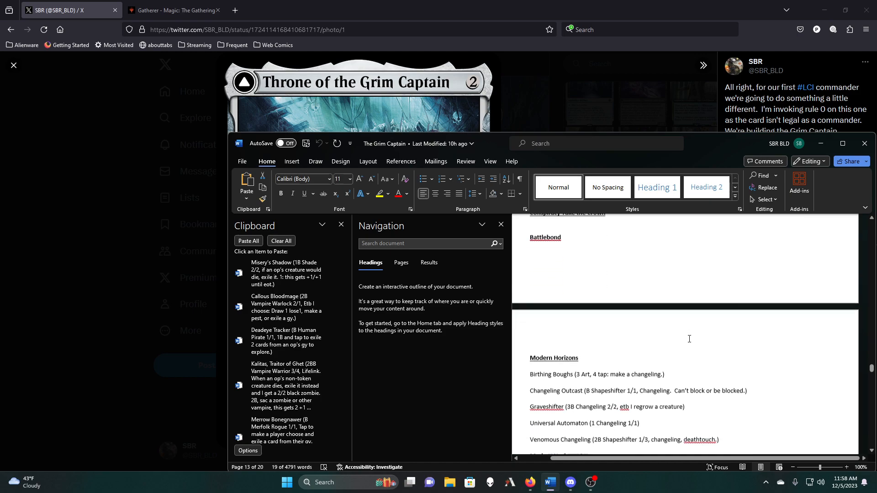
scroll(down, 3)
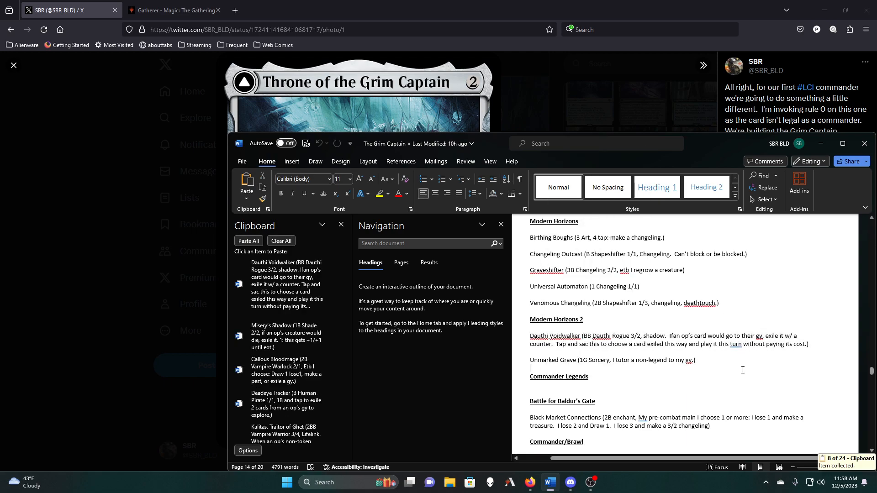
Copy the Mari, the Killing Quill entry to the clipboard collection
scroll(down, 3)
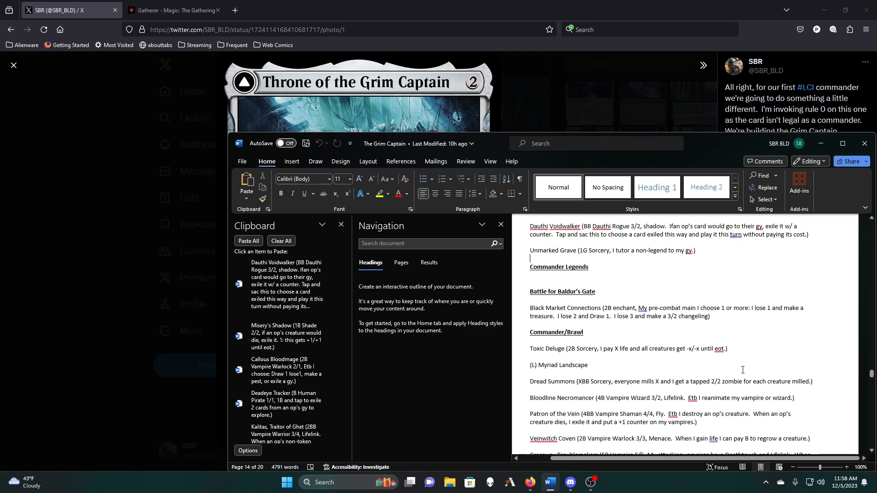
scroll(down, 3)
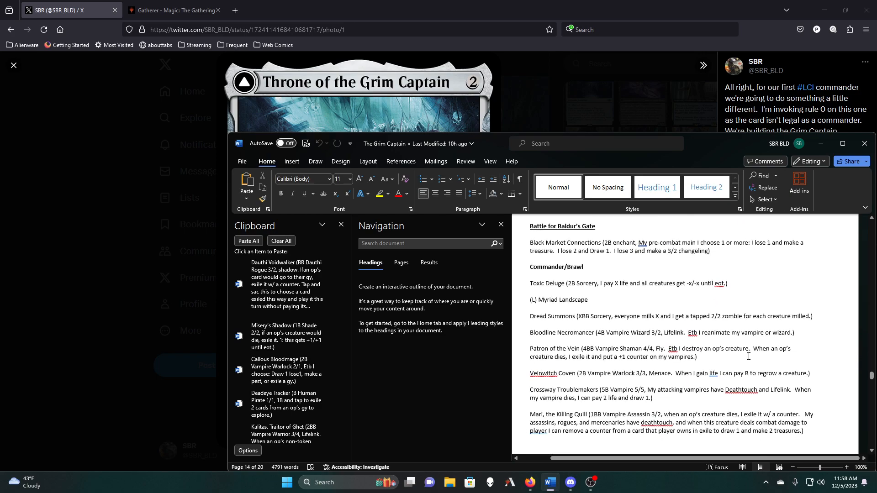
scroll(down, 3)
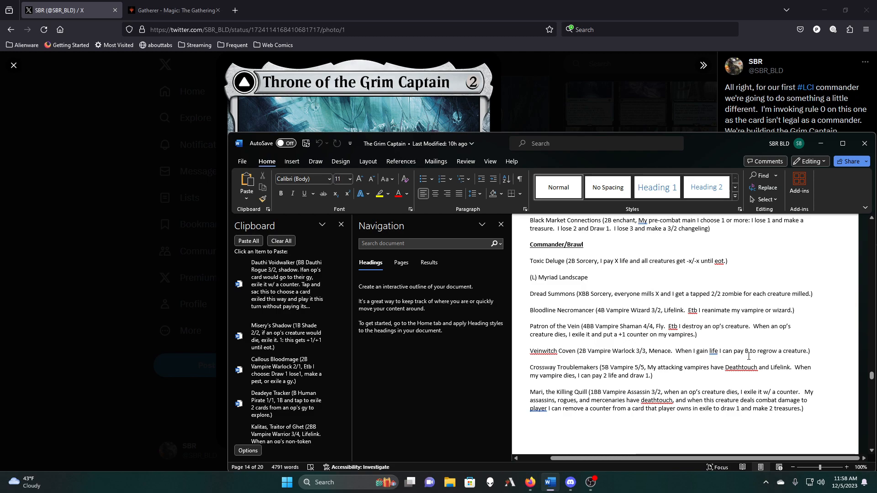
scroll(down, 3)
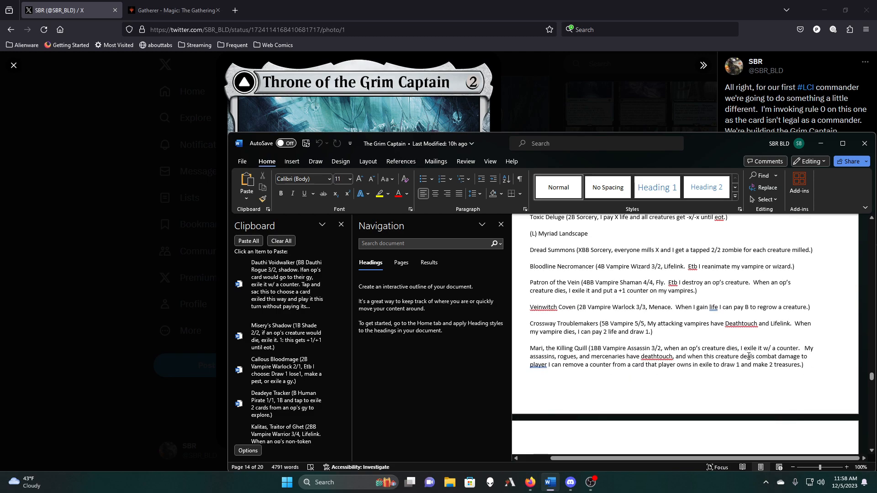
scroll(down, 3)
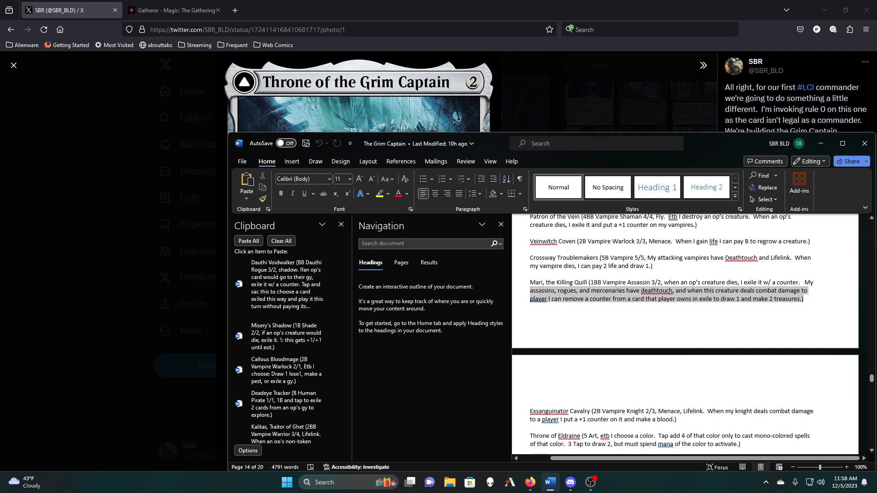
right_click(615, 291)
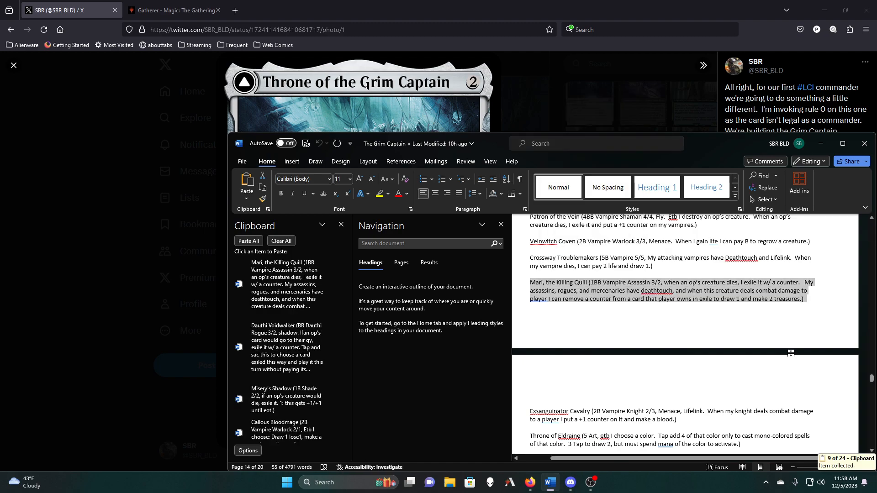
Copy the Dino DNA 1 entry and bring the blank end of the document into view
scroll(down, 3)
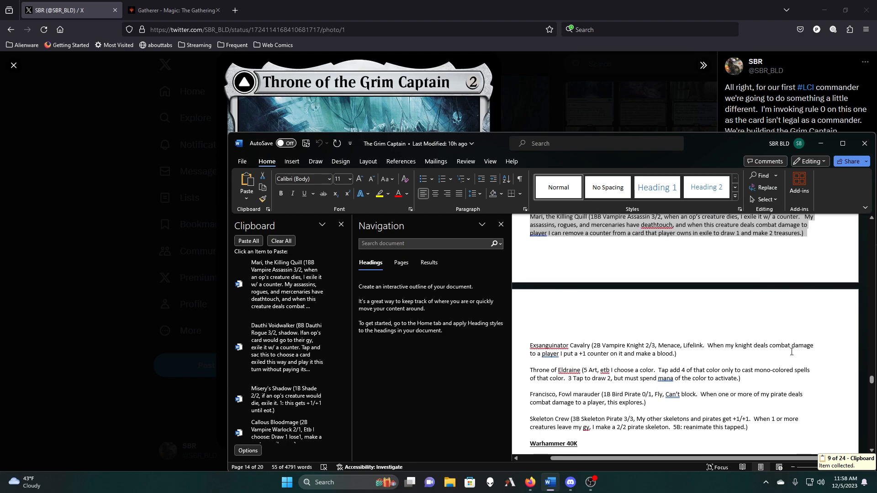
scroll(down, 3)
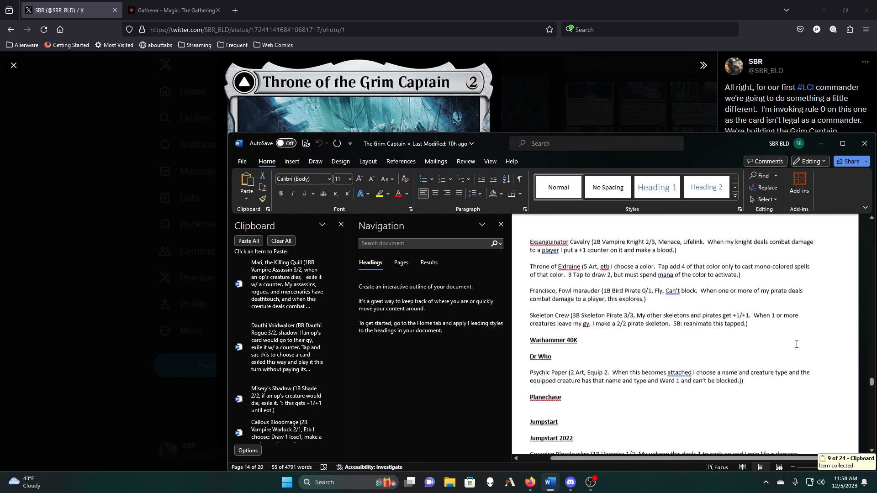
scroll(down, 3)
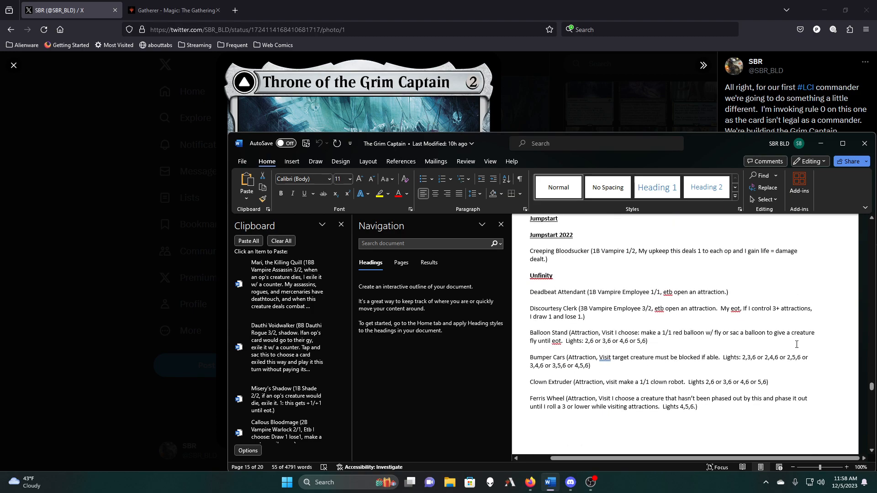
scroll(down, 3)
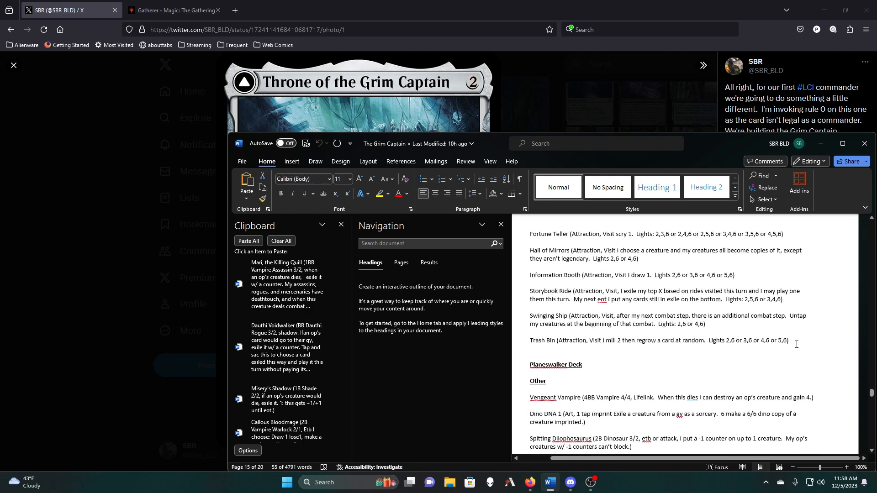
scroll(down, 3)
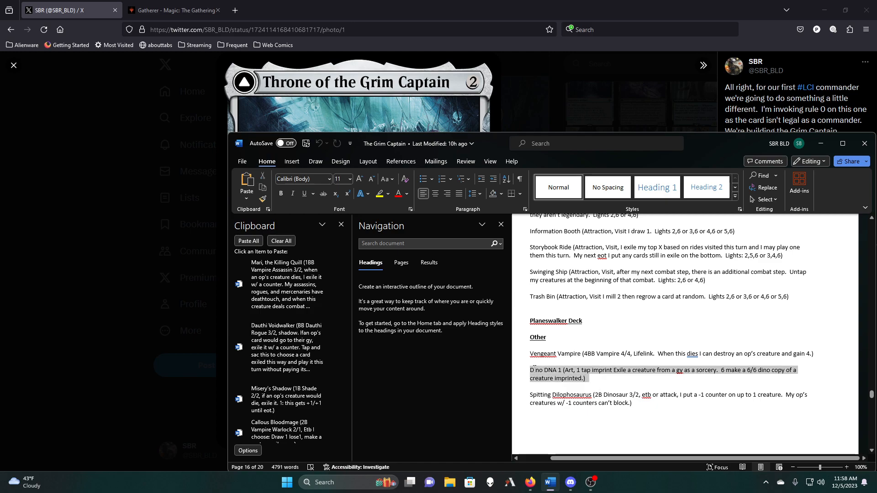
right_click(664, 374)
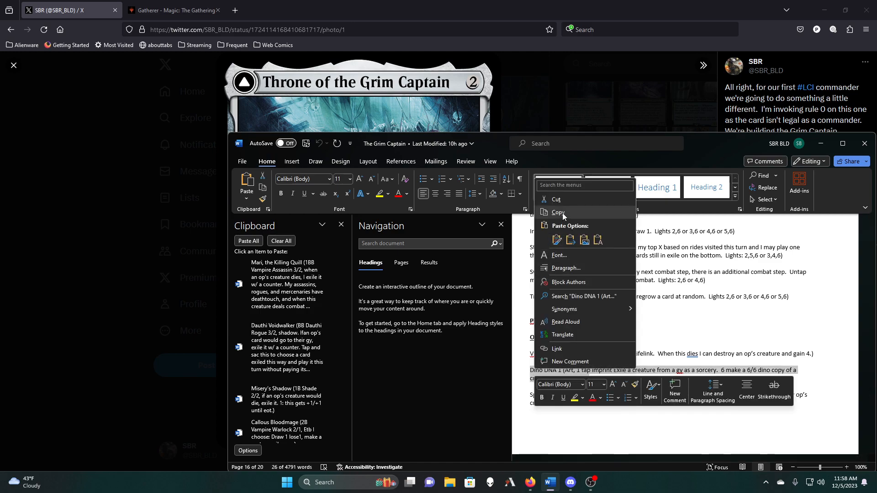
click(557, 213)
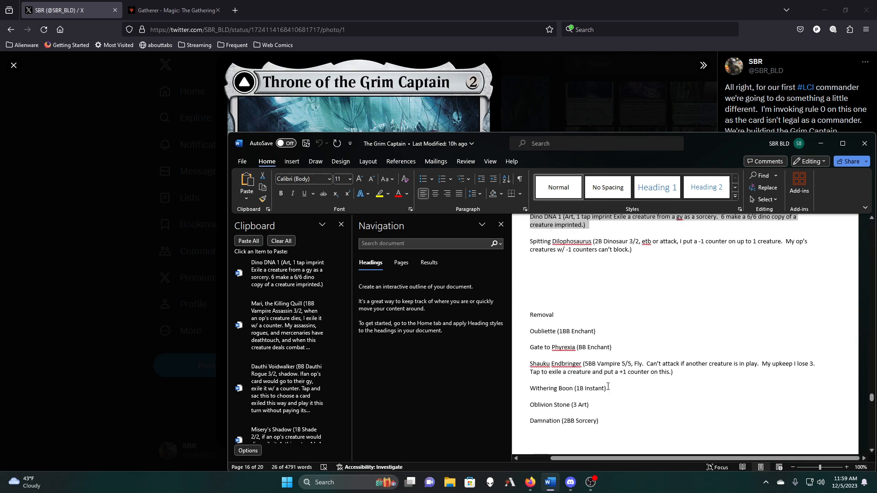
scroll(down, 3)
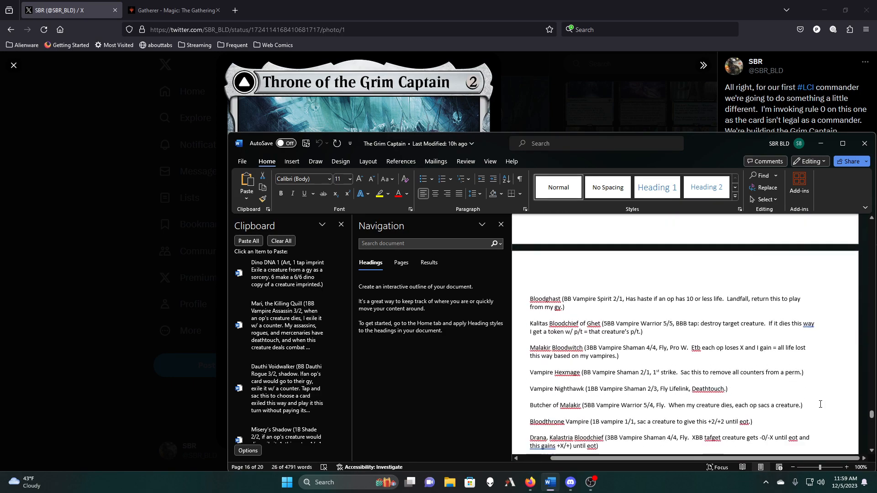
scroll(down, 3)
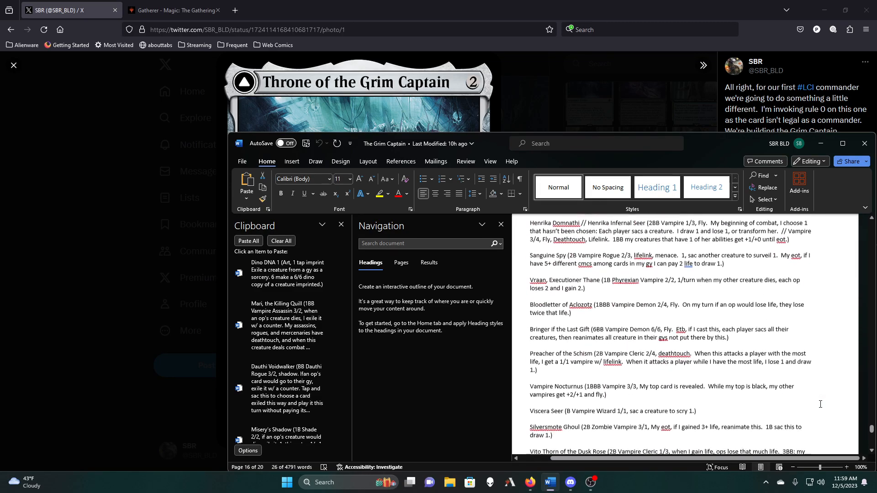
scroll(down, 3)
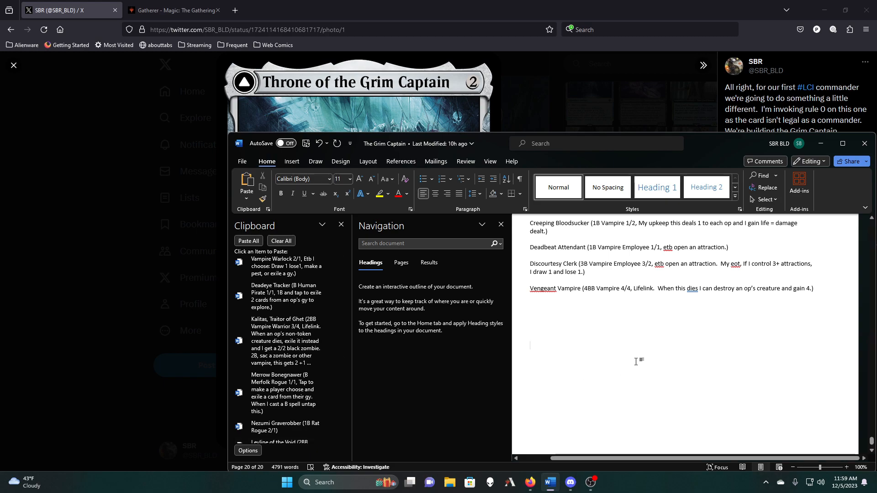
Add a Graveyard Hate heading and paste Nezumi Graverobber, Merrow Bonegnawer, Kalitas and Deadeye Tracker beneath it
text(Gr)
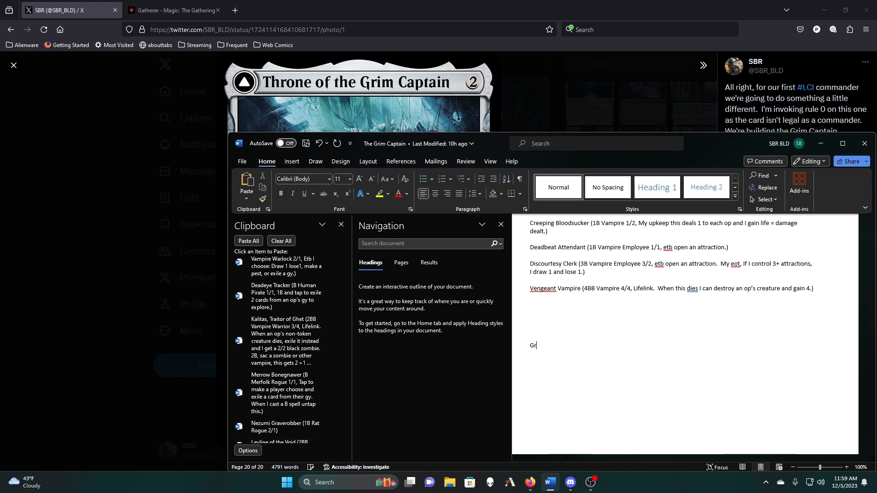
text(aveyard Hate)
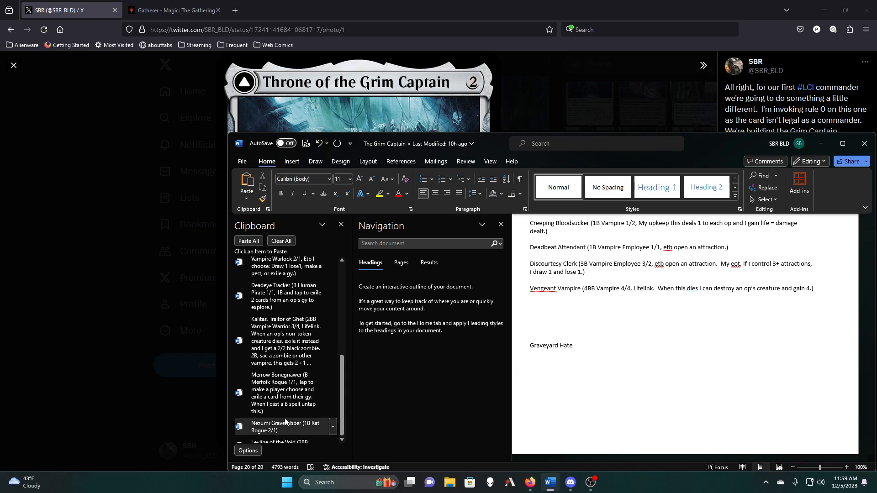
click(285, 426)
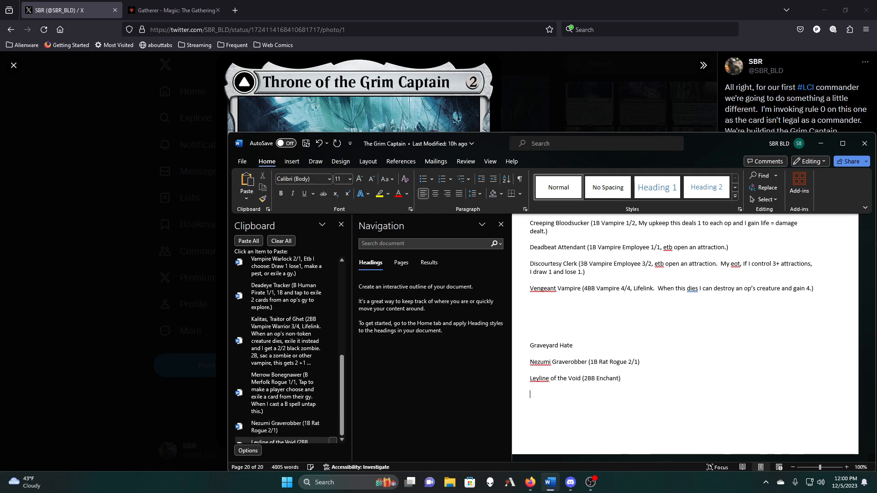
click(286, 393)
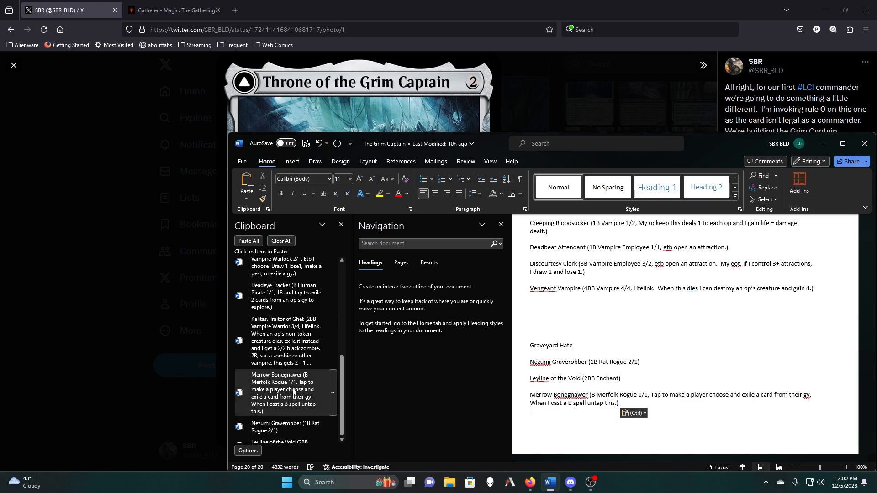
click(288, 340)
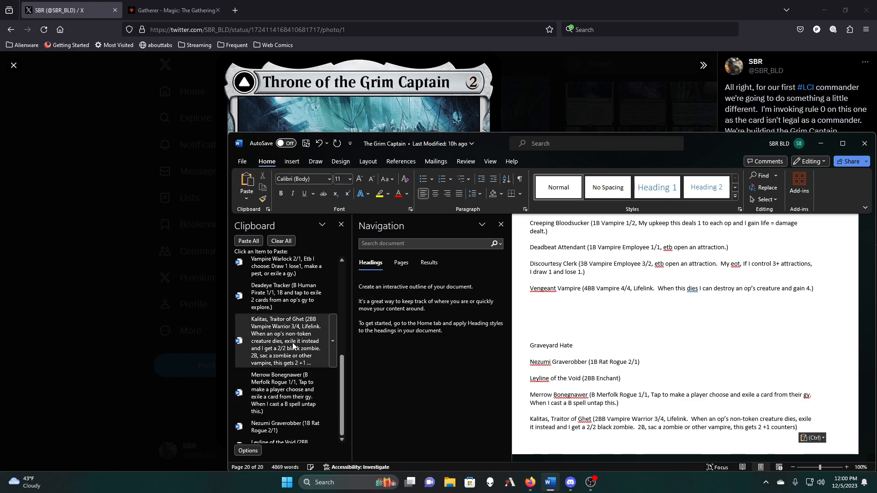
click(285, 296)
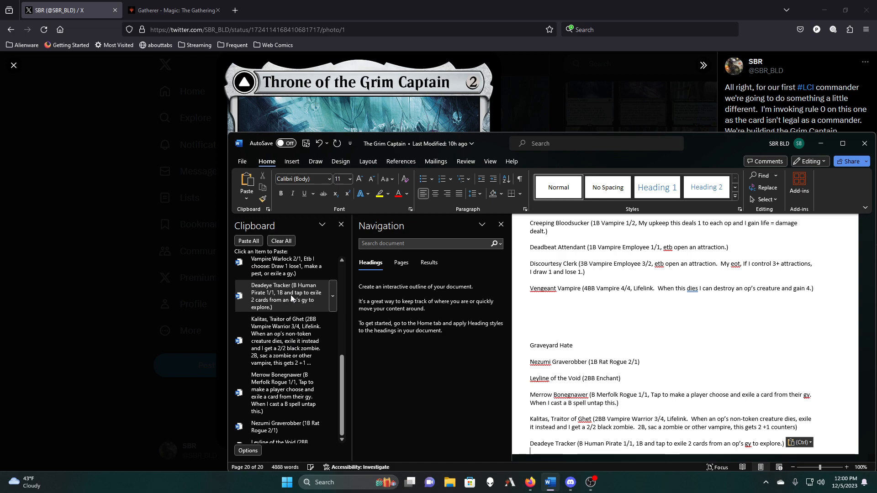
Paste Callous Bloodmage, Misery's Shadow and the remaining saved card entries under the heading
click(285, 266)
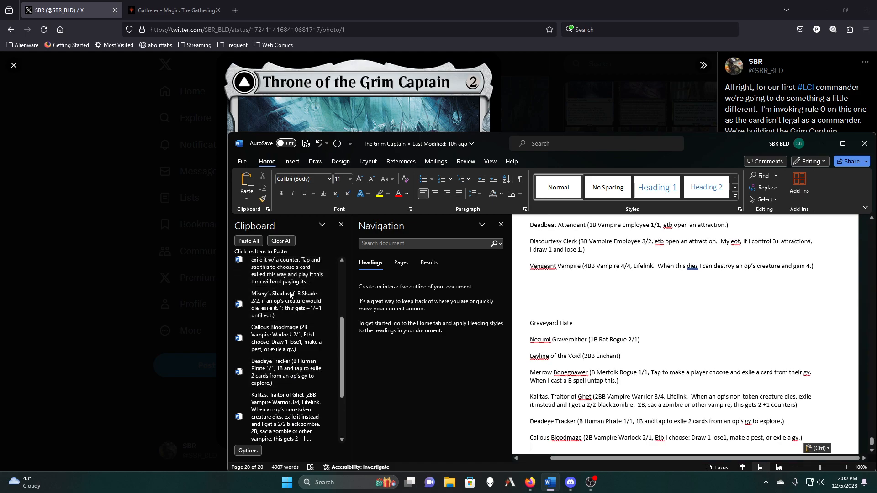
click(286, 304)
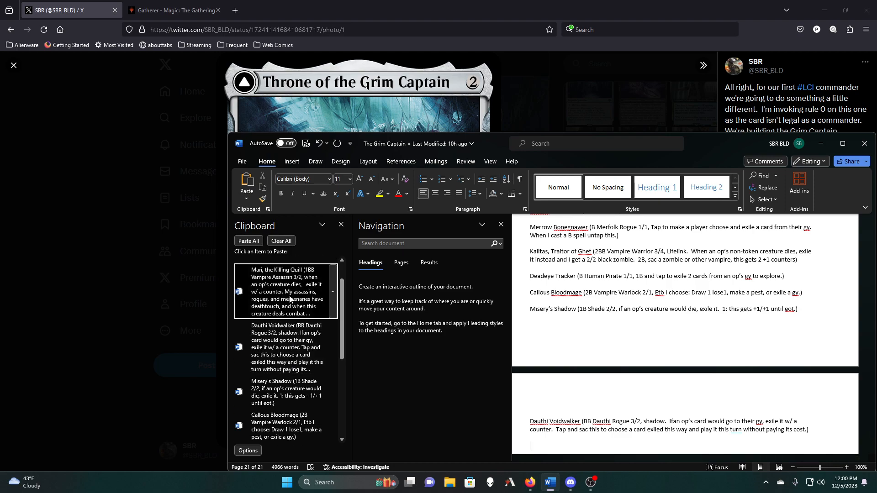
click(286, 291)
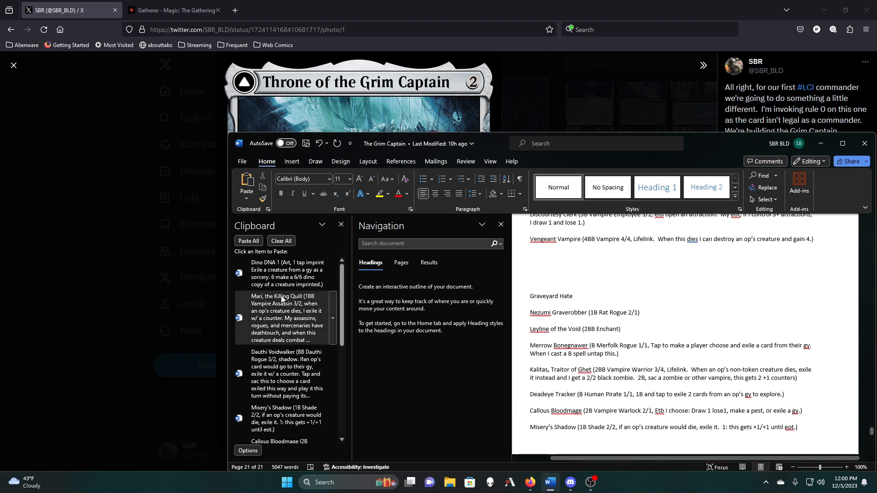
click(280, 240)
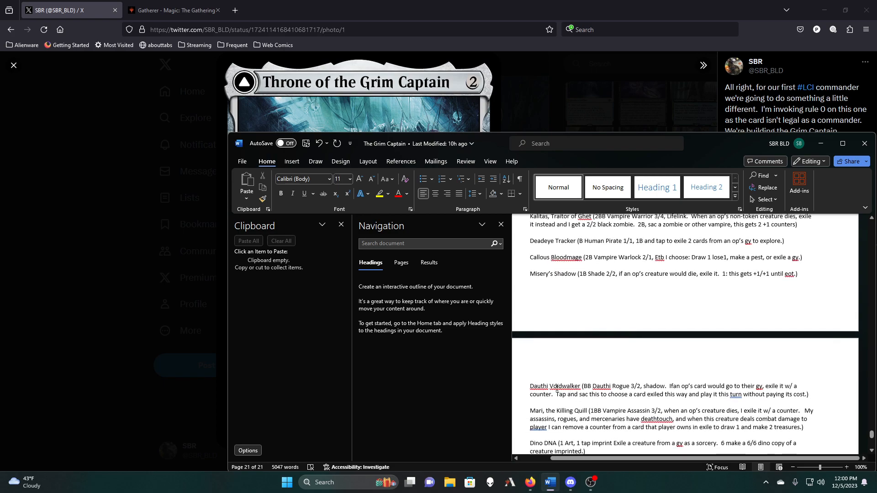
Cut Nezumi Graverobber and Misery's Shadow from the Graveyard Hate list
scroll(down, 3)
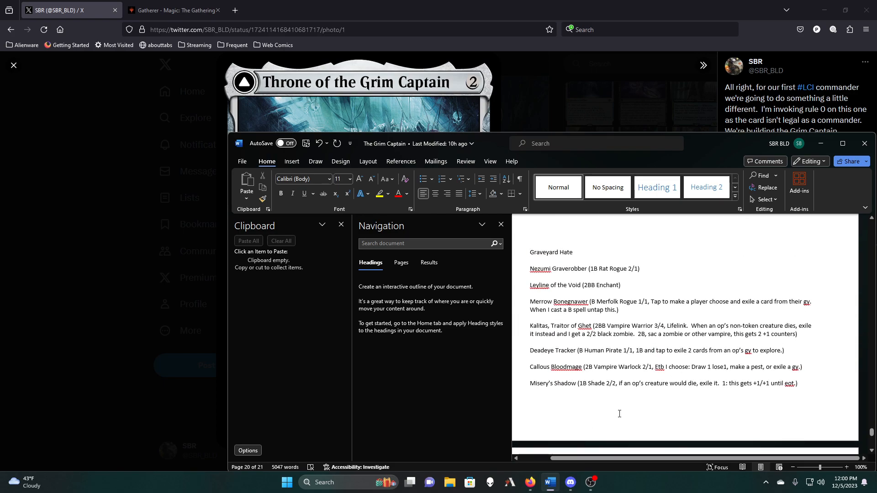
mouse_move(652, 267)
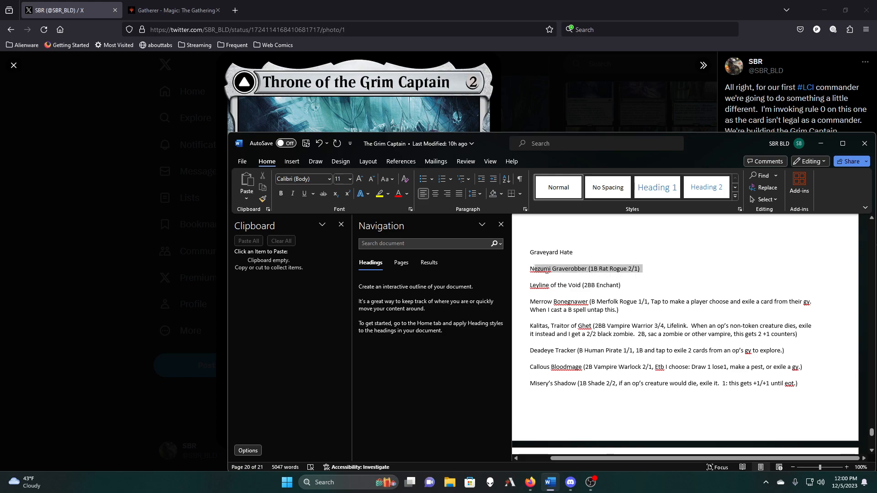
right_click(585, 269)
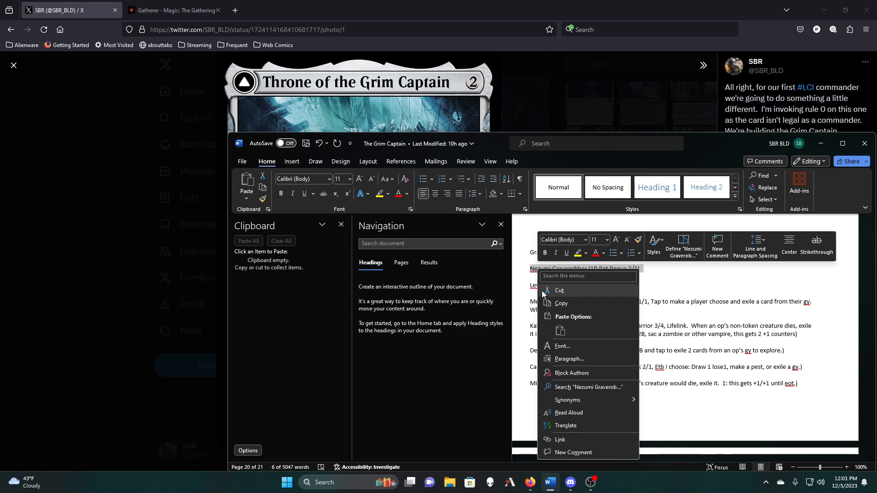
click(560, 289)
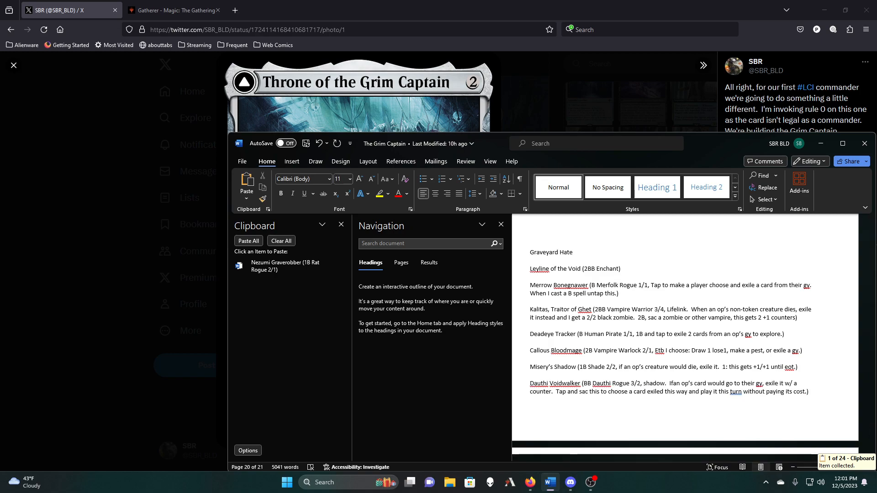
click(530, 261)
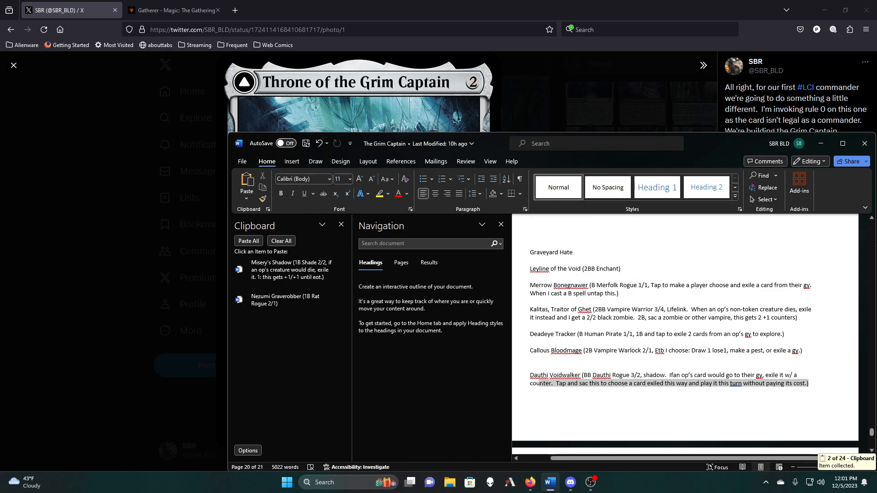
Cut Dauthi Voidwalker and Leyline of the Void, leaving the Dino DNA entry described at the end
right_click(554, 375)
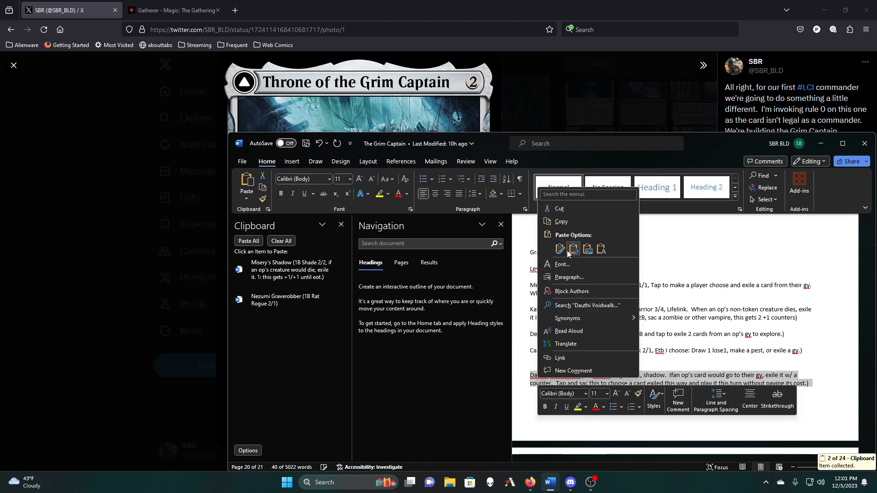
click(559, 248)
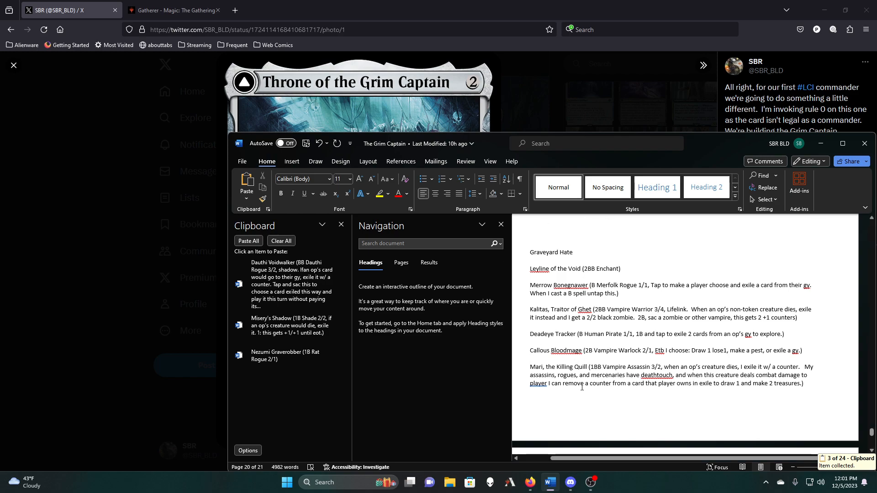
scroll(down, 3)
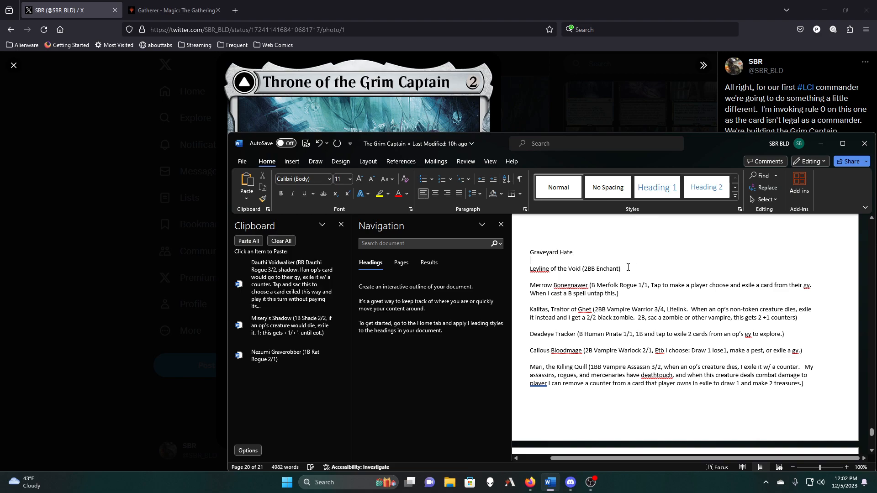
double_click(606, 269)
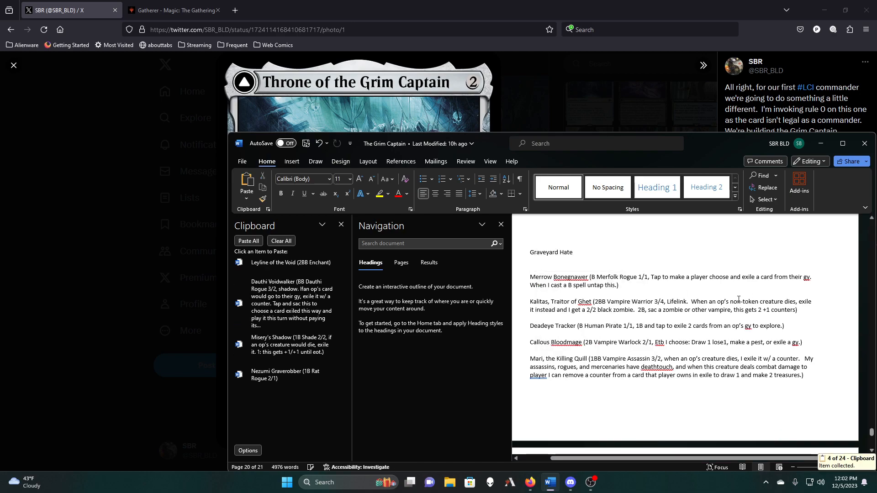
text(Dino DNA (1 Art, 1 tap imprint Exile a creature from a gy as a sorcery.  6 make a 6/6 dino copy of a creature imprinted.))
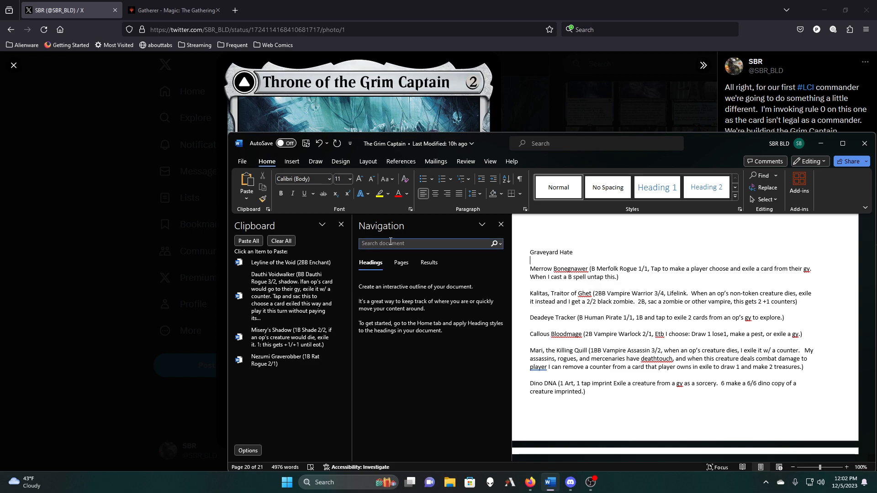
Search the Navigation pane for nezumi, dauthi and leyline, make the title count 143 and empty the clipboard
text(nezu)
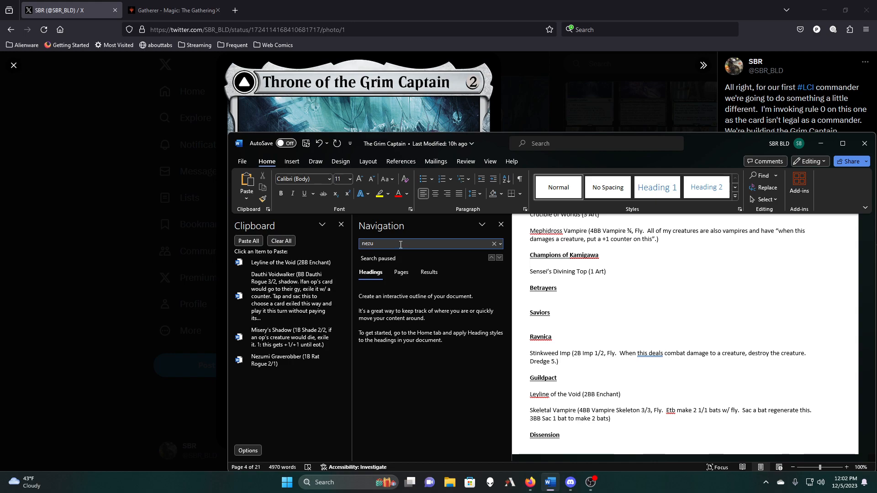
text(miser)
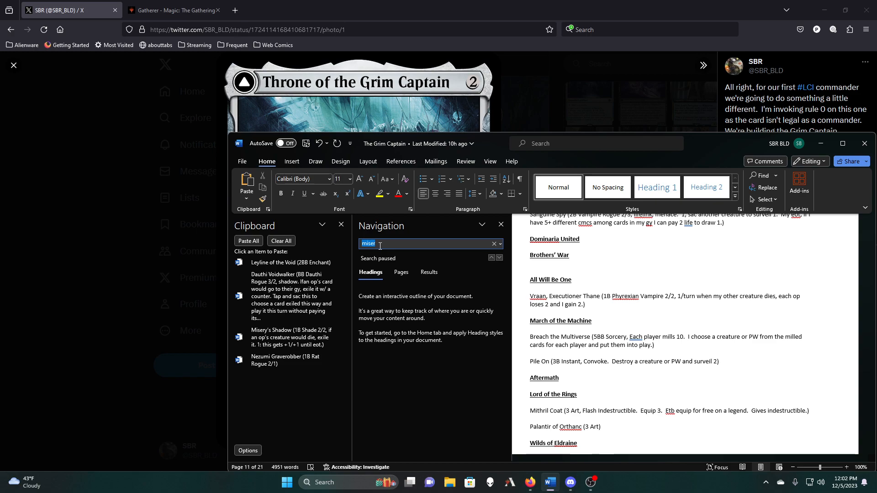
text(duathi)
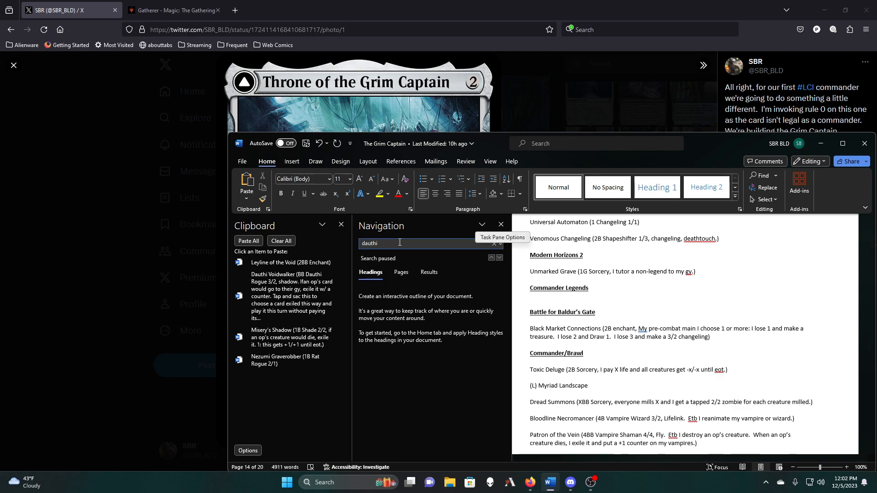
text(leyl)
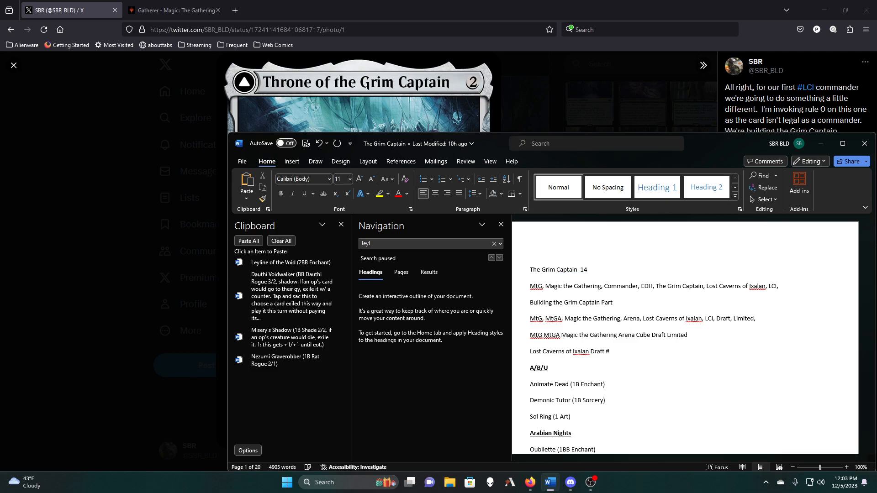
text(3)
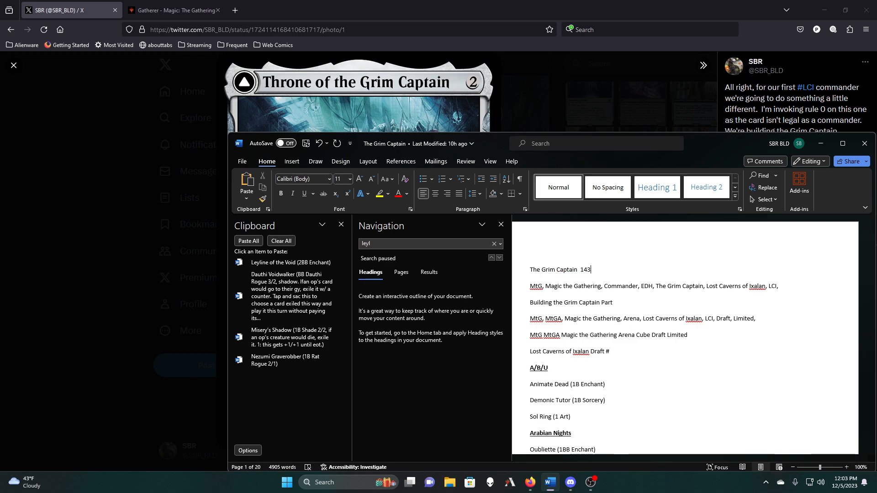
mouse_move(323, 257)
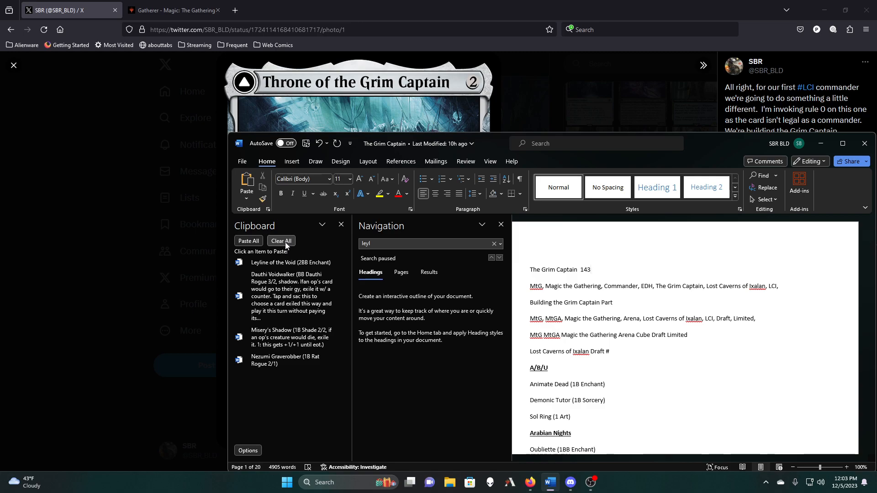
click(280, 241)
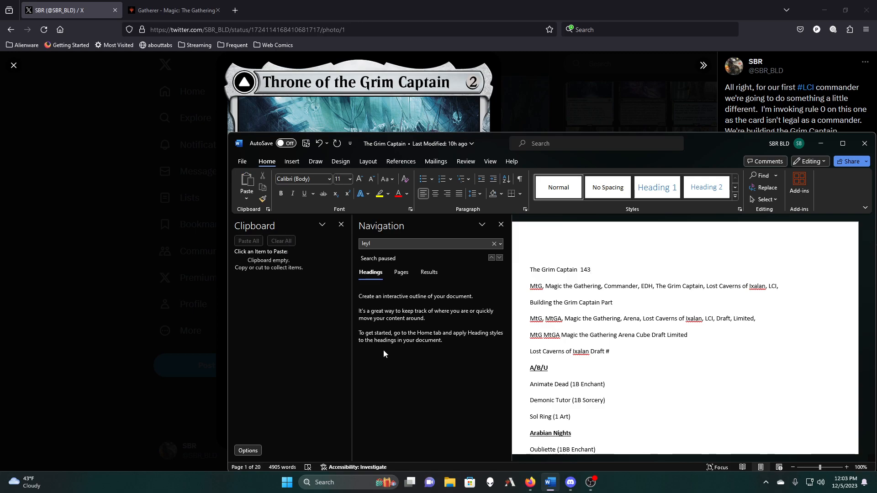
Read back through the list from Fifth Dawn to Guildpact
scroll(down, 3)
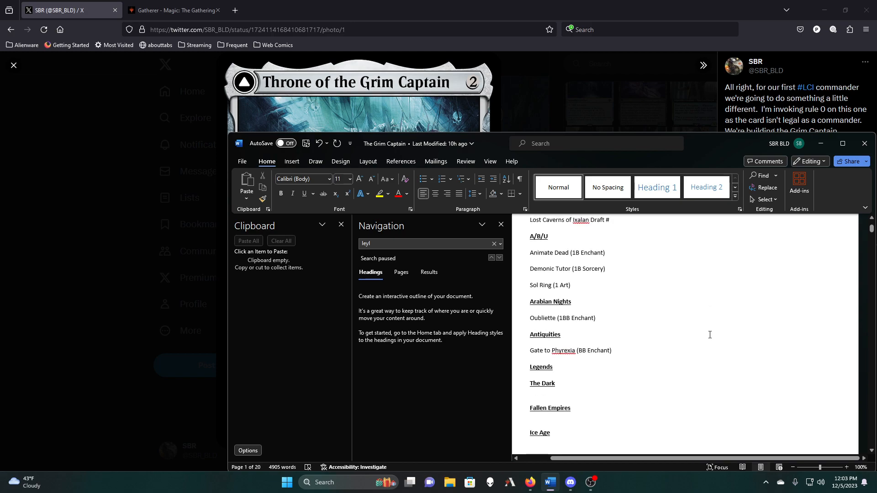
scroll(down, 3)
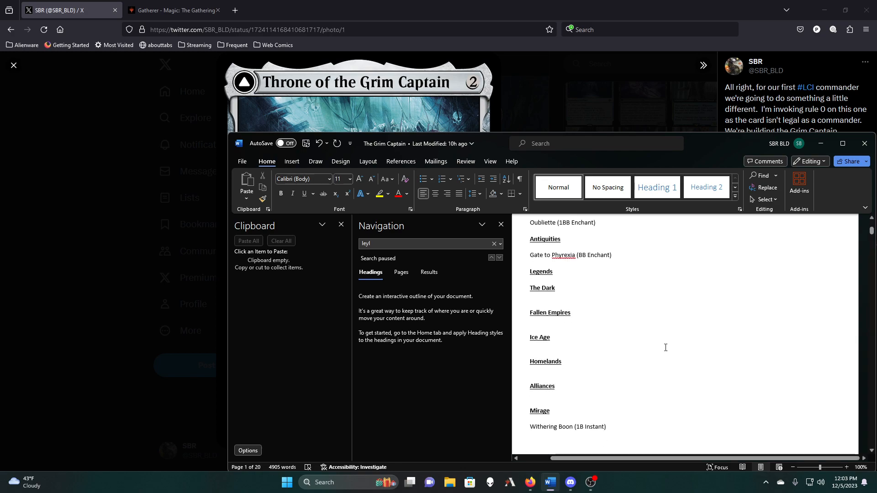
scroll(down, 3)
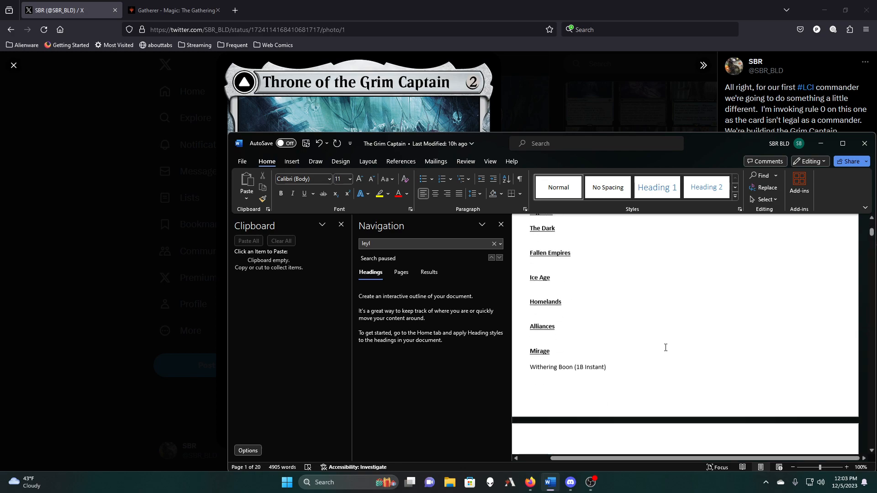
scroll(down, 3)
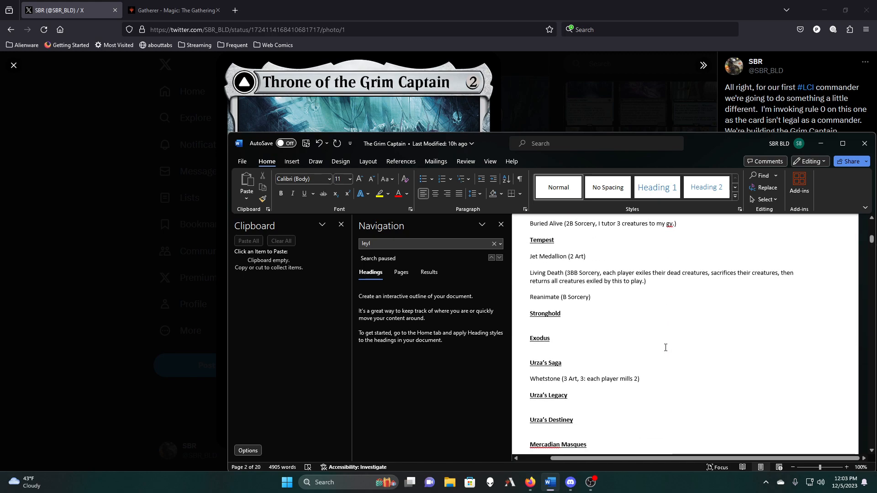
scroll(down, 3)
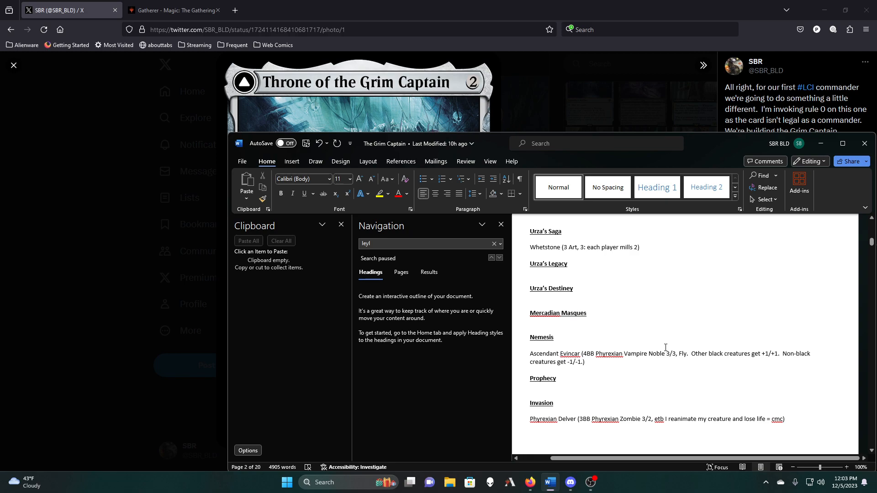
scroll(down, 3)
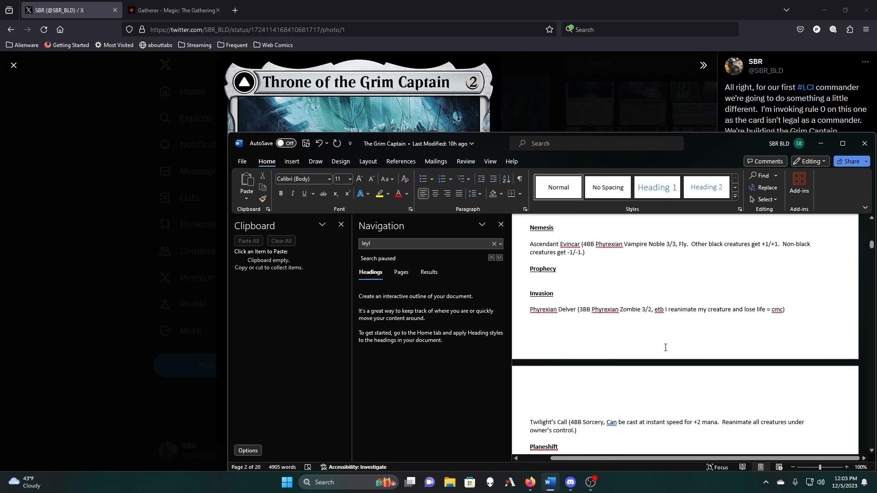
scroll(down, 3)
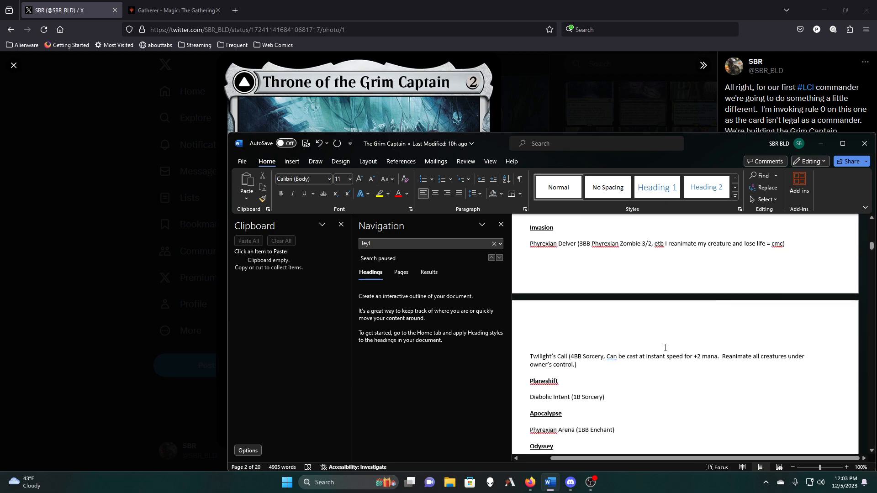
scroll(down, 3)
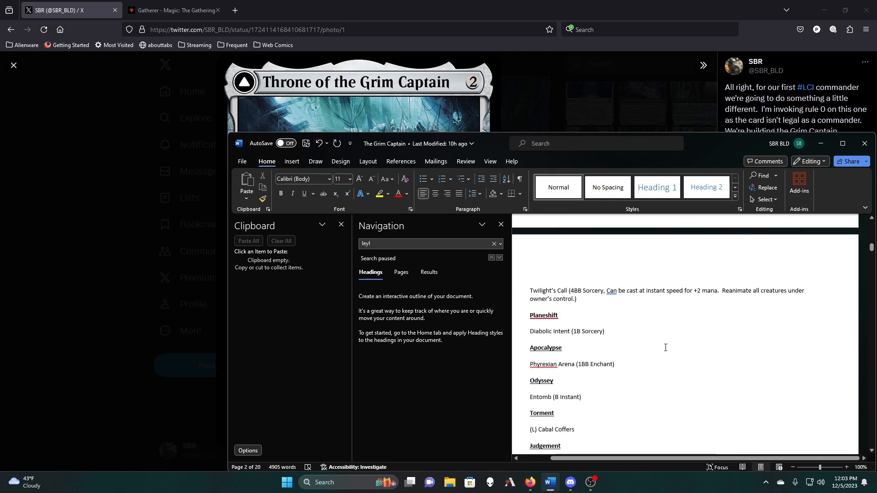
scroll(down, 3)
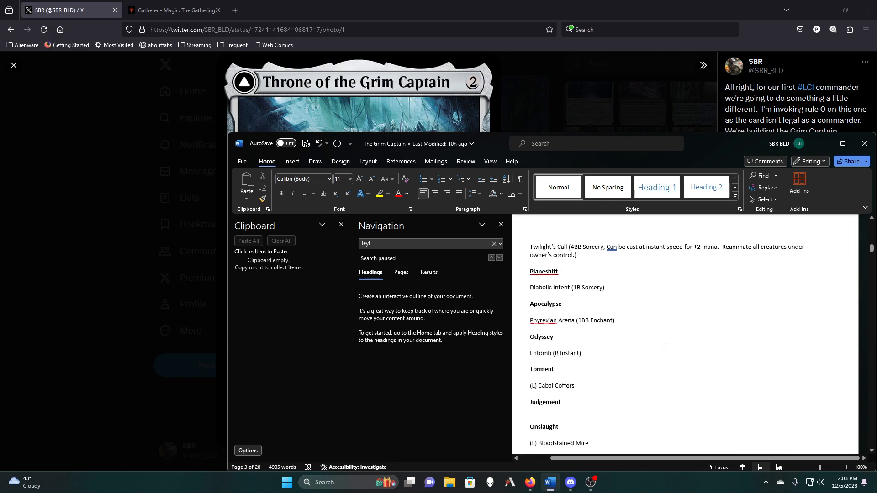
scroll(down, 3)
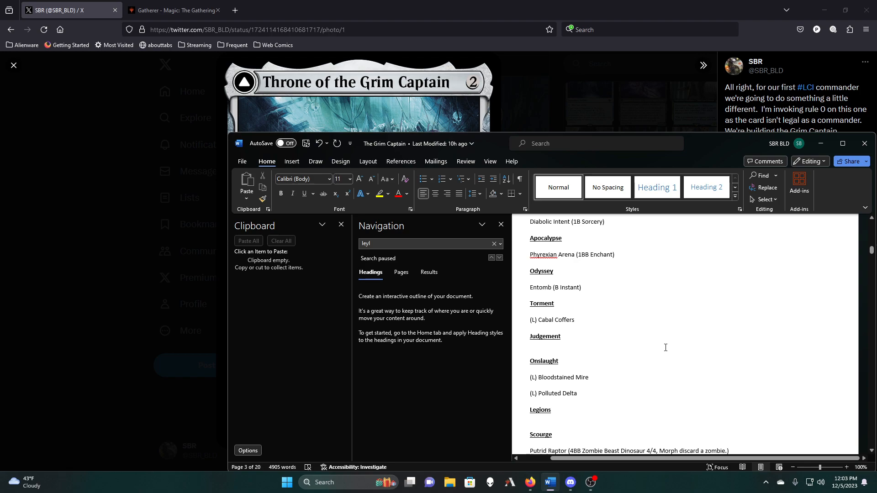
scroll(down, 3)
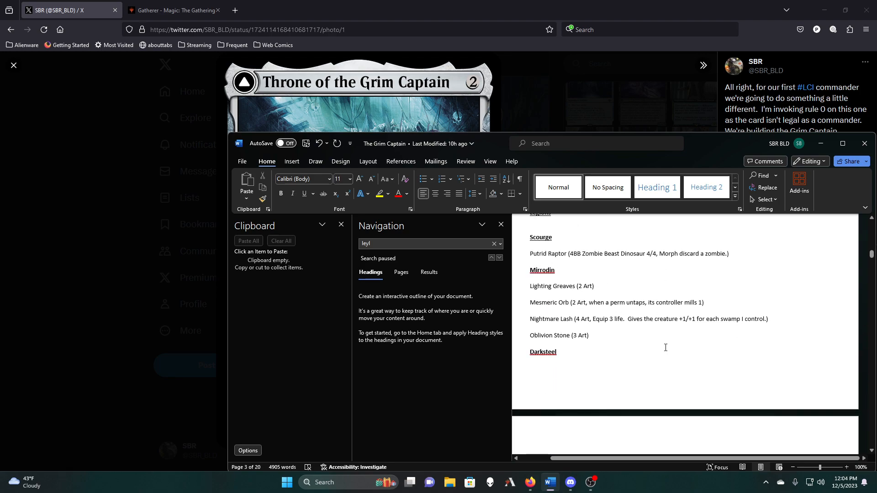
scroll(down, 3)
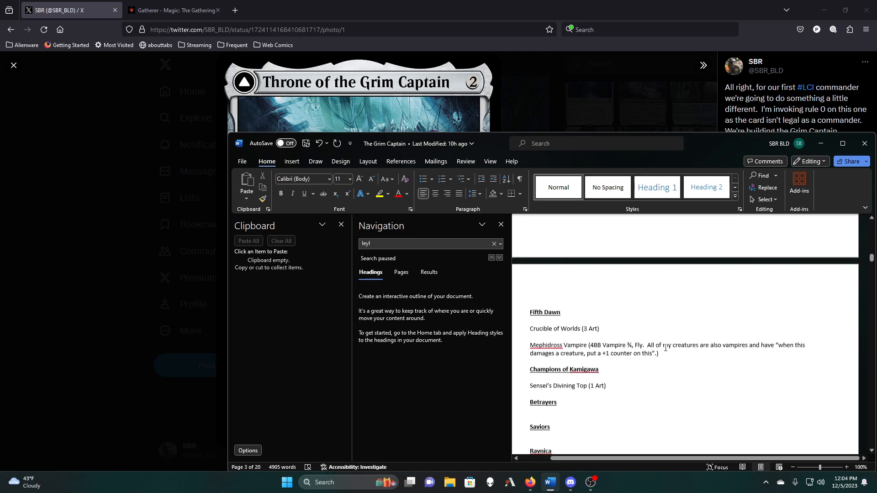
scroll(down, 3)
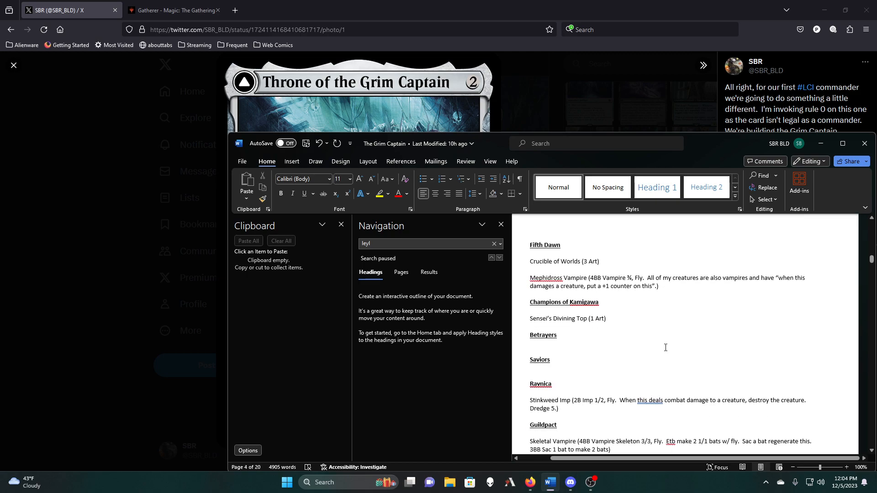
scroll(down, 3)
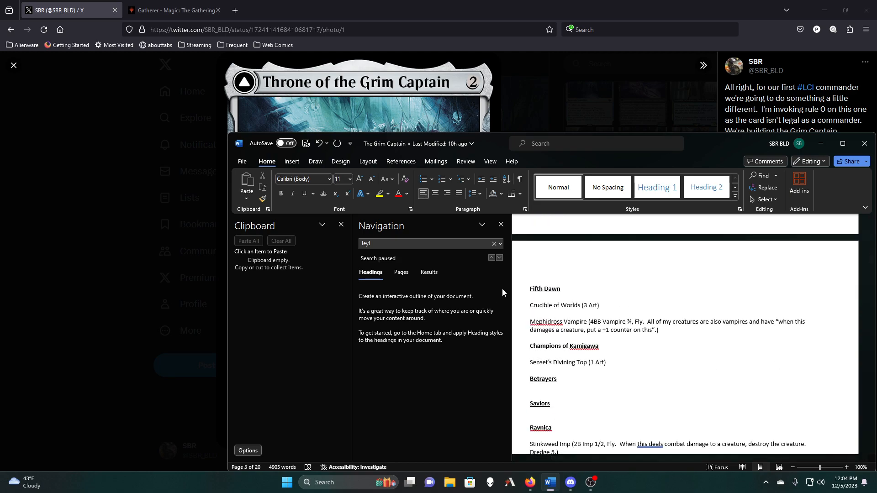
scroll(down, 3)
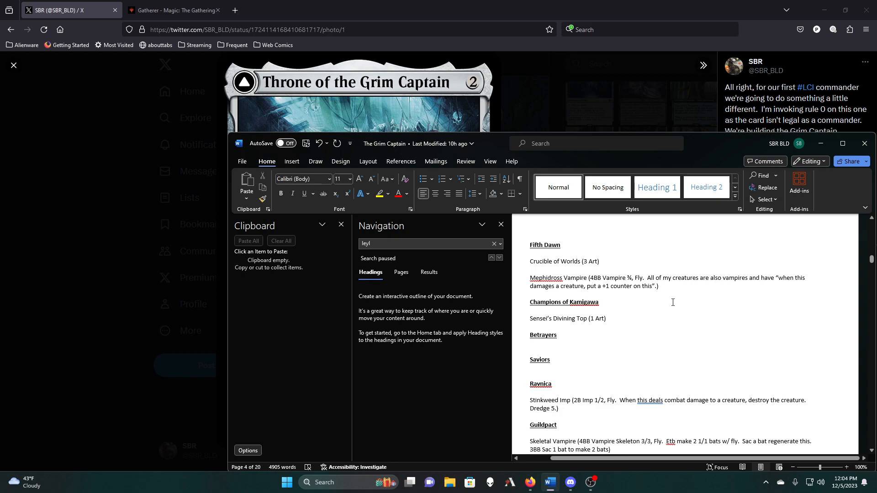
mouse_move(600, 351)
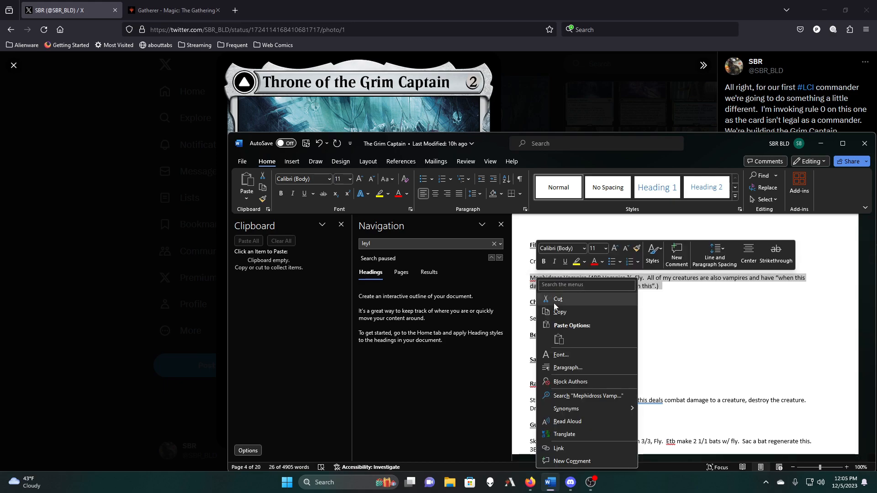
Cut the Mephidross Vampire entry from Fifth Dawn and read on to Coldsnap, Time Spiral and Planar Chaos
click(557, 298)
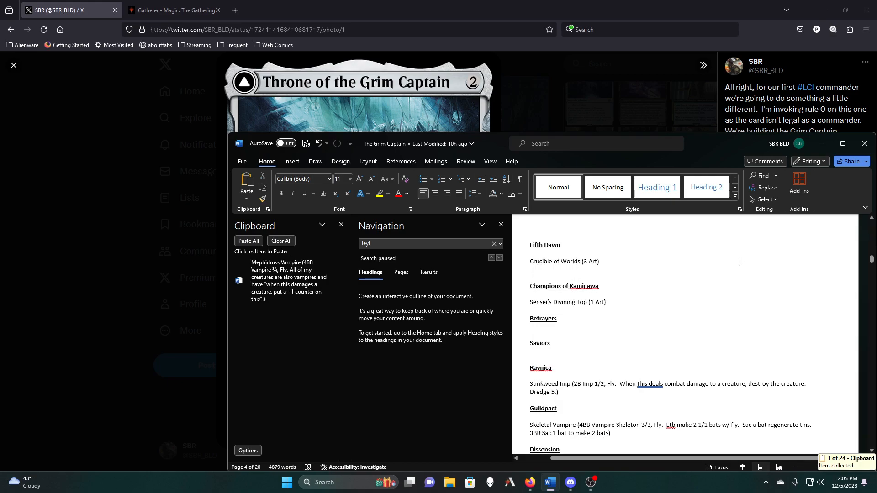
scroll(down, 3)
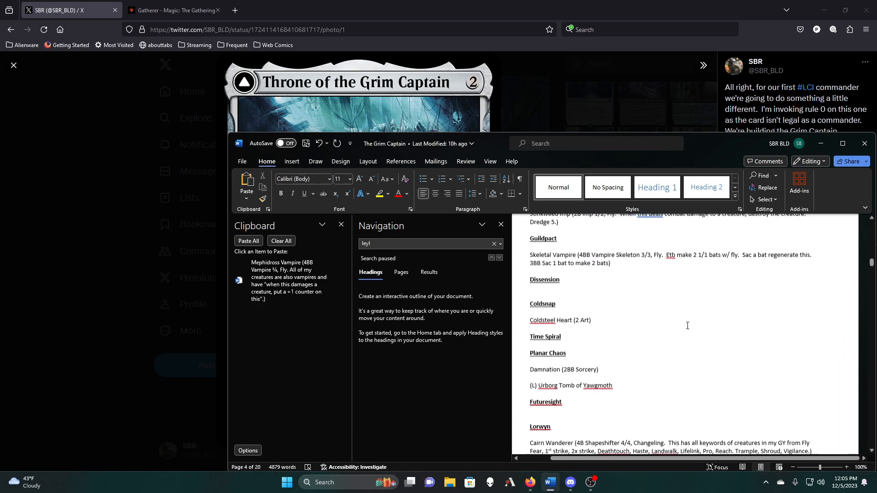
scroll(down, 3)
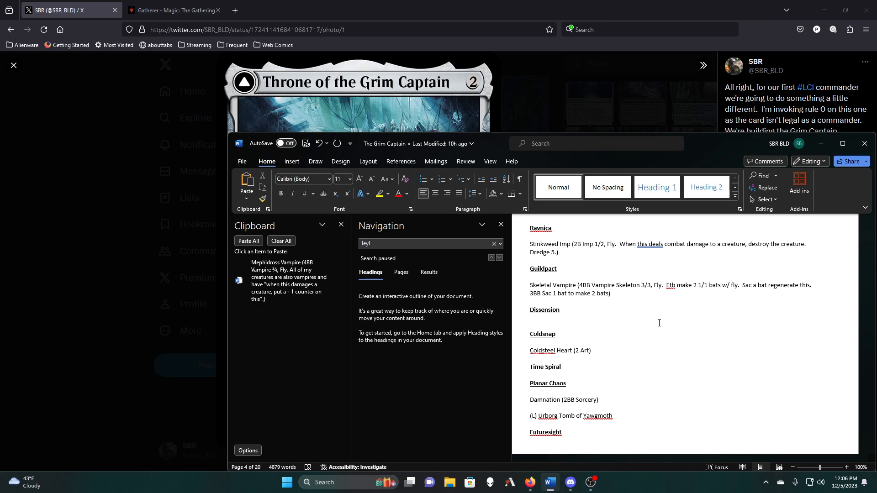
scroll(down, 3)
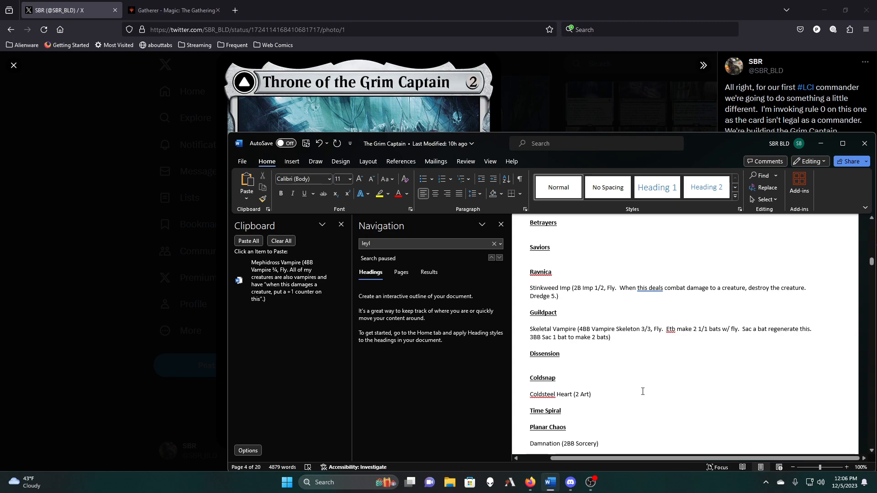
mouse_move(629, 400)
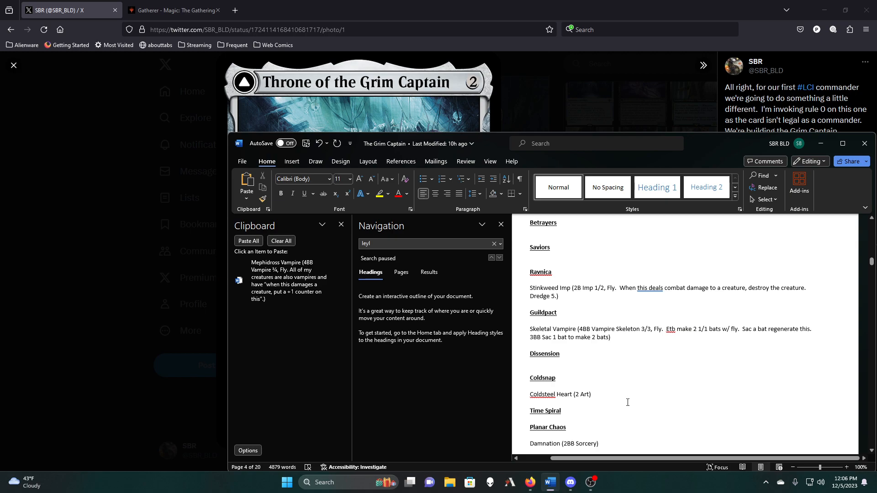
mouse_move(625, 408)
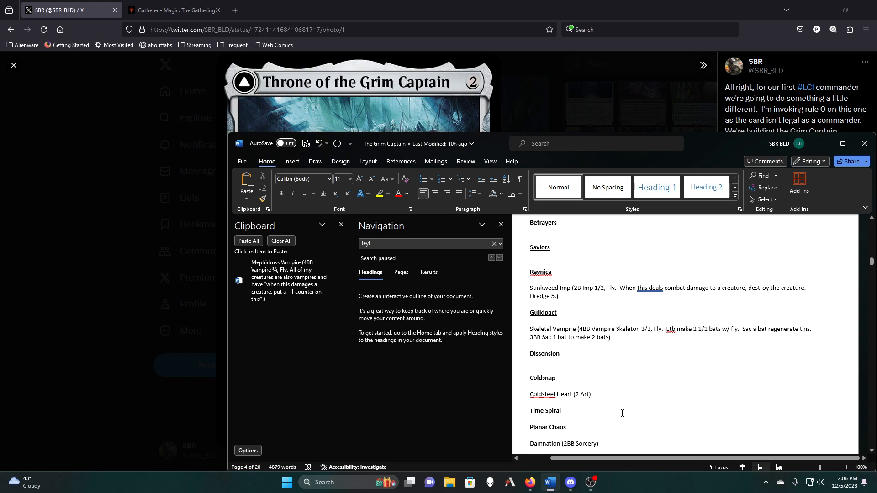
mouse_move(650, 395)
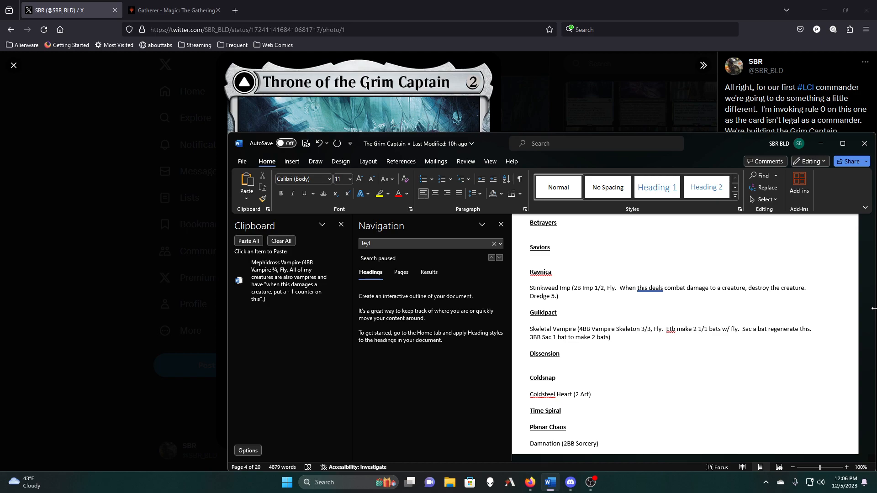
scroll(down, 3)
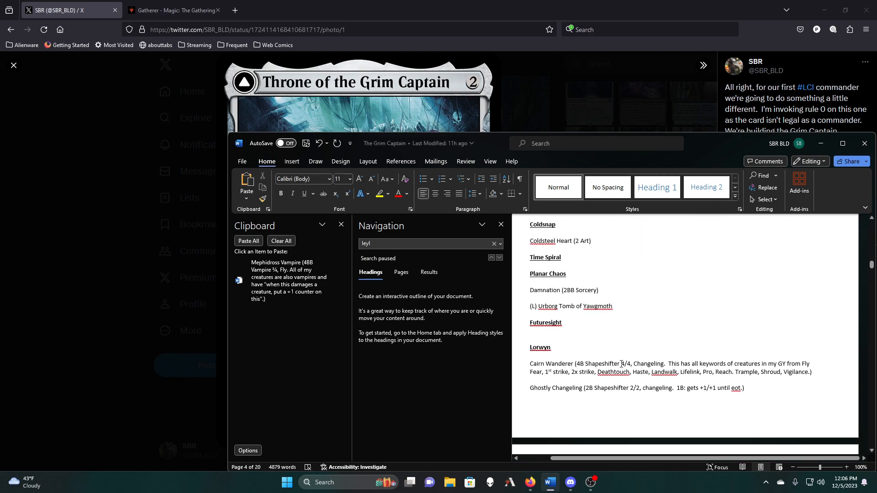
scroll(down, 3)
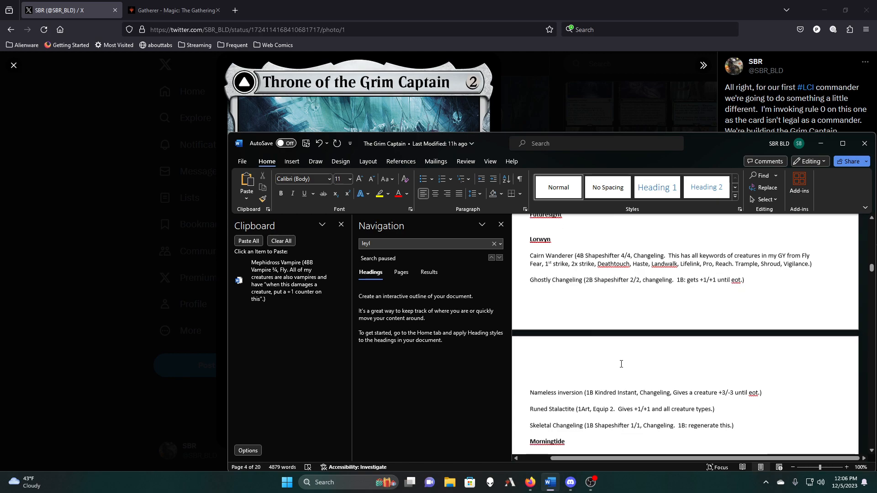
scroll(down, 3)
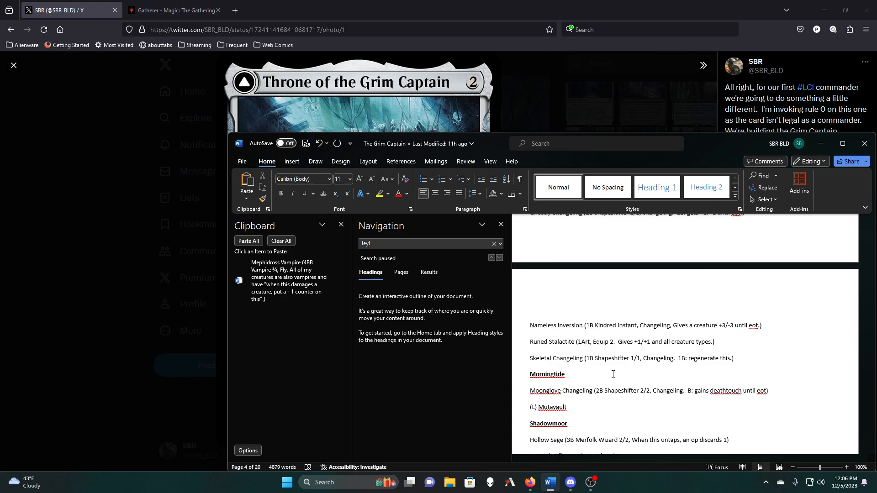
scroll(down, 3)
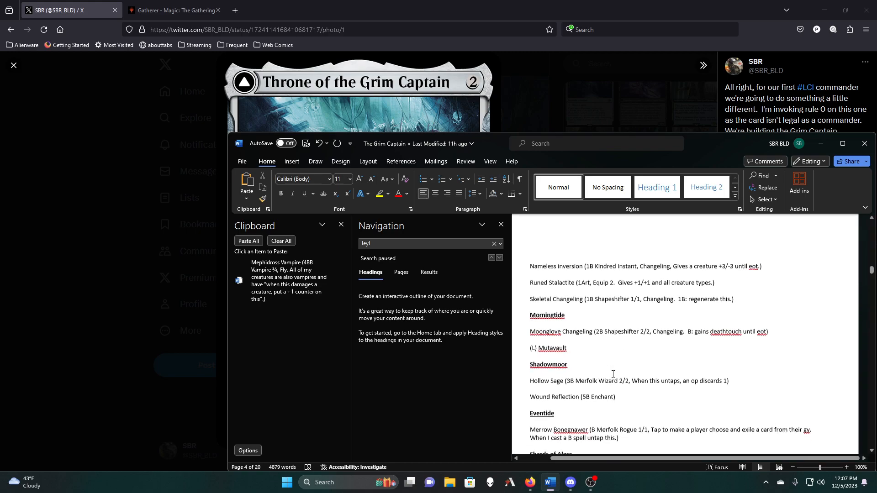
scroll(down, 3)
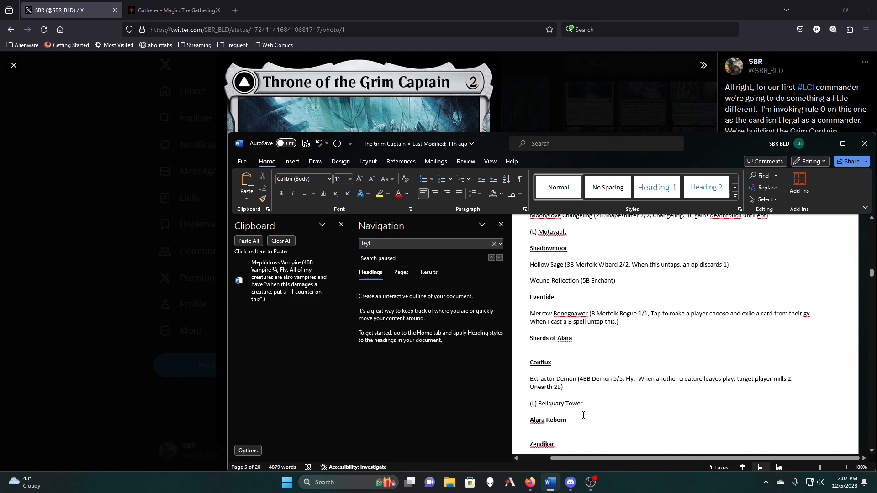
scroll(down, 3)
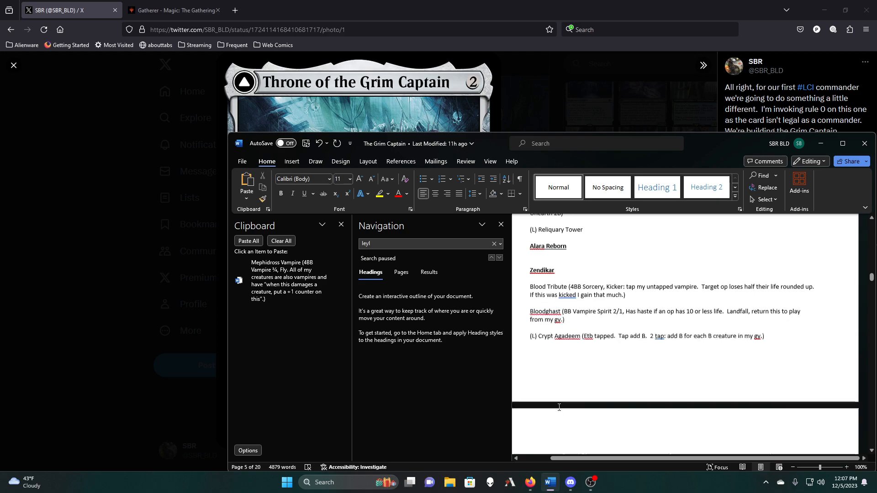
scroll(down, 3)
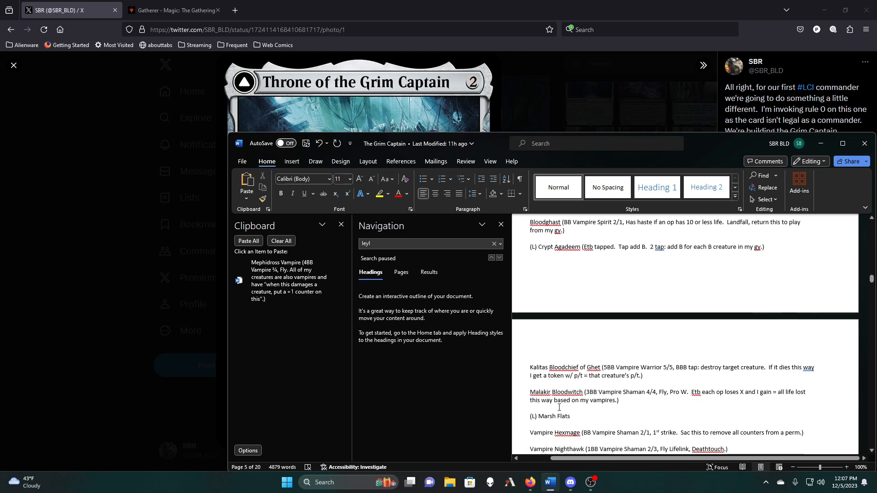
scroll(down, 3)
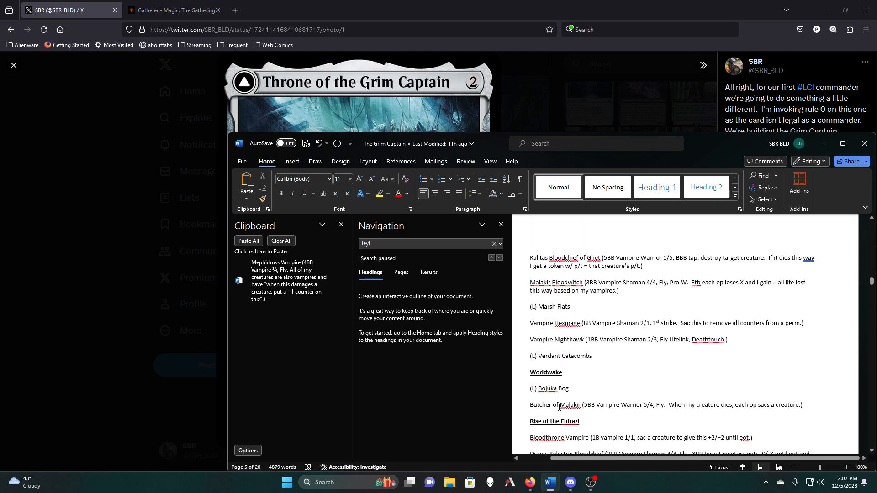
scroll(down, 3)
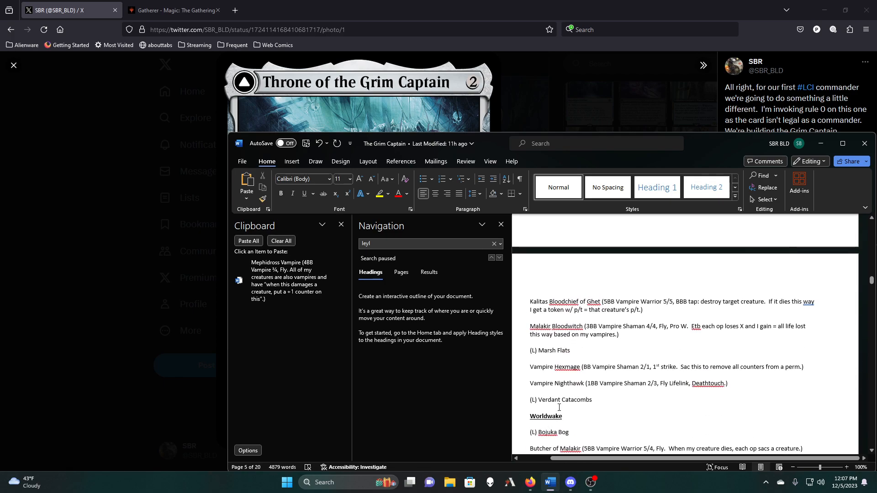
scroll(down, 3)
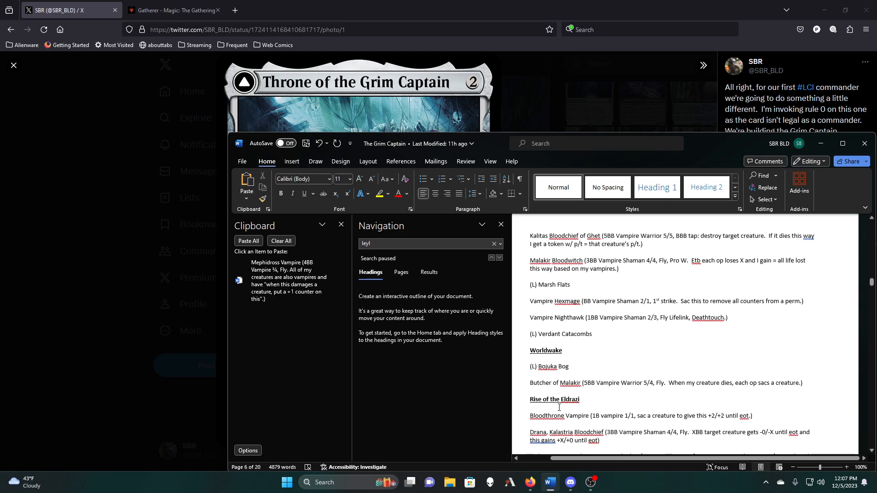
scroll(down, 3)
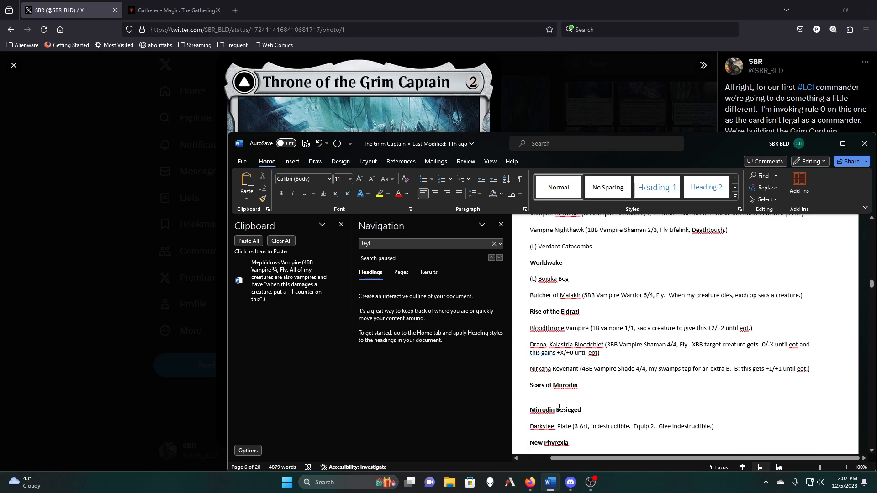
scroll(down, 3)
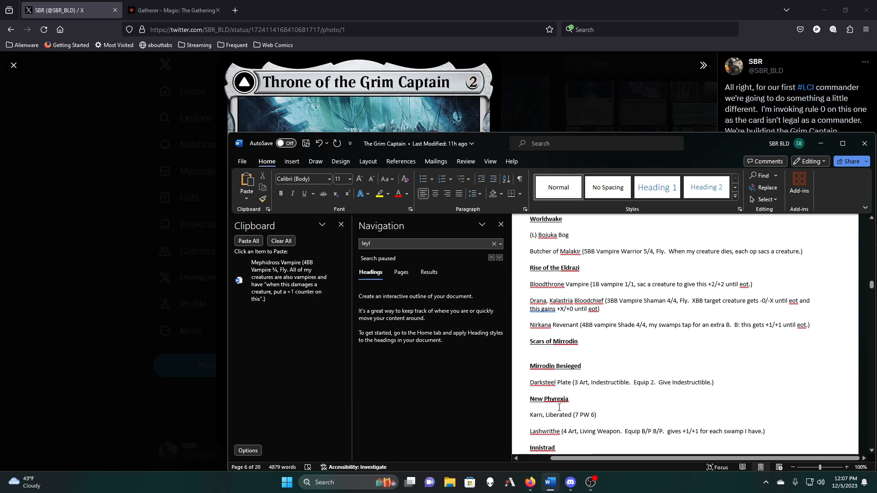
scroll(down, 3)
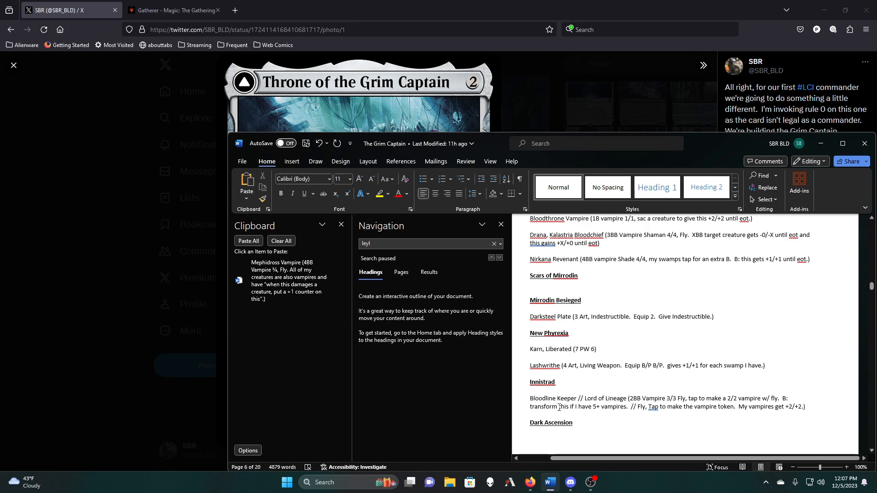
scroll(down, 3)
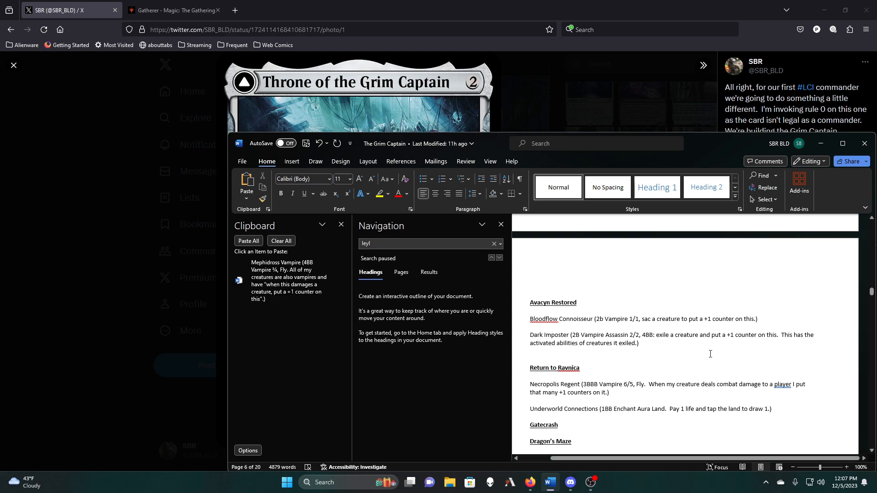
mouse_move(702, 330)
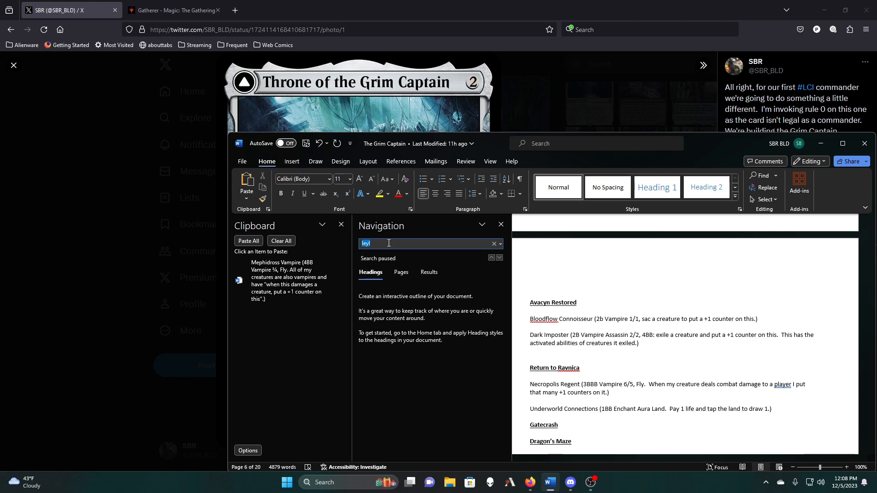
Find the 'mephi' entry to remove it, empty the clipboard and search the list for 'assassin'
text(mephi)
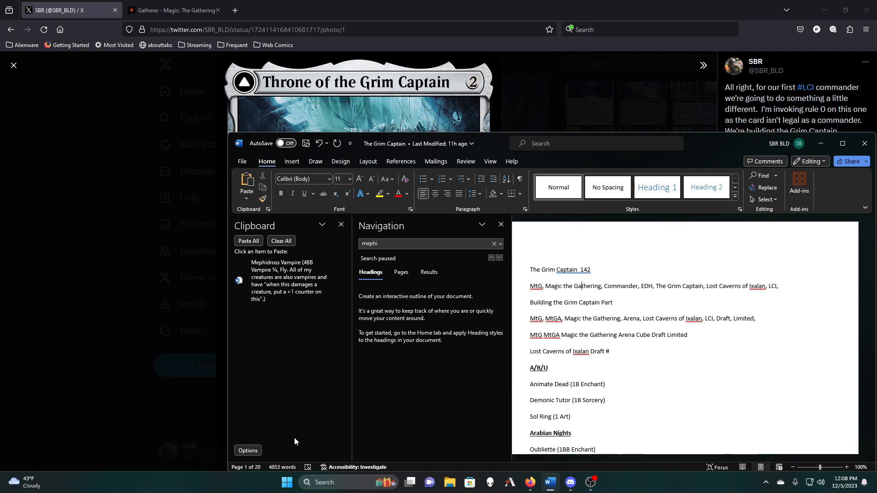
click(281, 240)
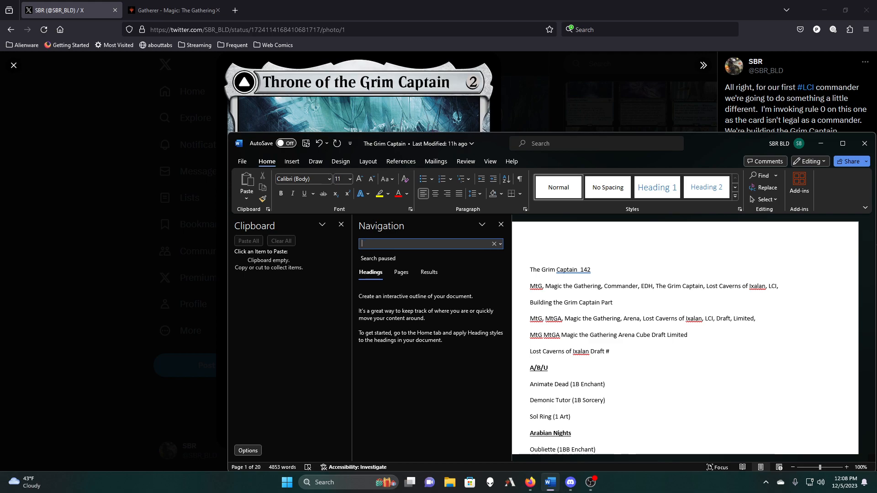
text(assassin)
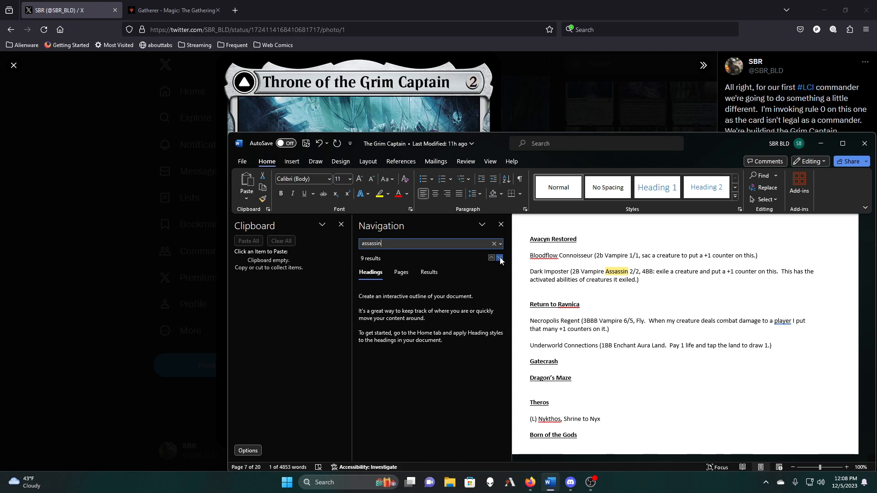
Step through all nine Assassin matches, ending on Mari, the Killing Quill
click(499, 258)
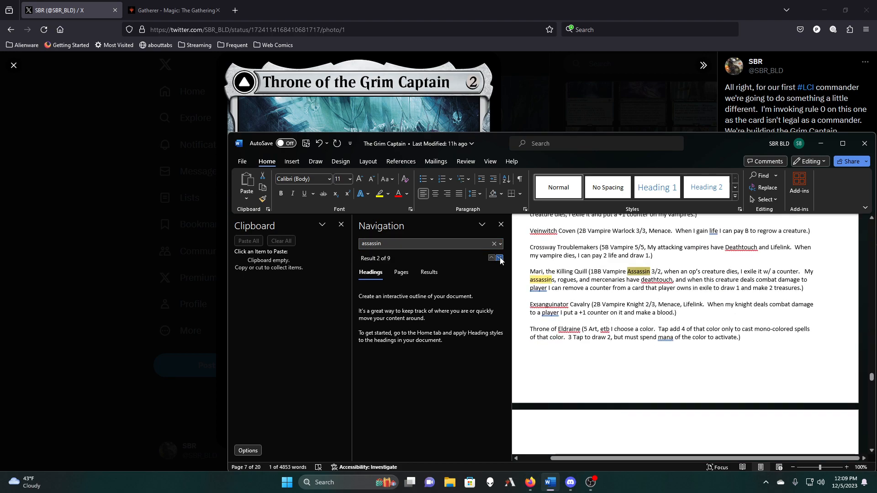
click(498, 258)
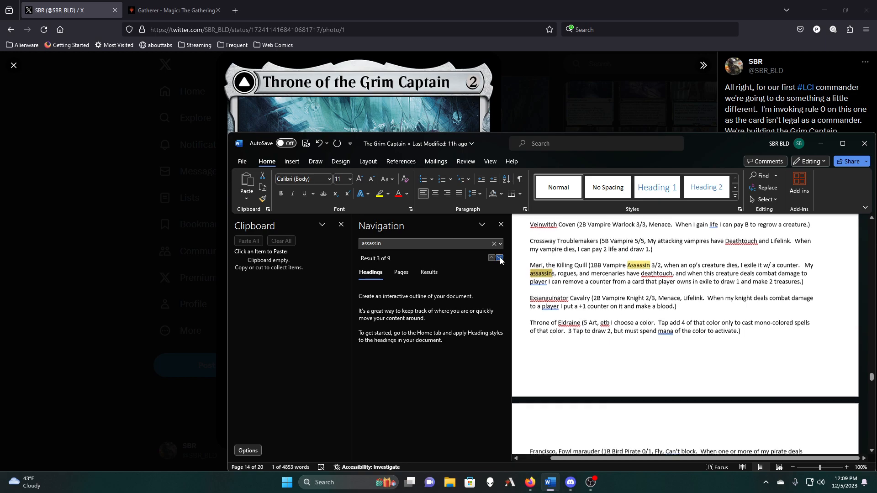
click(499, 258)
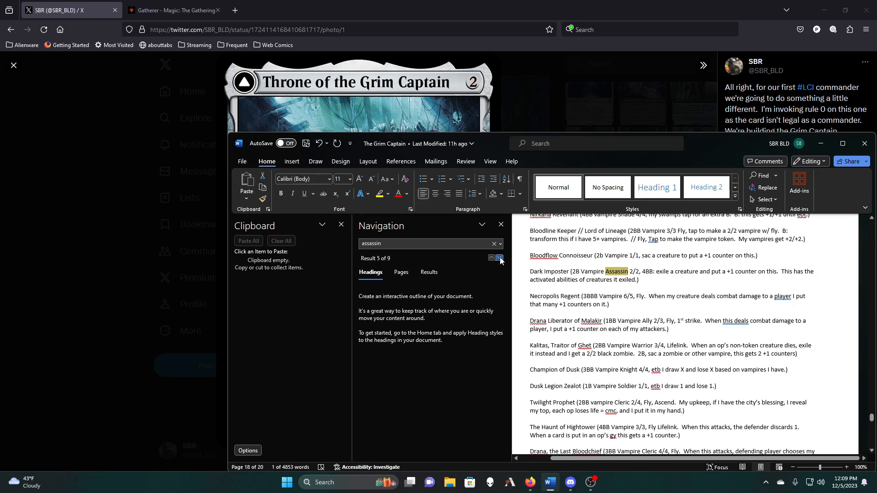
click(491, 258)
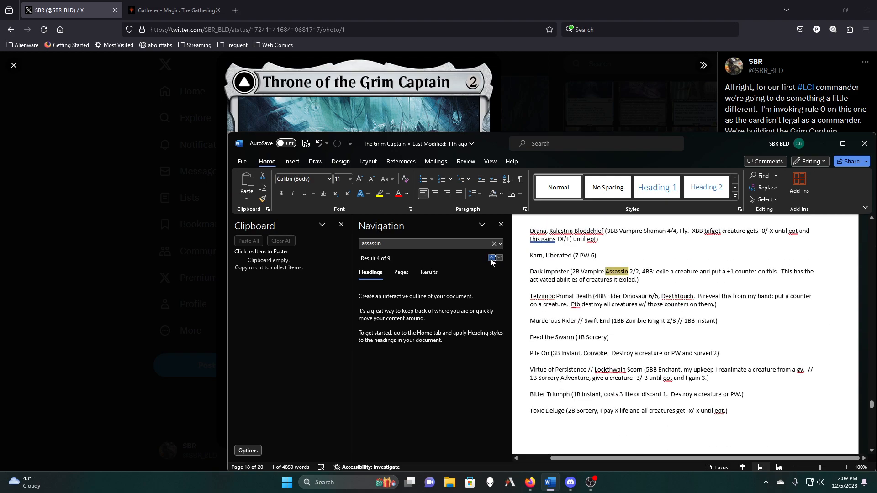
click(499, 258)
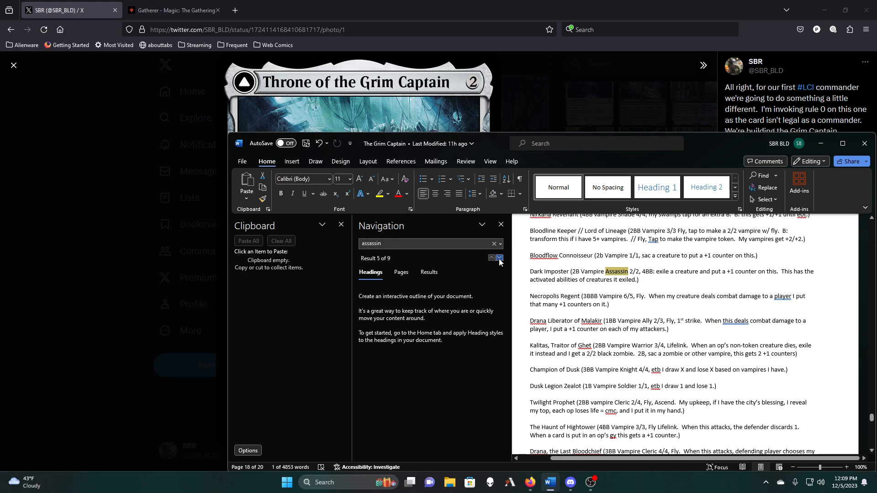
click(499, 258)
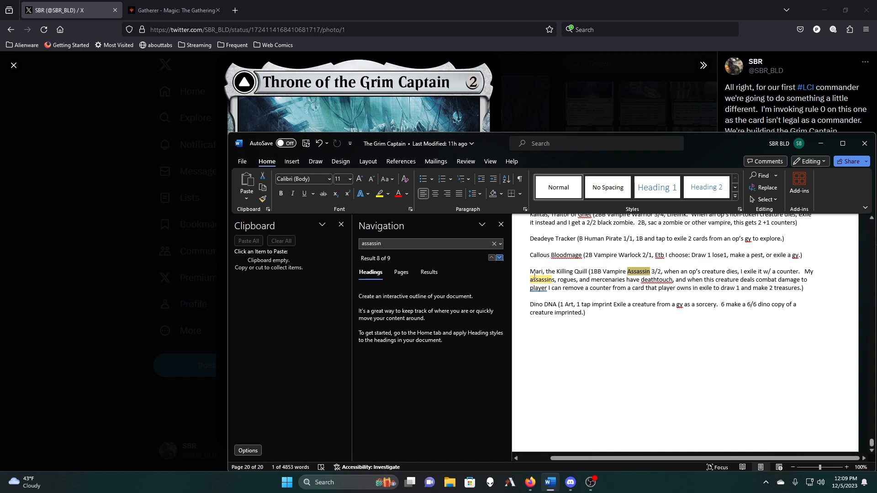
click(499, 257)
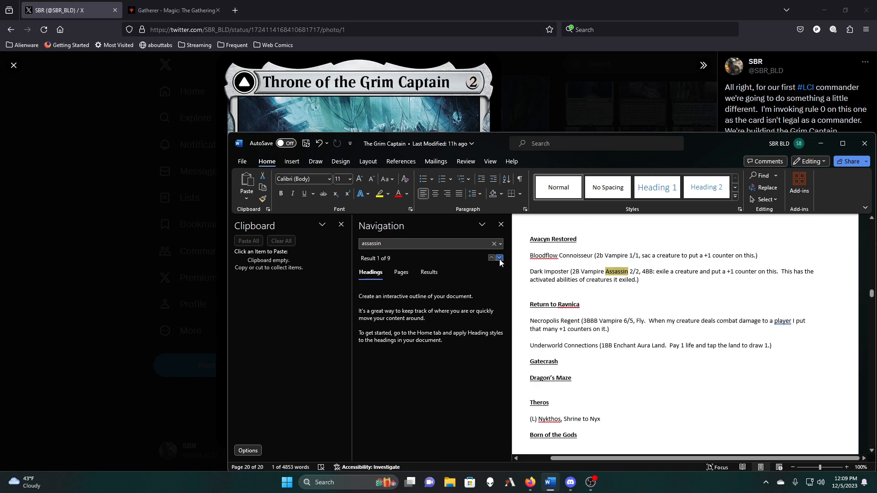
click(491, 258)
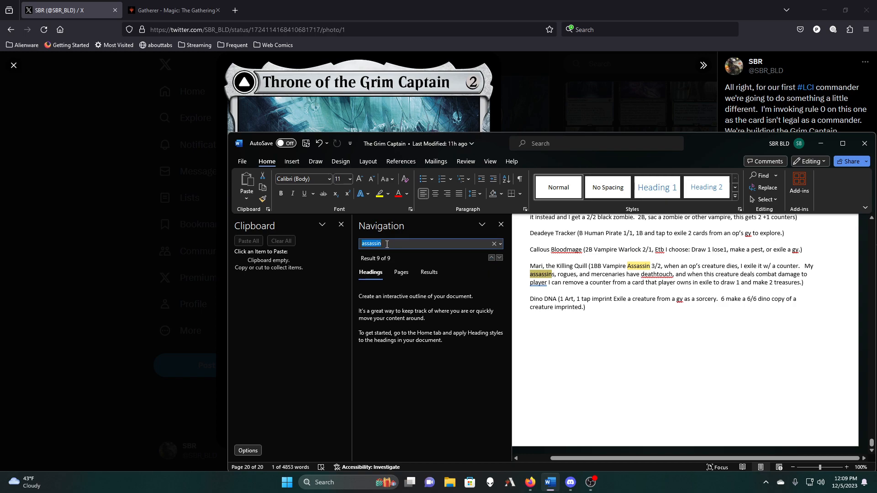
Search 'rogue' in the Navigation pane and step through all its matches in the card list
text(rogue)
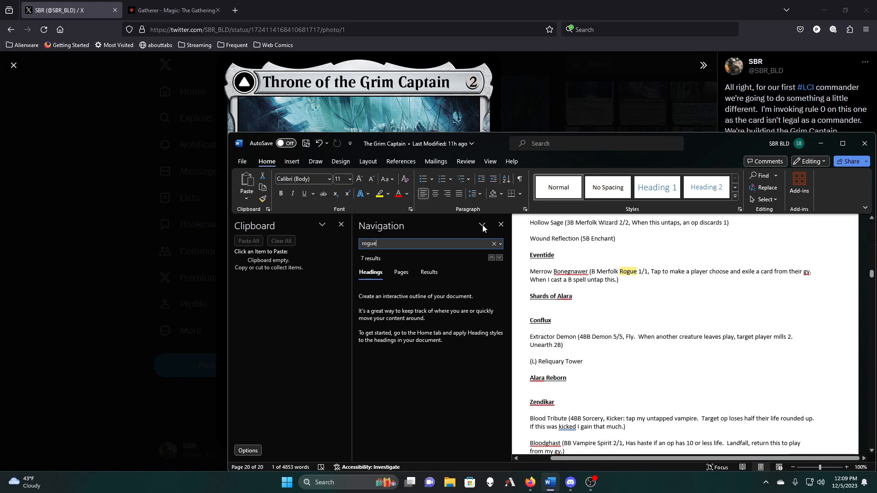
click(499, 257)
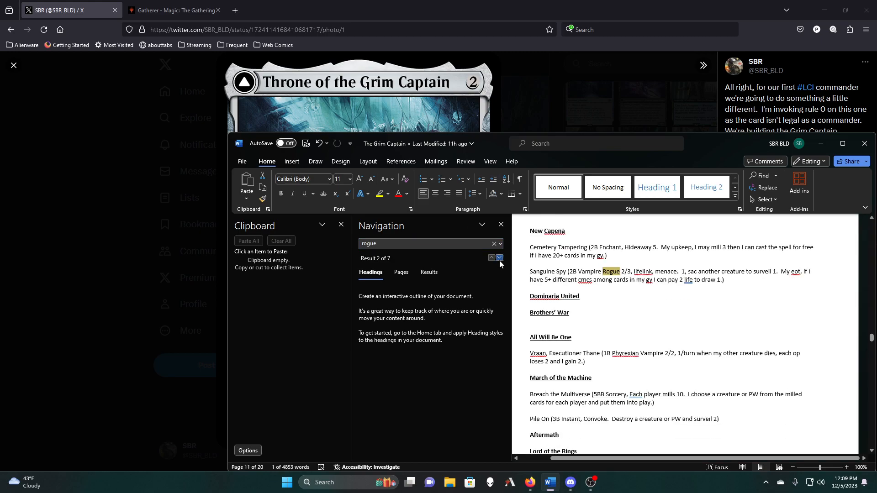
click(499, 258)
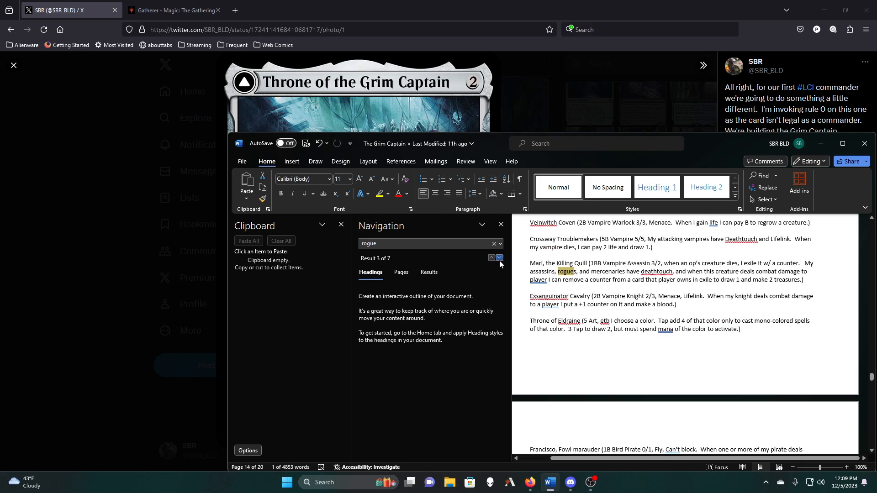
click(499, 258)
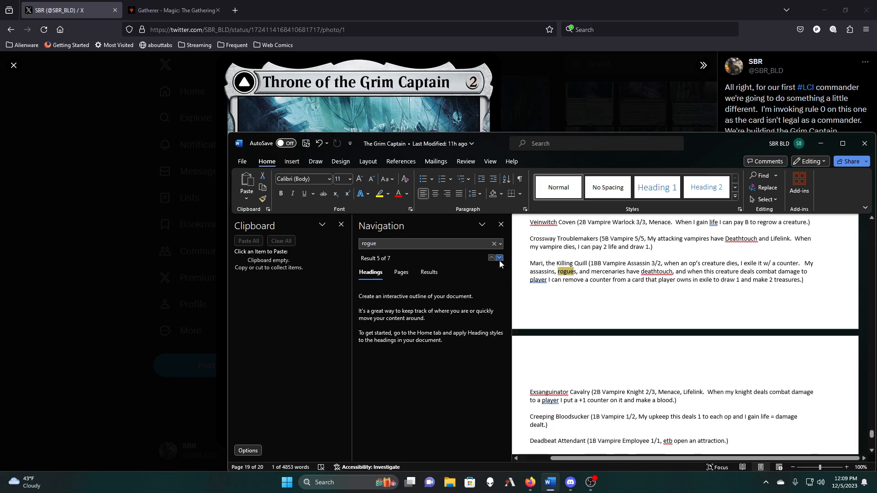
click(499, 257)
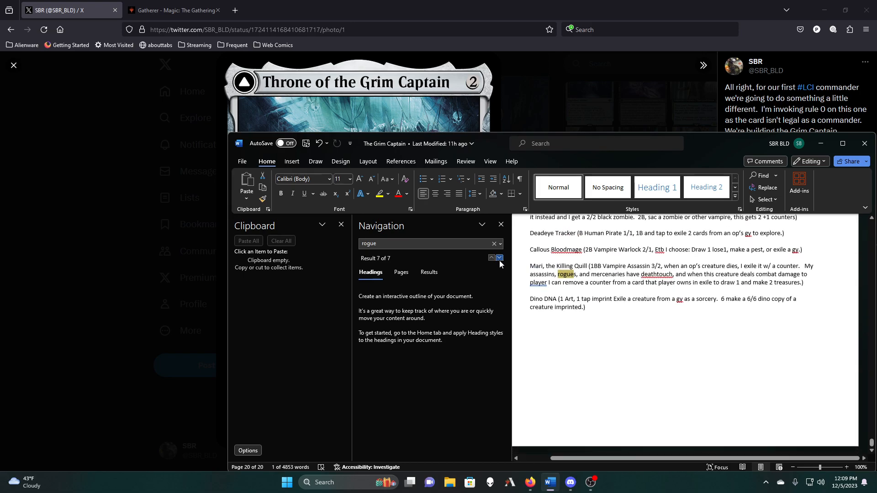
click(499, 258)
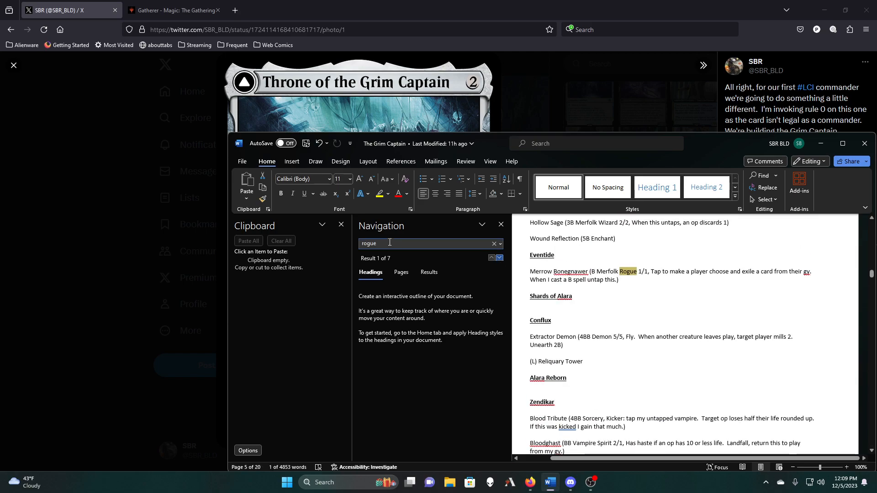
Search 'mercen' and cycle through its three mercenaries matches back to the first
text(mercen)
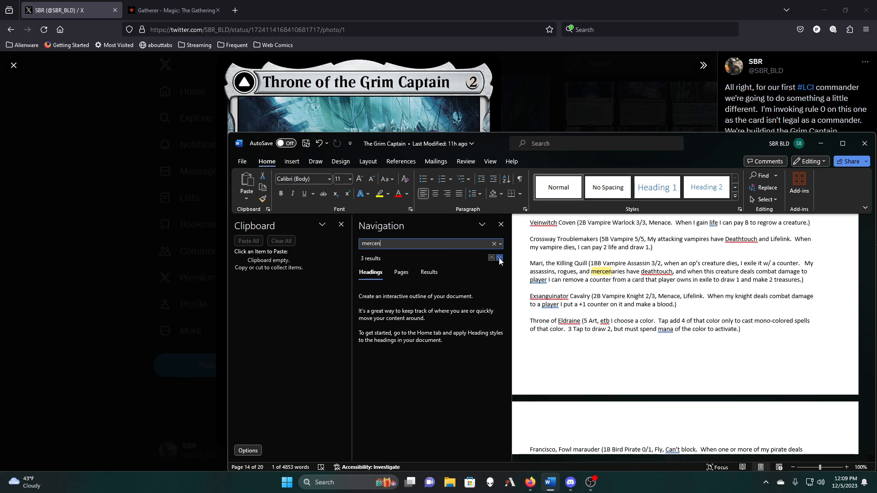
click(499, 258)
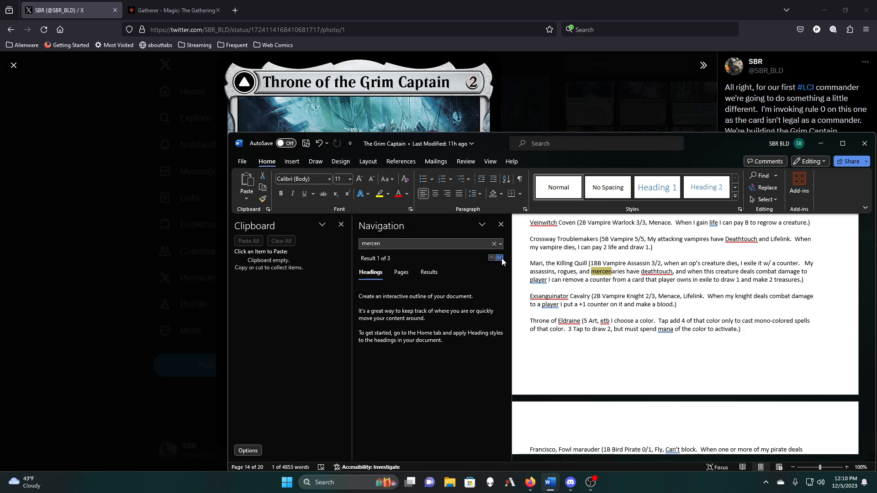
click(499, 259)
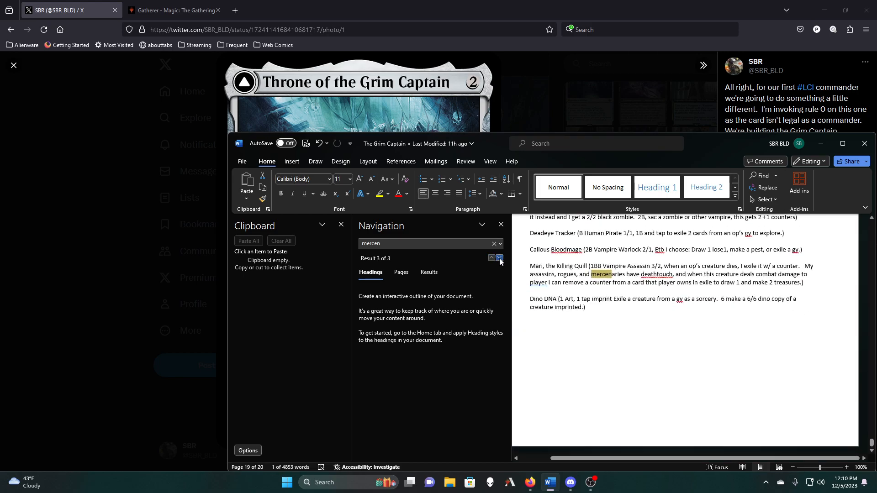
click(499, 258)
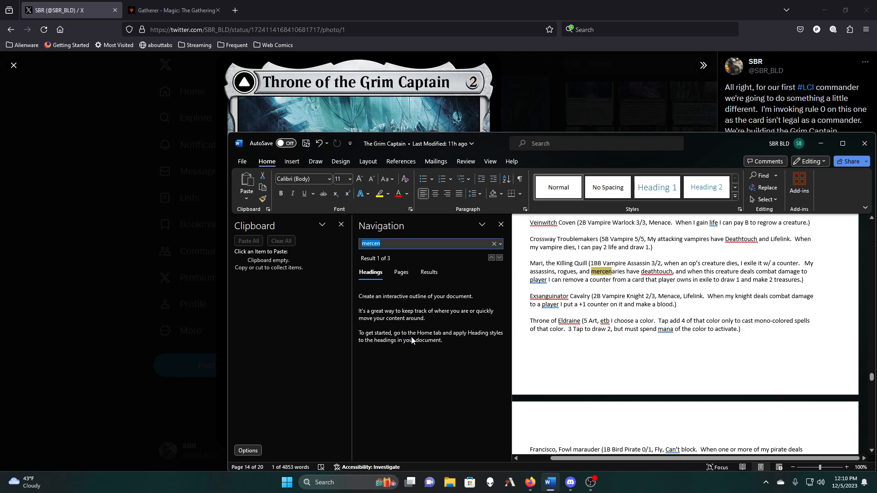
Search 'ass', then cut the Dark Imposter entry from the Avacyn Restored section
text(ass)
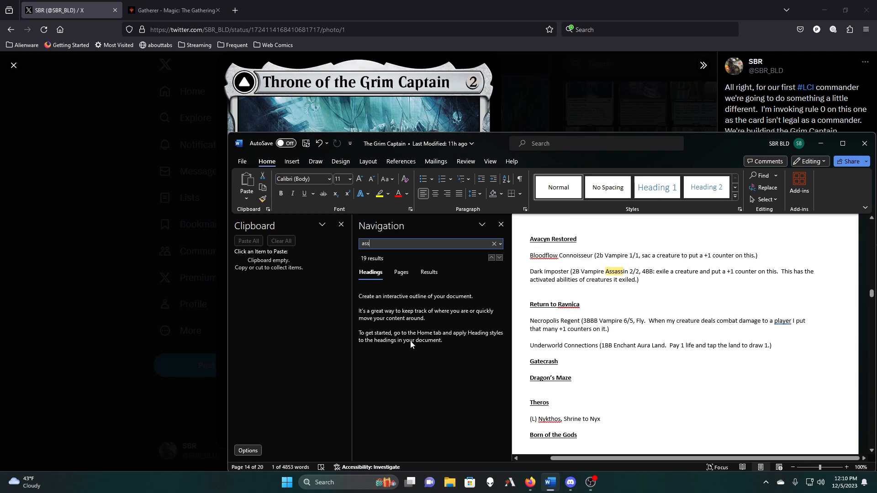
click(646, 279)
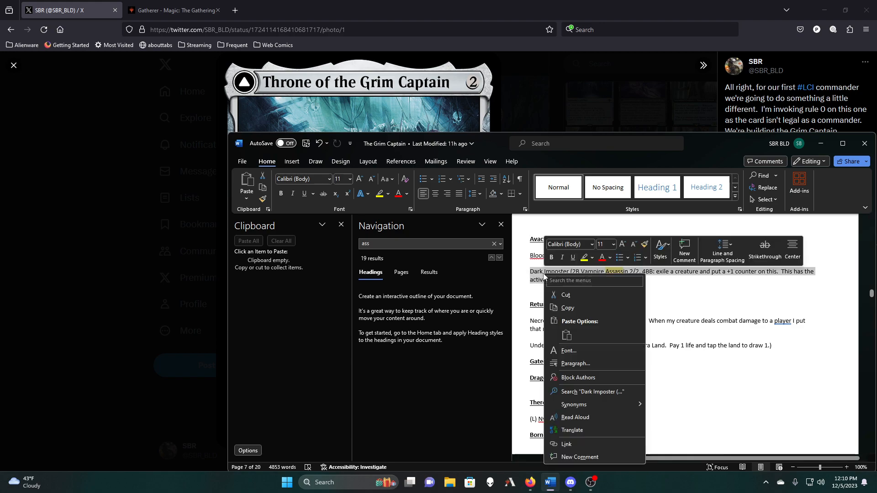
click(567, 308)
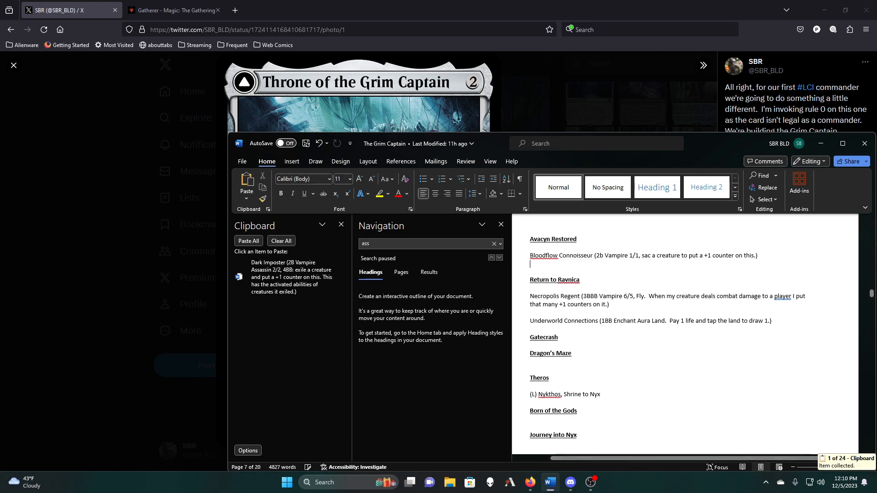
scroll(down, 3)
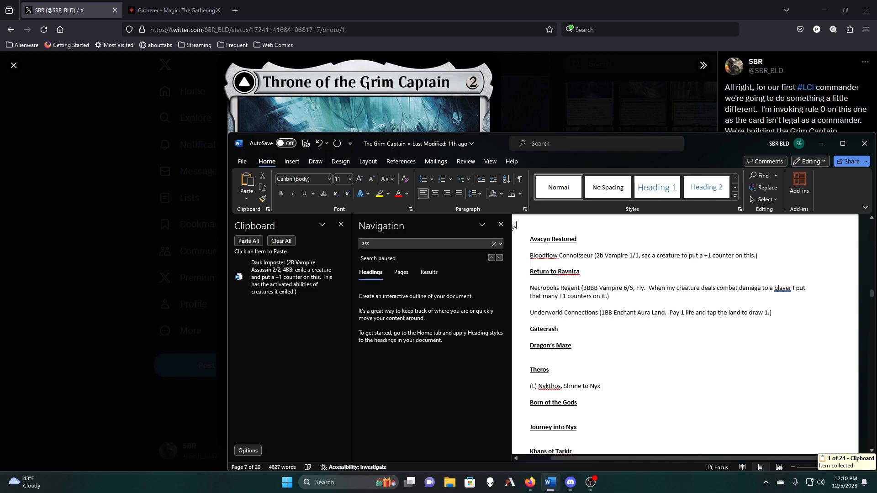
click(498, 258)
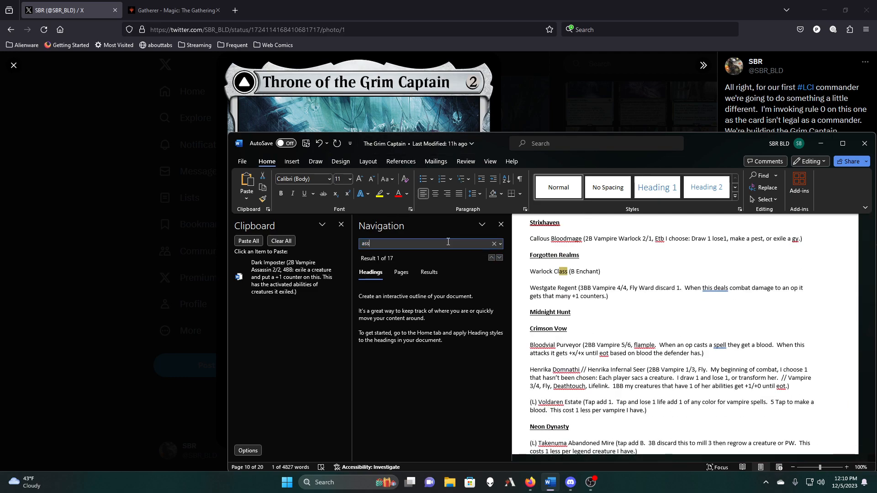
Search 'assass' and step through its matches to remove the later Dark Imposter entry
text(assass)
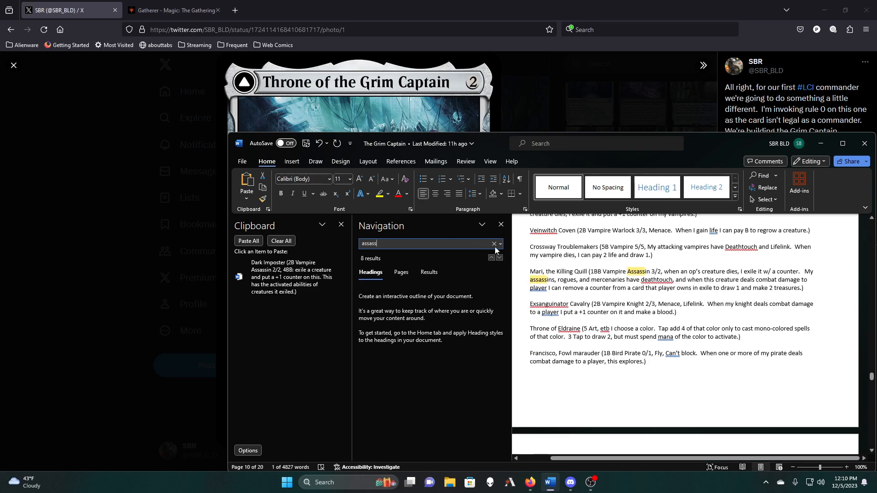
click(499, 259)
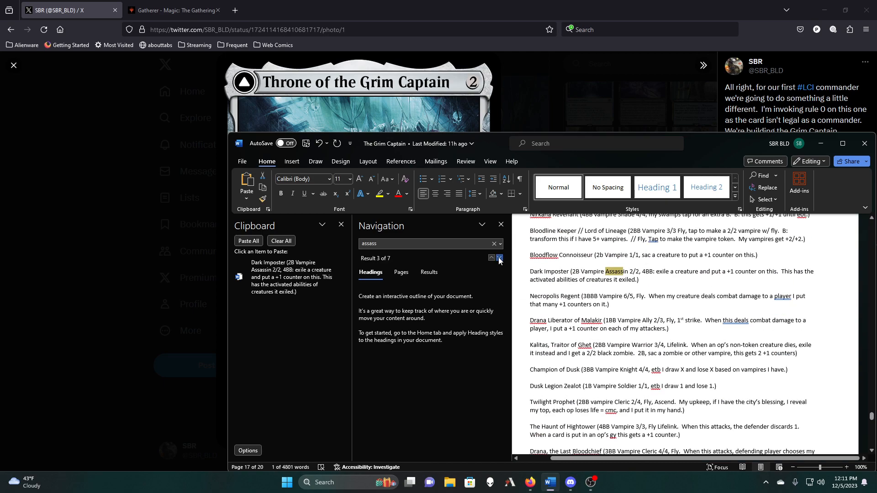
click(499, 257)
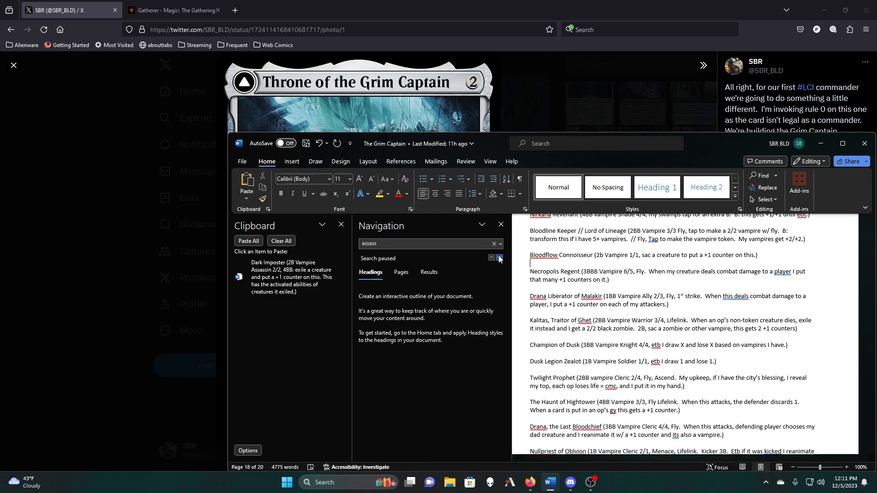
click(499, 258)
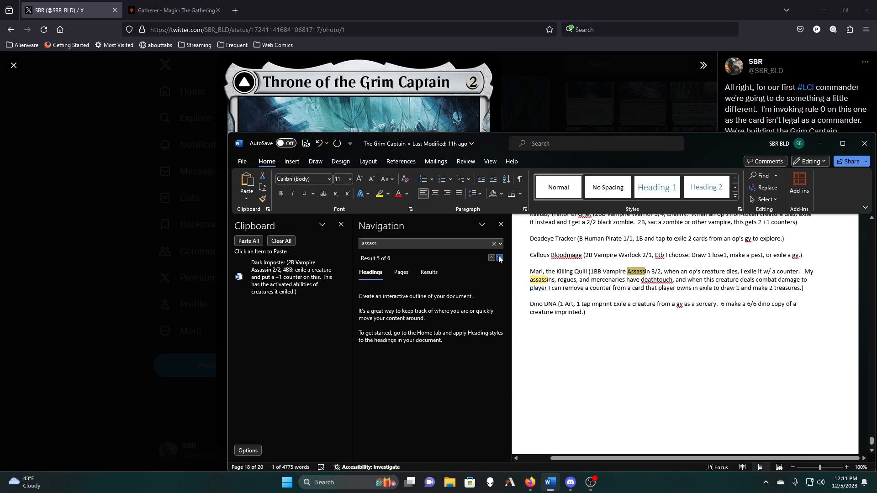
click(499, 258)
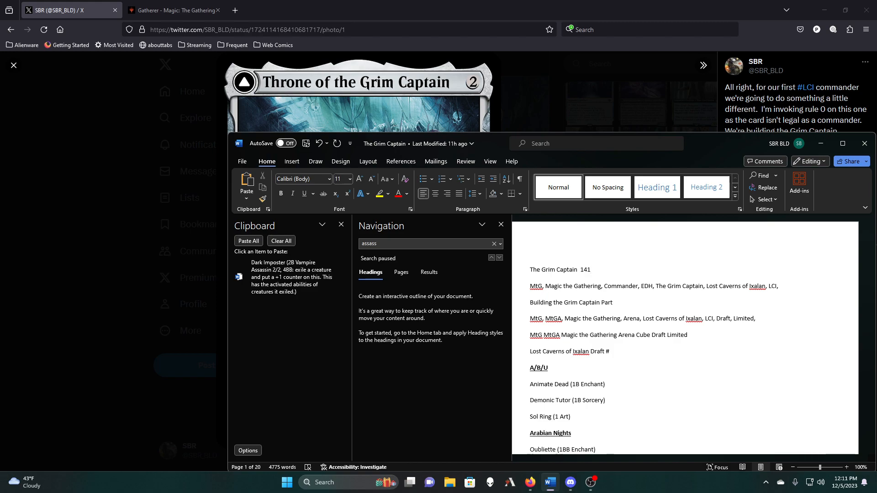
Read down the list and clear the collected clipboard items
click(589, 269)
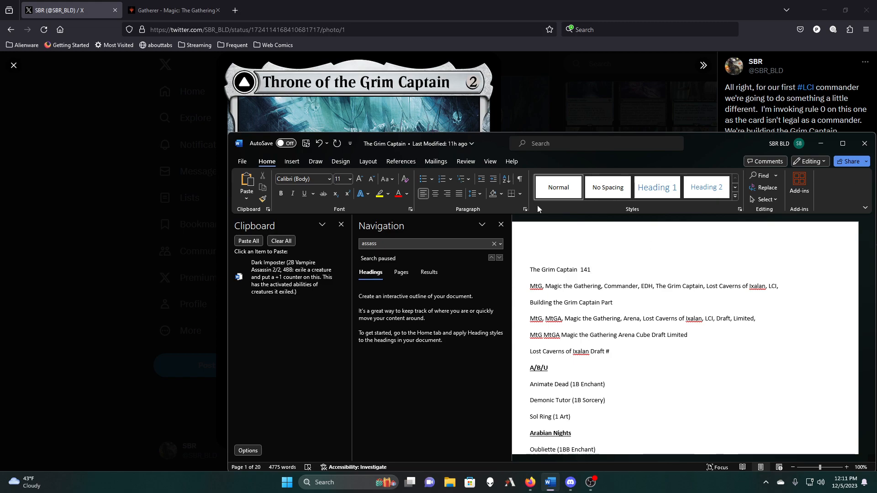
scroll(down, 3)
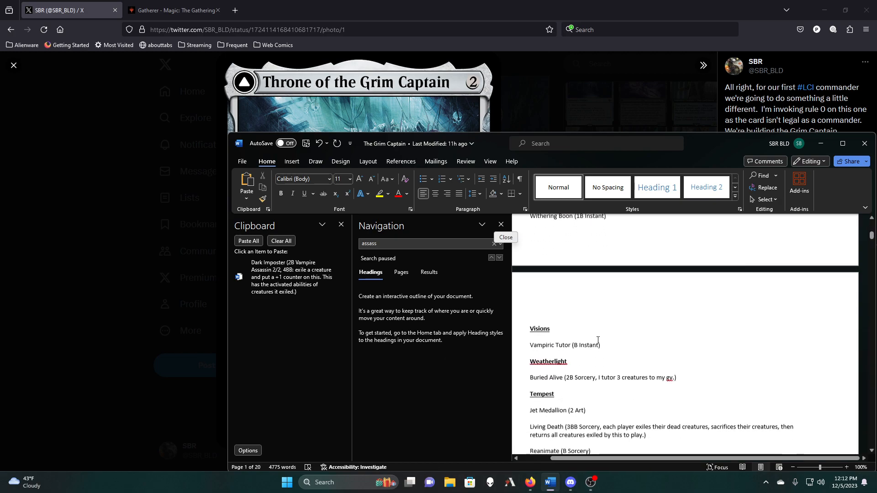
scroll(down, 3)
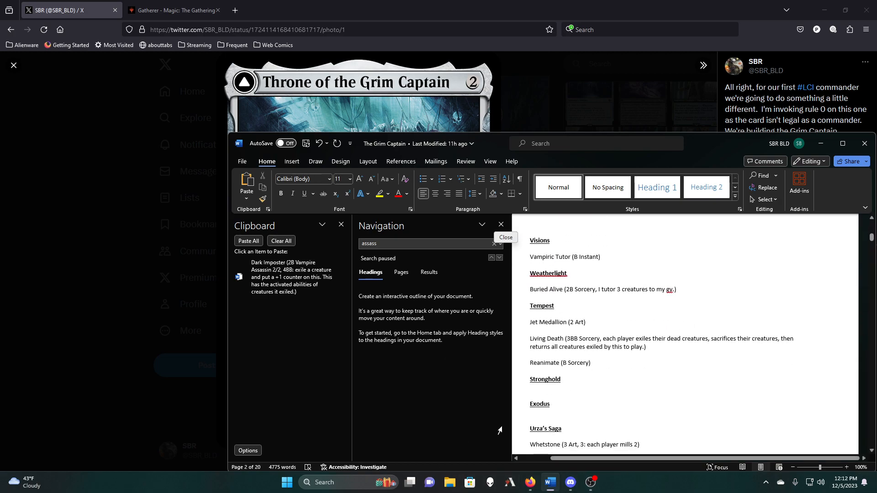
scroll(down, 3)
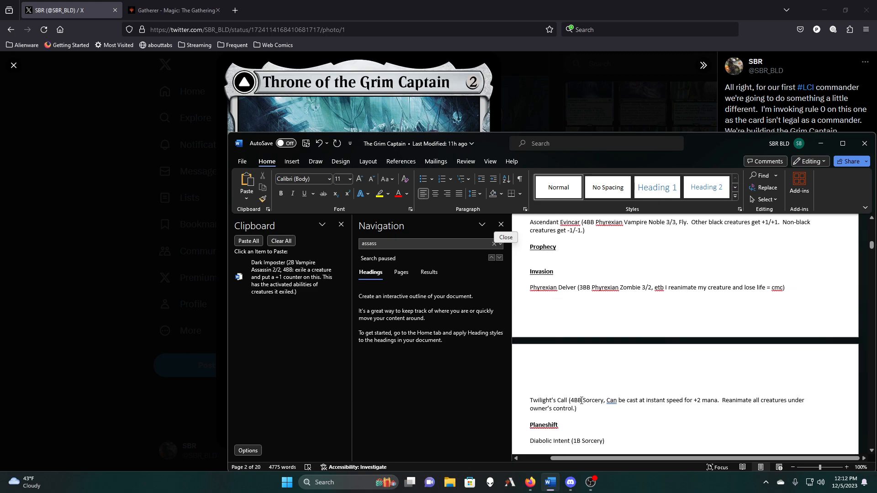
click(280, 240)
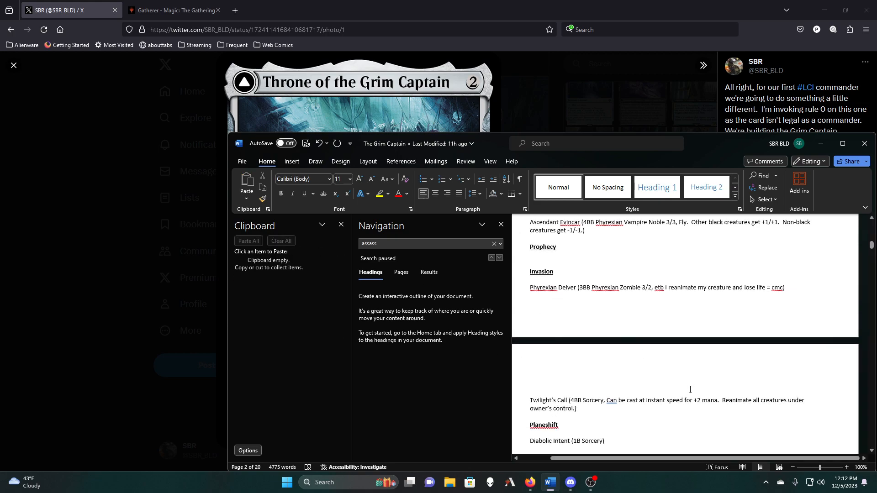
Cut the Phyrexian Delver entry out of the Invasion section
scroll(down, 3)
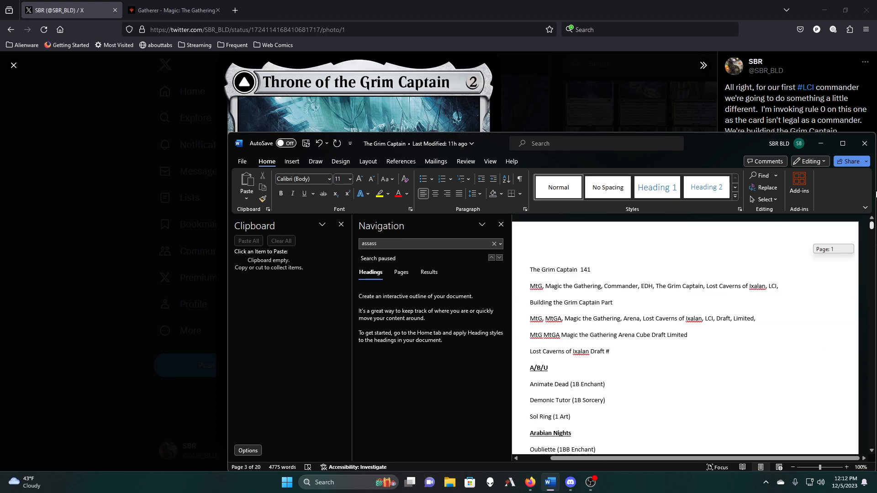
scroll(down, 3)
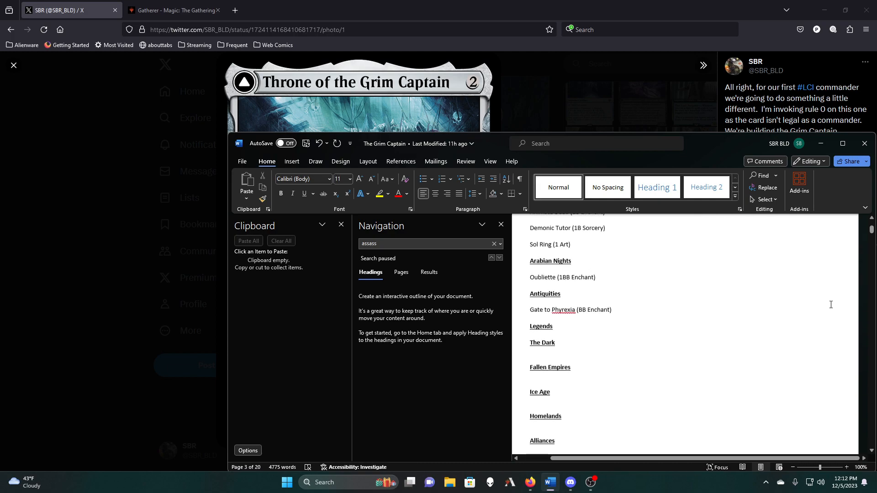
scroll(down, 3)
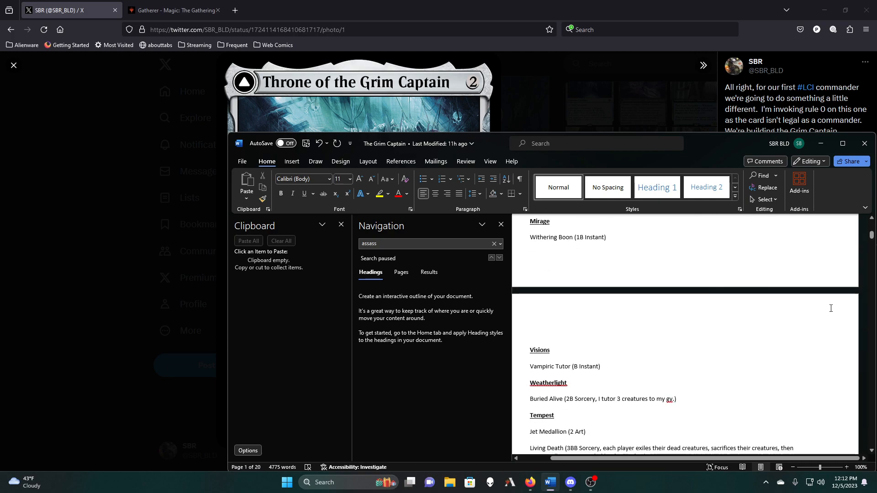
scroll(down, 3)
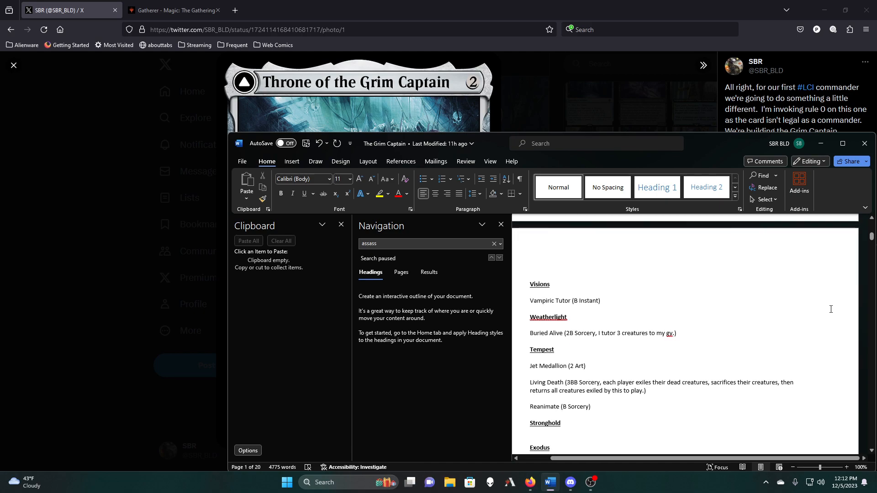
scroll(down, 3)
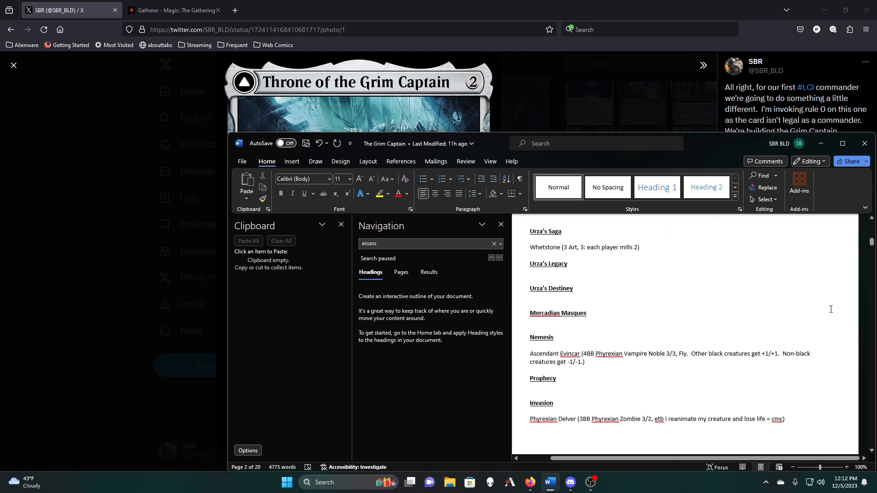
scroll(down, 3)
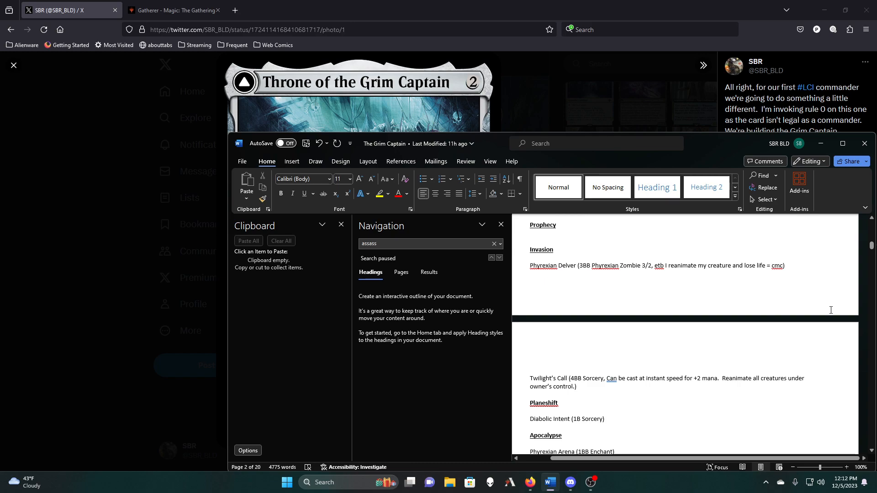
mouse_move(795, 265)
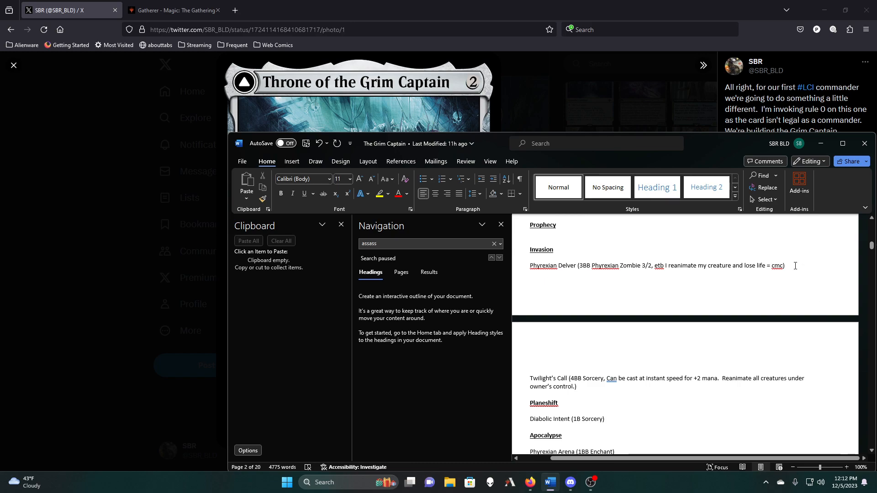
triple_click(657, 265)
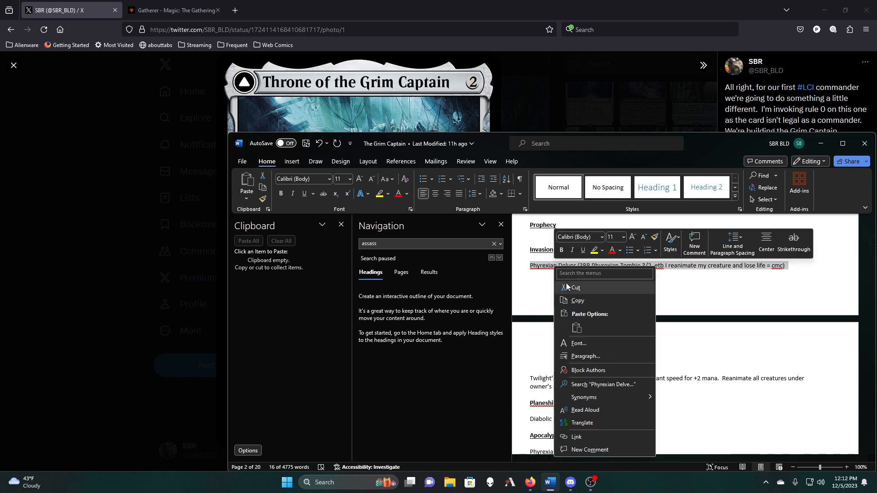
click(575, 287)
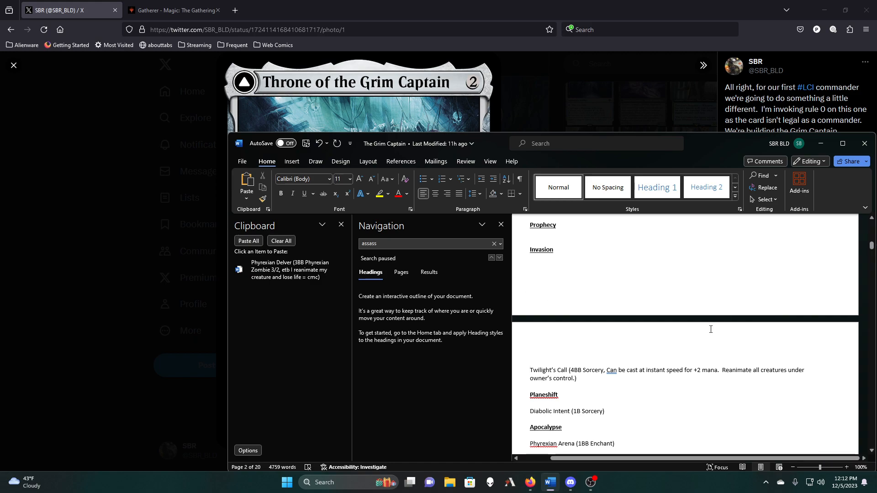
scroll(down, 3)
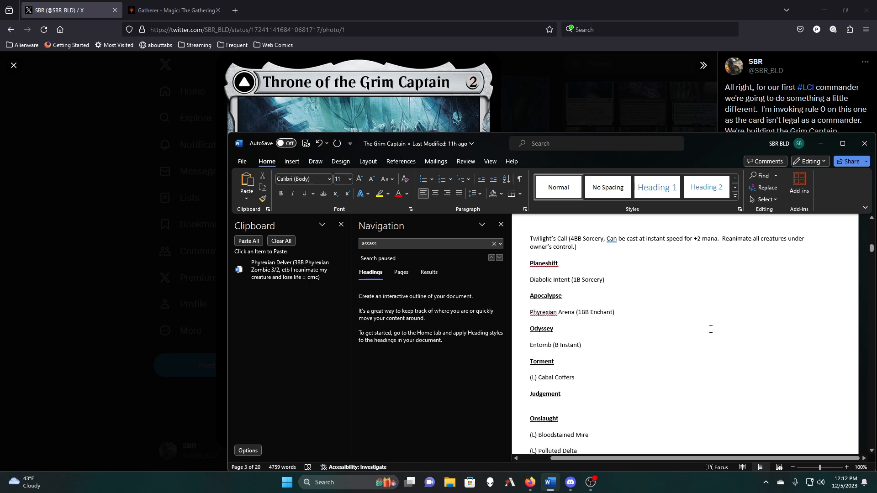
scroll(down, 3)
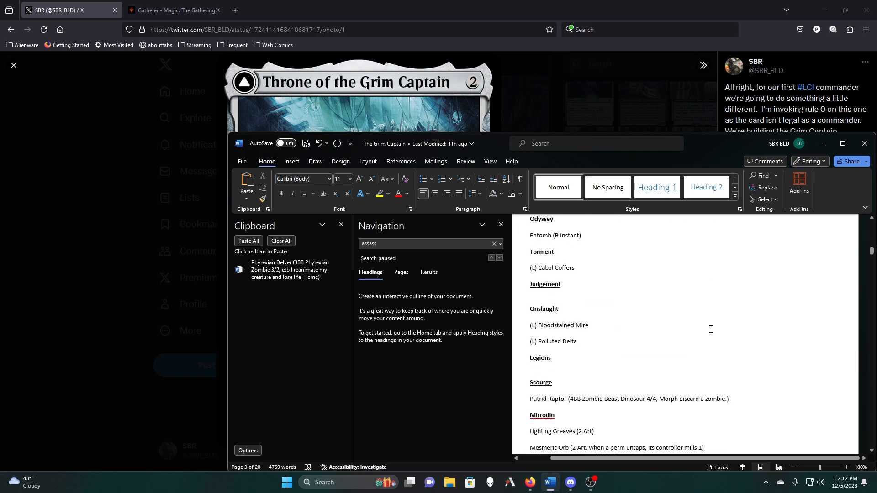
scroll(down, 3)
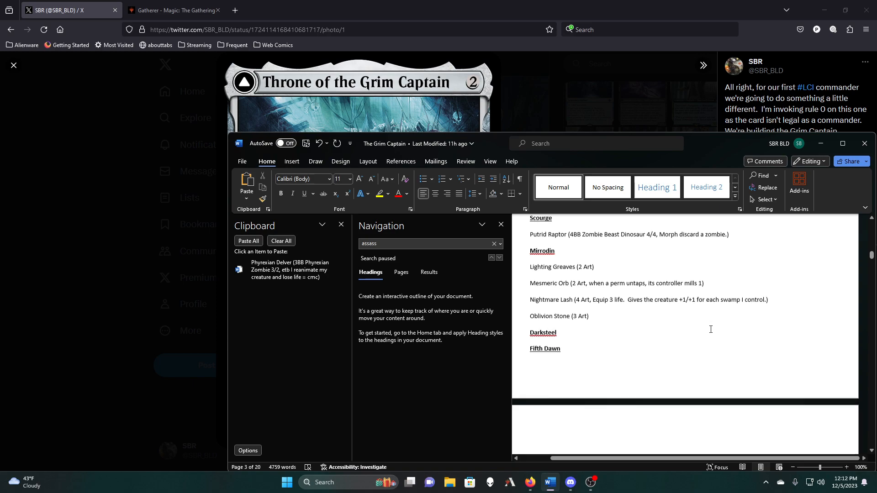
scroll(down, 3)
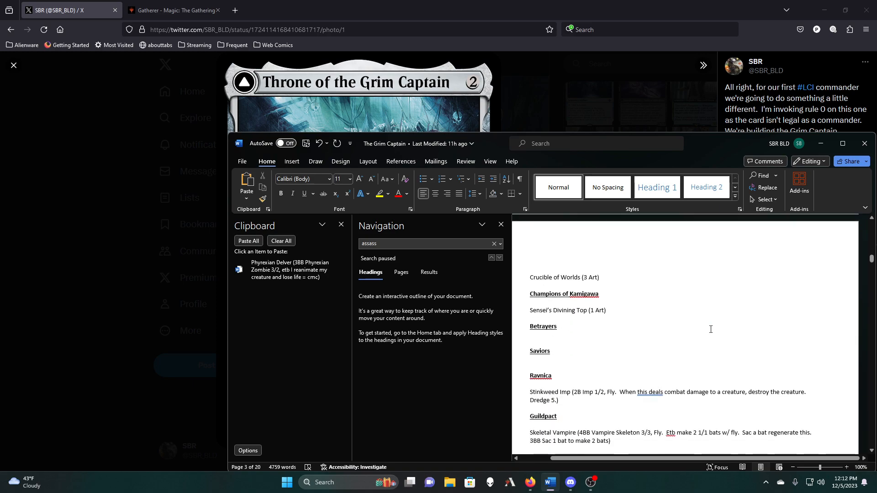
scroll(down, 3)
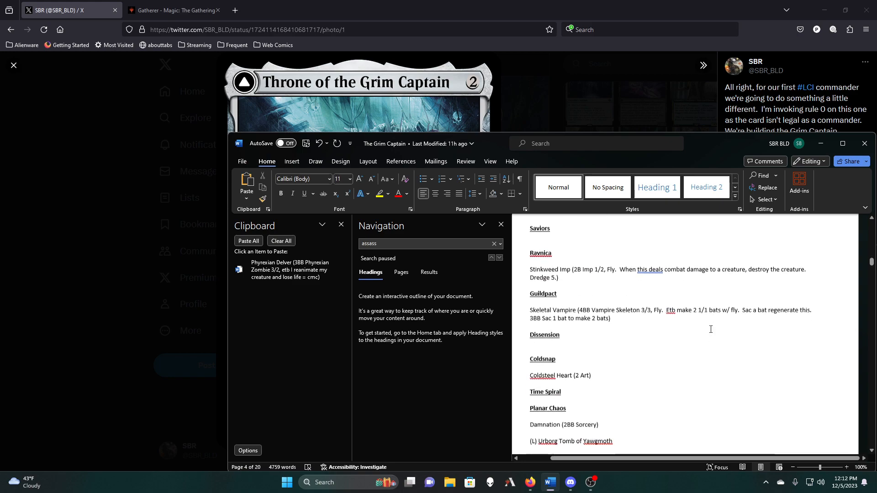
scroll(down, 3)
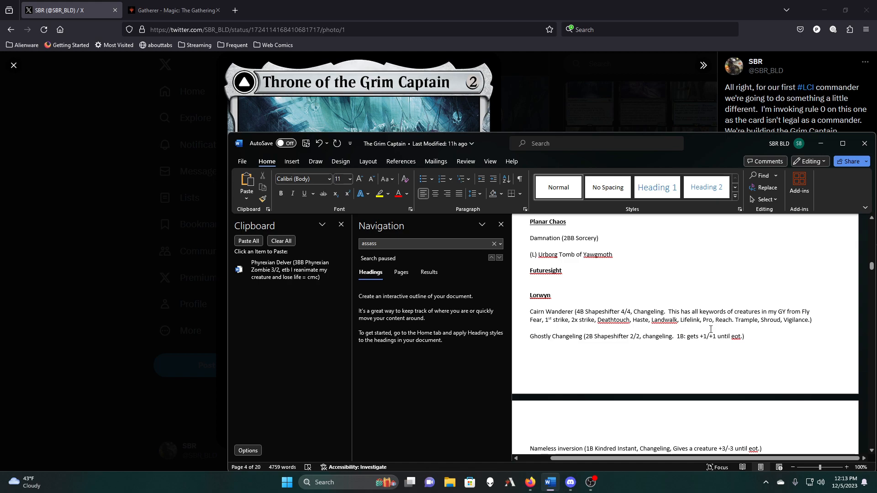
scroll(down, 3)
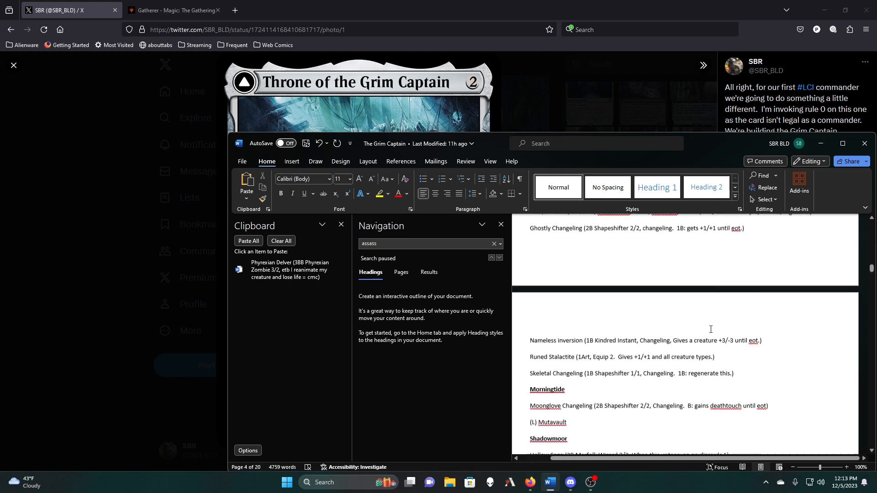
scroll(down, 3)
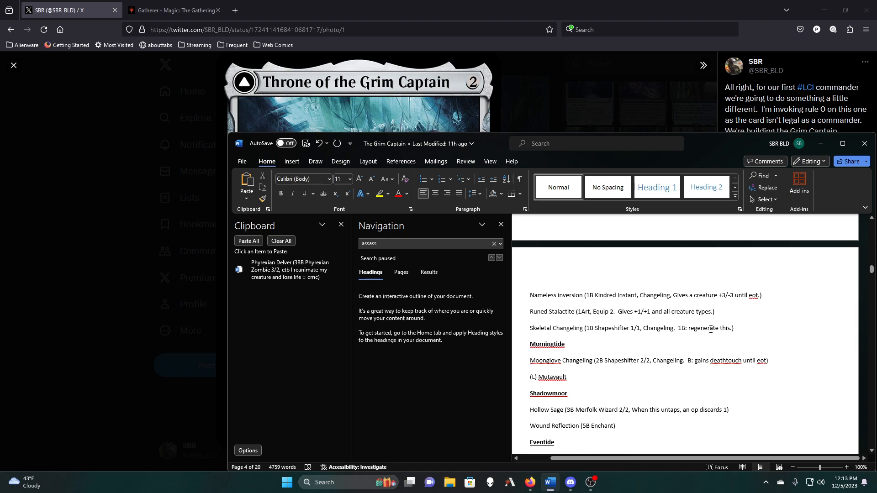
scroll(down, 3)
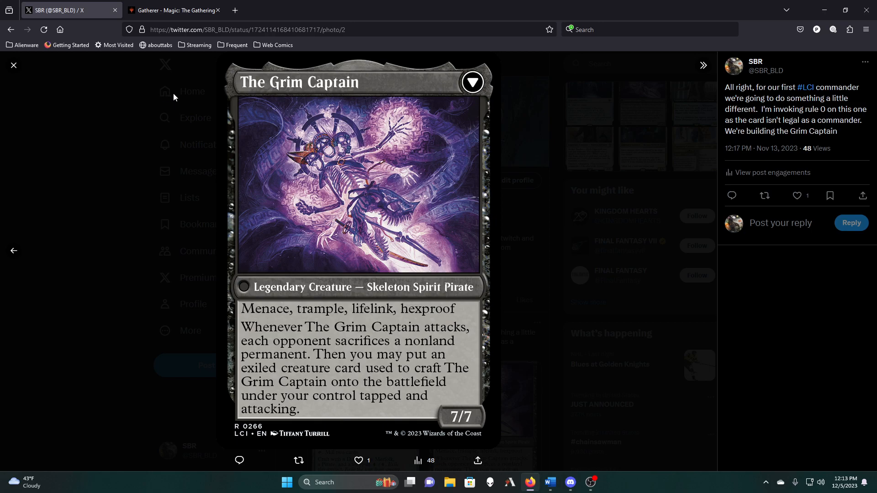
mouse_move(146, 9)
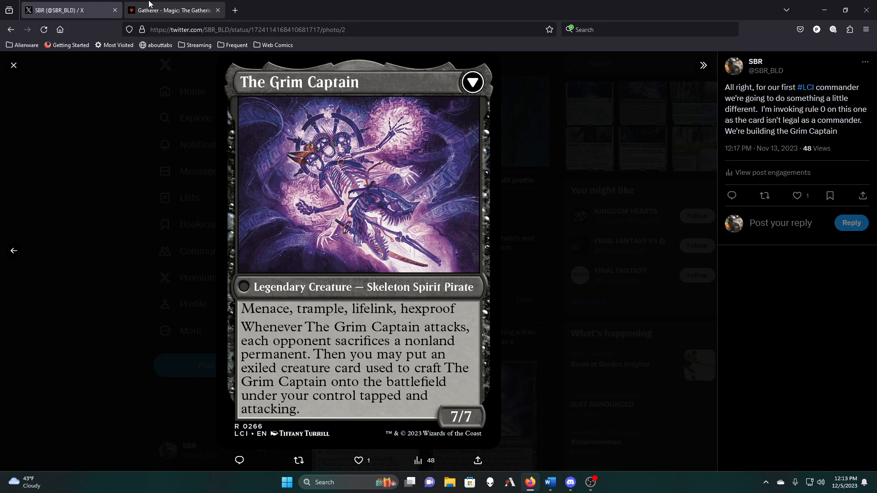
Switch to Firefox's Gatherer card database tab, then return to the Word card list
click(173, 10)
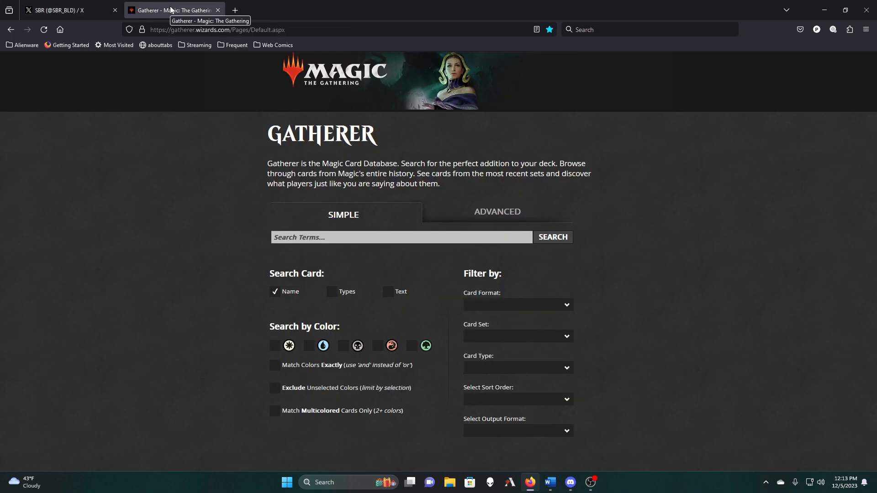
mouse_move(165, 265)
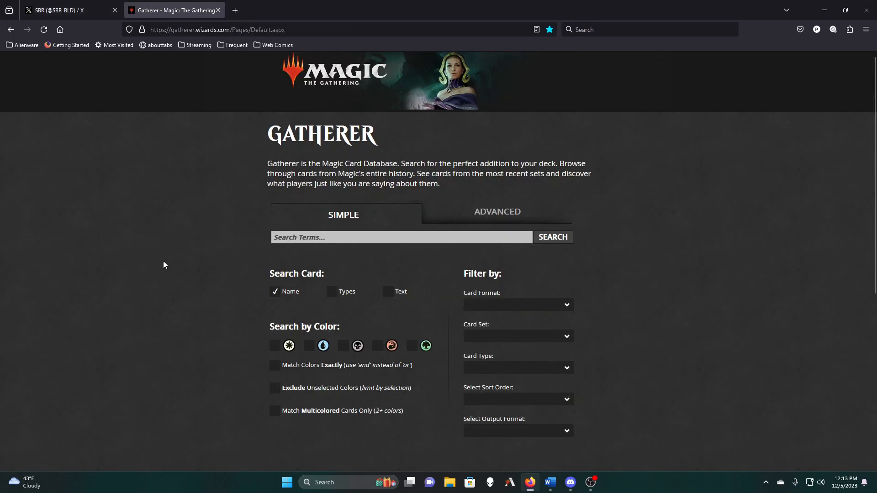
click(550, 482)
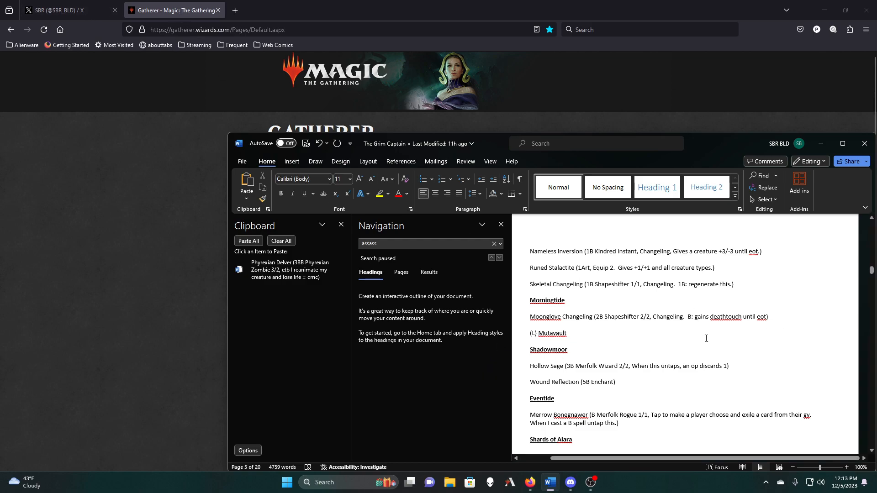
mouse_move(597, 349)
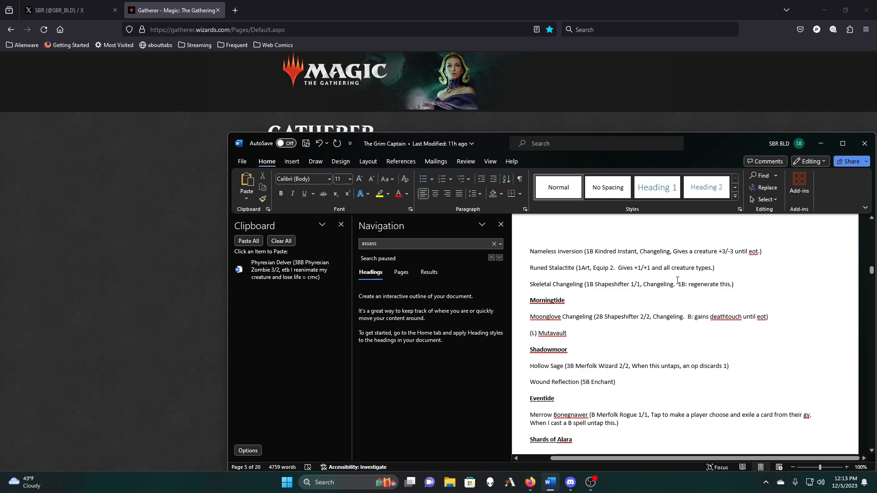
scroll(down, 3)
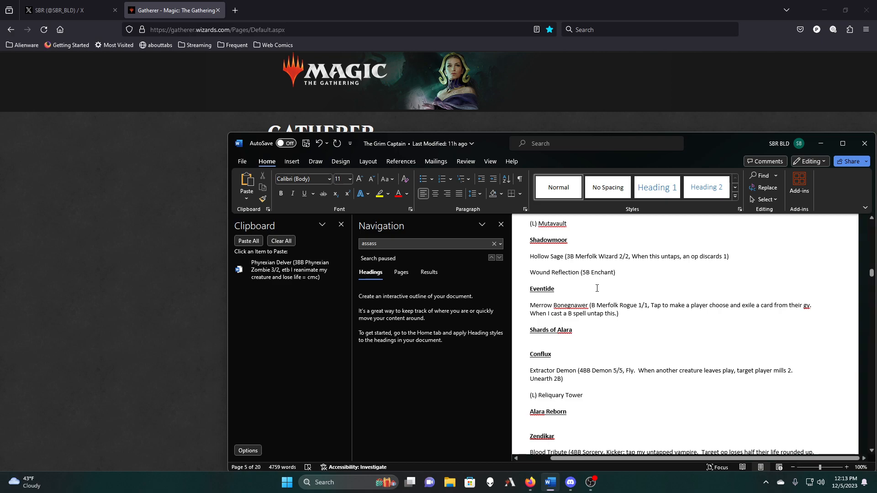
mouse_move(557, 263)
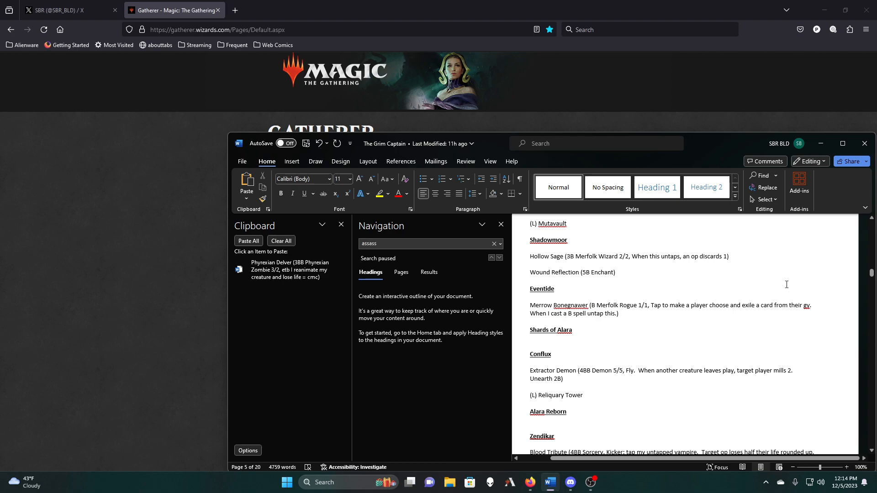
scroll(down, 3)
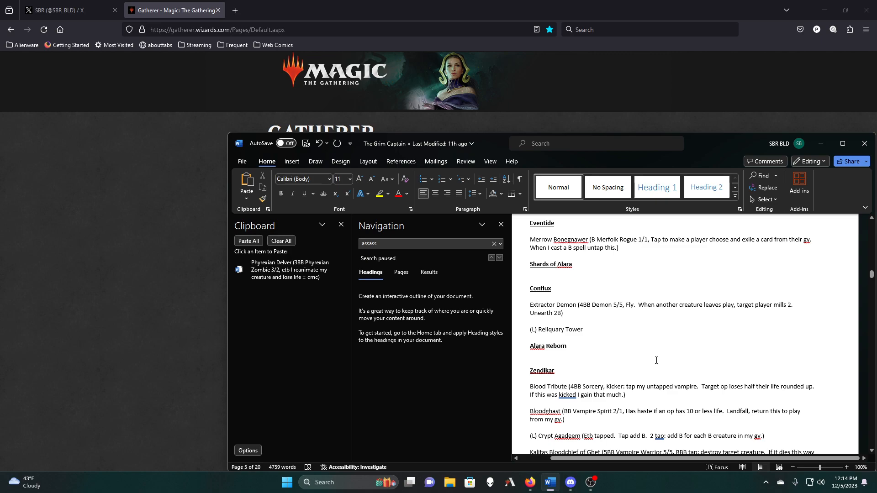
scroll(down, 3)
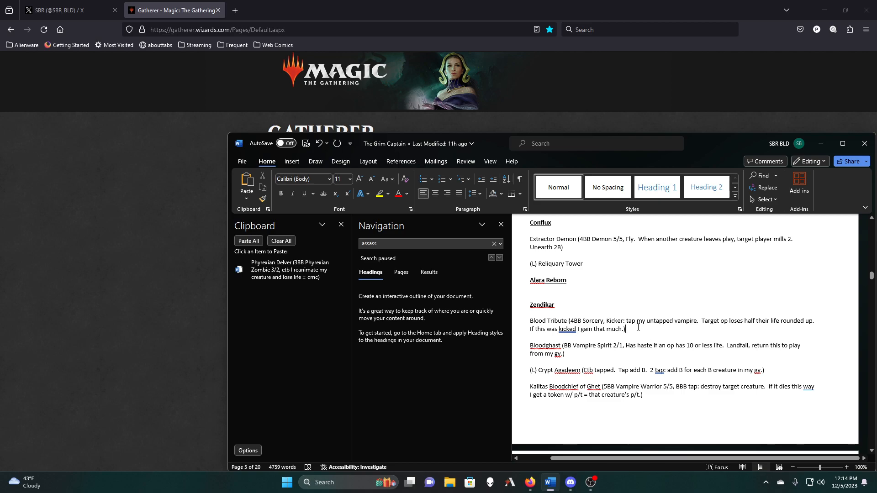
Cut the Blood Tribute entry from Zendikar and read on toward New Phyrexia
right_click(578, 325)
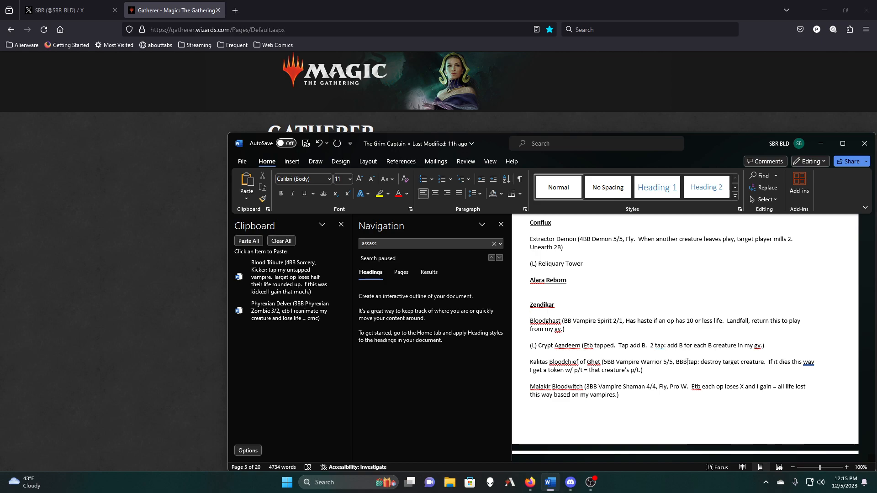
click(531, 313)
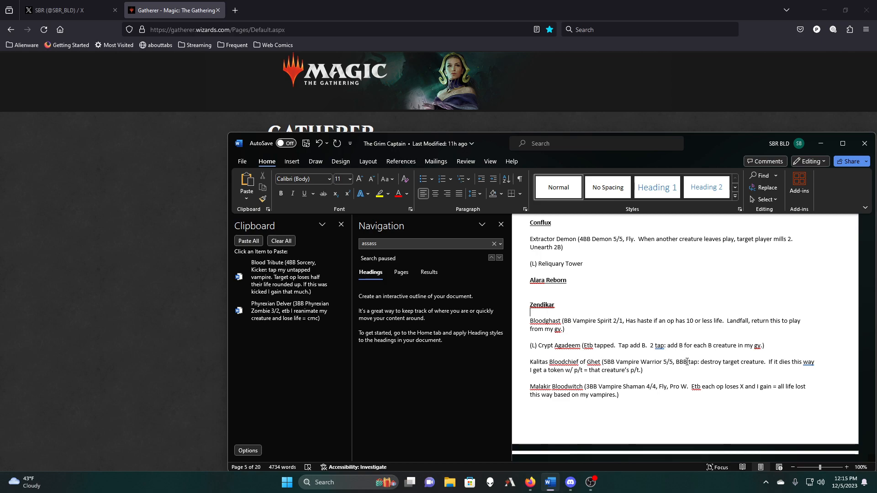
scroll(down, 3)
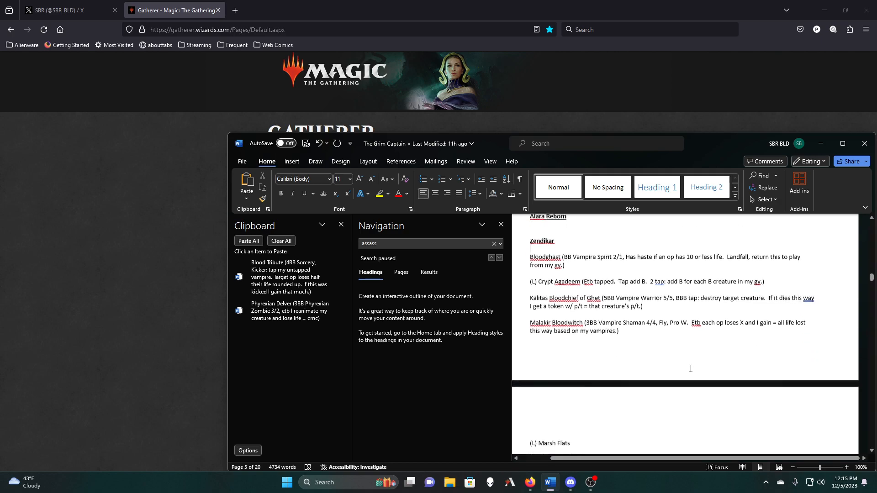
scroll(down, 3)
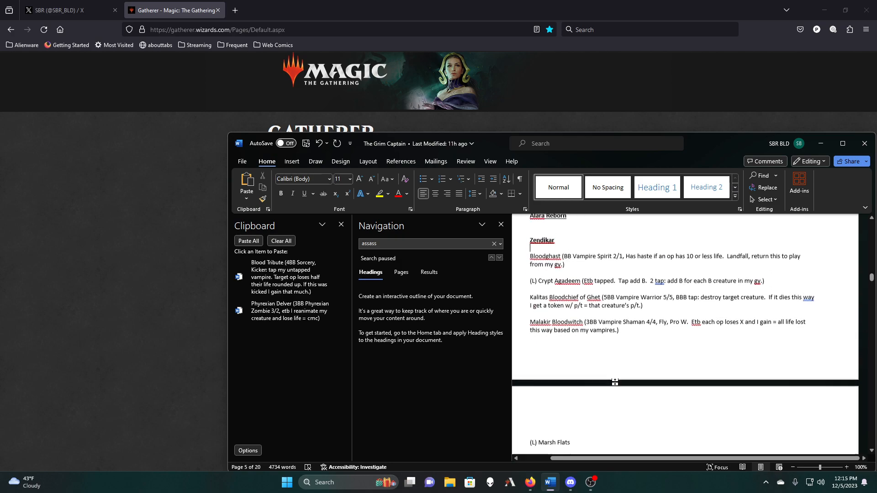
scroll(down, 3)
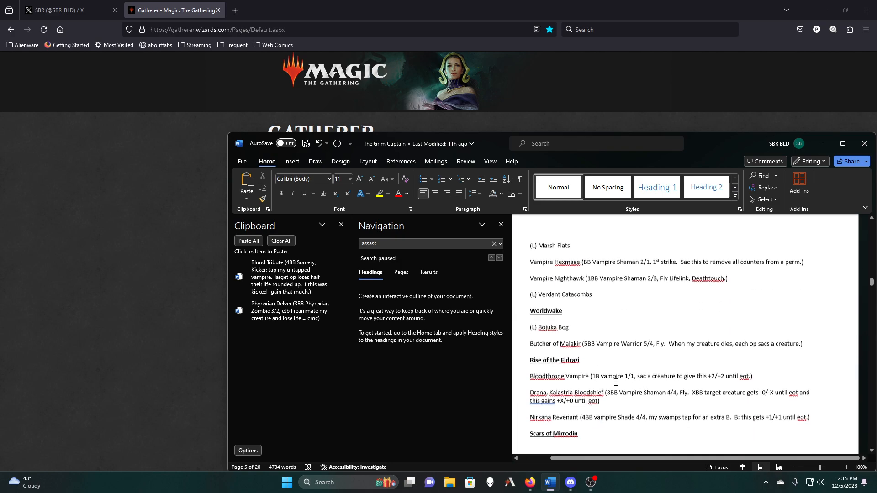
scroll(down, 3)
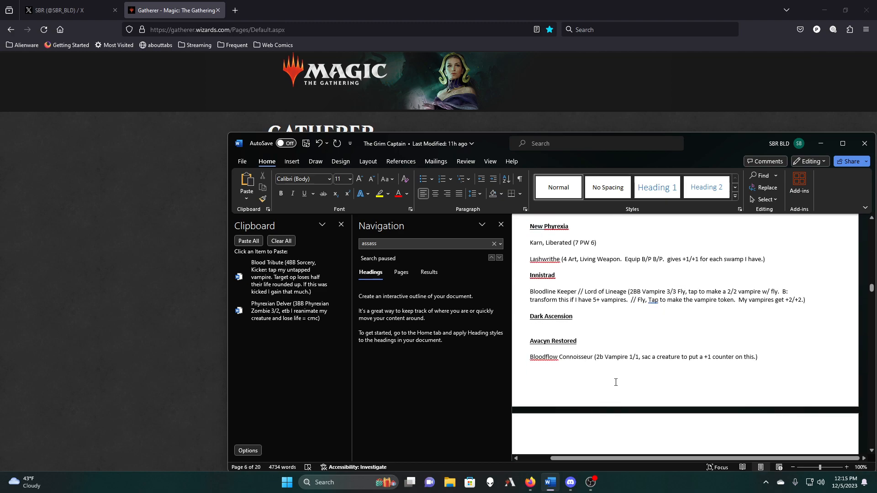
scroll(down, 3)
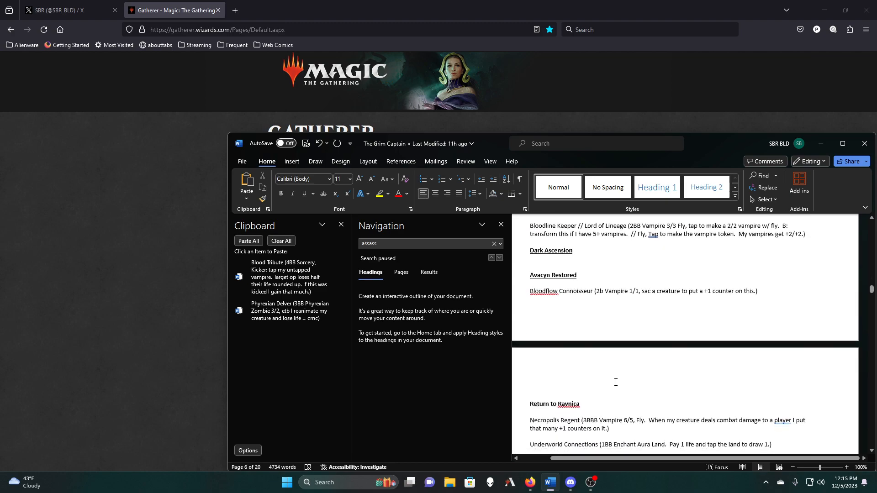
scroll(down, 3)
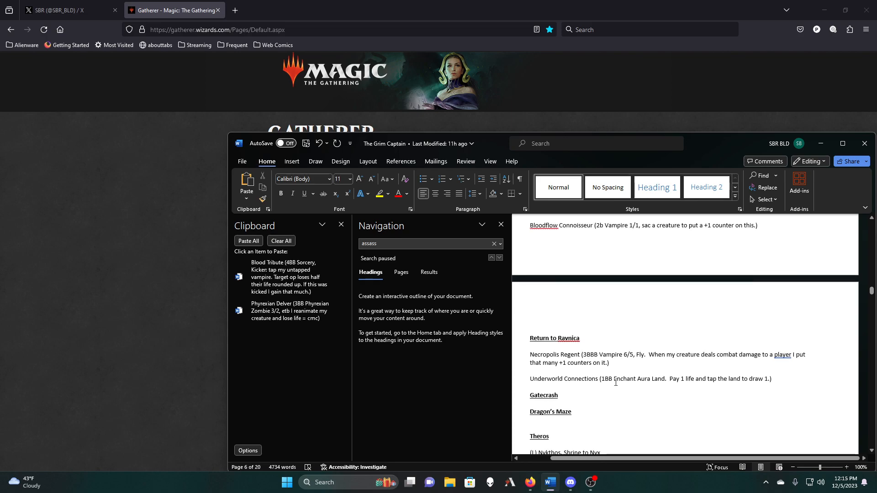
scroll(down, 3)
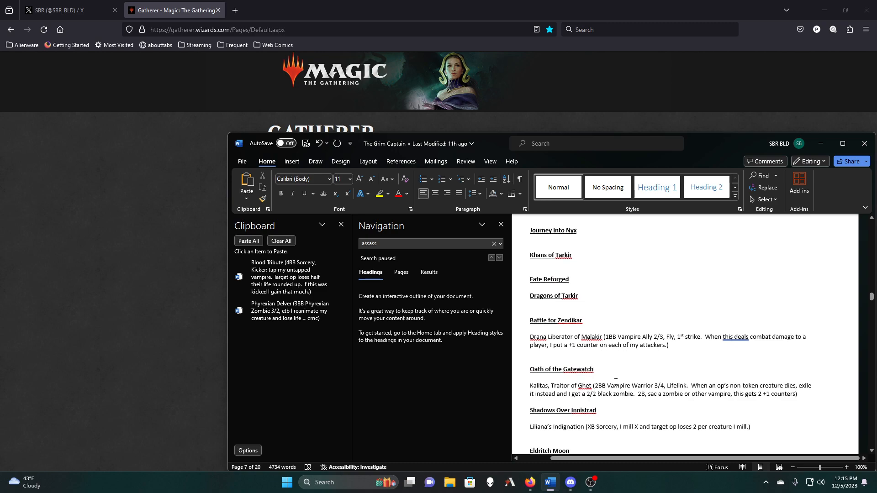
scroll(down, 3)
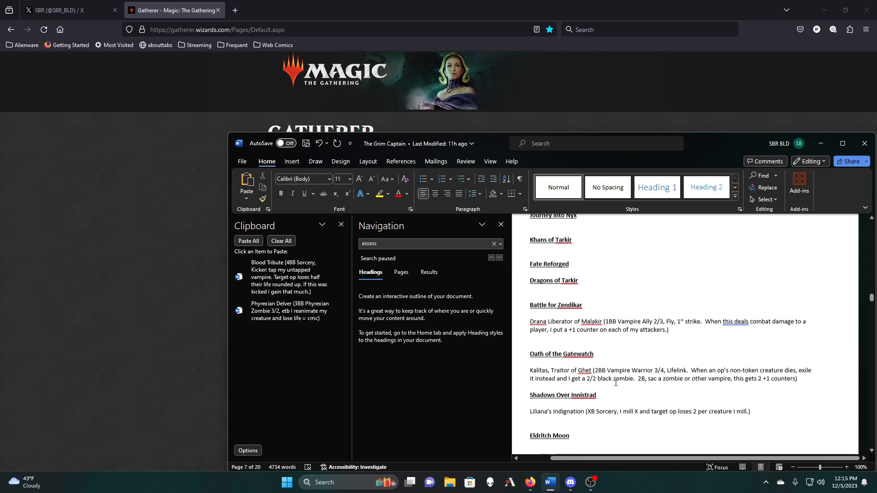
scroll(down, 3)
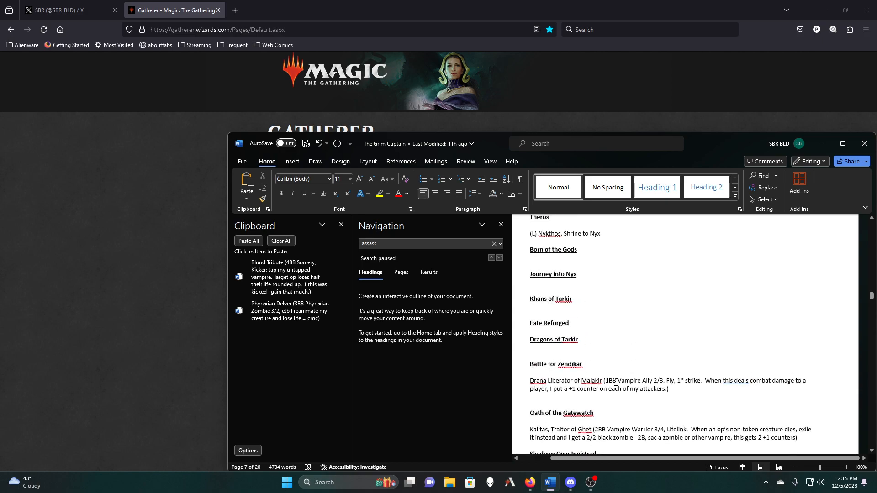
scroll(down, 3)
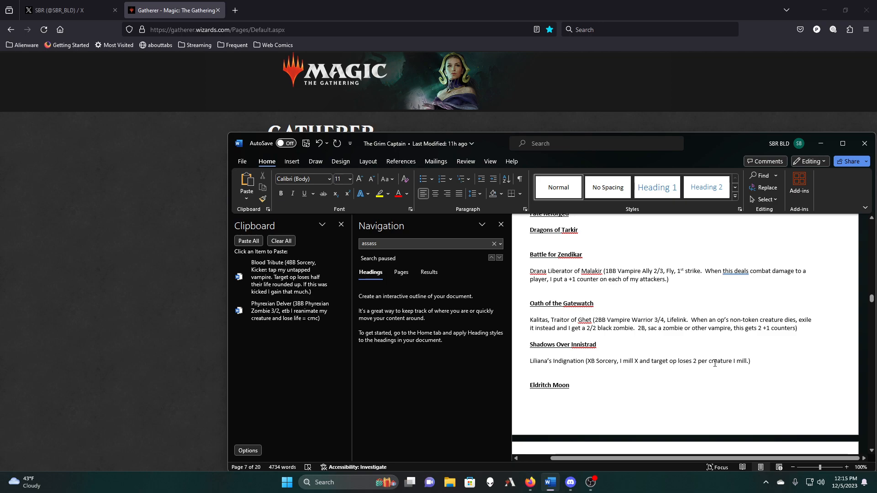
scroll(down, 3)
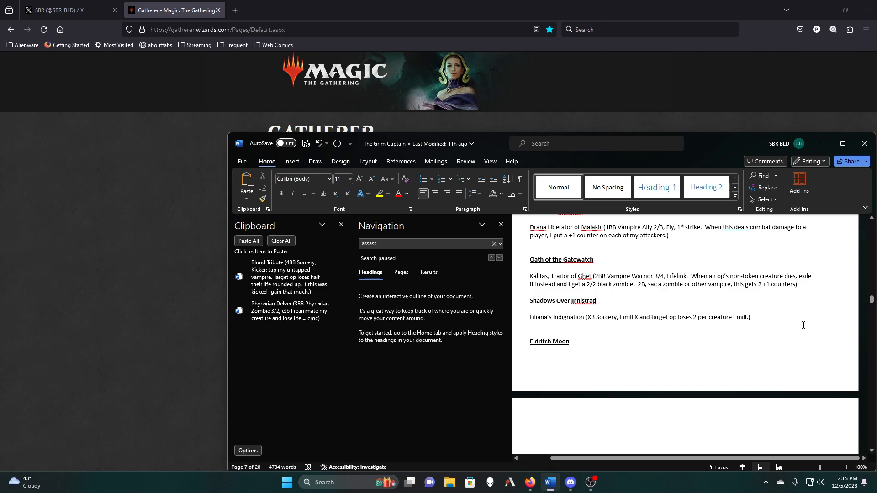
scroll(down, 3)
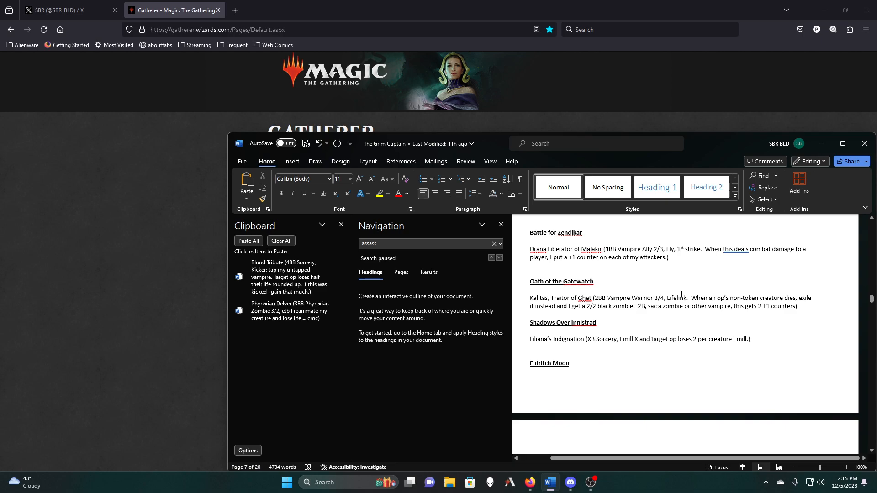
scroll(down, 3)
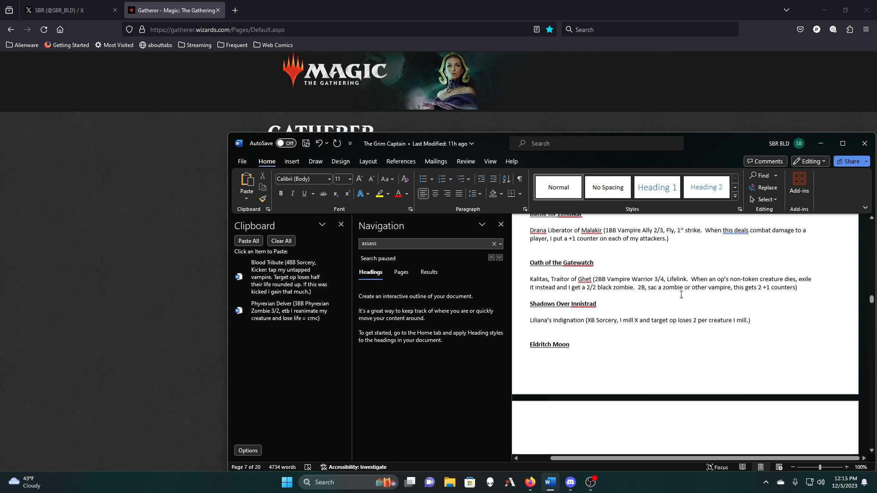
scroll(down, 3)
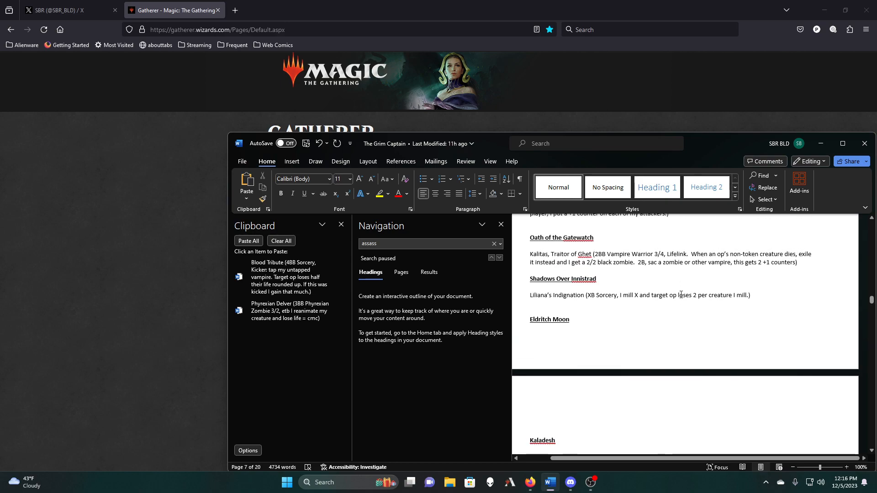
scroll(down, 3)
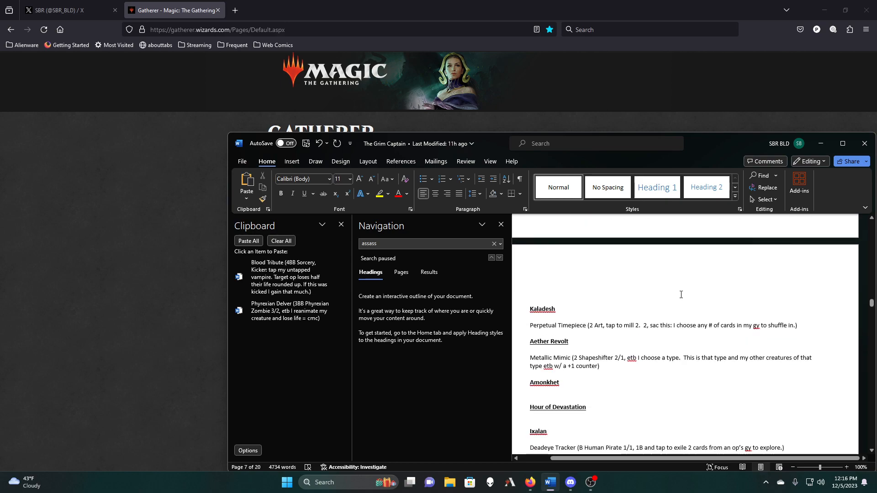
scroll(down, 3)
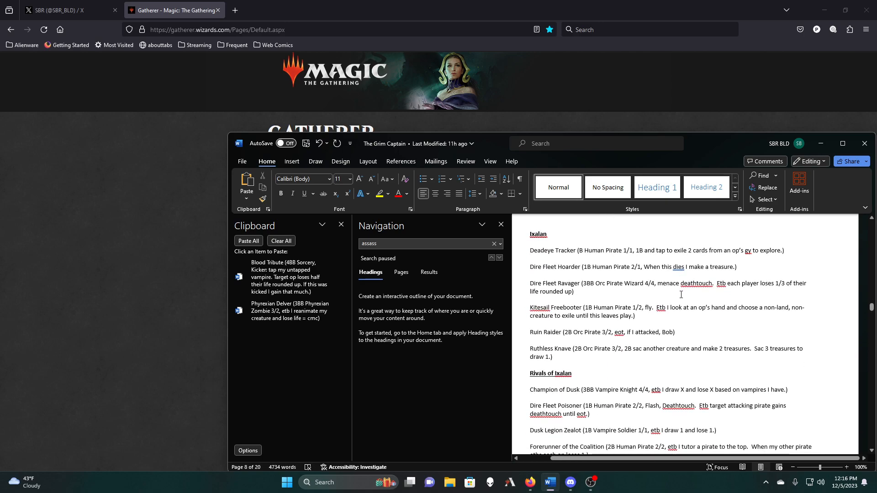
scroll(down, 3)
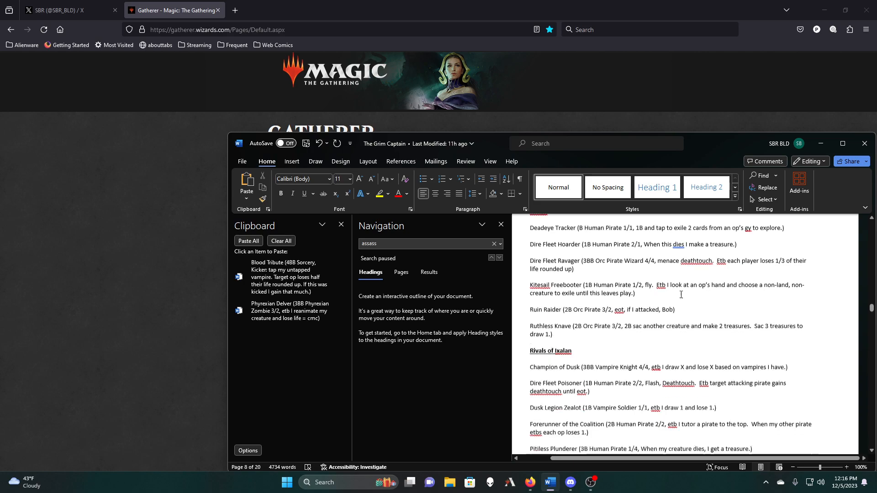
scroll(down, 3)
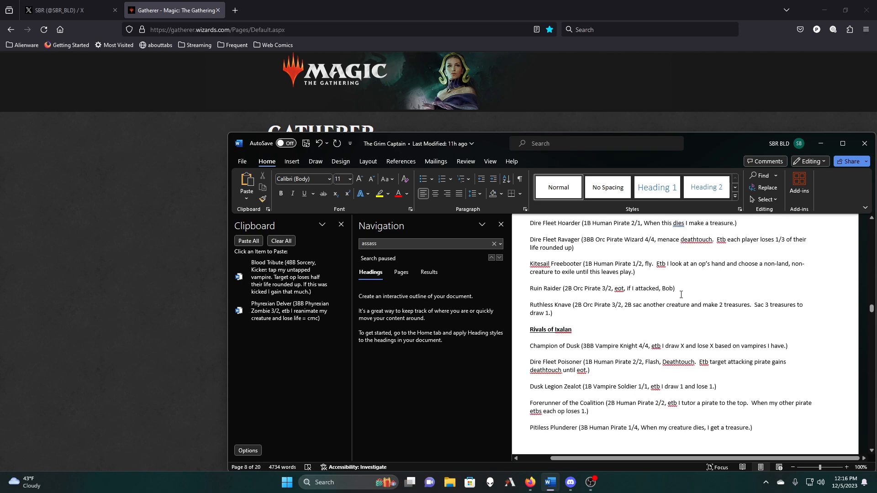
scroll(down, 3)
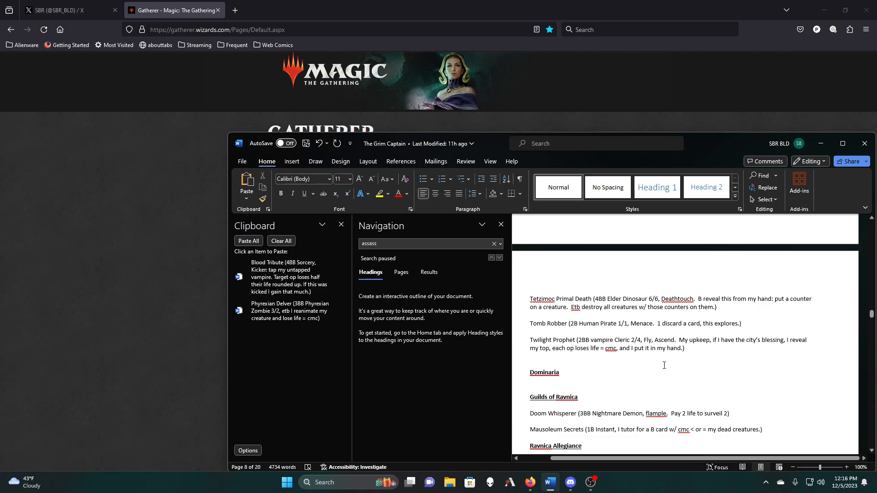
scroll(down, 3)
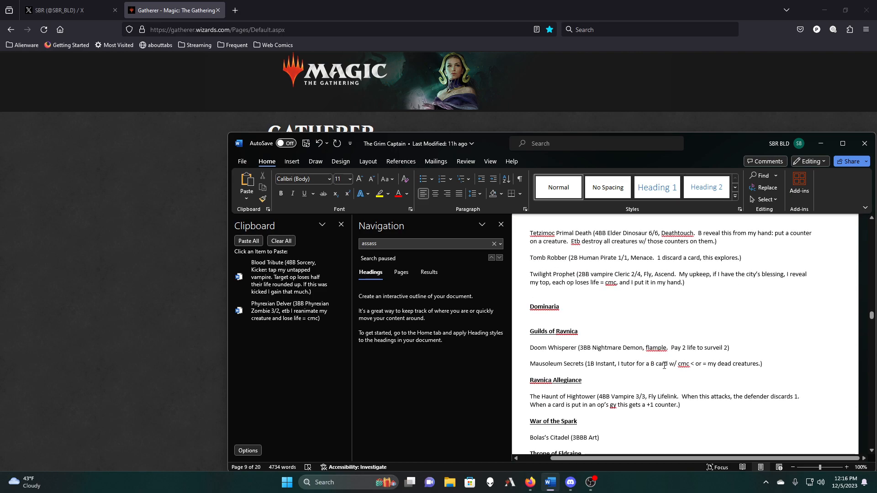
scroll(down, 3)
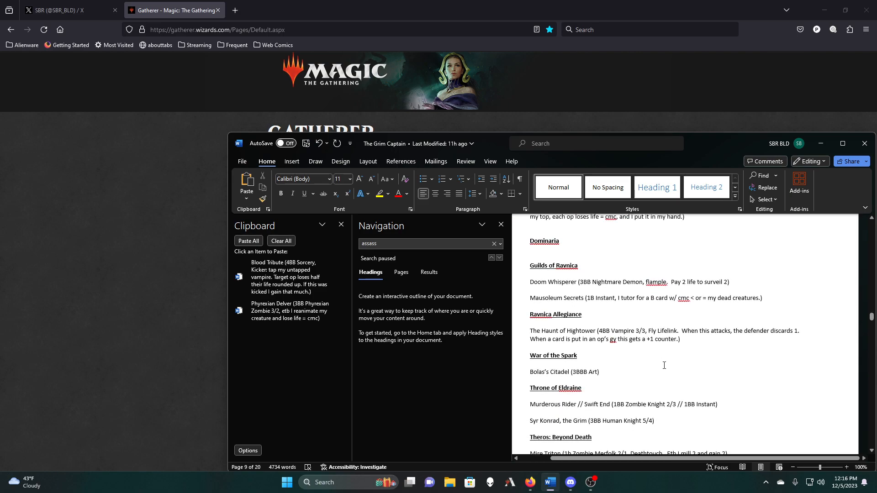
scroll(down, 3)
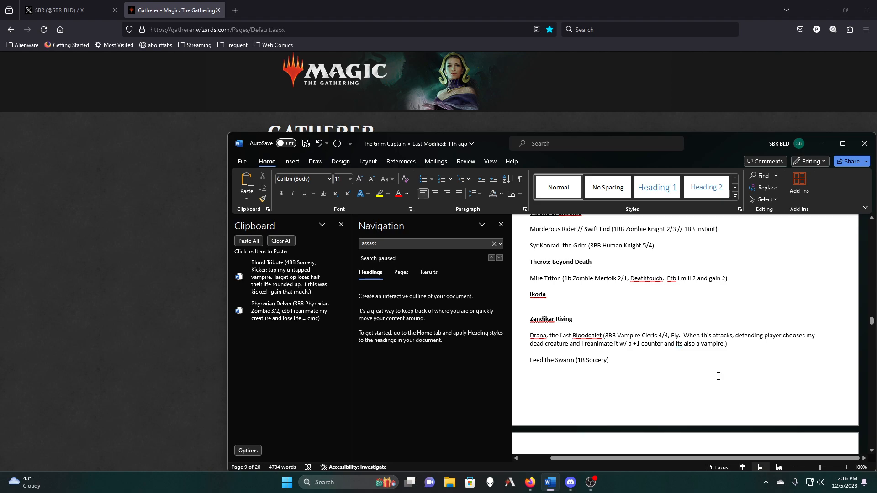
scroll(down, 3)
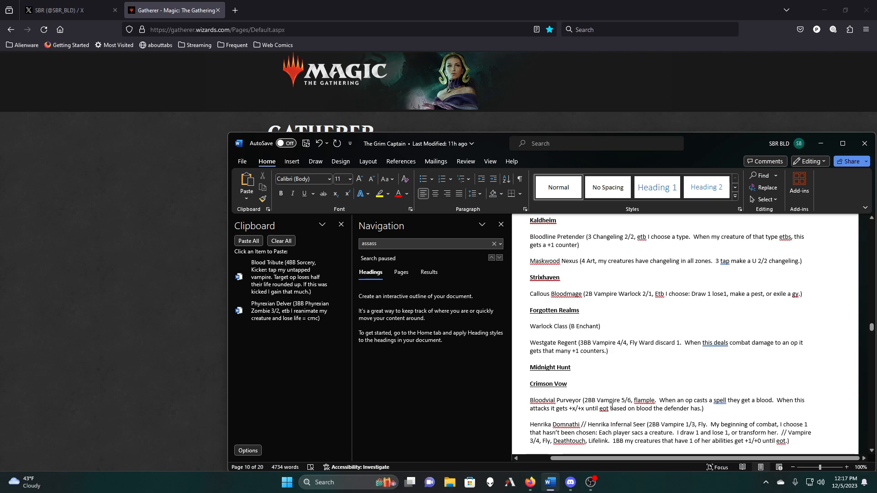
scroll(down, 3)
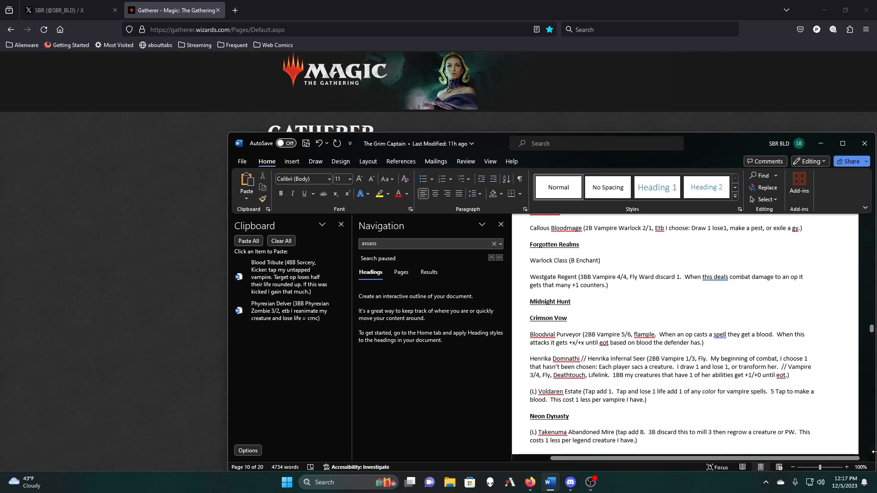
scroll(down, 3)
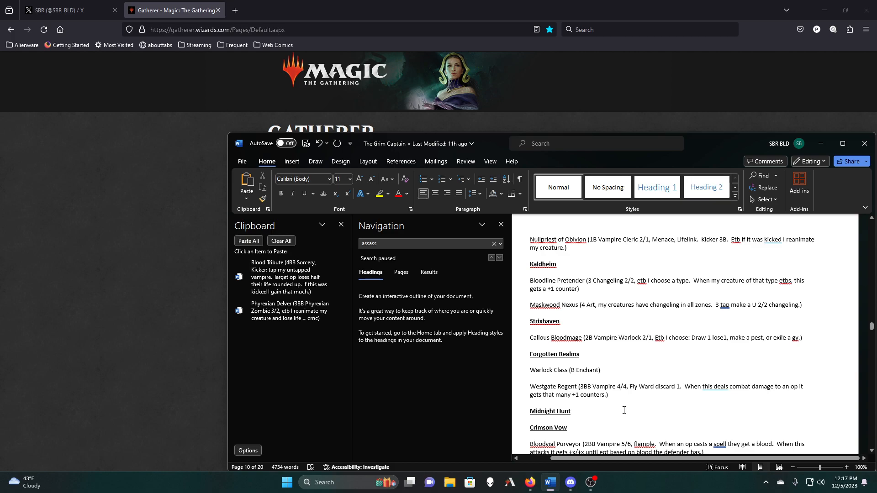
scroll(down, 3)
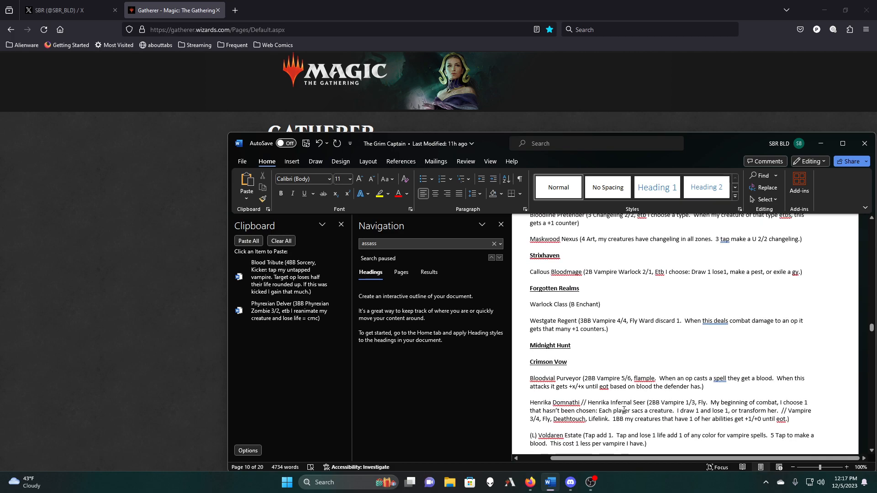
scroll(down, 3)
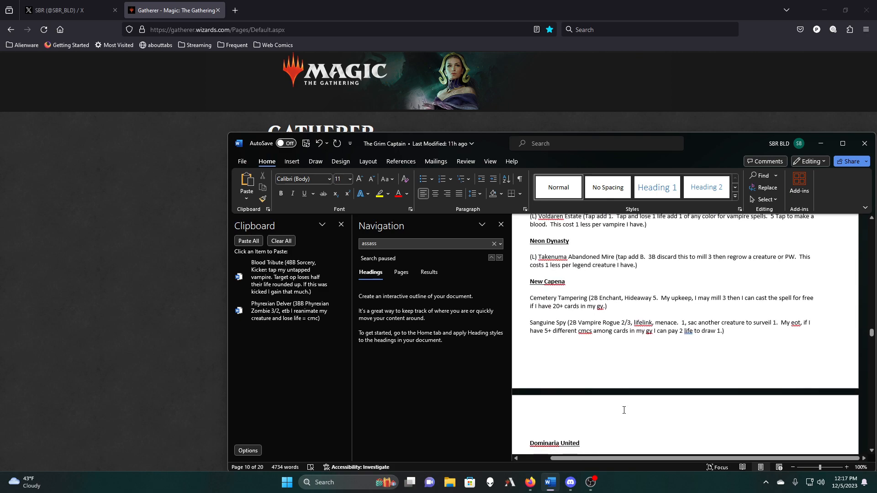
scroll(down, 3)
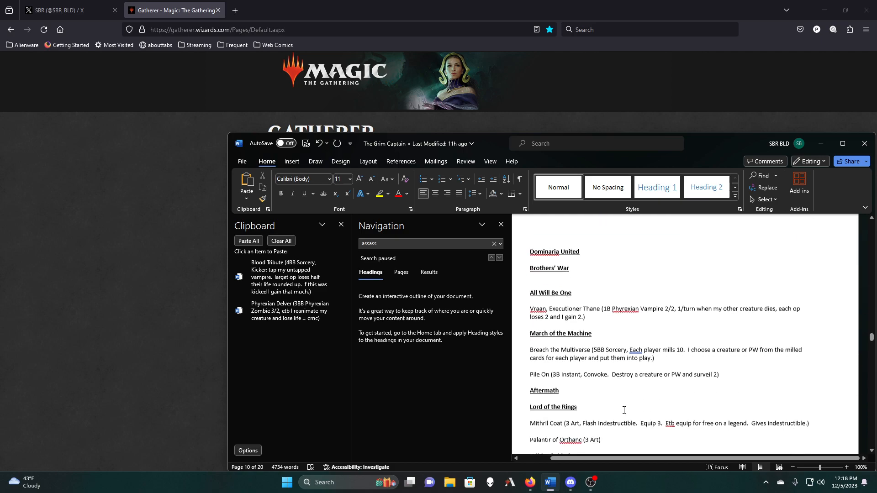
scroll(down, 3)
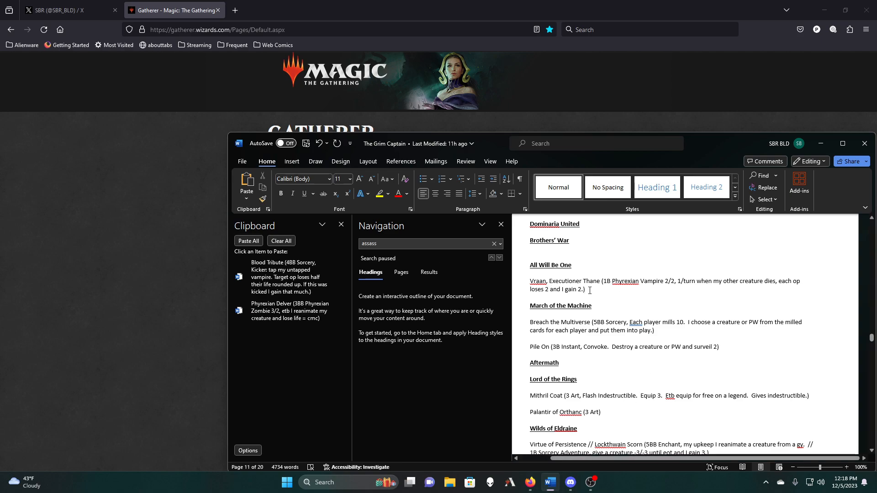
Cut the Vraan, Executioner Thane entry from the All Will Be One section
drag(530, 281, 585, 290)
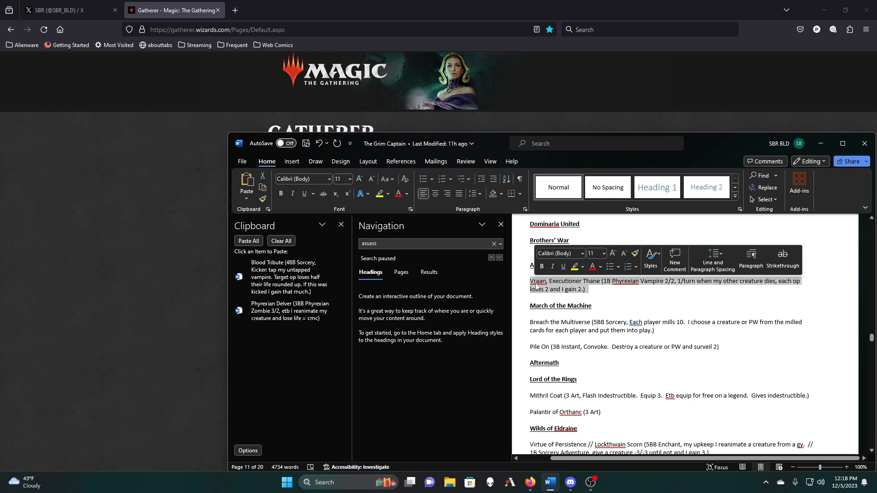
right_click(536, 285)
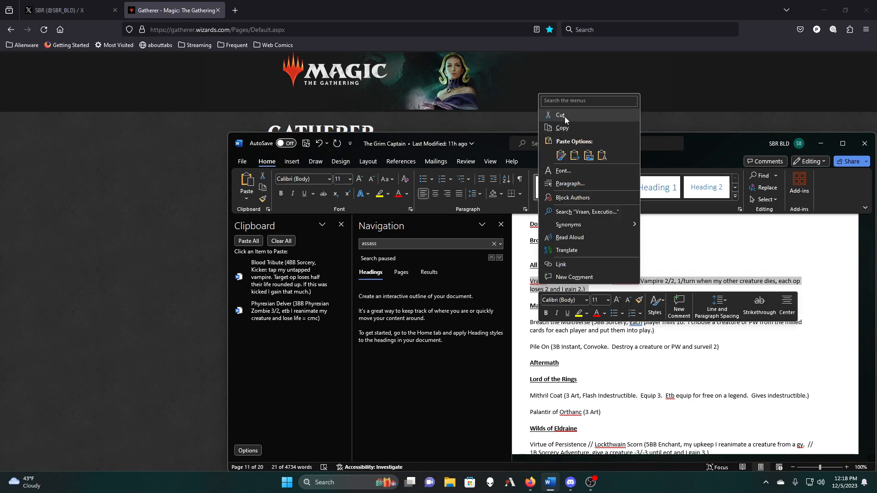
click(561, 115)
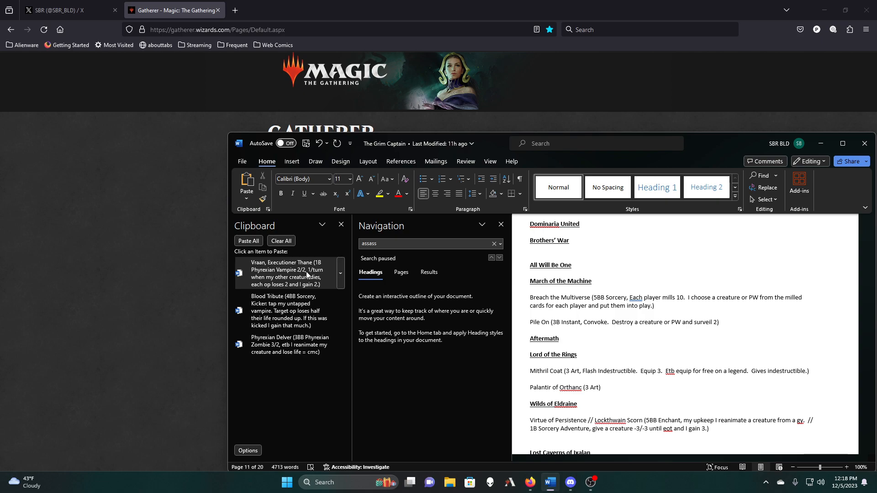
click(530, 273)
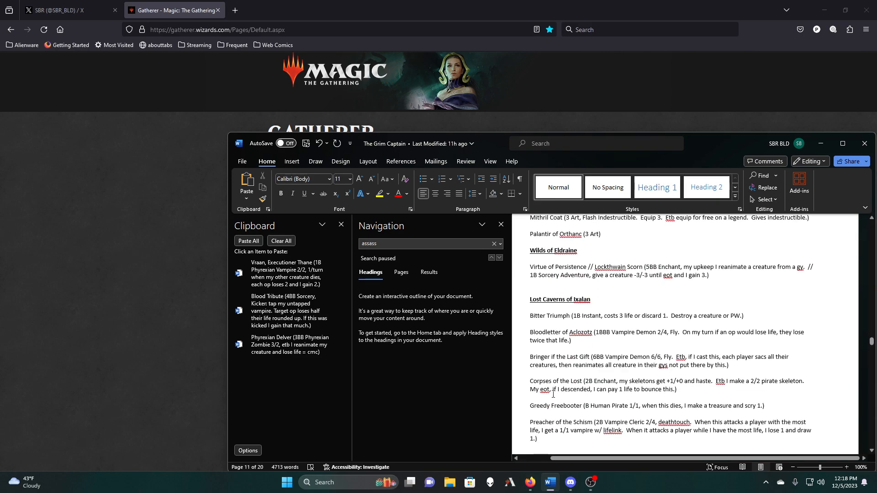
Scroll through the Core Set sections M10 to M21 until Sorin Imperious Bloodlord is in view
scroll(down, 3)
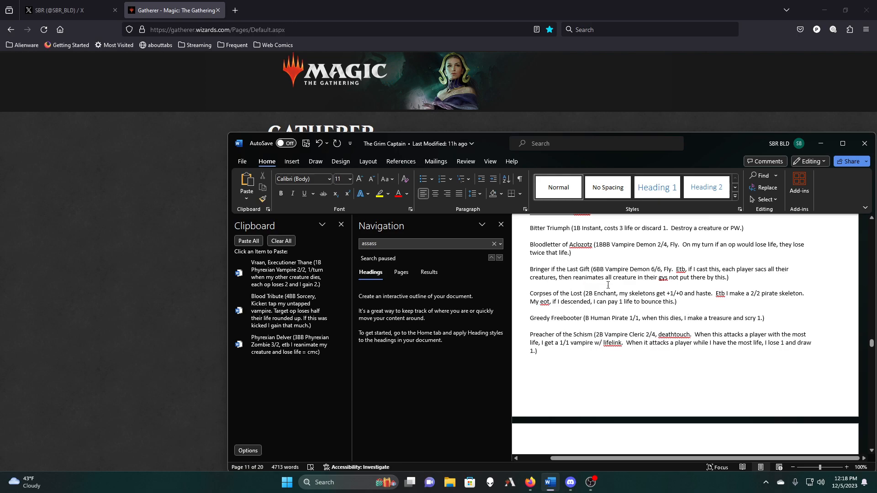
scroll(down, 3)
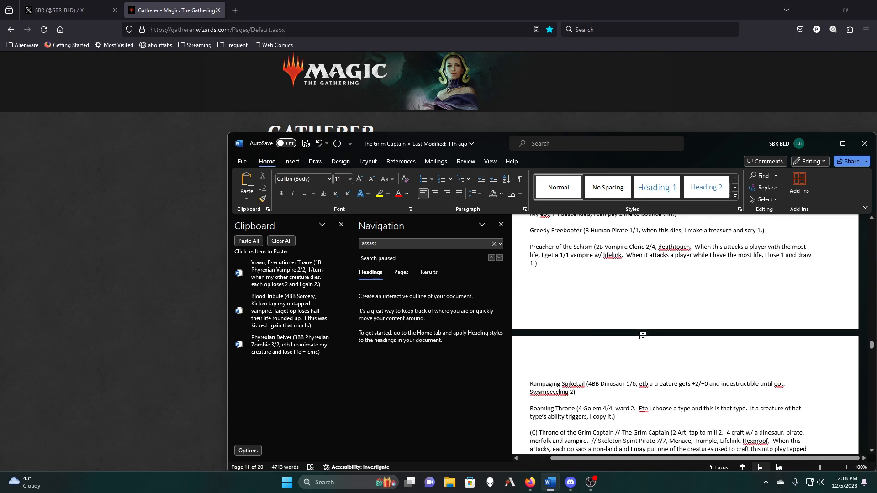
scroll(down, 3)
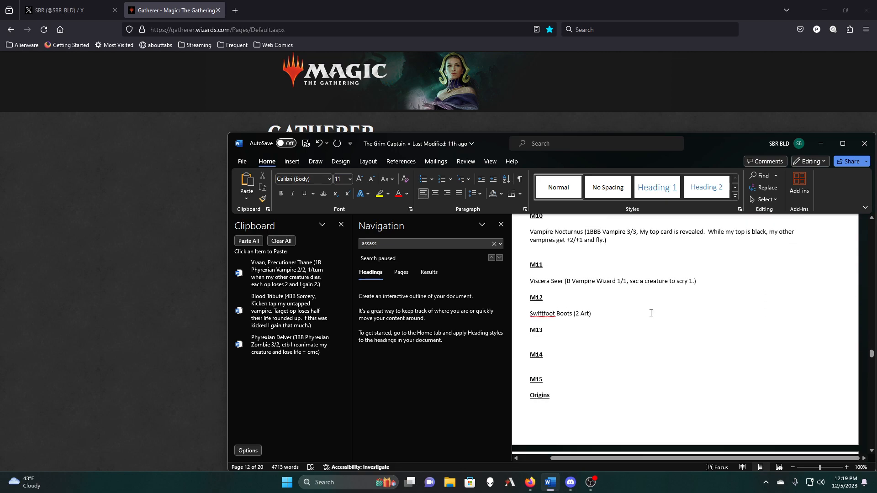
scroll(down, 3)
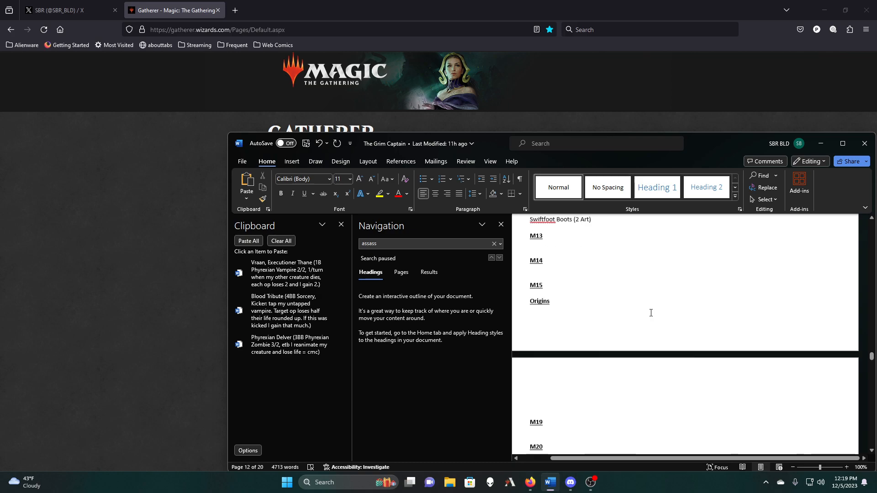
scroll(down, 3)
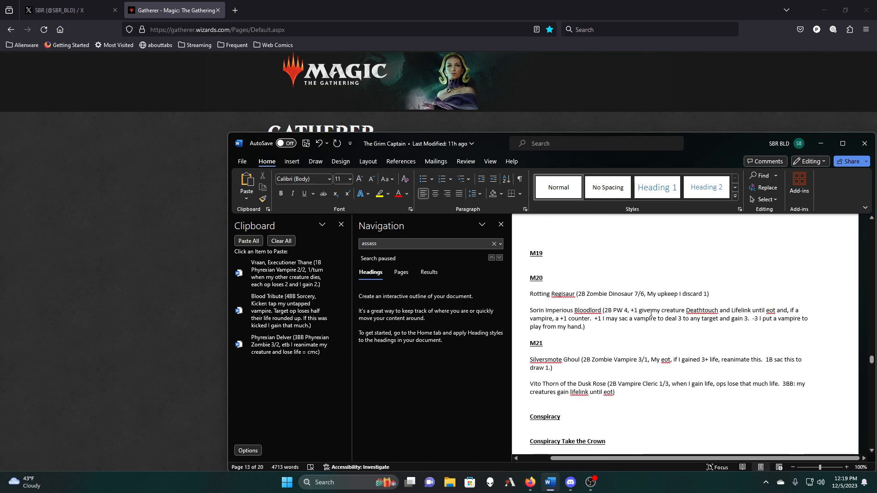
scroll(down, 3)
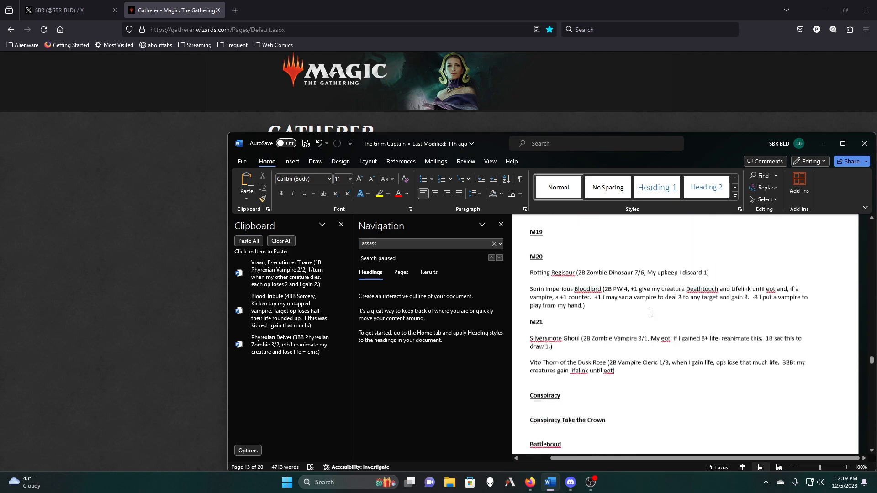
scroll(down, 3)
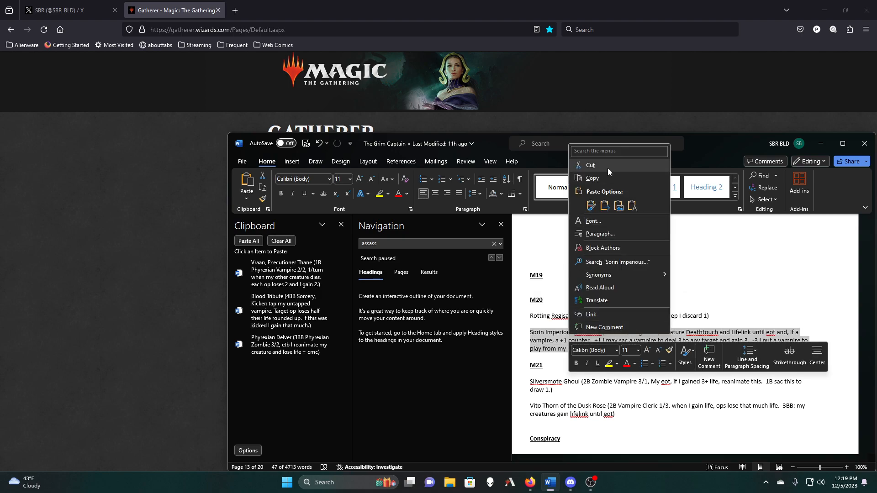
Cut the Sorin Imperious Bloodlord entry from the M20 section
click(590, 166)
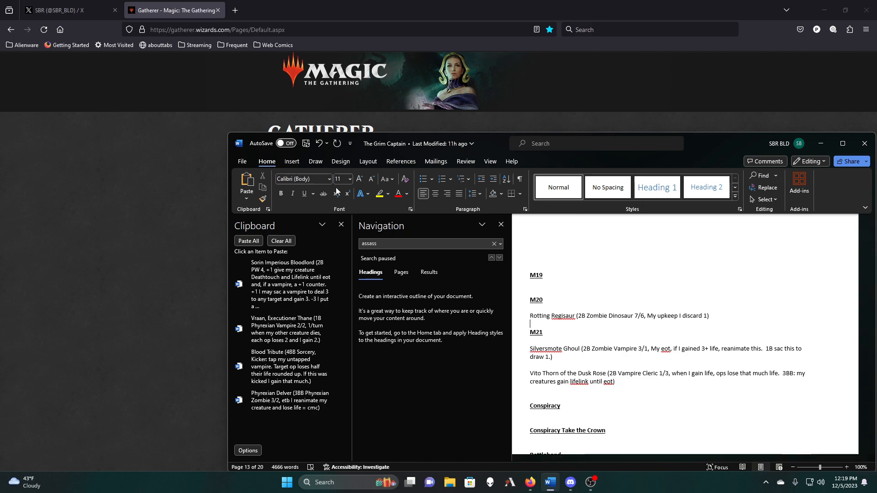
mouse_move(385, 288)
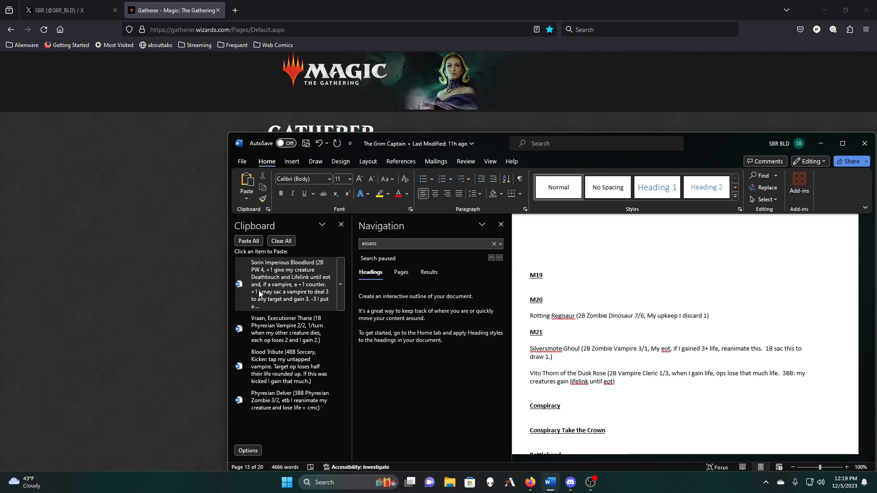
mouse_move(268, 318)
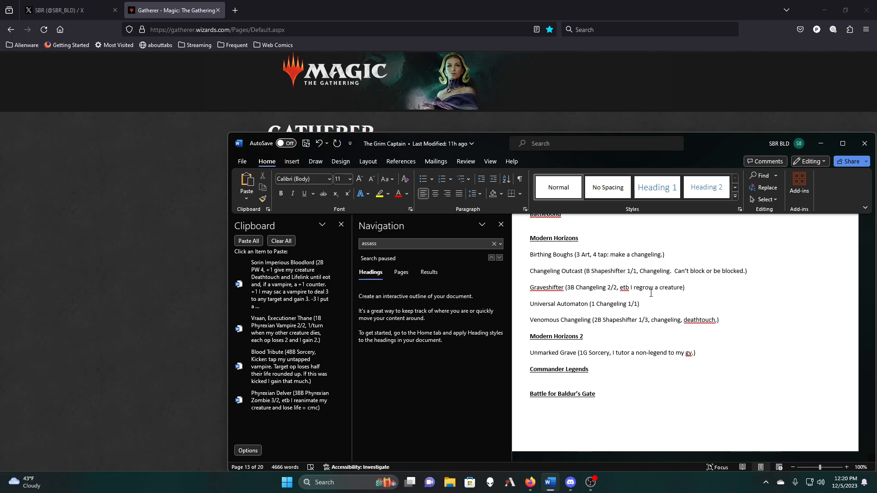
Scroll past Modern Horizons, Commander/Brawl and Jumpstart 2022 to the Unfinity cards
scroll(down, 3)
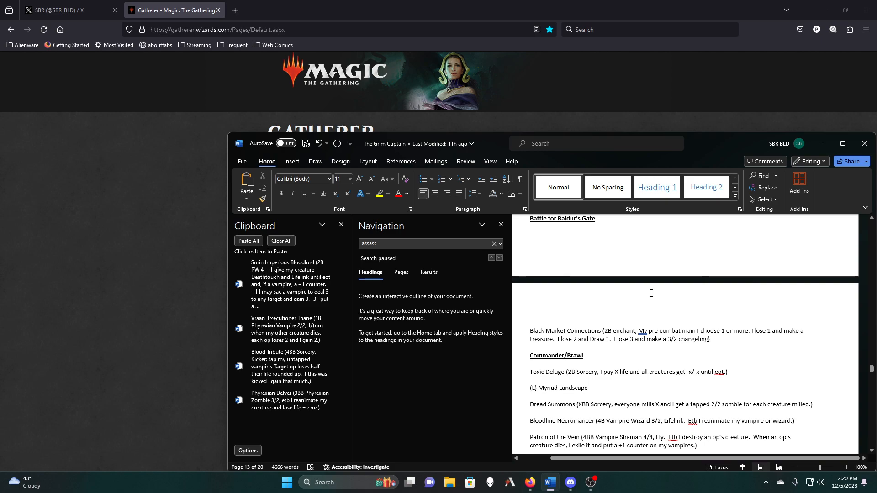
scroll(down, 3)
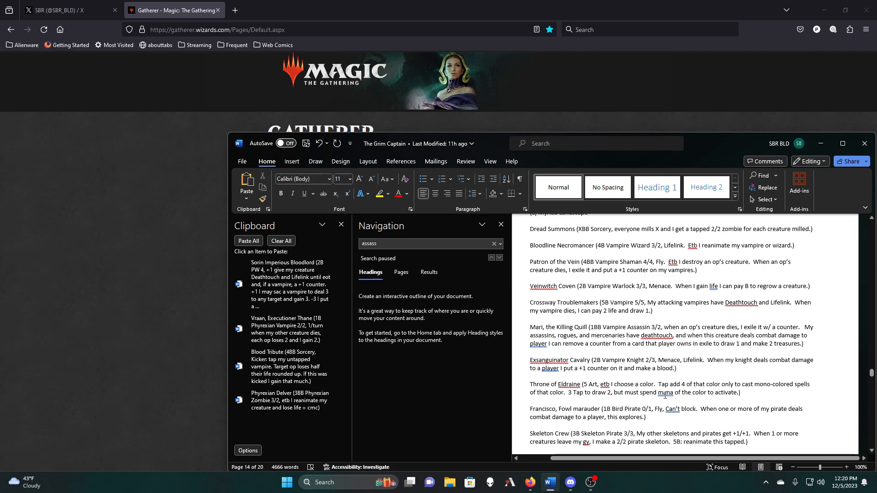
scroll(down, 3)
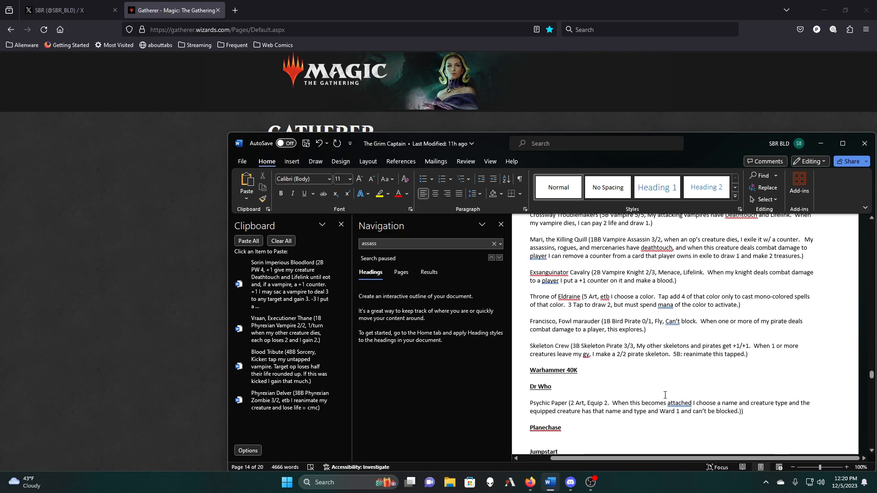
scroll(down, 3)
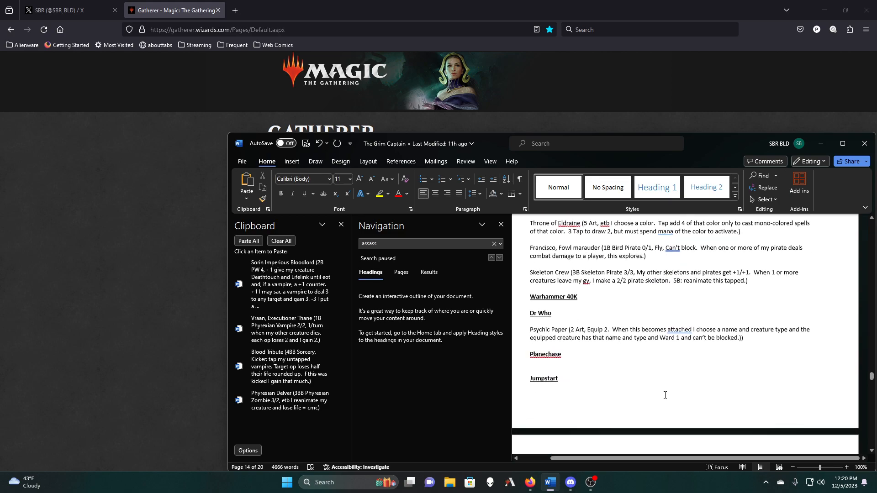
scroll(down, 3)
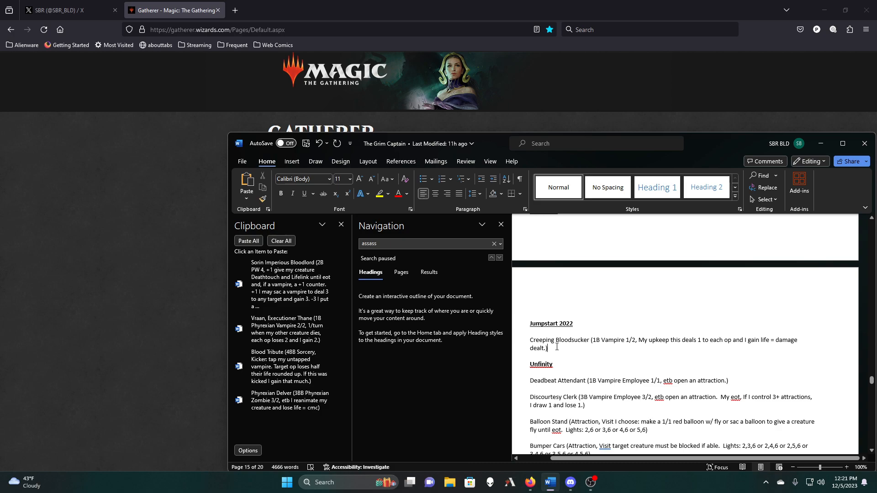
mouse_move(744, 436)
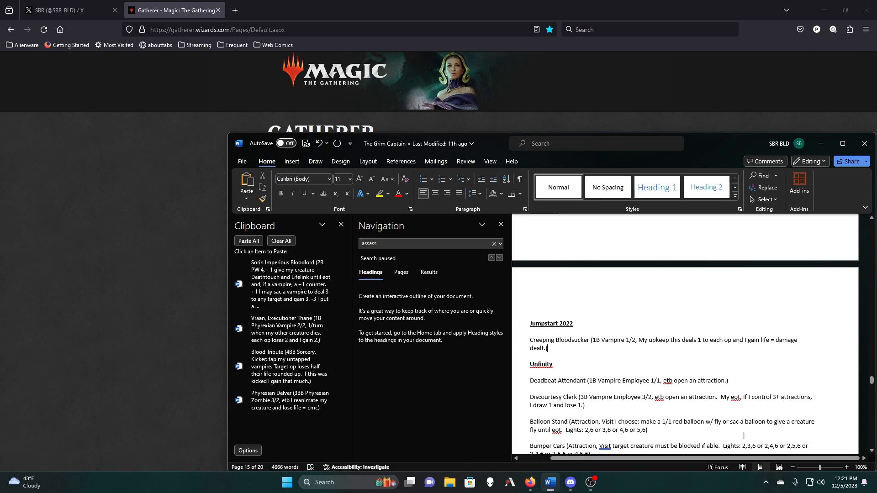
mouse_move(660, 327)
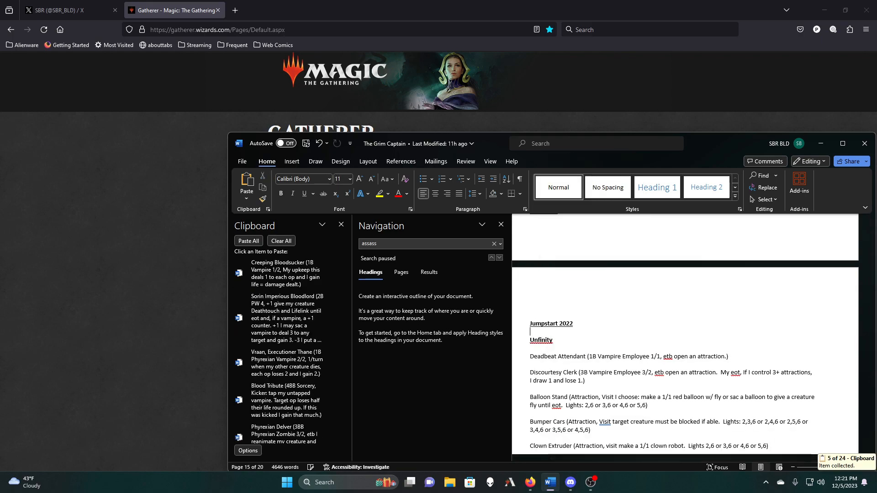
Scroll on from Jumpstart 2022 to the Planeswalker Deck and Other sections
scroll(down, 3)
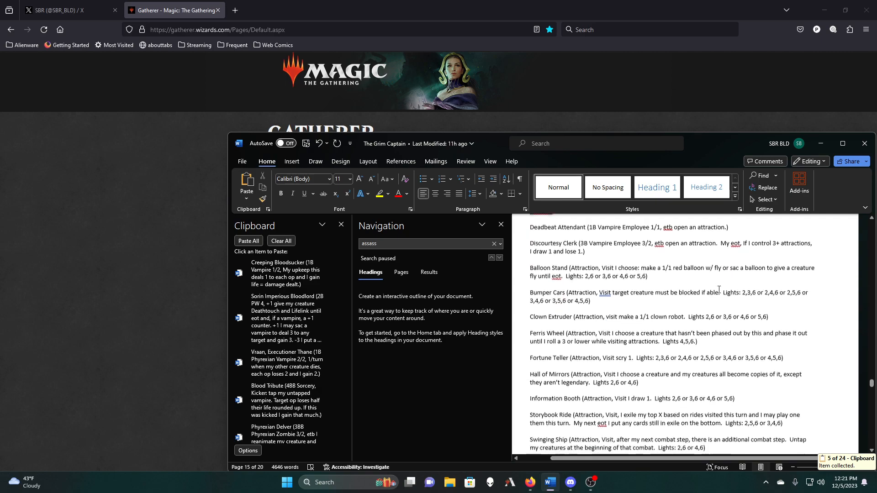
scroll(down, 3)
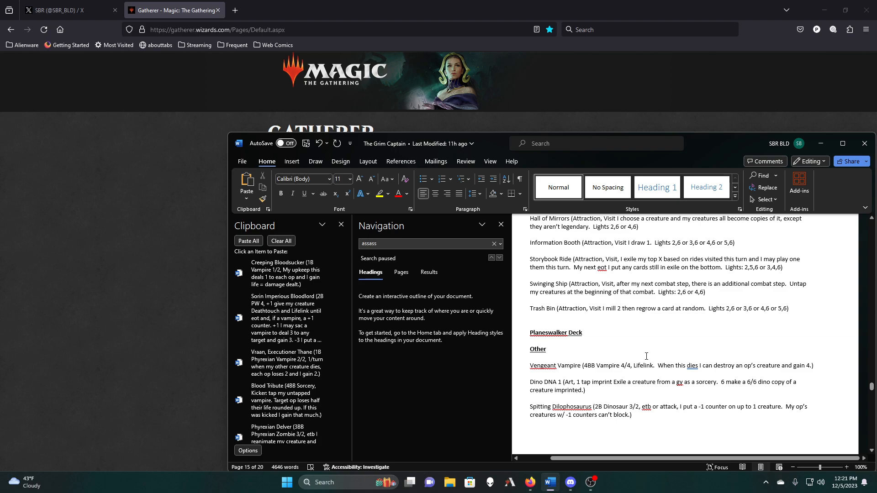
mouse_move(779, 343)
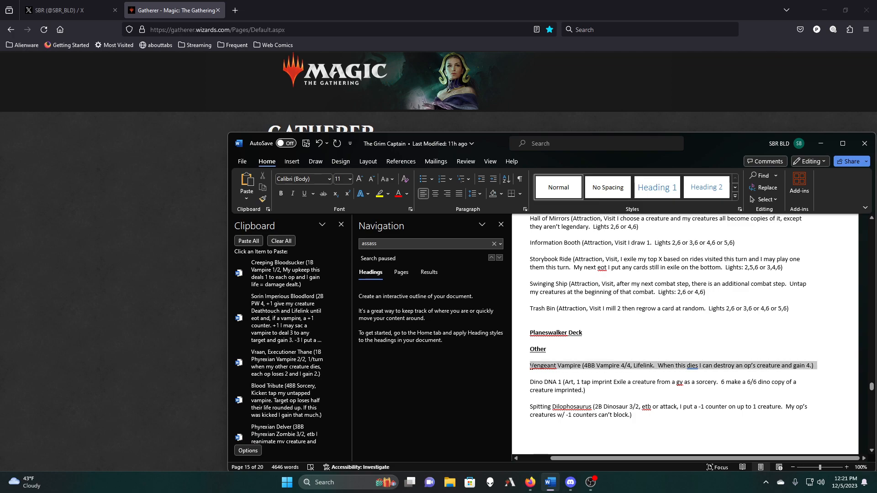
Cut the Vengeant Vampire line from the Other section via the context menu
right_click(615, 365)
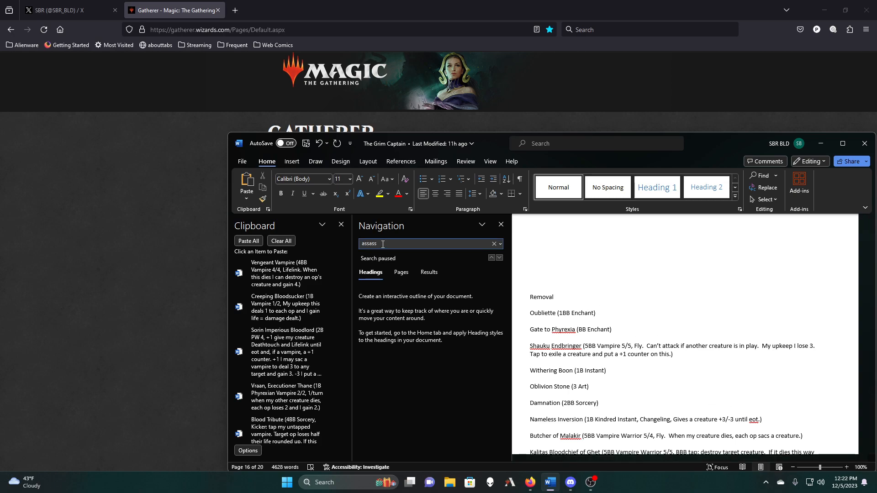
Search the Navigation pane for 'shak' and remove the Shauku Endbringer line from the Removal list
double_click(369, 244)
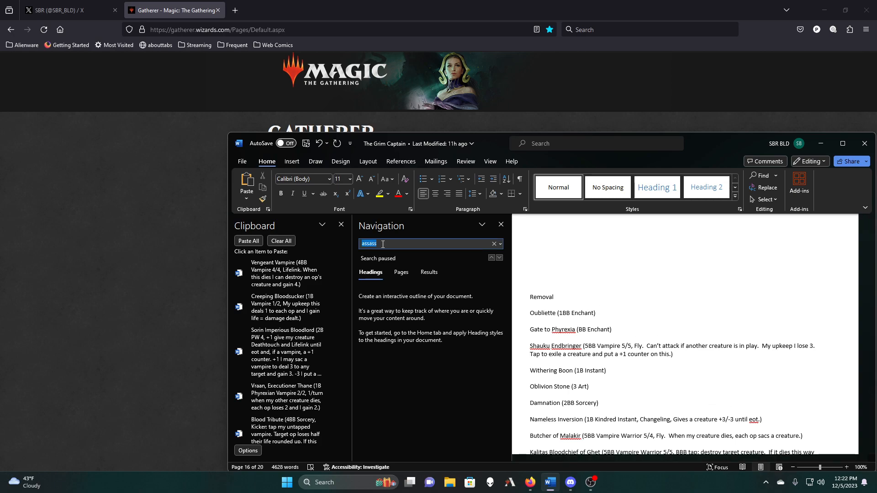
text(shak)
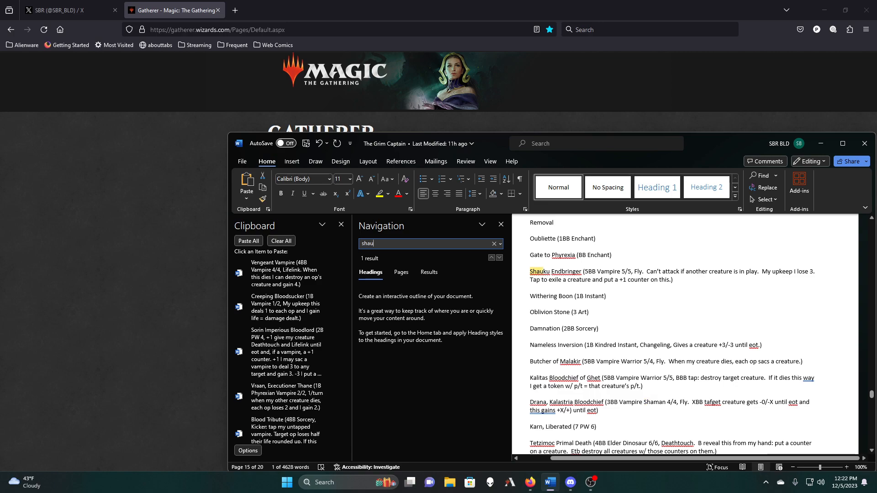
drag(562, 279, 674, 280)
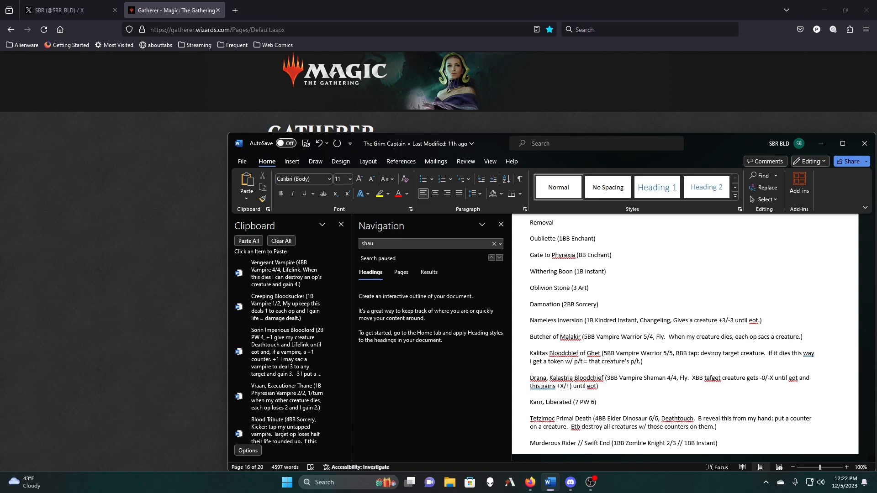
click(530, 263)
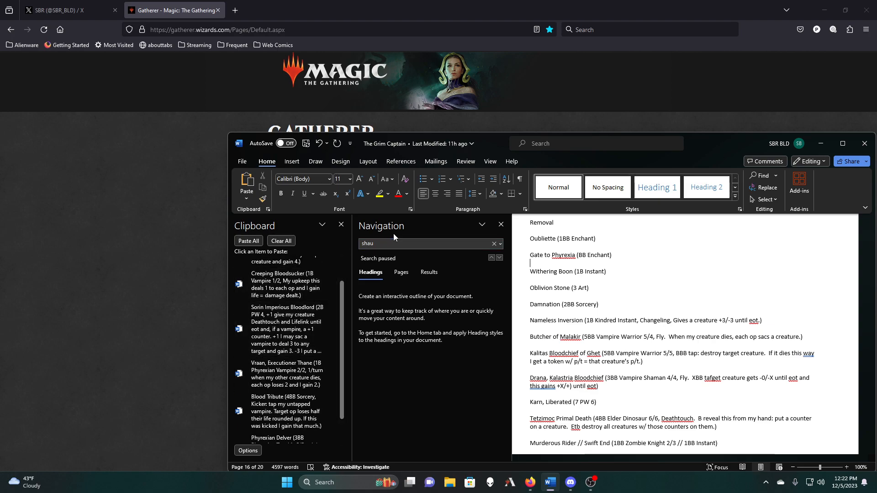
Search 'cre', 'vraa' and 'veng' in turn and delete the duplicate vampire entries found
text(creeping)
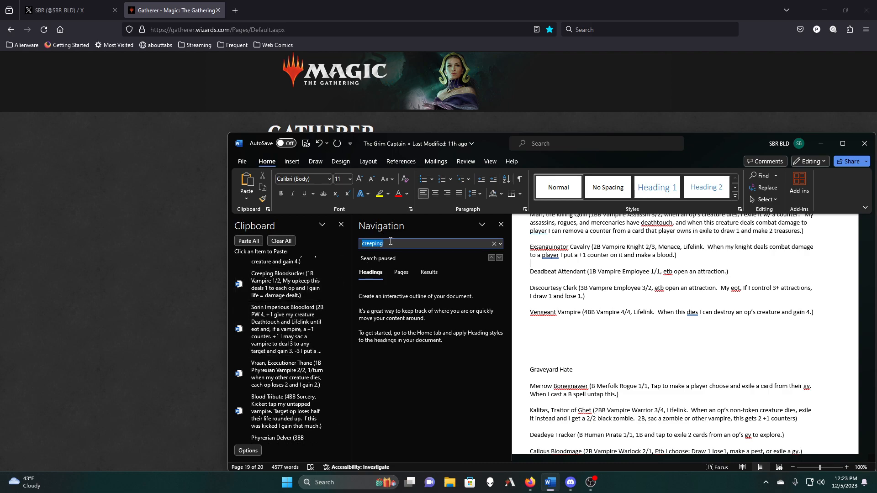
text(vraa)
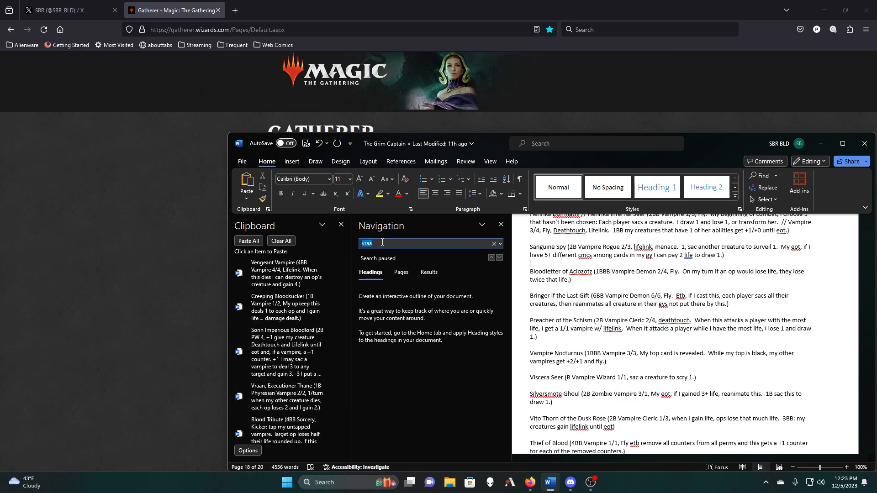
key(backspace)
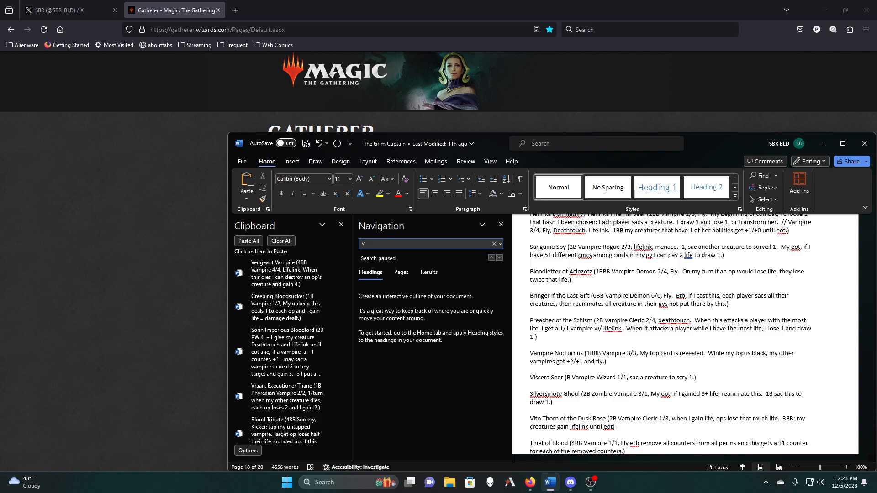
text(eng)
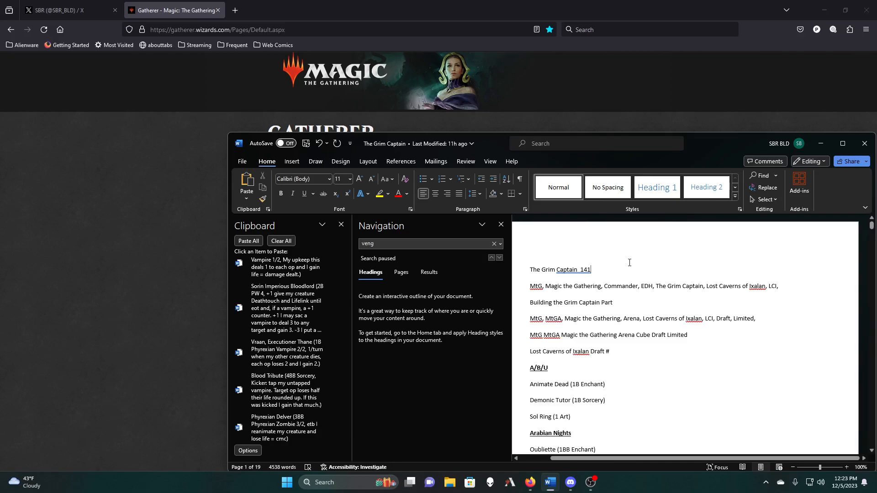
Replace The Grim Captain title count with 135 and save the document
text(13)
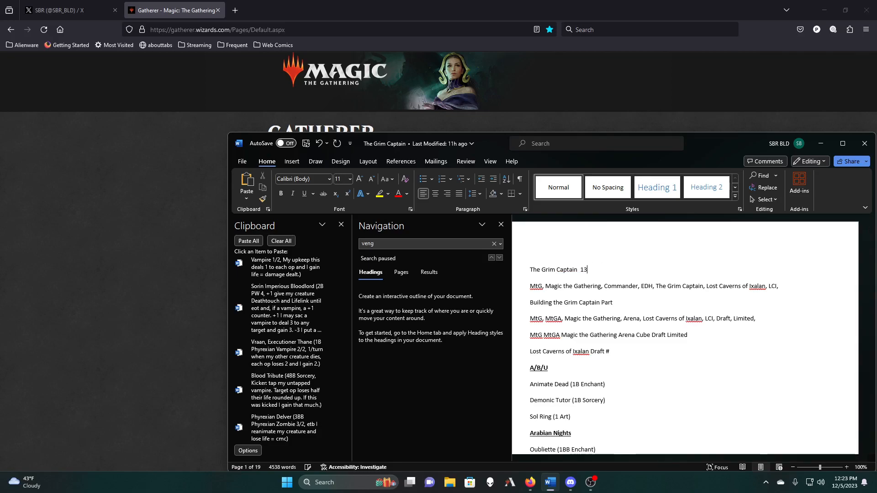
text(5)
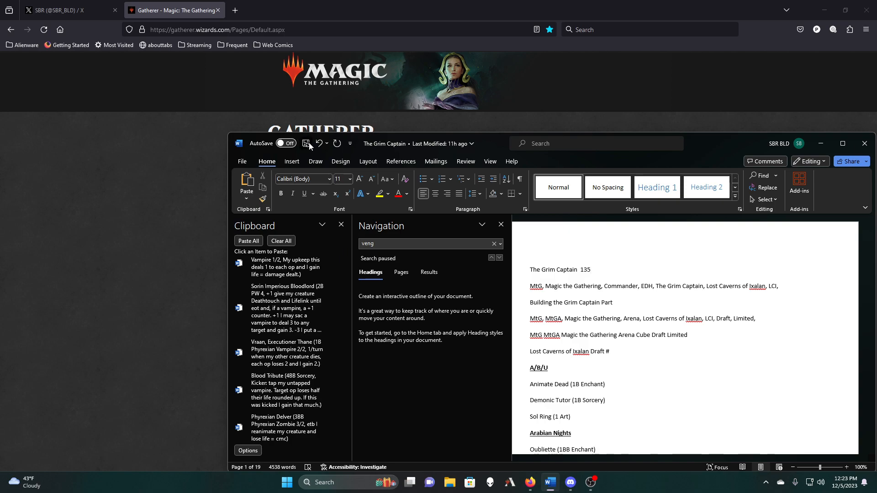
click(280, 241)
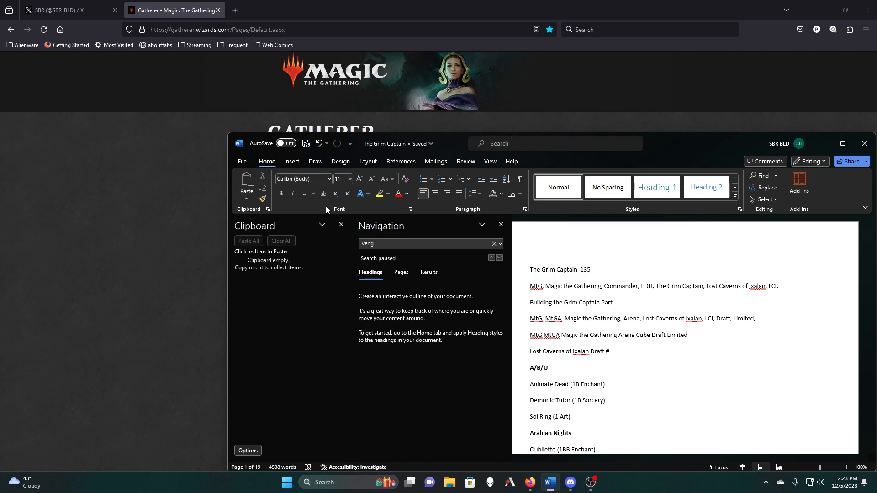
mouse_move(431, 208)
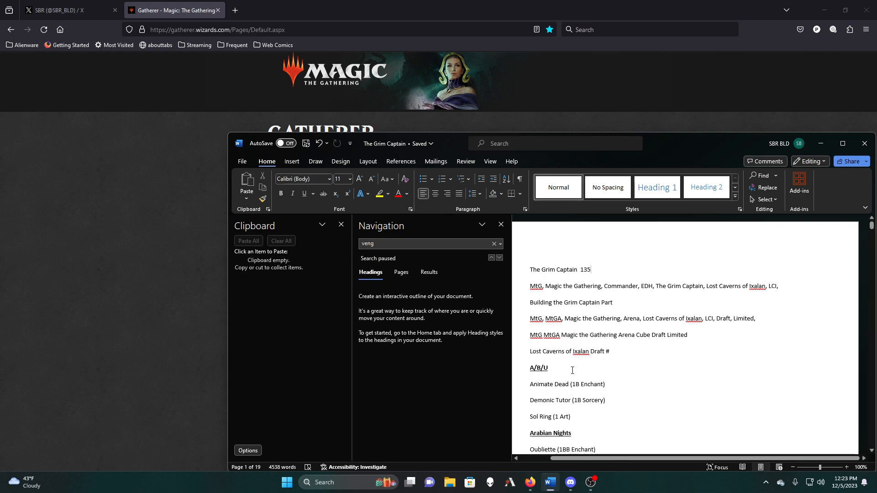
Copy the Buried Alive and Whetstone entries to the Clipboard pane
scroll(down, 3)
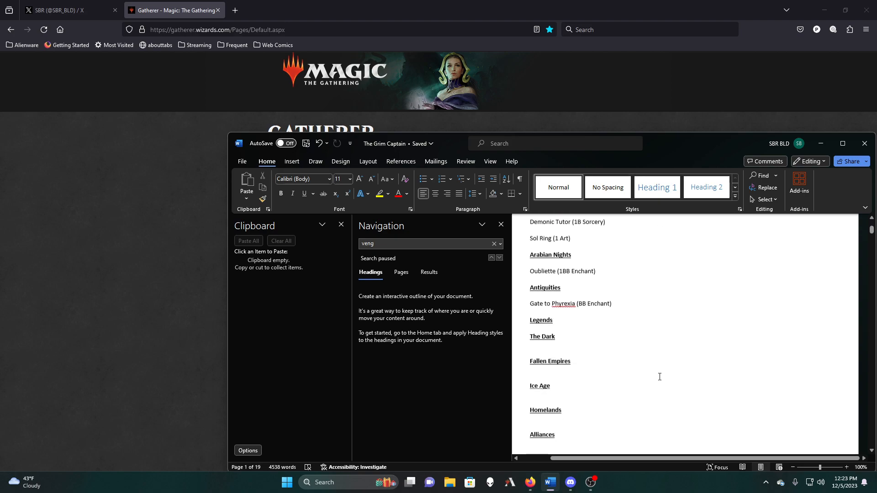
scroll(down, 3)
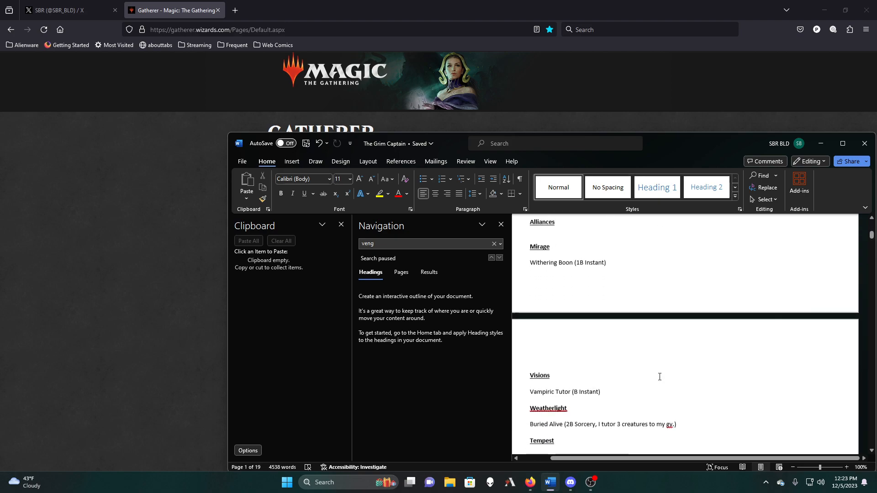
scroll(down, 3)
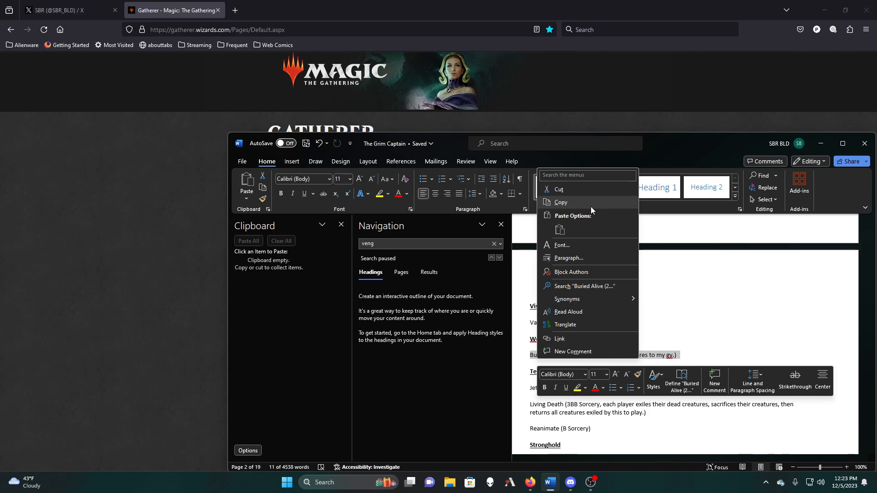
click(560, 202)
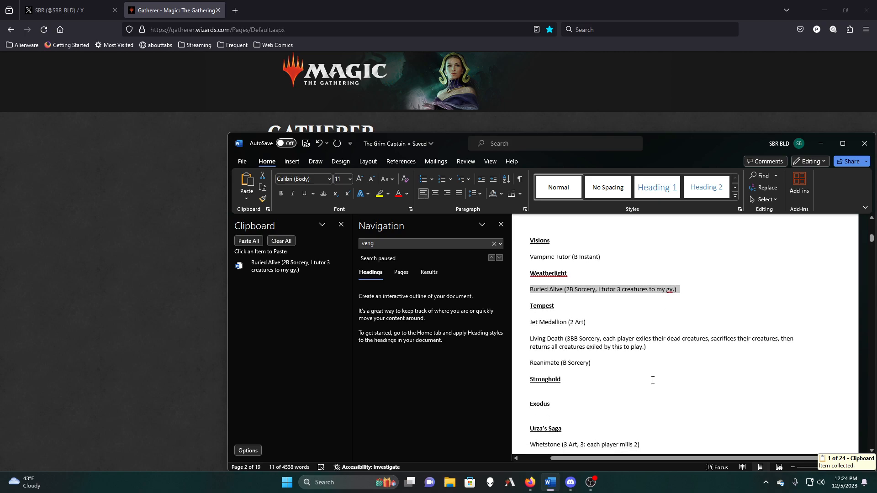
scroll(down, 3)
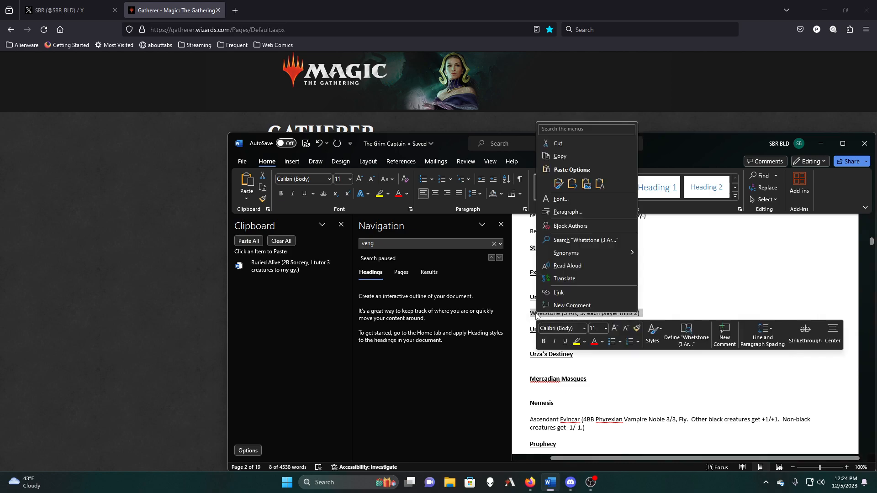
click(559, 156)
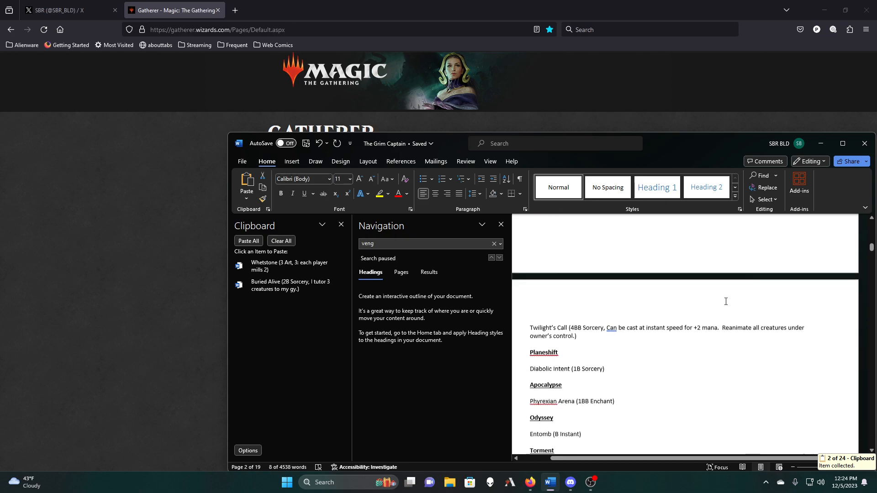
Copy the Entomb entry to the clipboard and read on toward Champions of Kamigawa
scroll(down, 3)
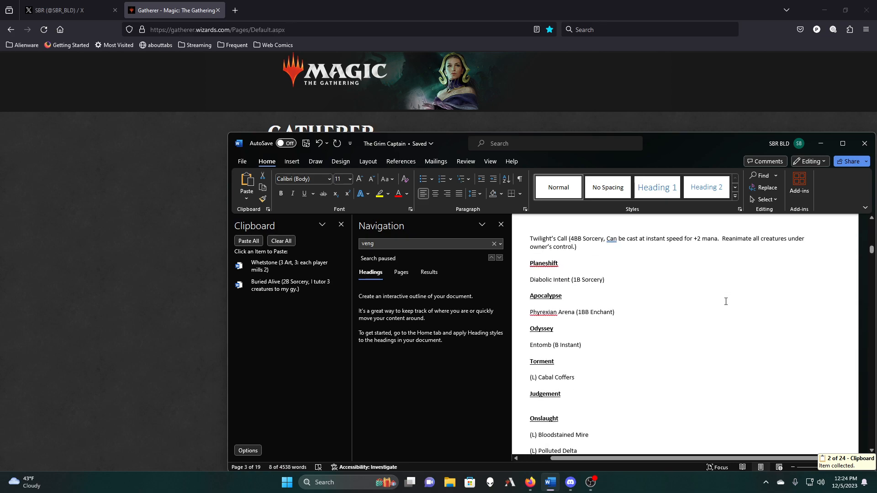
scroll(down, 3)
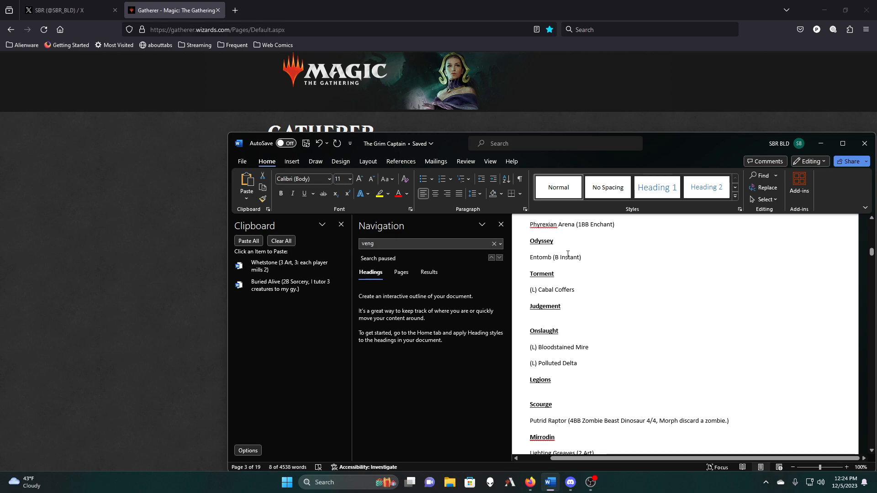
right_click(560, 257)
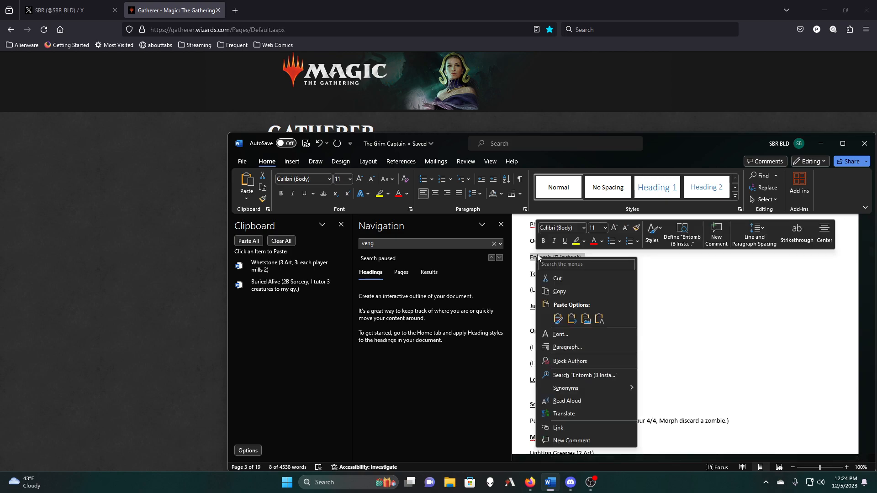
click(558, 291)
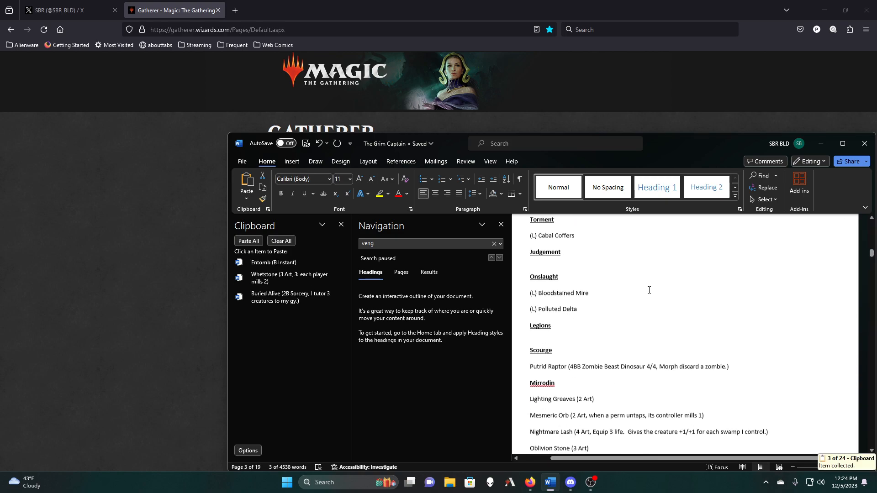
scroll(down, 3)
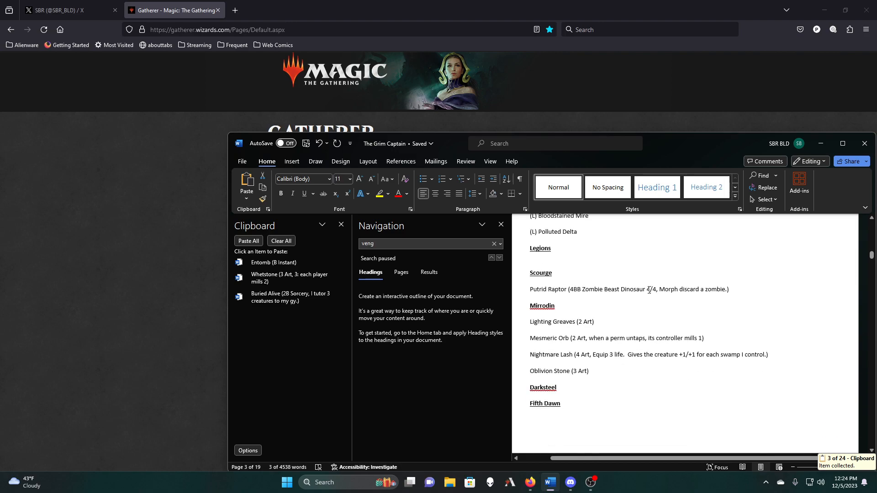
scroll(down, 3)
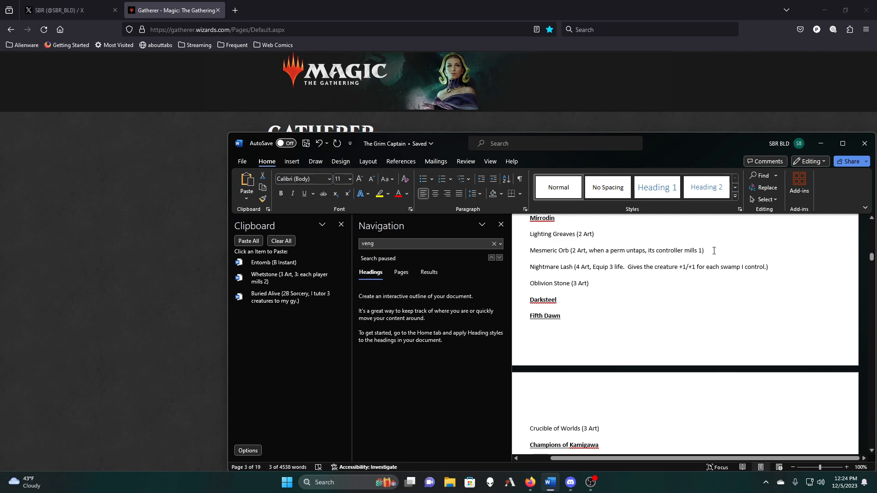
Copy the Mesmeric Orb and Extractor Demon entries to the Clipboard pane
right_click(615, 250)
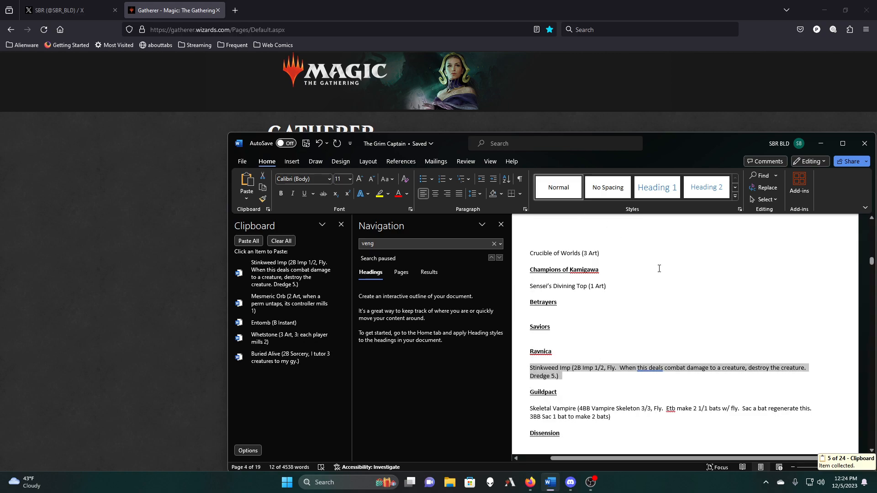
scroll(down, 3)
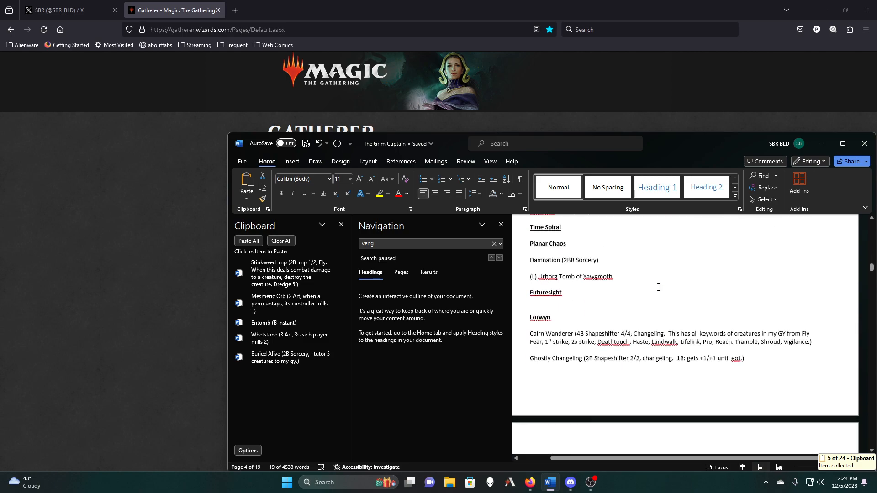
scroll(down, 3)
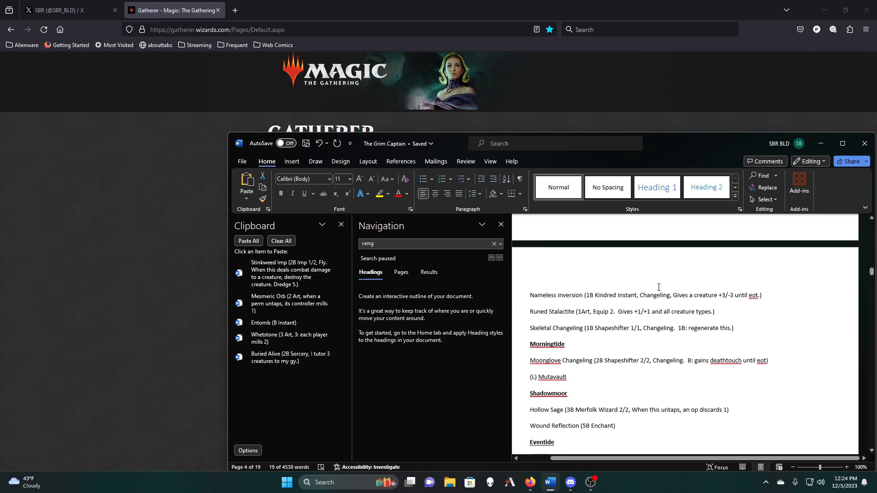
scroll(down, 3)
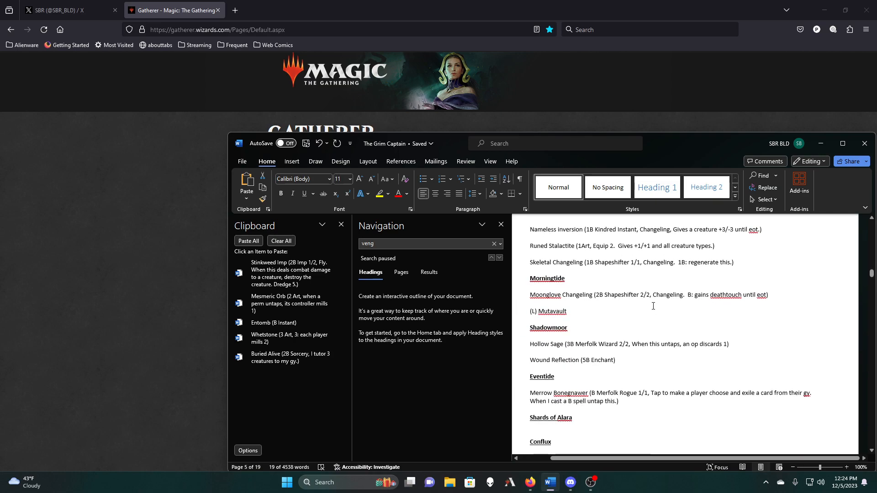
scroll(down, 3)
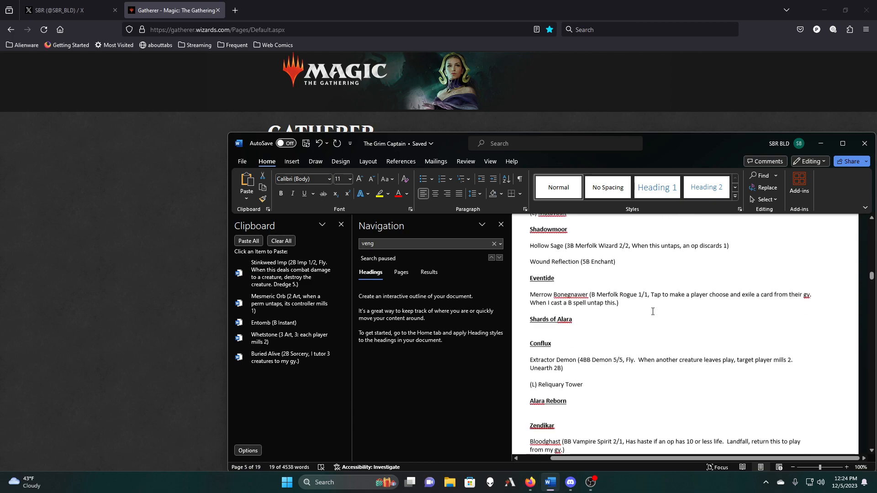
scroll(down, 3)
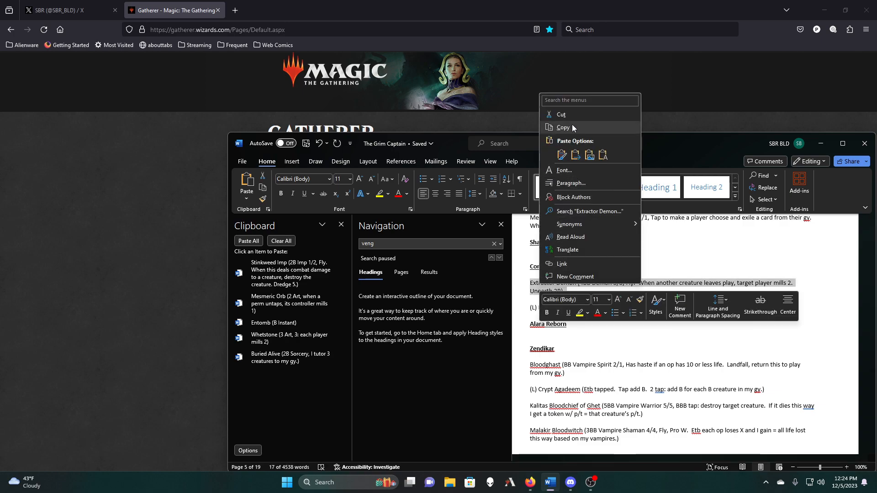
click(564, 128)
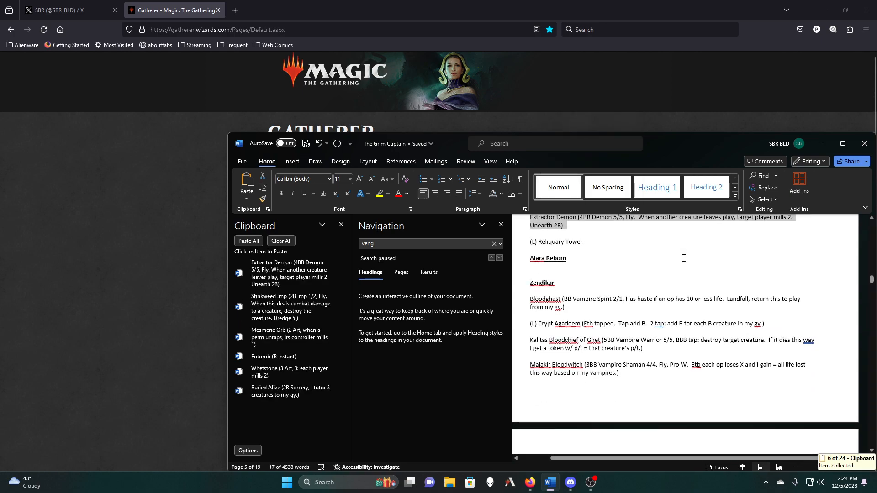
Scroll down through the card list as far as the Kaladesh section
scroll(down, 3)
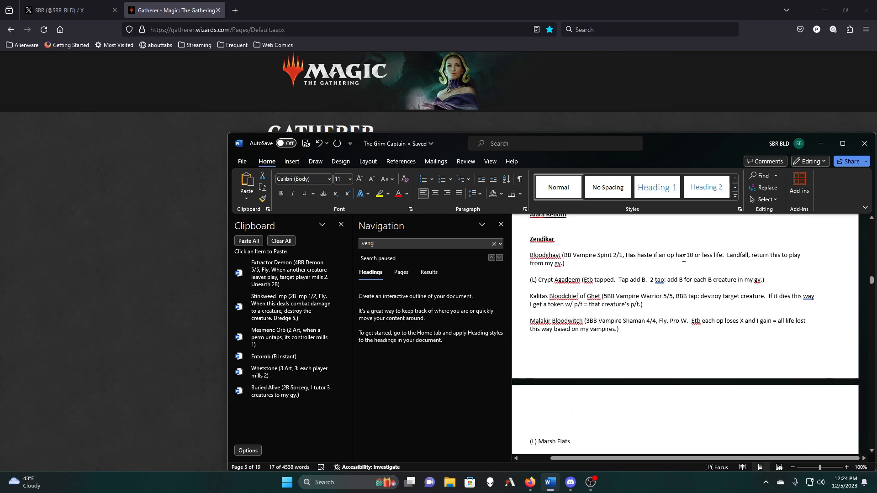
scroll(down, 3)
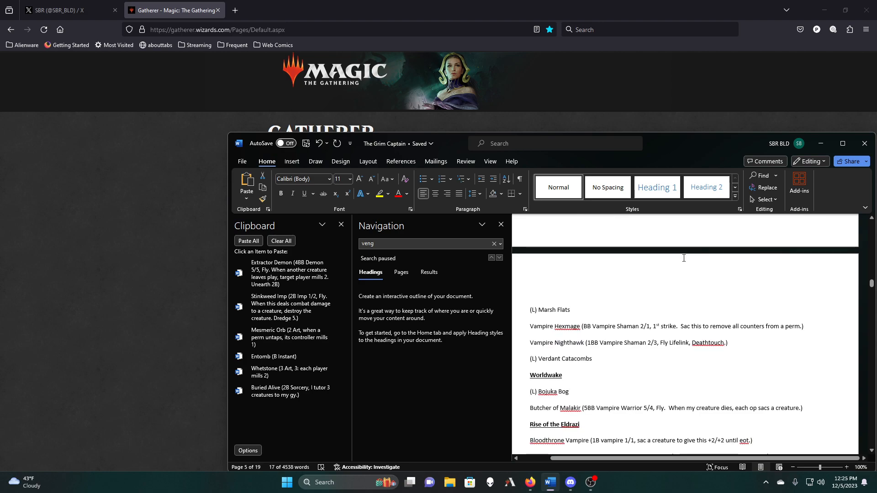
scroll(down, 3)
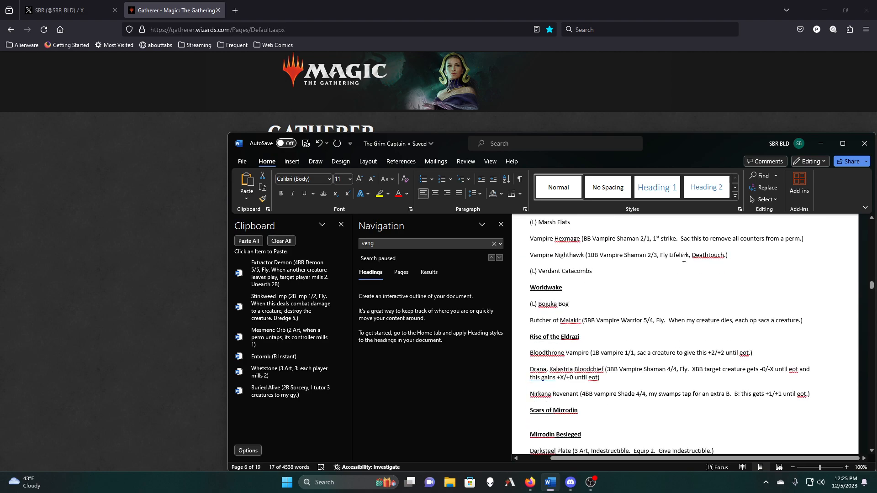
scroll(down, 3)
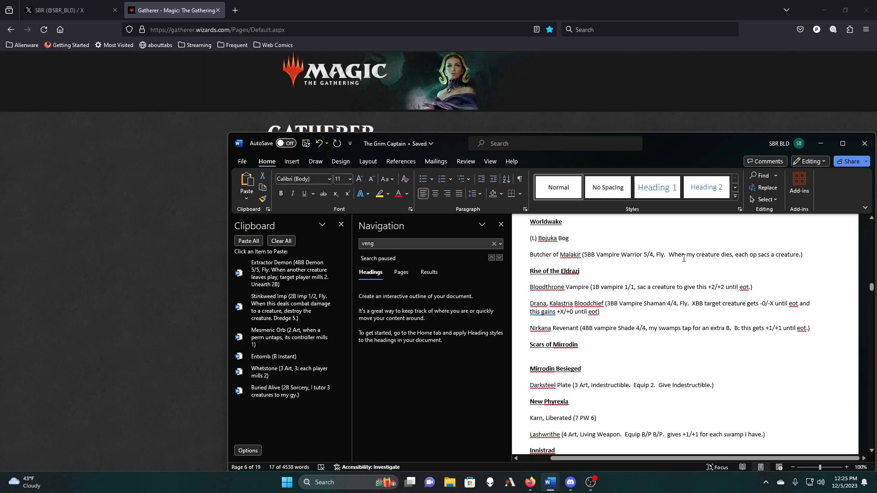
scroll(down, 3)
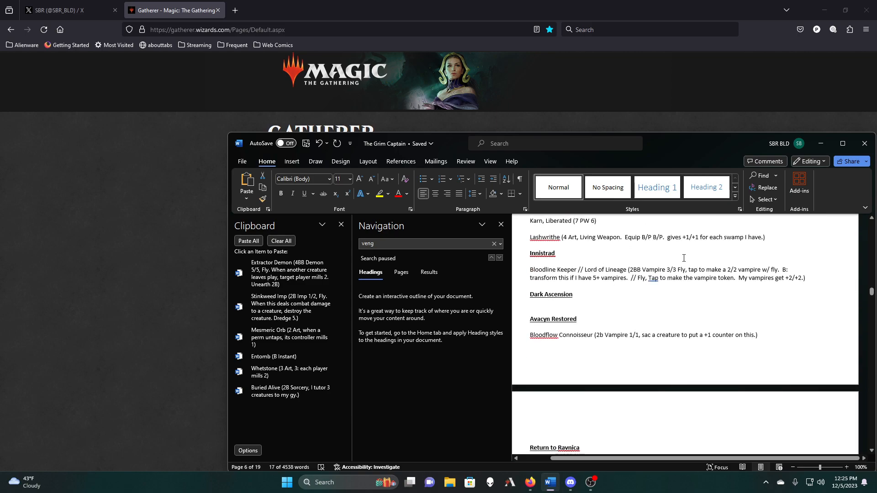
scroll(down, 3)
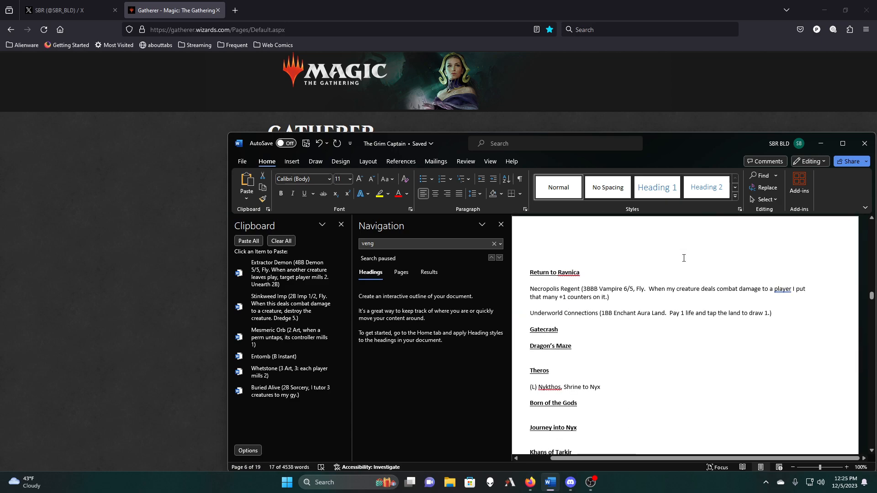
scroll(down, 3)
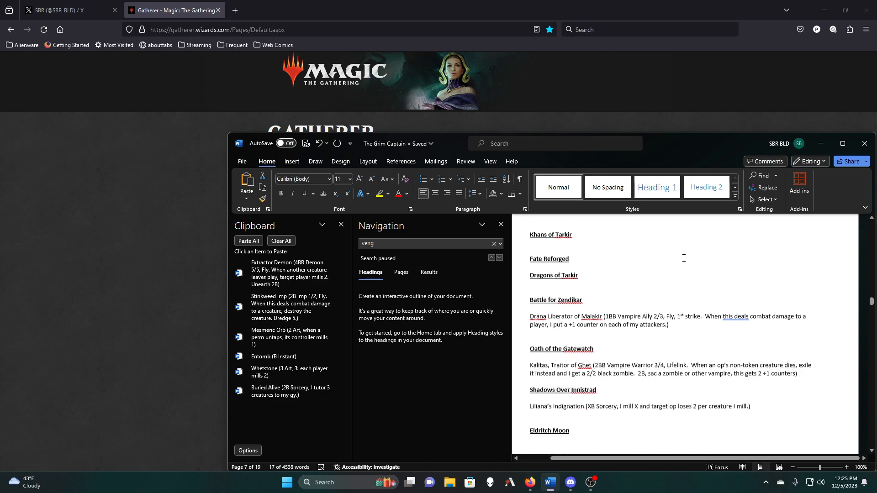
scroll(down, 3)
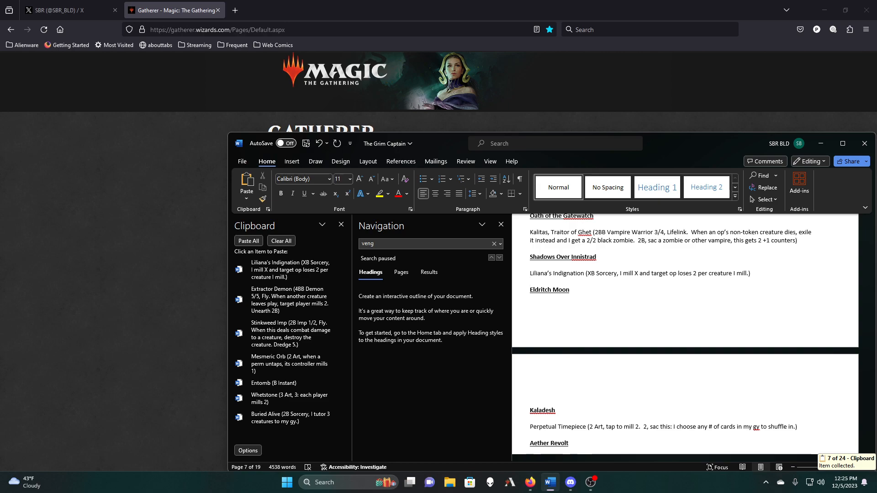
Copy the Perpetual Timepiece entry to the clipboard and scroll on to Doom Whisperer
click(796, 427)
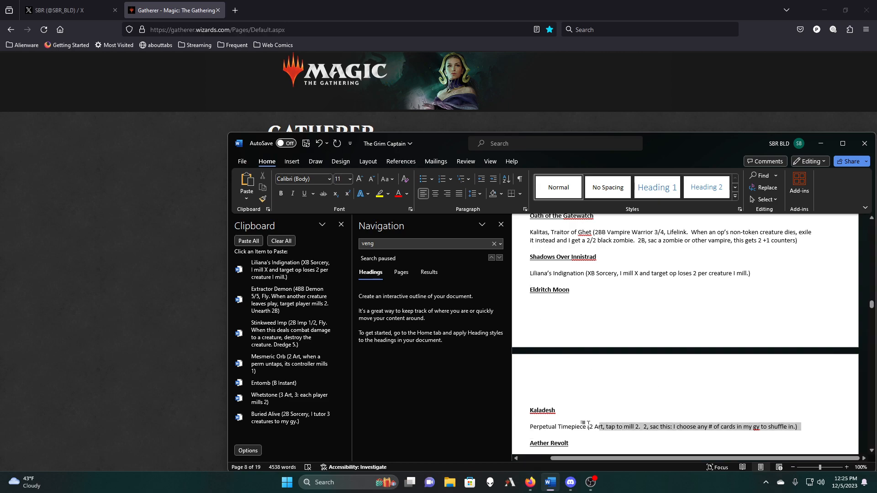
right_click(586, 427)
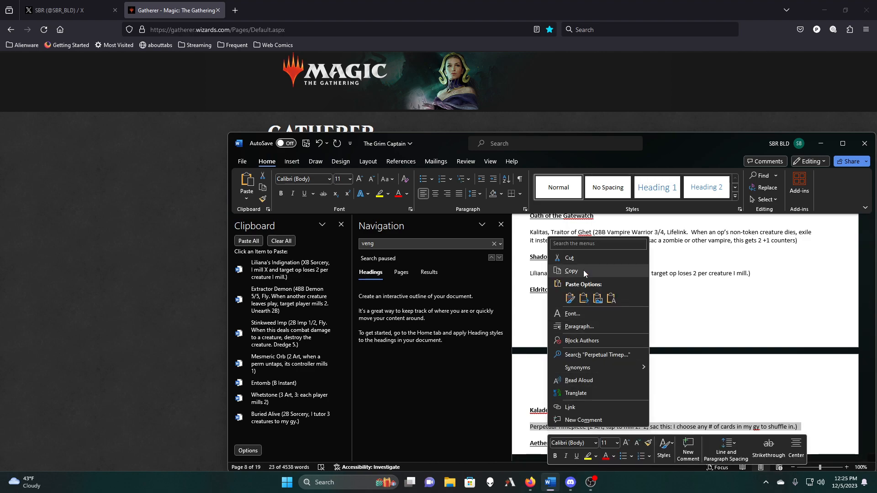
click(572, 270)
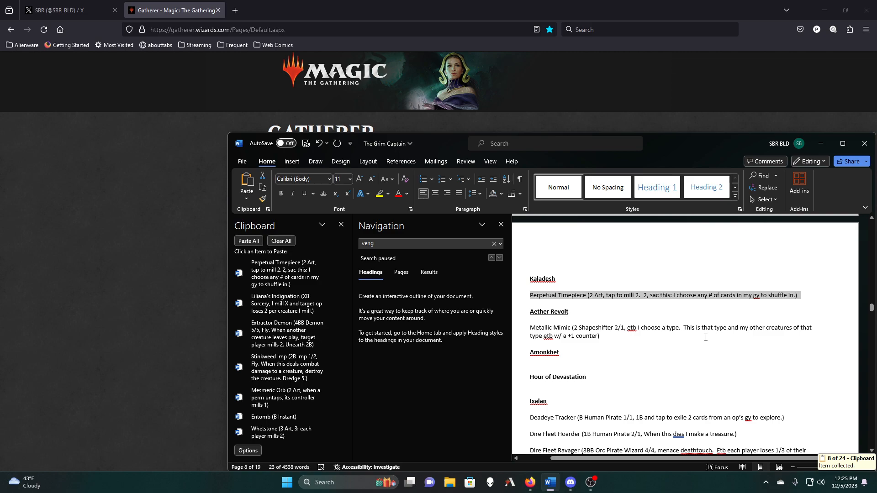
scroll(down, 3)
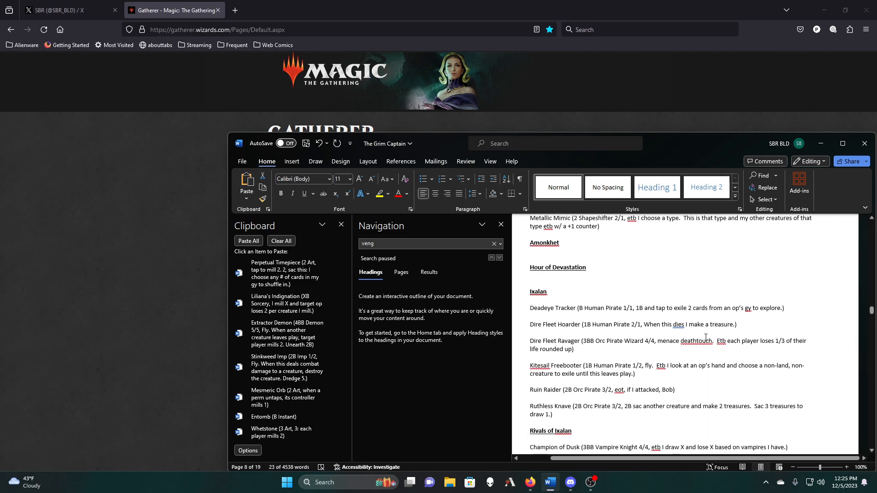
scroll(down, 3)
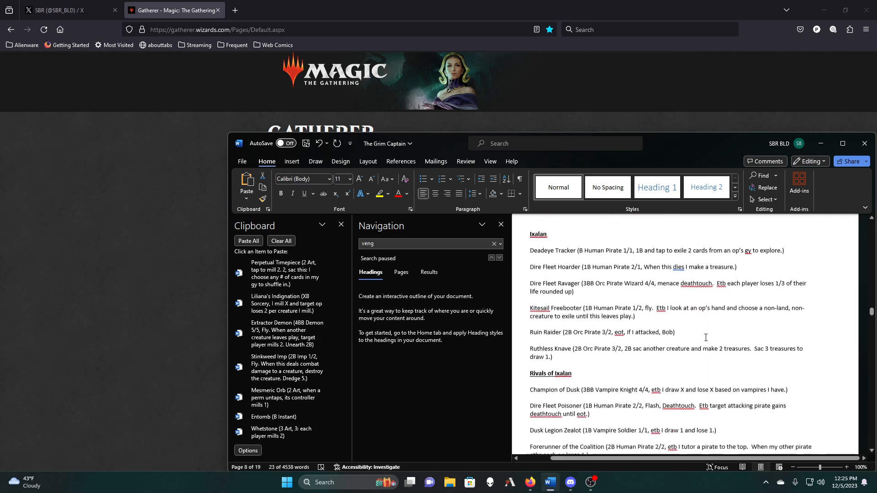
scroll(down, 3)
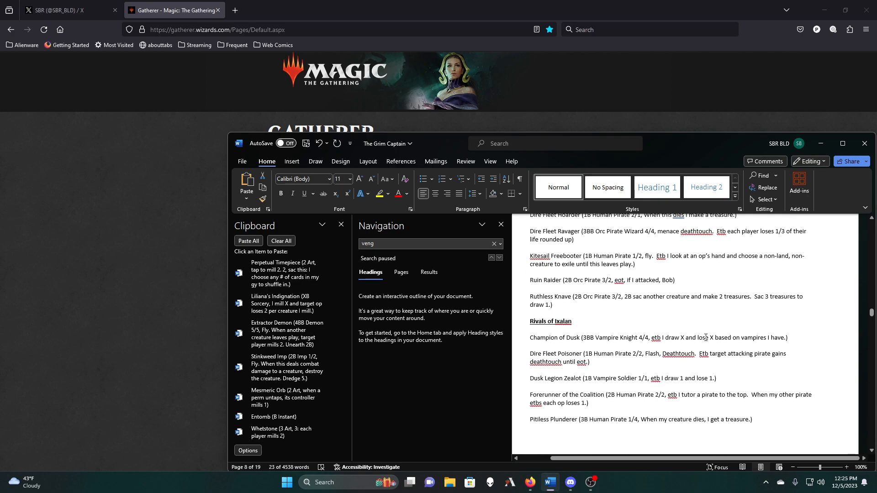
scroll(down, 3)
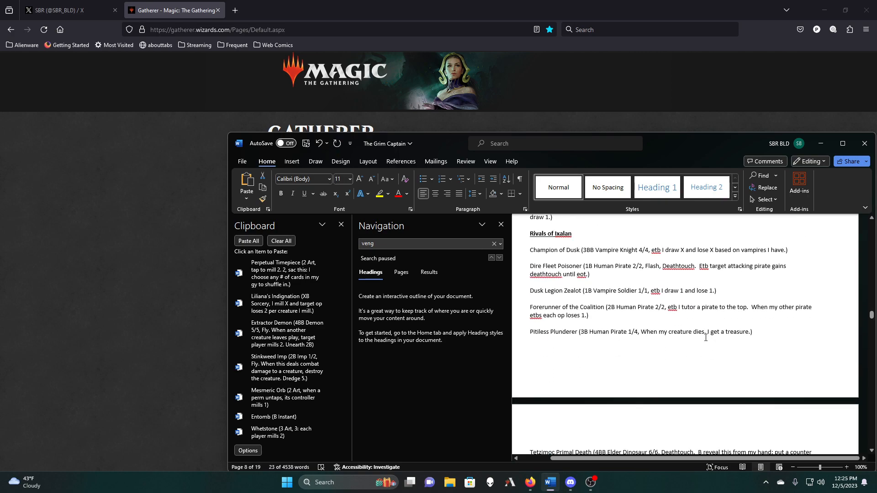
scroll(down, 3)
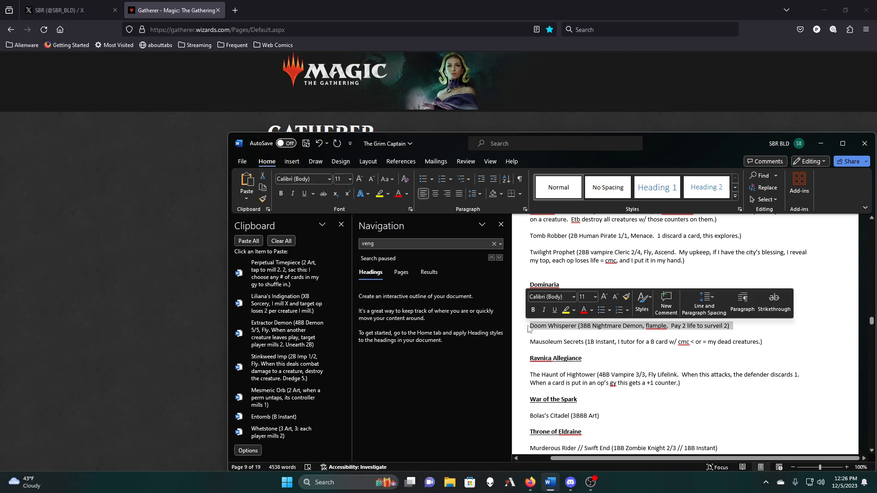
Copy the Doom Whisperer entry and read on to Kamigawa: Neon Dynasty and Streets of New Capena
right_click(587, 325)
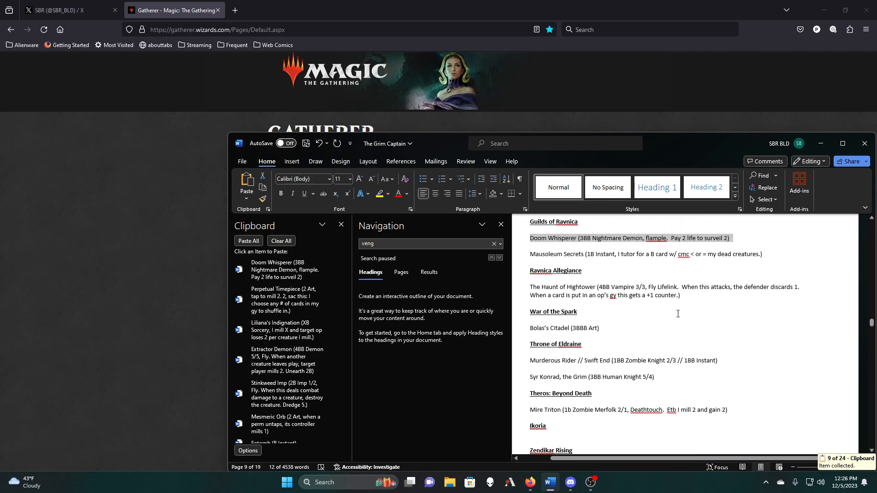
scroll(down, 3)
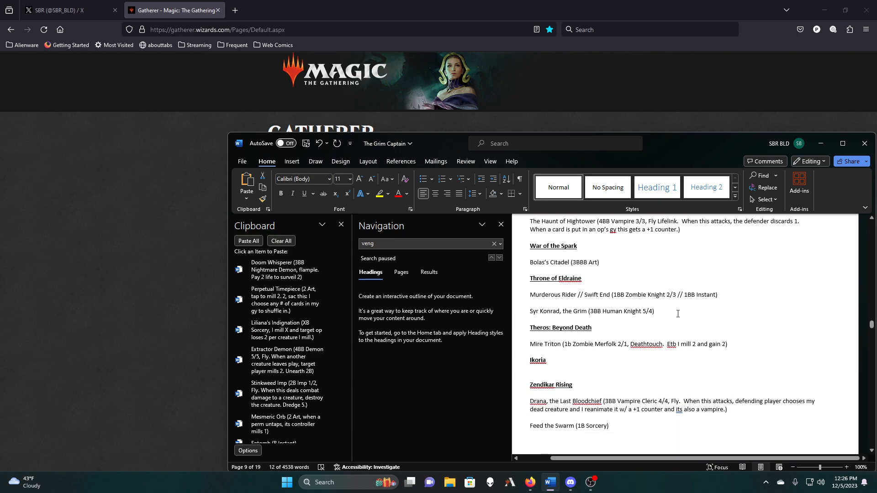
scroll(down, 3)
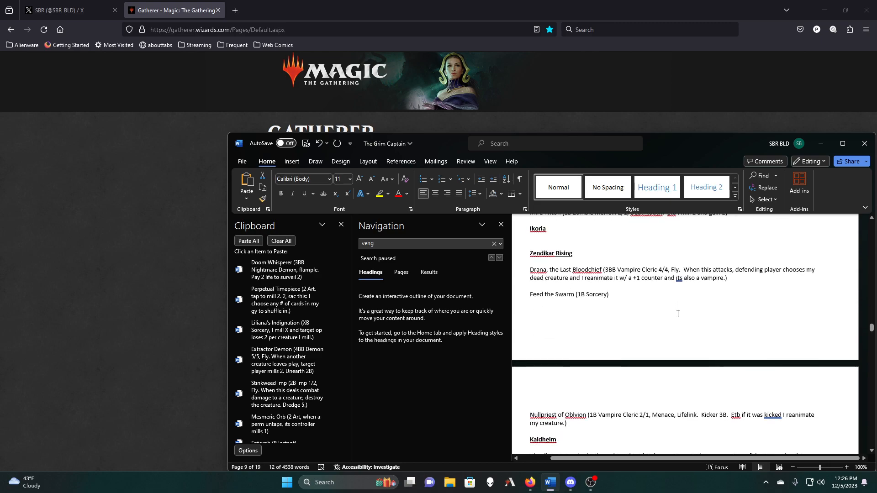
scroll(down, 3)
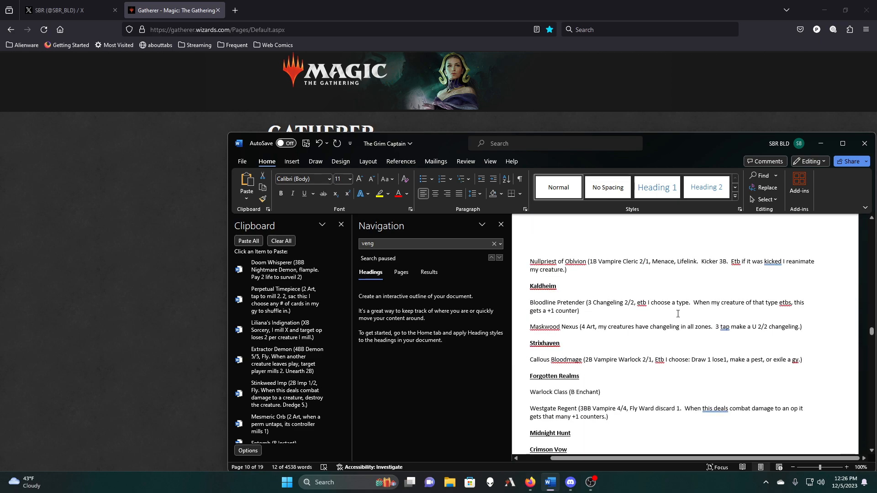
scroll(down, 3)
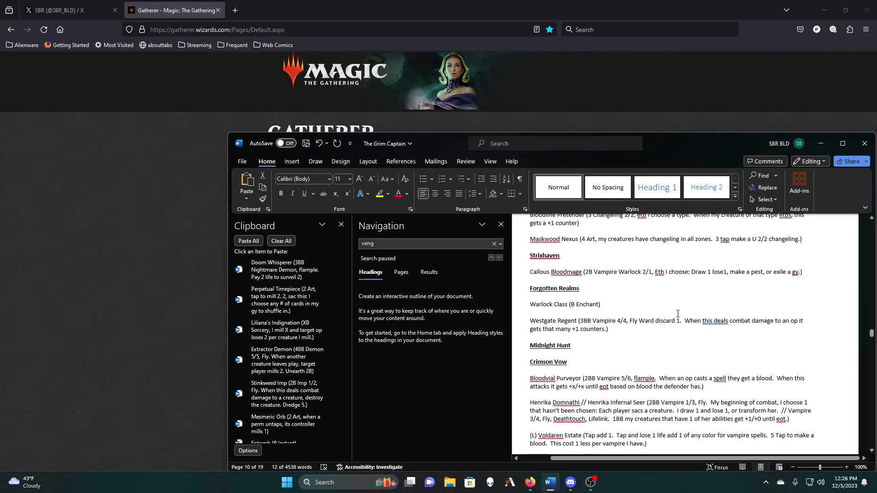
scroll(down, 3)
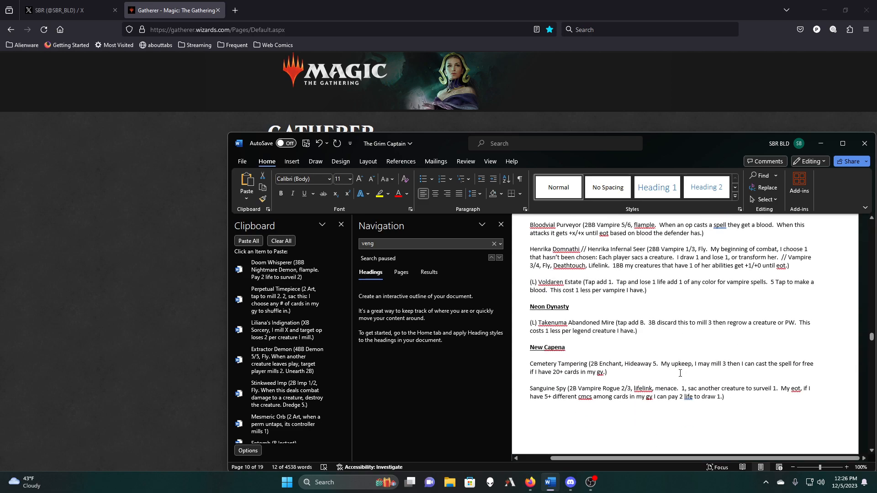
mouse_move(617, 344)
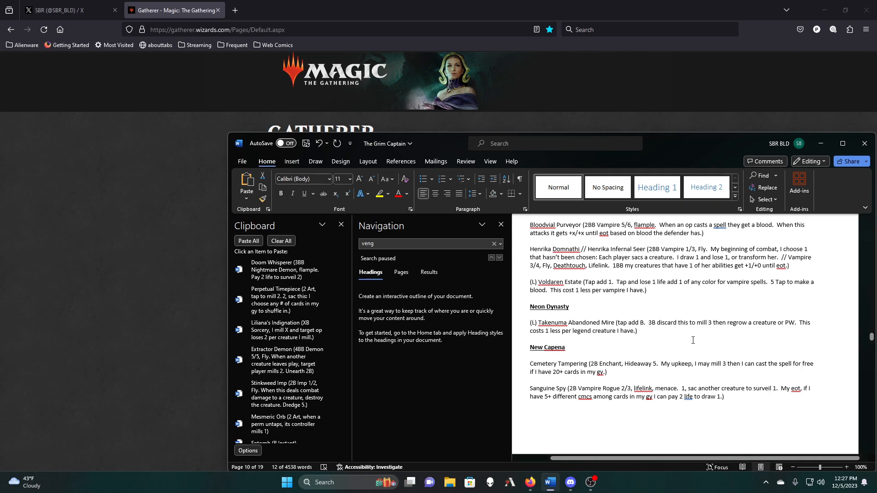
mouse_move(669, 329)
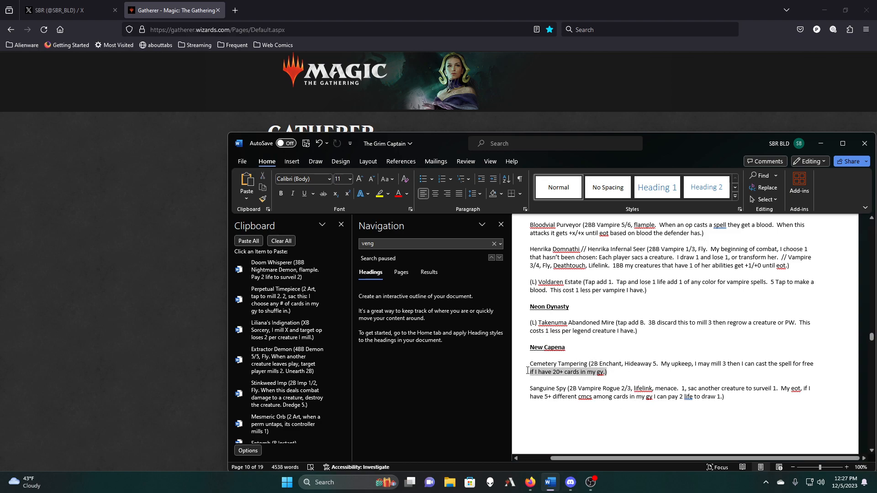
Copy the Cemetery Tampering and Breach the Multiverse entries, bringing the clipboard to 11 items
right_click(564, 363)
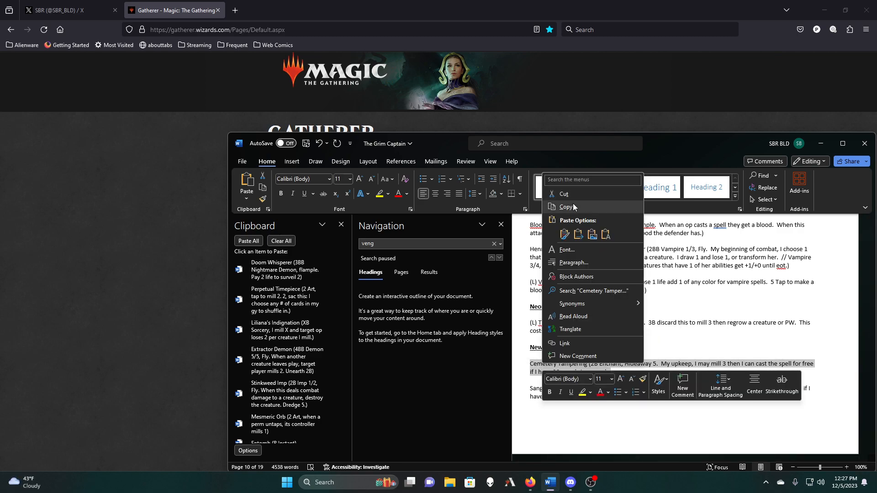
click(566, 208)
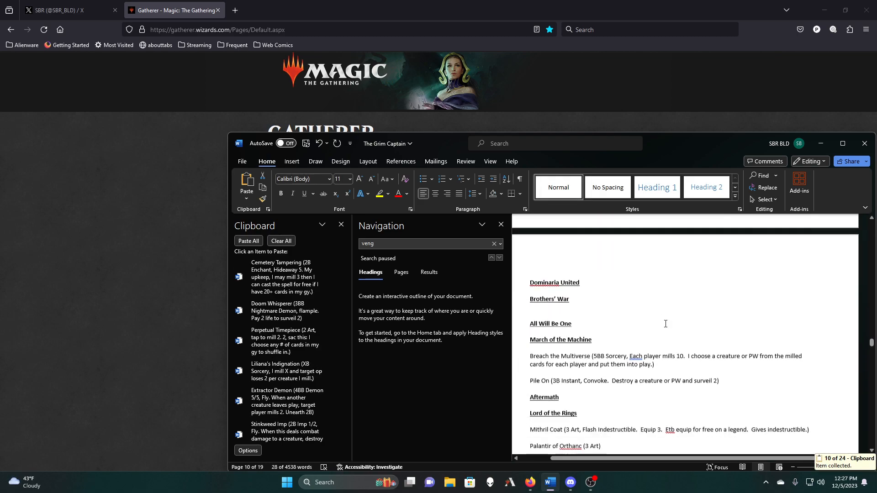
scroll(down, 3)
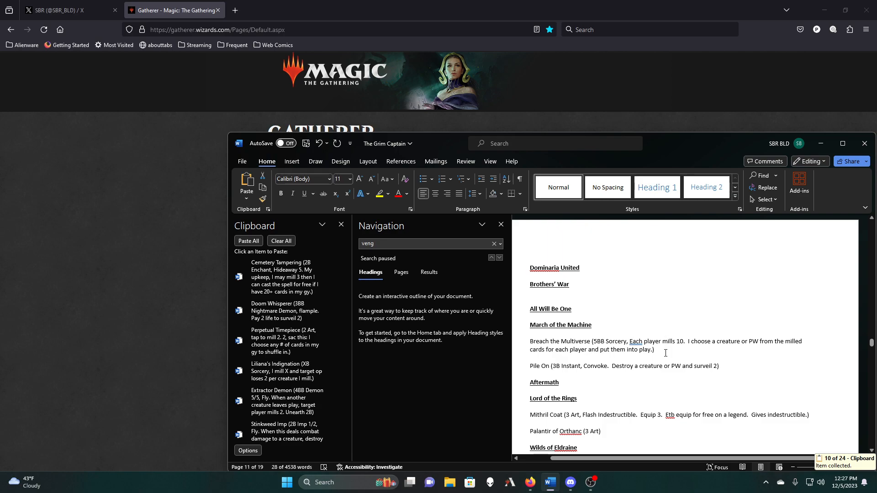
drag(530, 341, 653, 349)
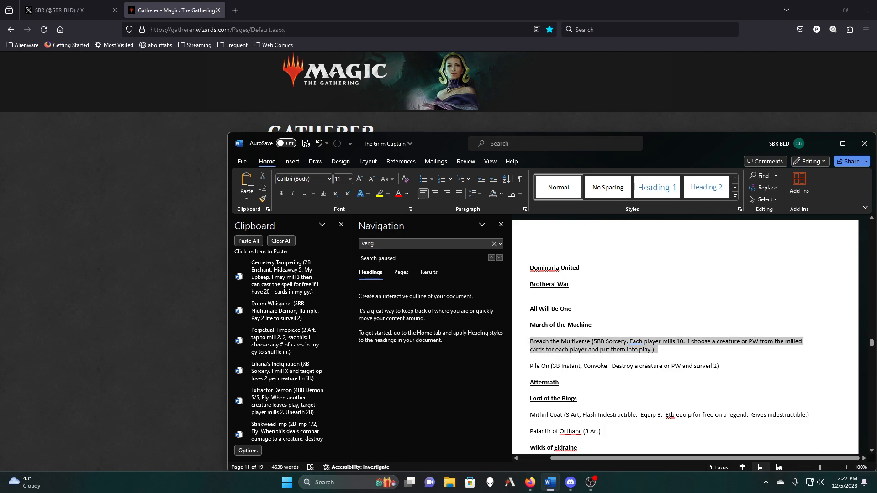
right_click(593, 345)
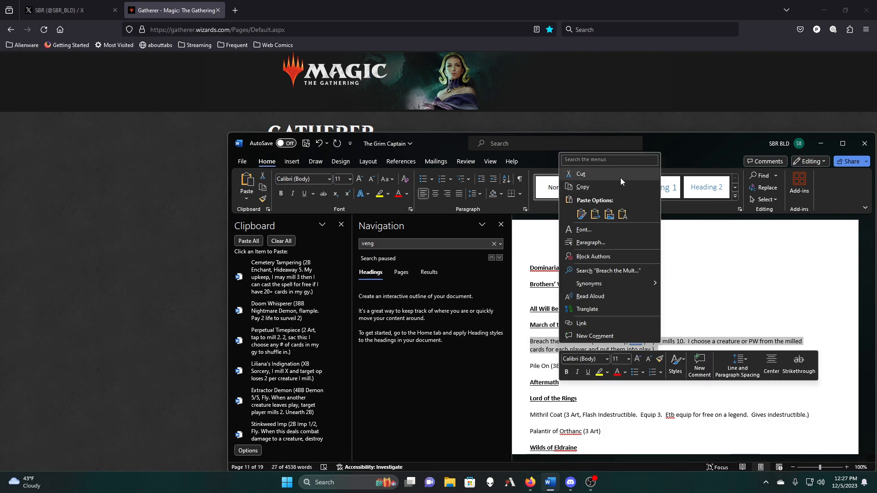
click(584, 187)
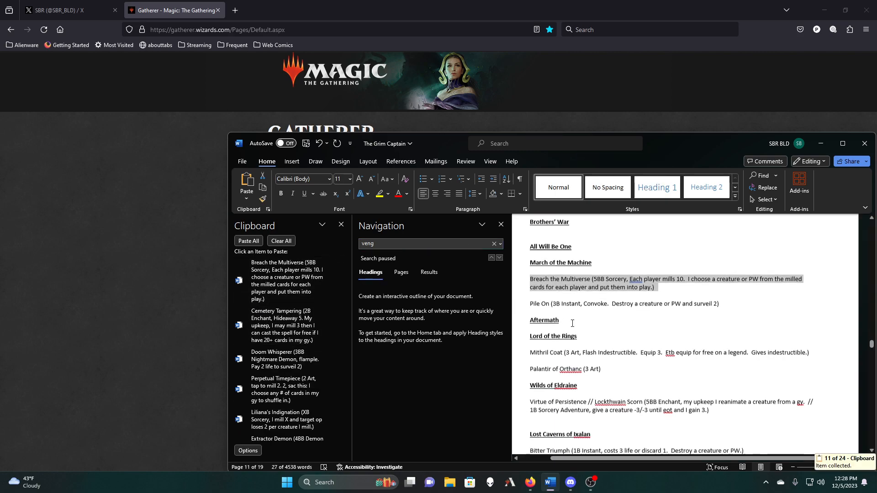
Scroll through Lost Caverns of Ixalan and the Core Sets down to Modern Horizons 2's Unmarked Grave
scroll(down, 3)
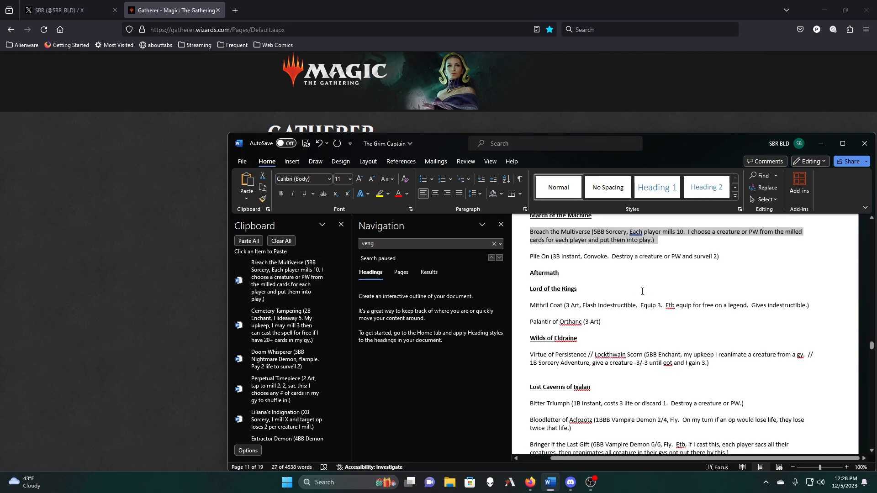
scroll(down, 3)
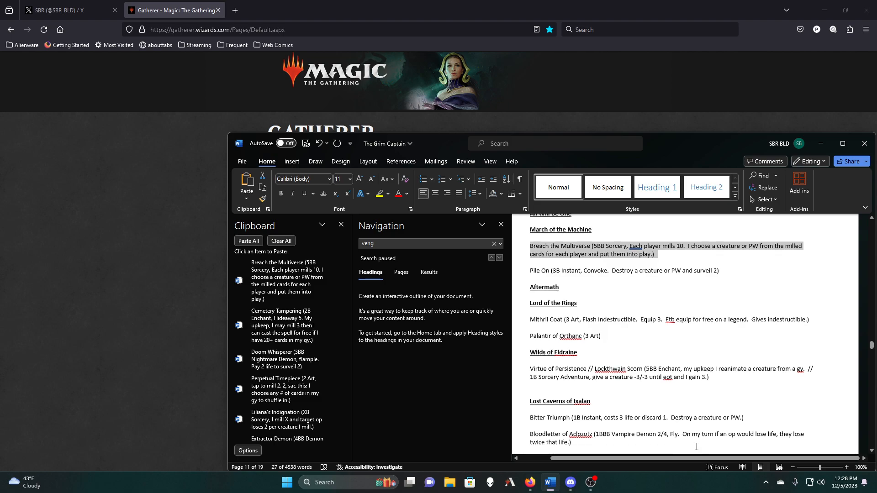
scroll(down, 3)
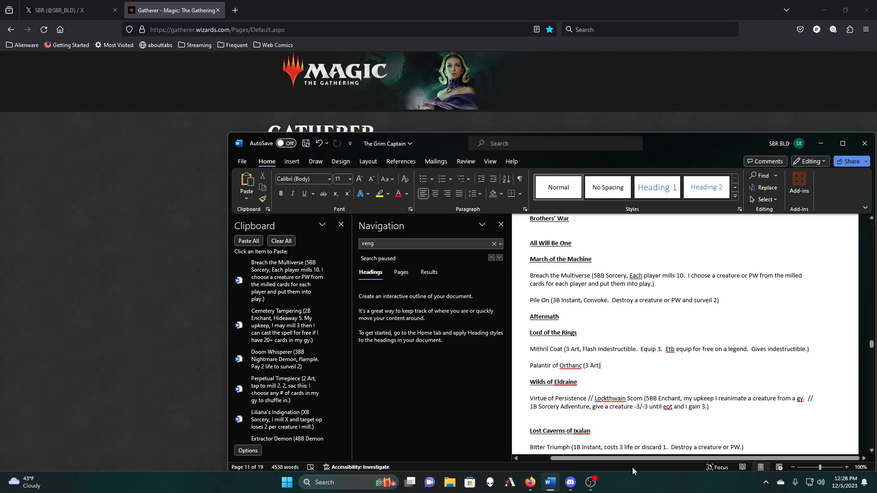
scroll(down, 3)
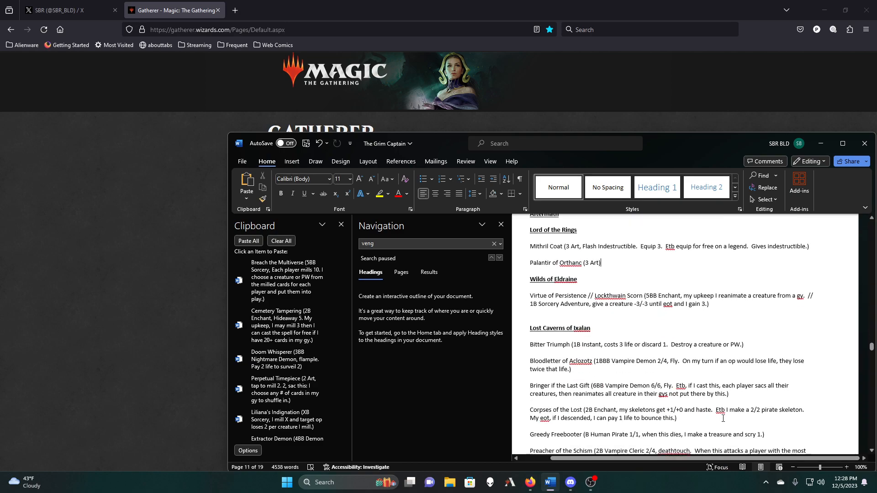
scroll(down, 3)
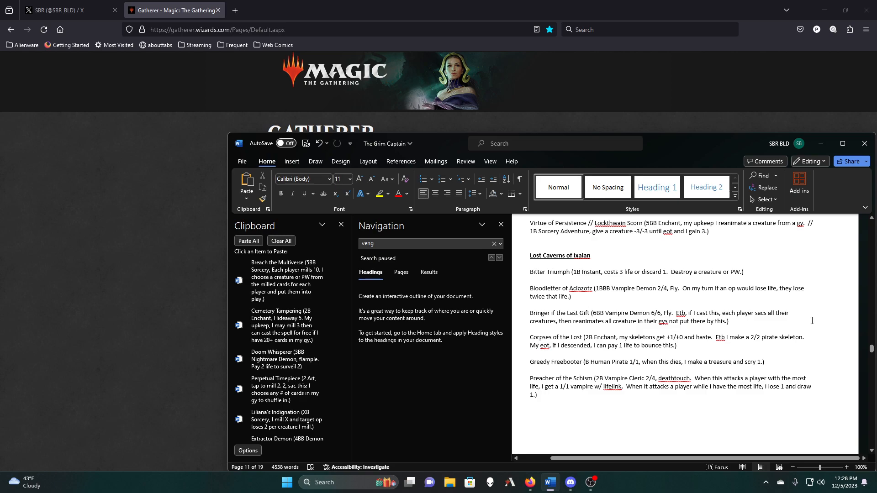
scroll(down, 3)
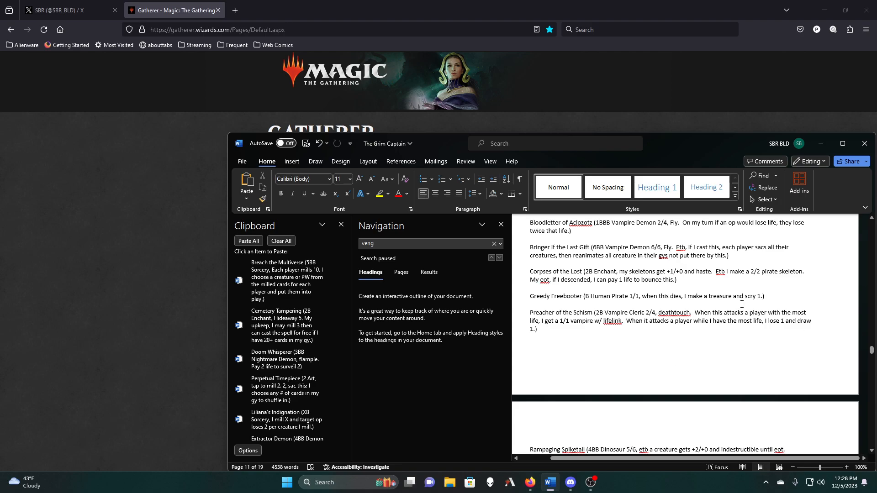
scroll(down, 3)
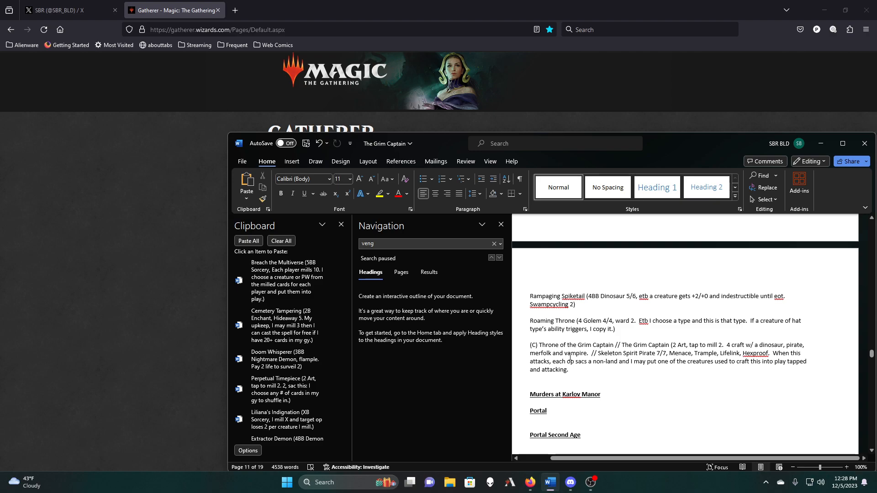
scroll(down, 3)
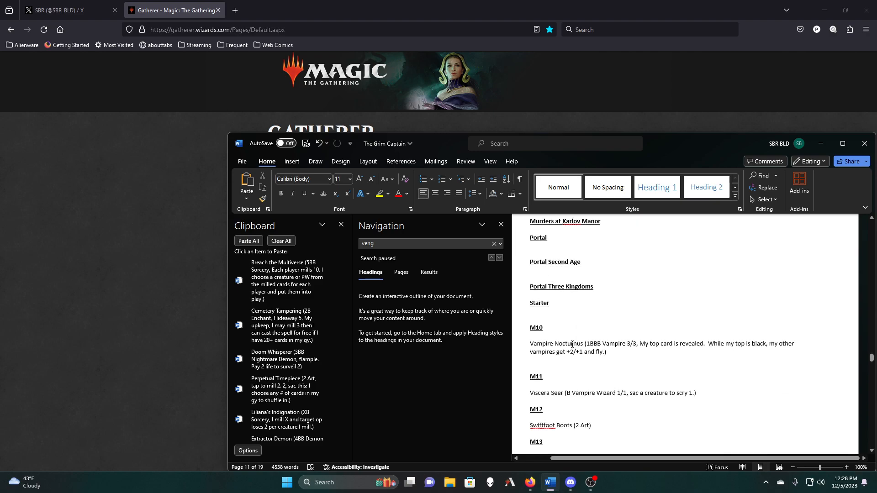
scroll(down, 3)
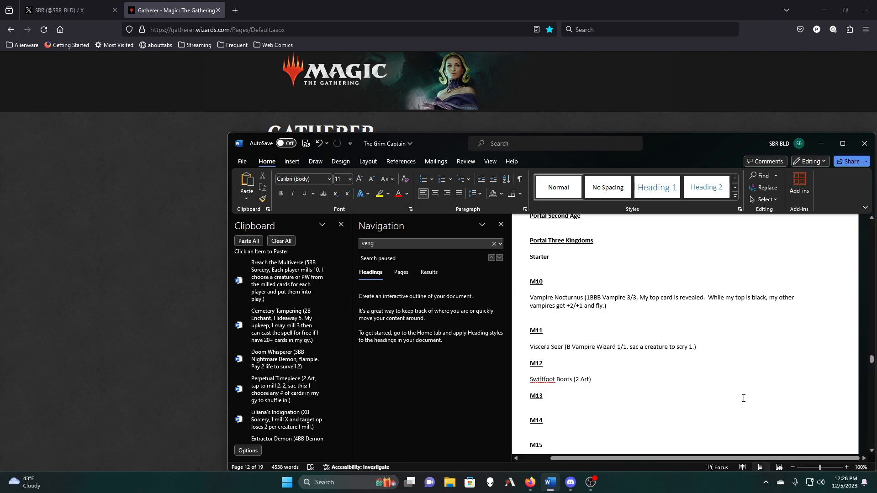
scroll(down, 3)
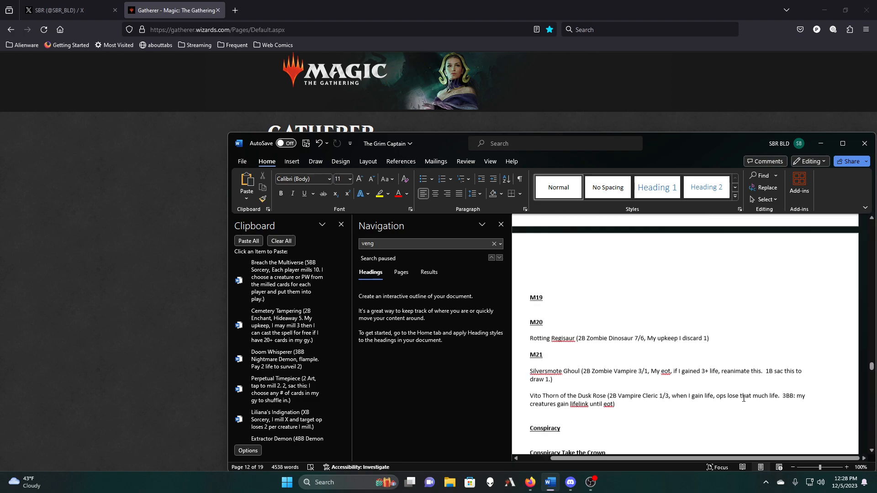
scroll(down, 3)
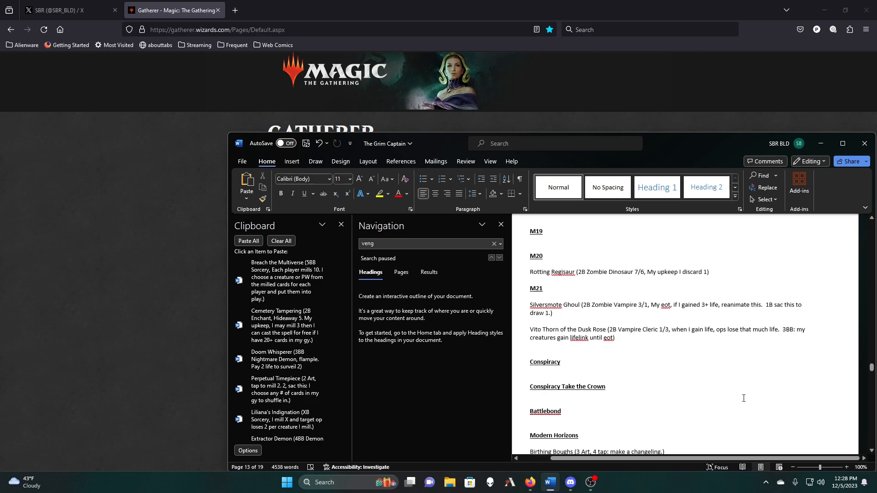
scroll(down, 3)
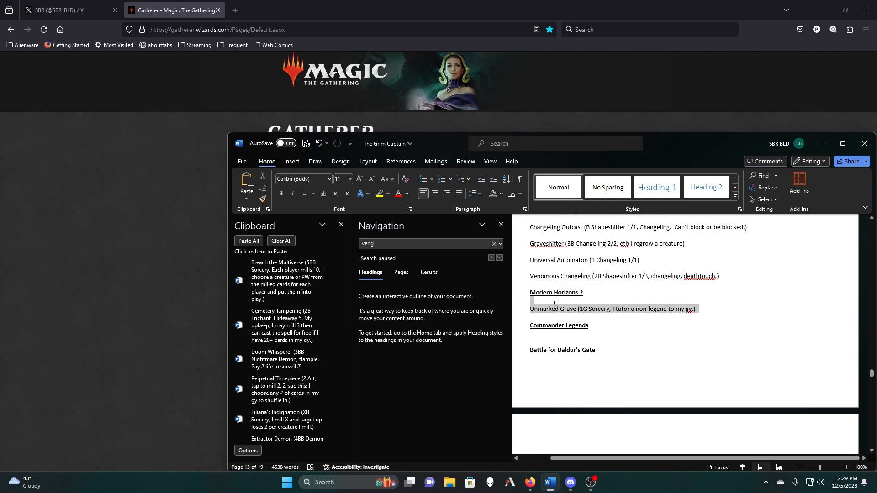
Copy the Unmarked Grave and Dread Summons entries to the clipboard, leaving both in place
right_click(613, 309)
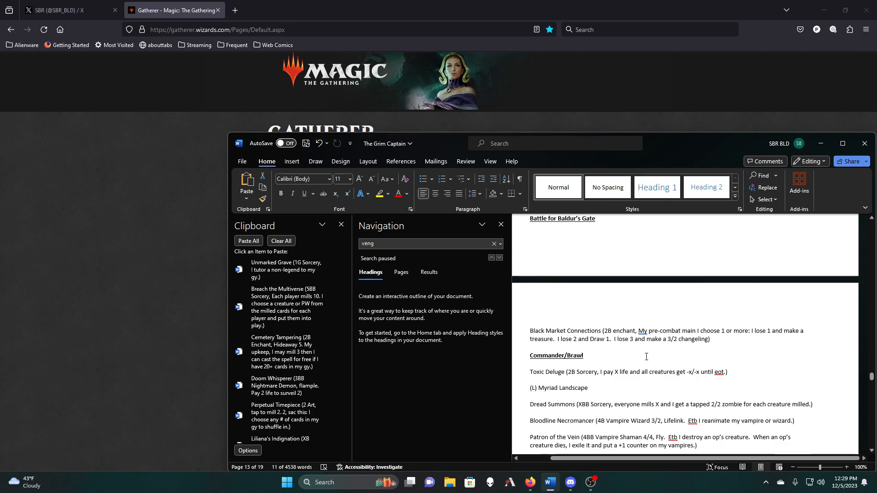
mouse_move(601, 389)
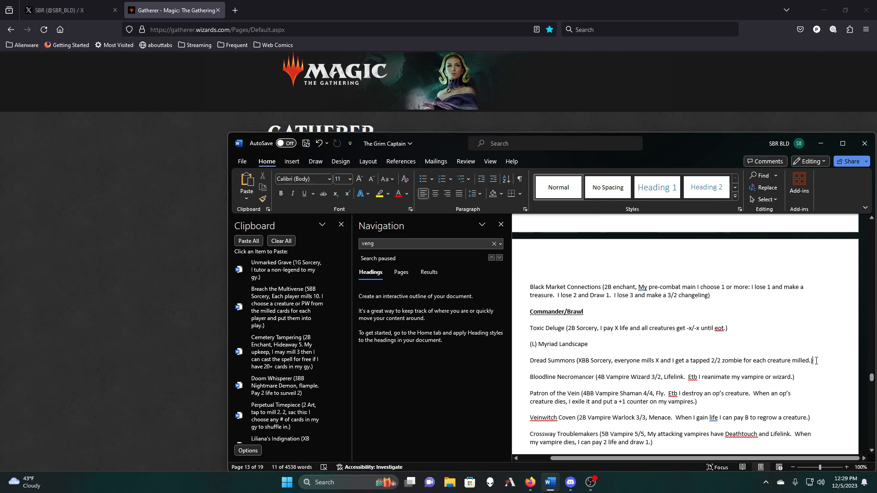
triple_click(615, 360)
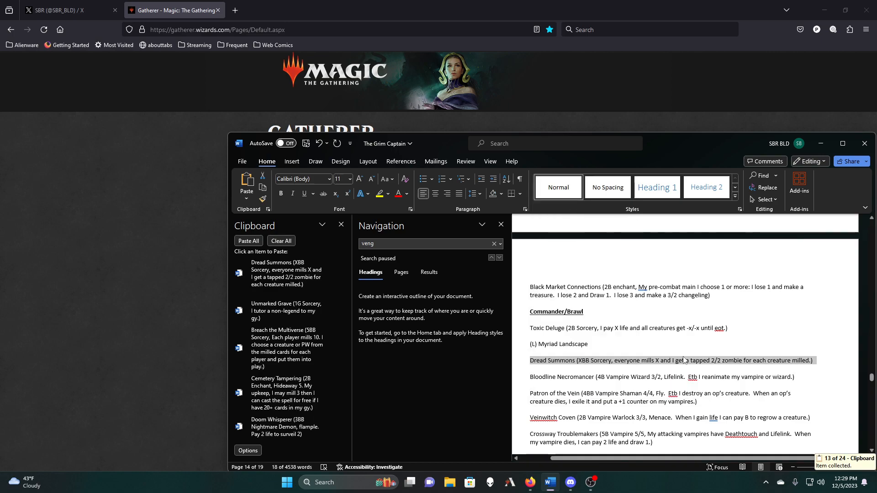
Scroll past the Commander/Brawl, Unfinity and Removal sections to the blank last page
scroll(down, 3)
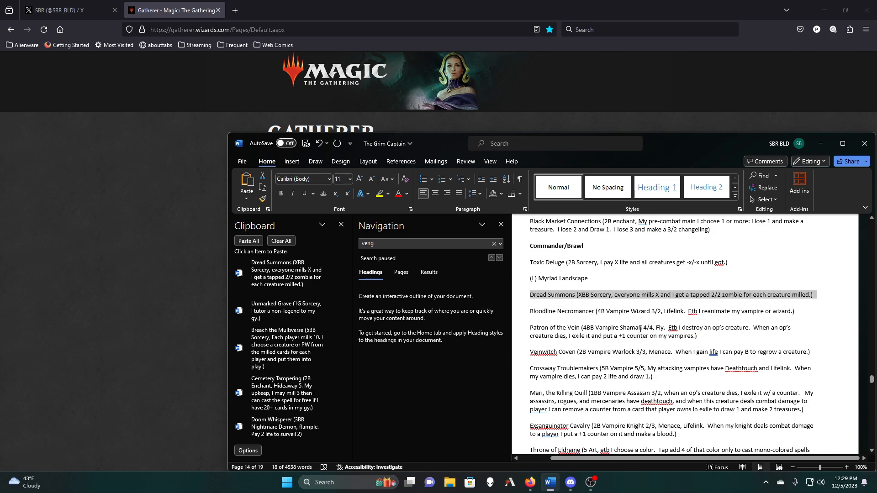
scroll(down, 3)
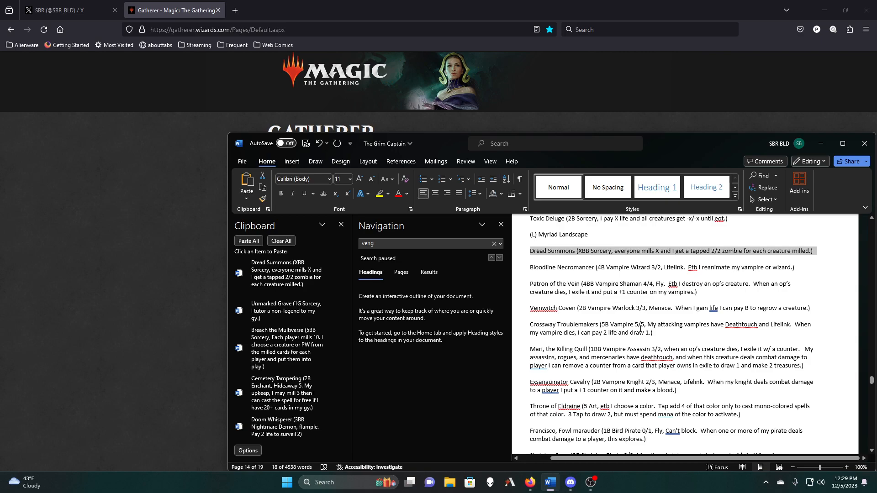
scroll(down, 3)
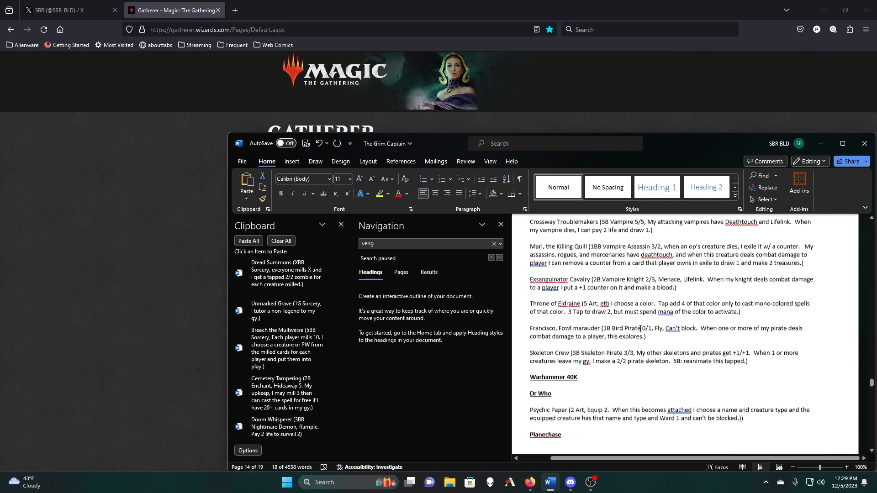
scroll(down, 3)
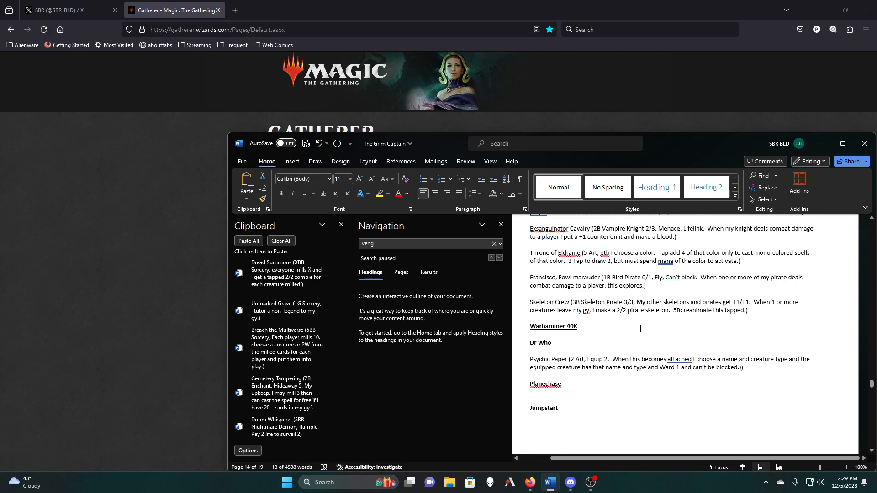
scroll(down, 3)
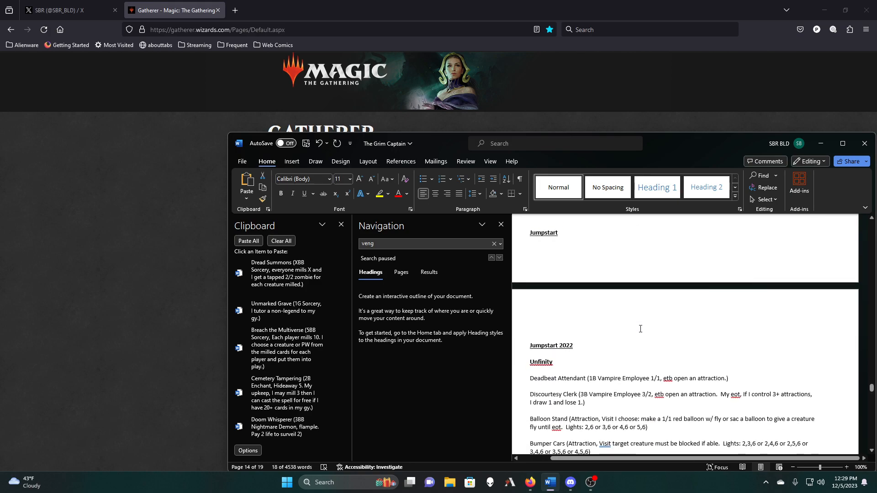
scroll(down, 3)
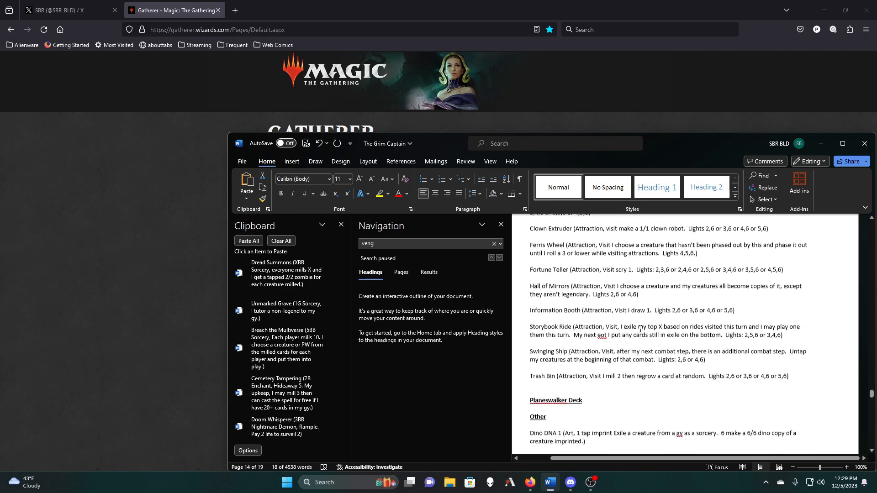
scroll(down, 3)
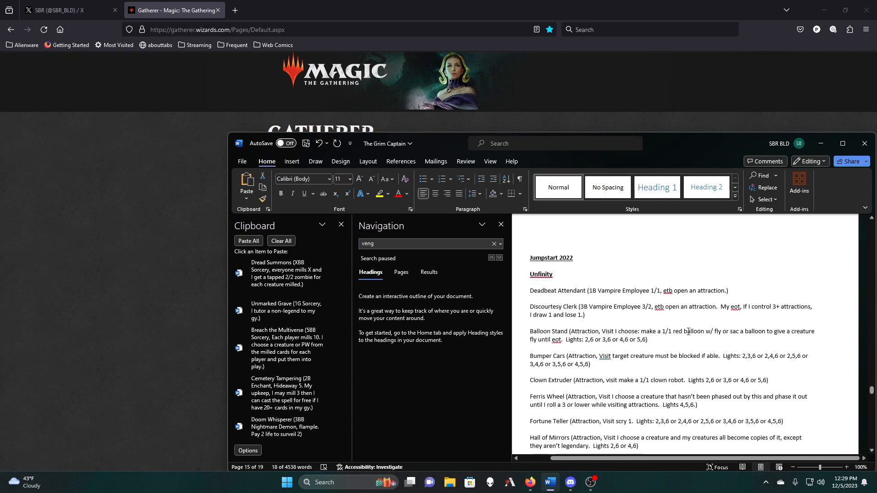
scroll(down, 3)
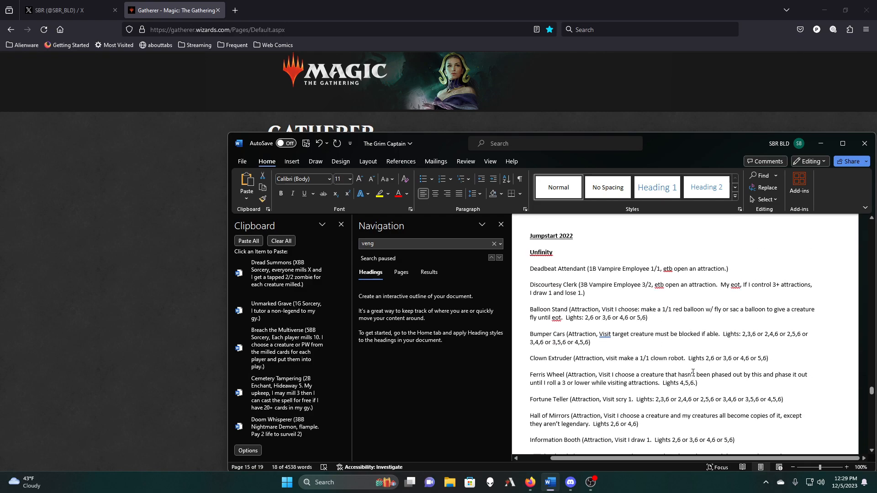
scroll(down, 3)
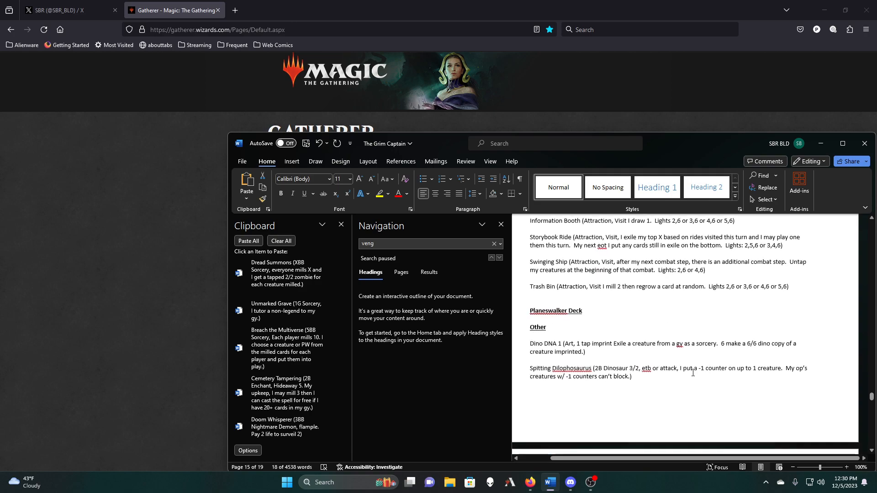
scroll(down, 3)
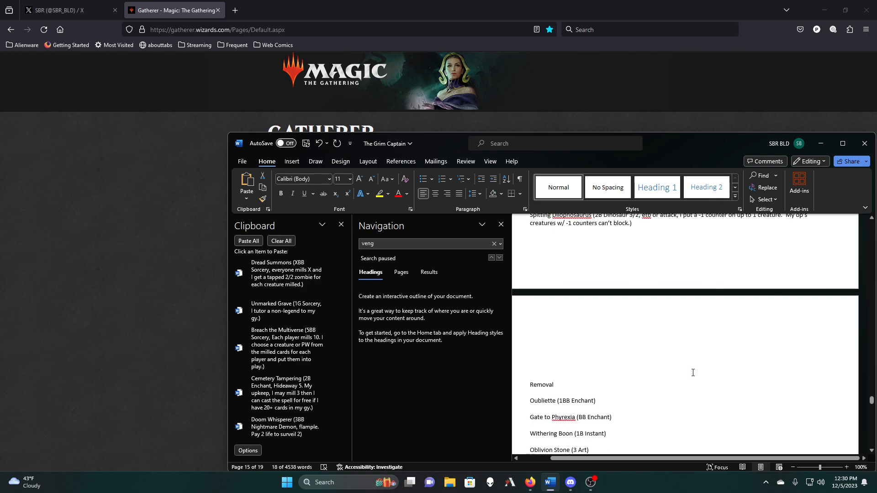
scroll(down, 3)
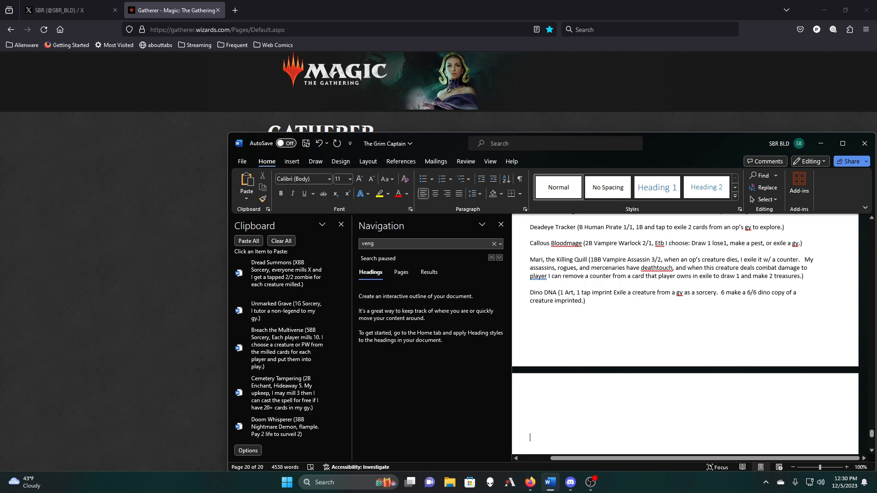
Add a 'Self Mill' heading on the last page of the document
text(Se)
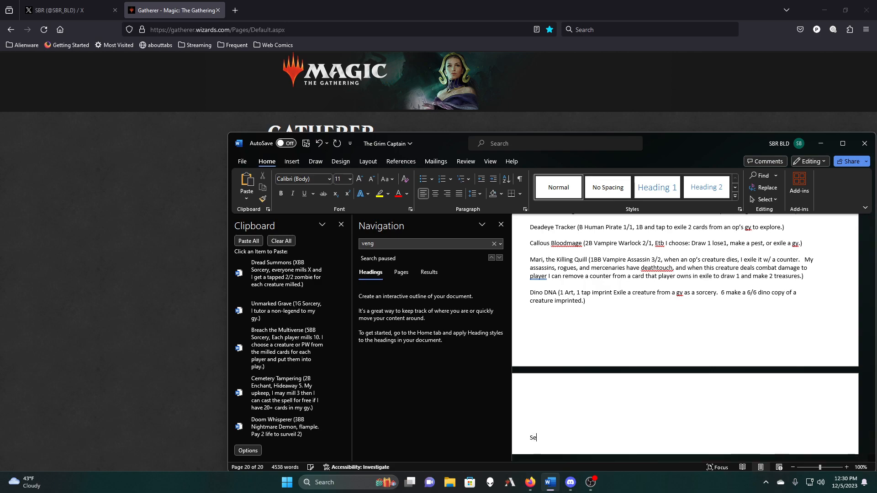
text(lf Mill)
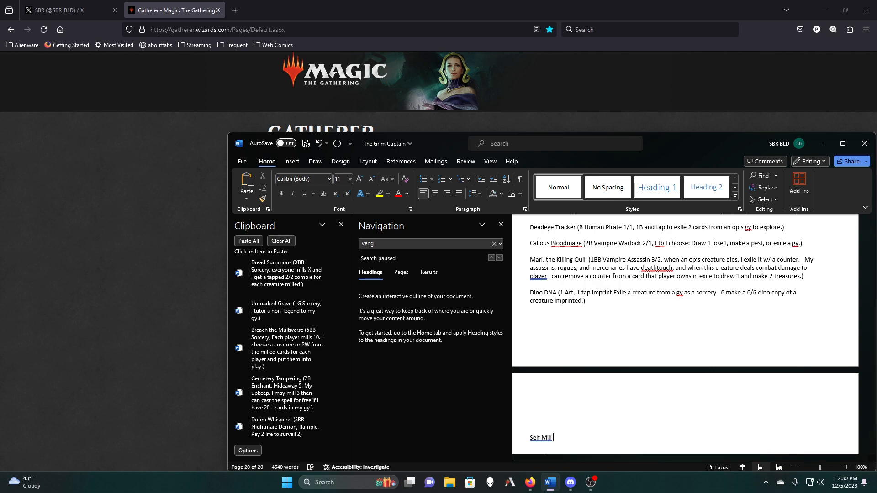
scroll(down, 3)
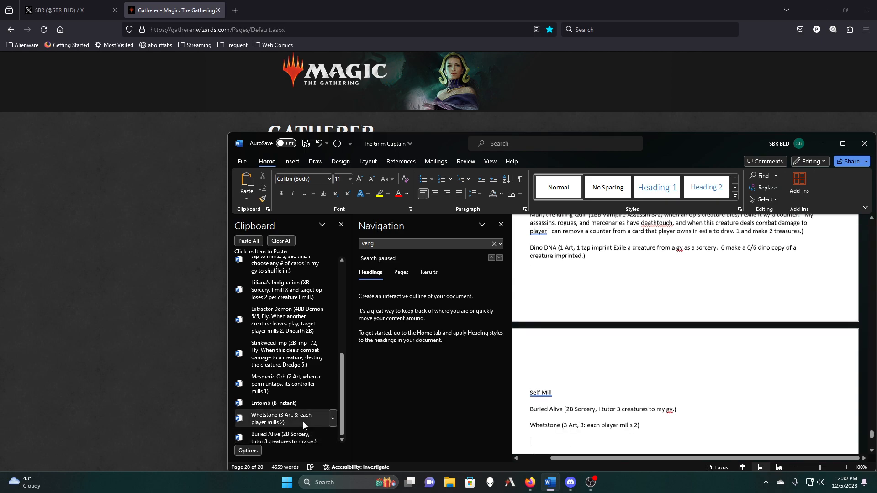
Paste the thirteen collected card entries (Entomb, Mesmeric Orb, Liliana's Indignation, Perpetual Timepiece and the rest) under the heading
click(273, 403)
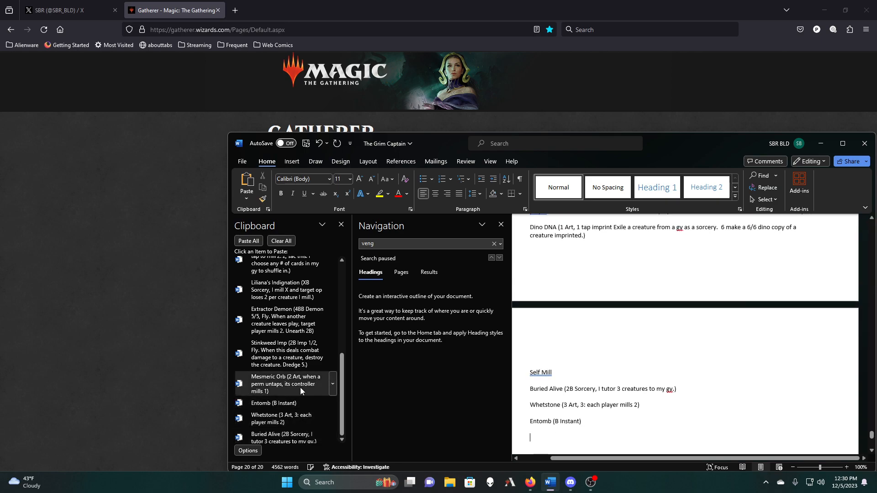
click(285, 384)
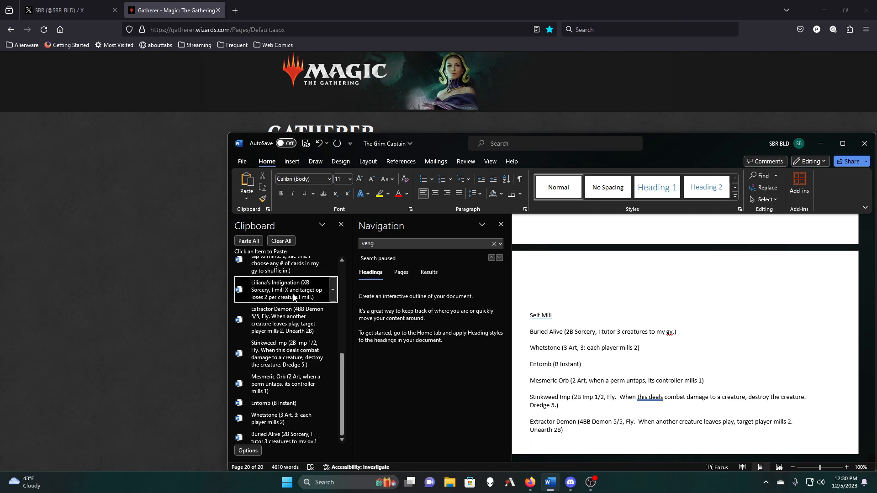
click(285, 289)
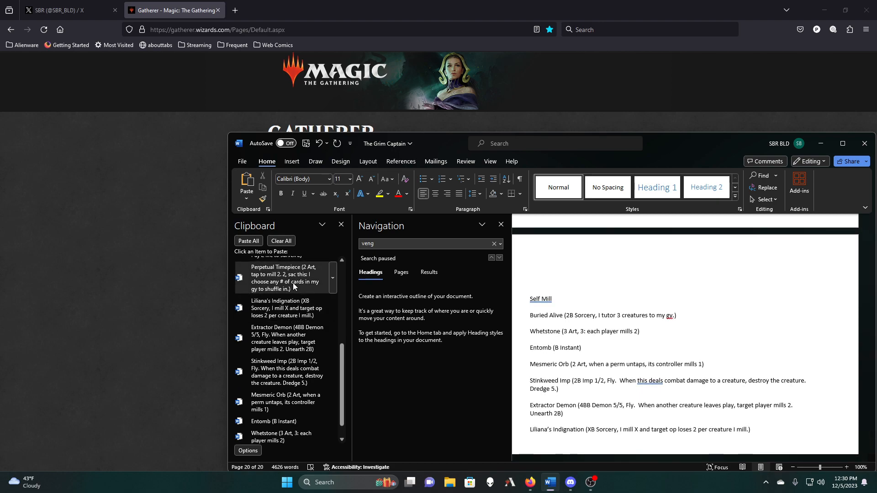
click(285, 278)
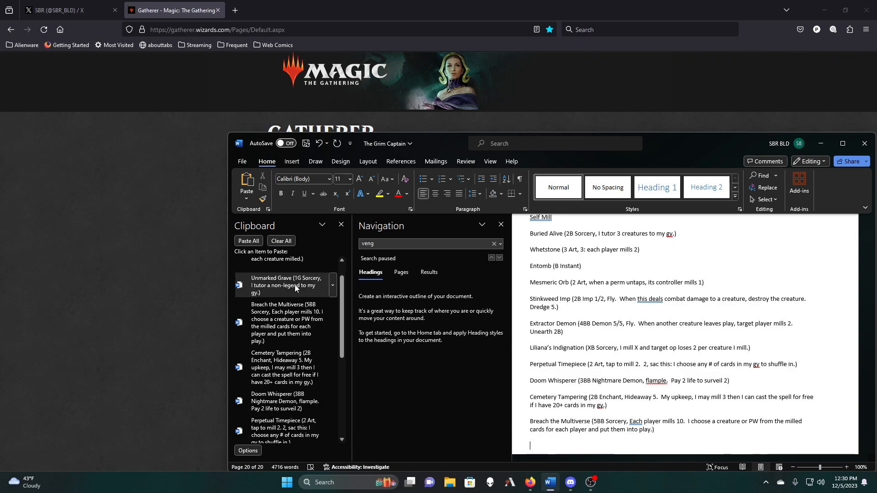
click(286, 286)
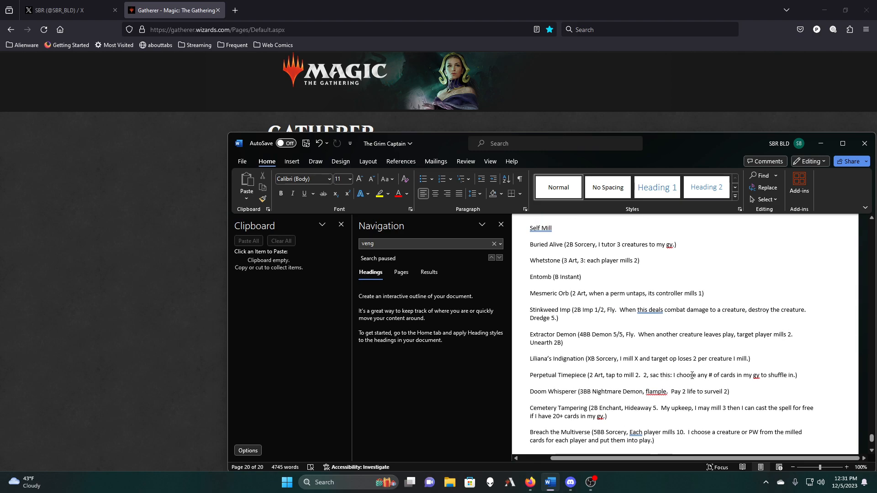
Cut the Unmarked Grave entry out of the Self Mill list
scroll(down, 3)
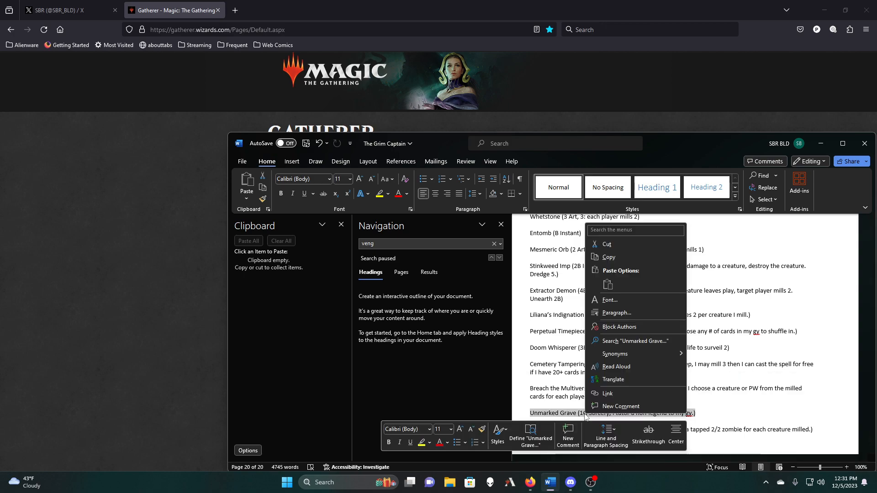
click(609, 257)
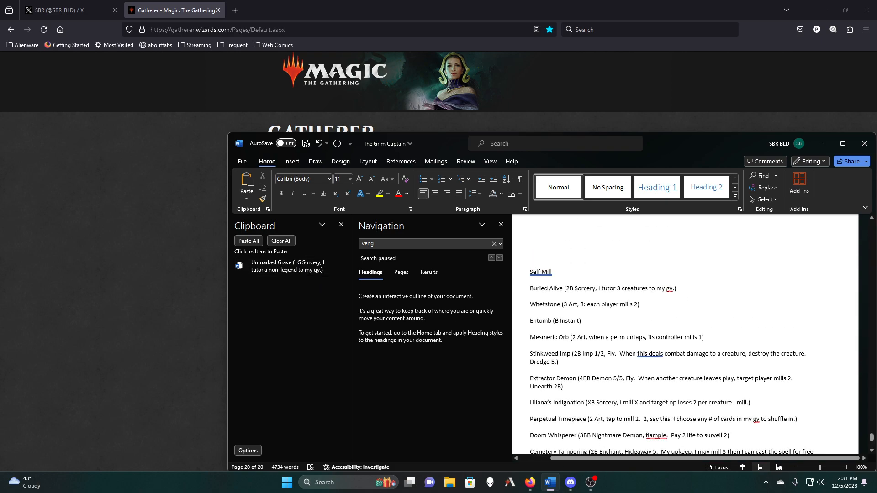
click(559, 362)
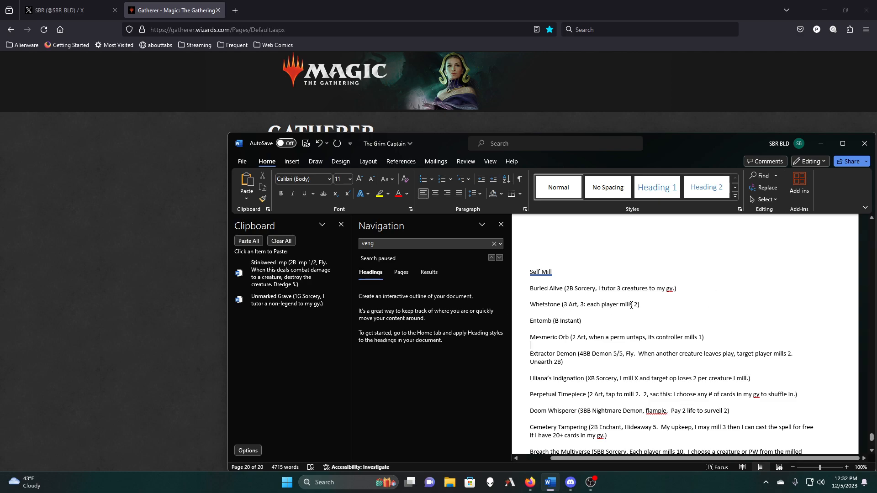
mouse_move(448, 387)
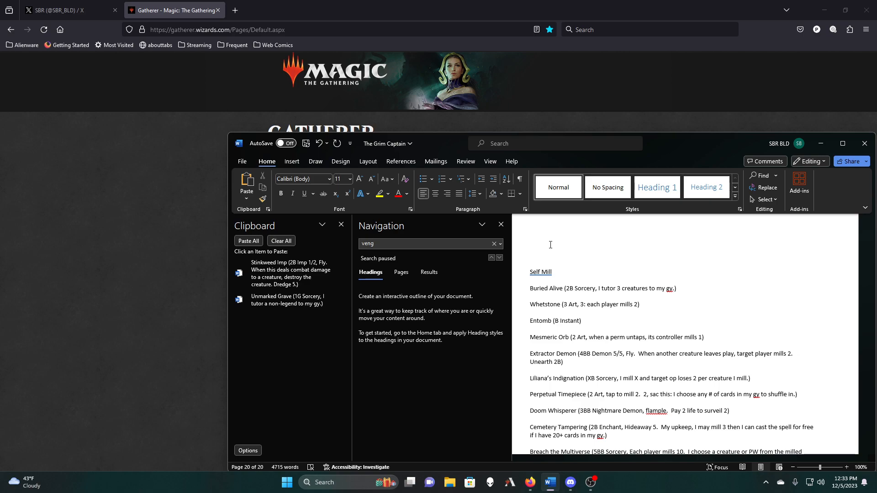
click(530, 345)
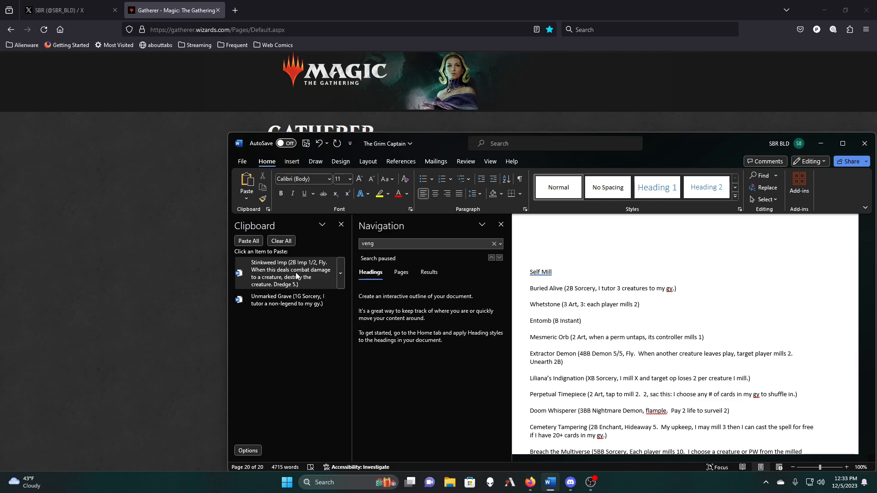
click(530, 346)
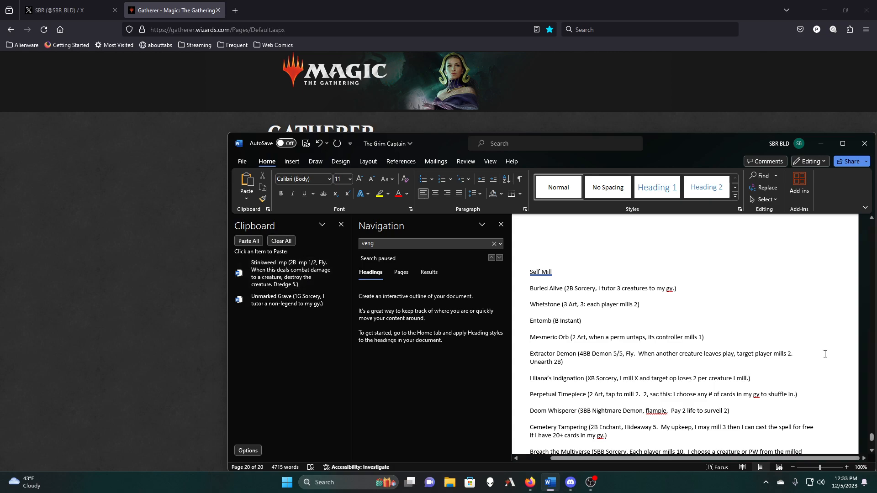
mouse_move(667, 323)
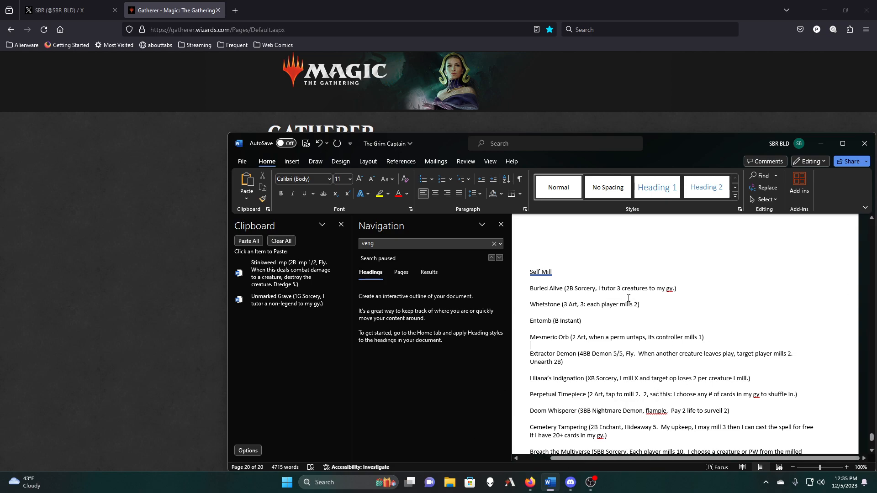
Select the Liliana's Indignation entry in the Self Mill list and bring up its context menu
scroll(down, 3)
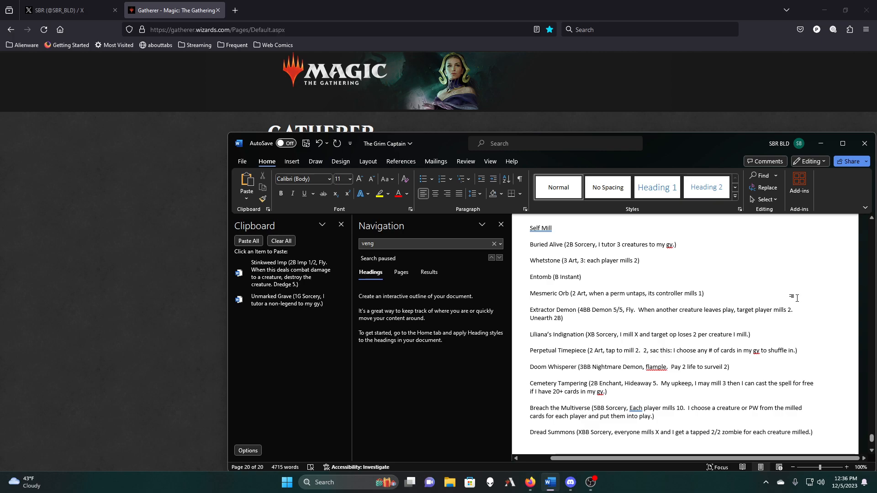
click(530, 302)
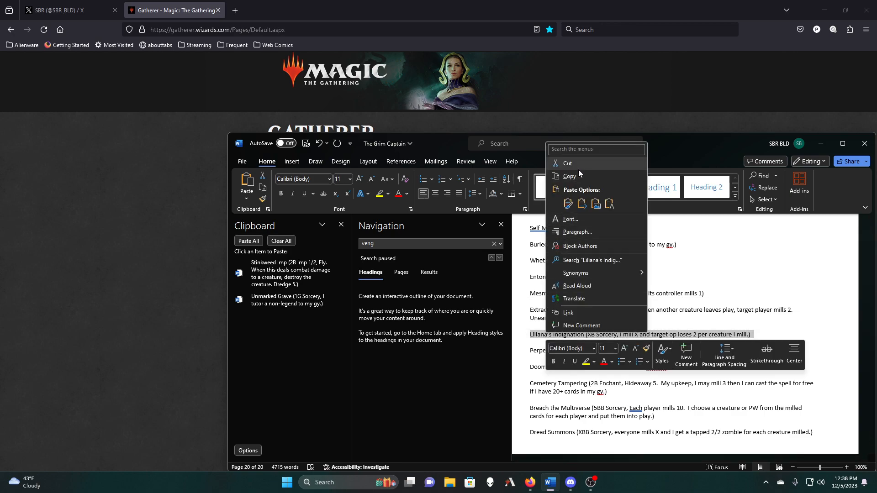
Cut Liliana's Indignation, then select Dread Summons and bring up its context menu to cut it
click(568, 163)
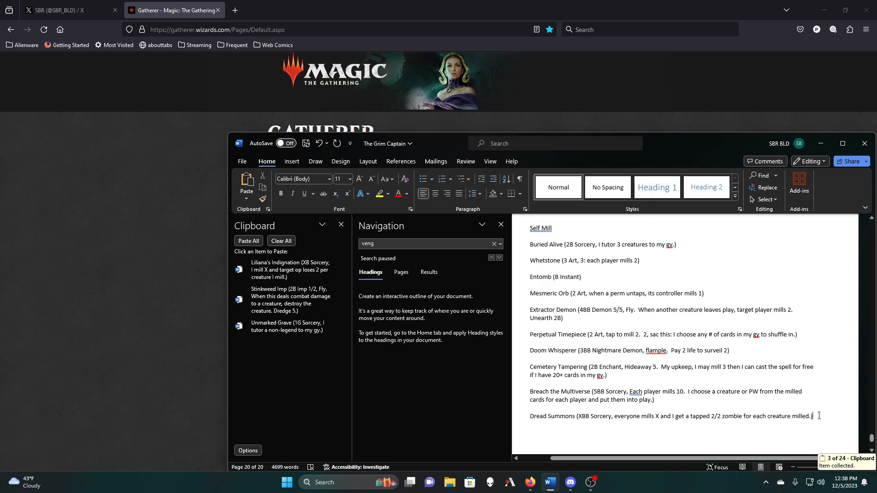
triple_click(670, 417)
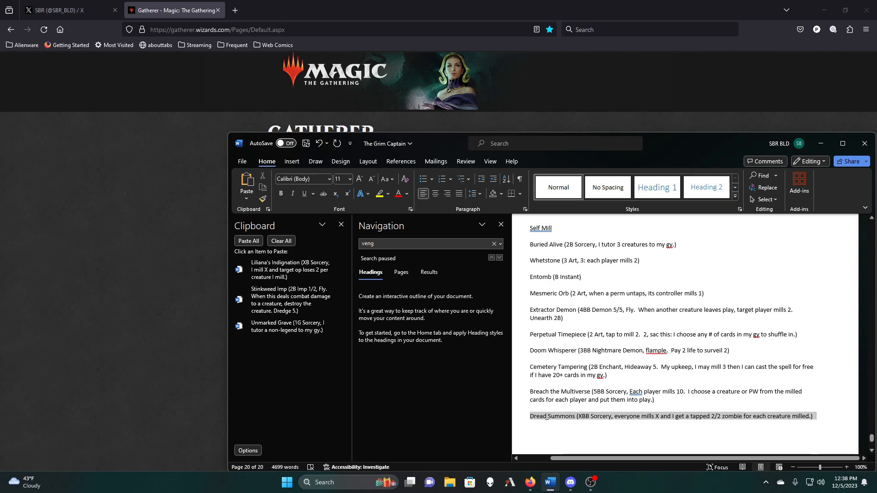
right_click(670, 416)
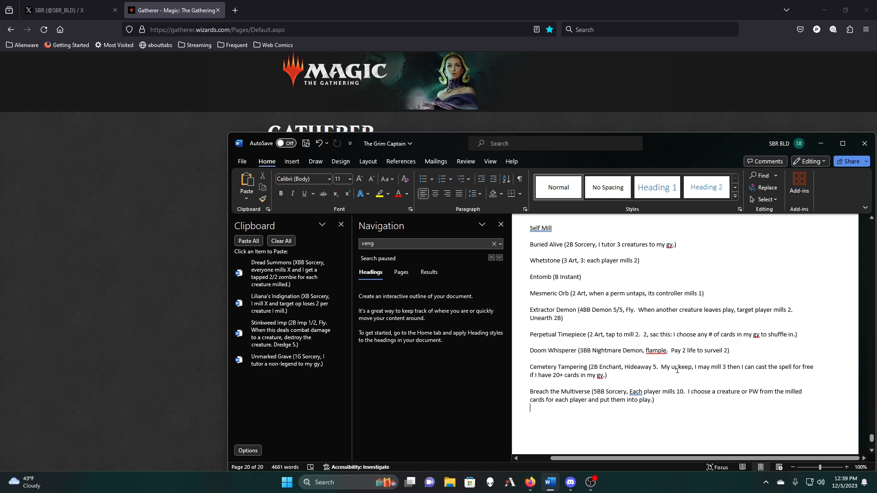
mouse_move(627, 421)
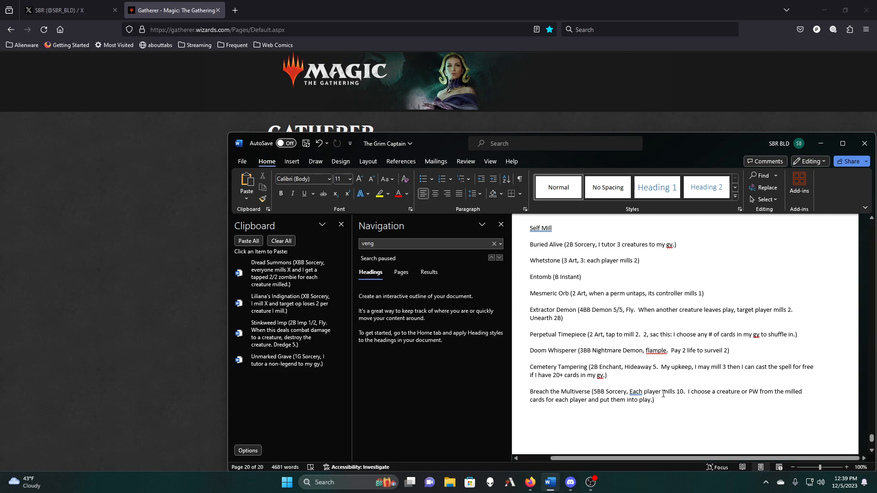
mouse_move(548, 334)
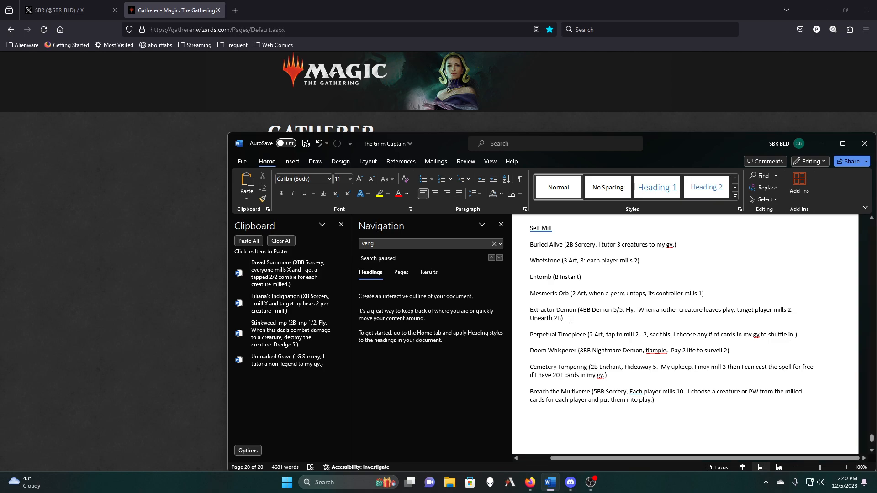
Select the Extractor Demon entry and cut it from the Self Mill list
drag(530, 310, 564, 318)
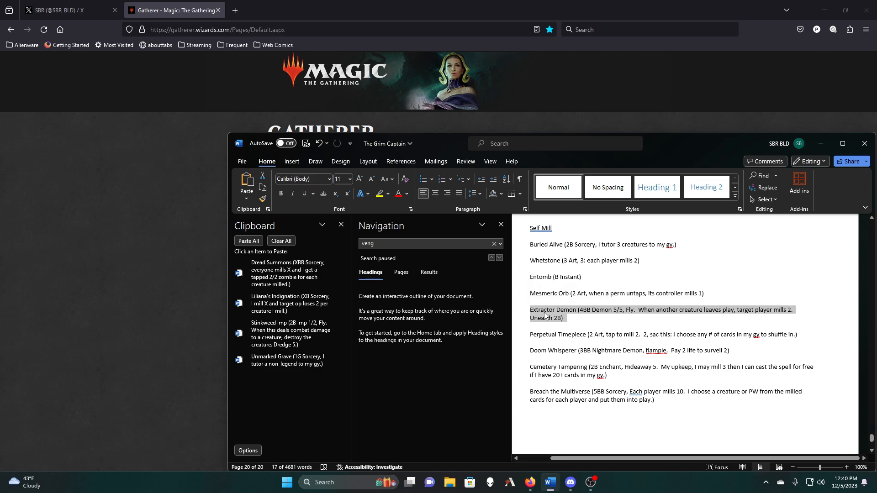
right_click(550, 312)
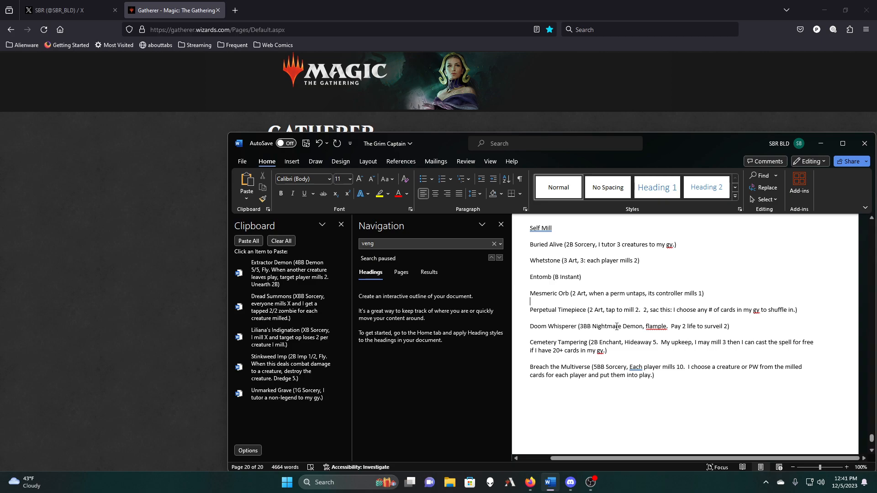
mouse_move(642, 340)
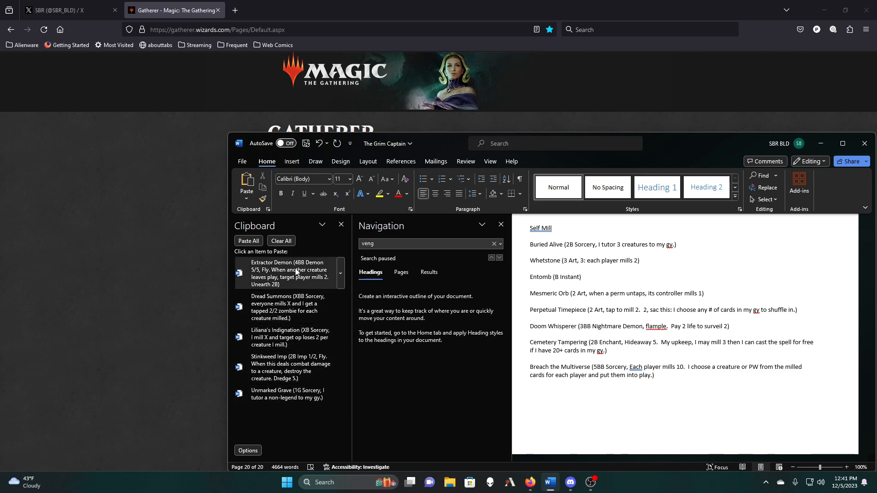
Search 'extra', 'summon', 'stin' and 'unmark' to find and delete those cards' other listings
click(530, 309)
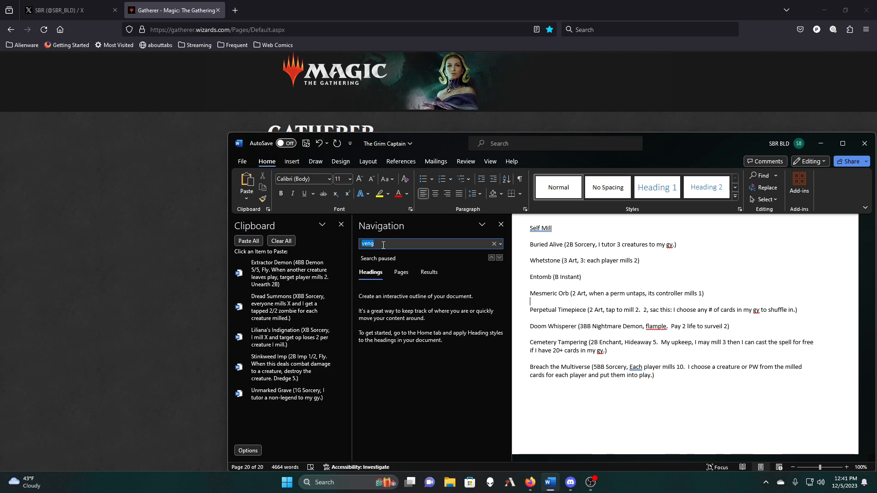
text(extra)
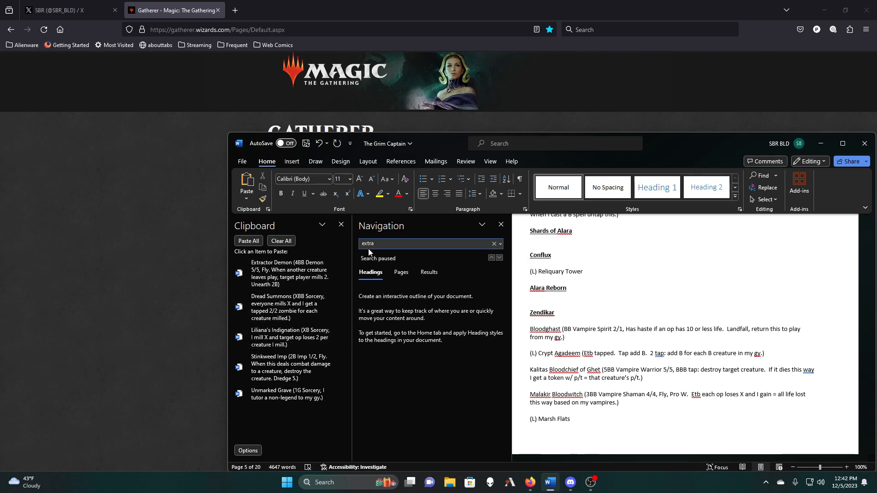
text(su)
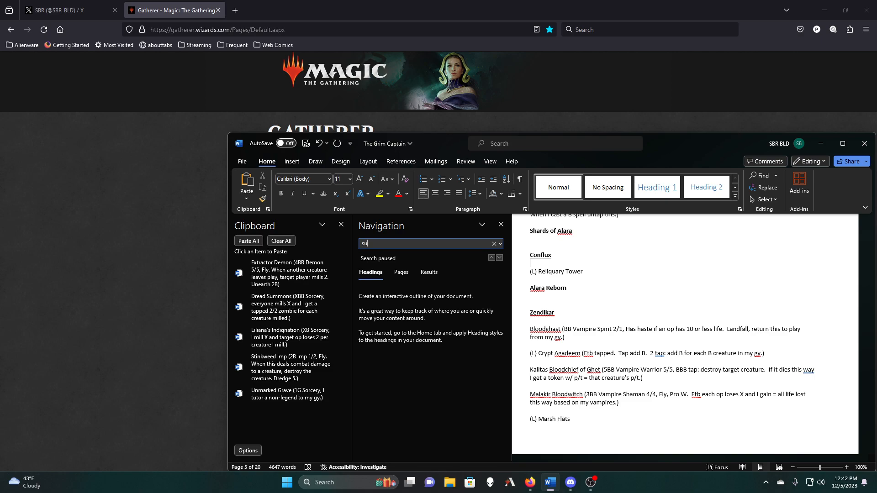
text(mmon)
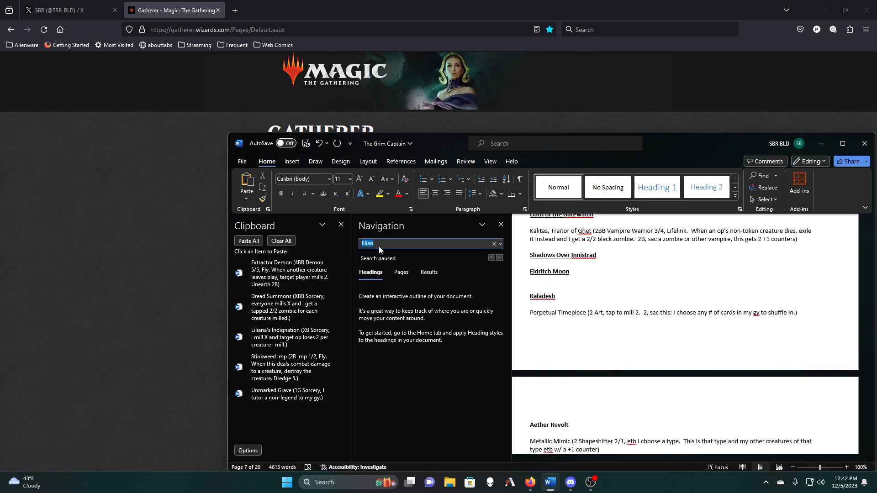
text(stink)
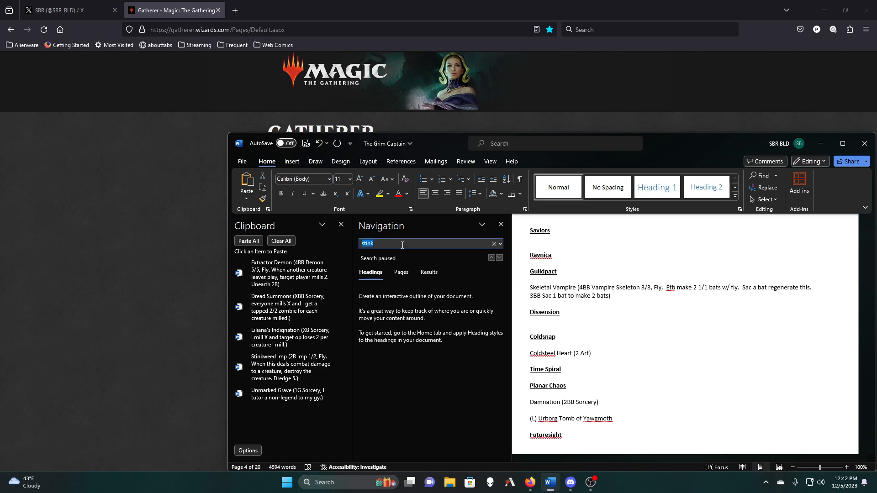
text(unmarked)
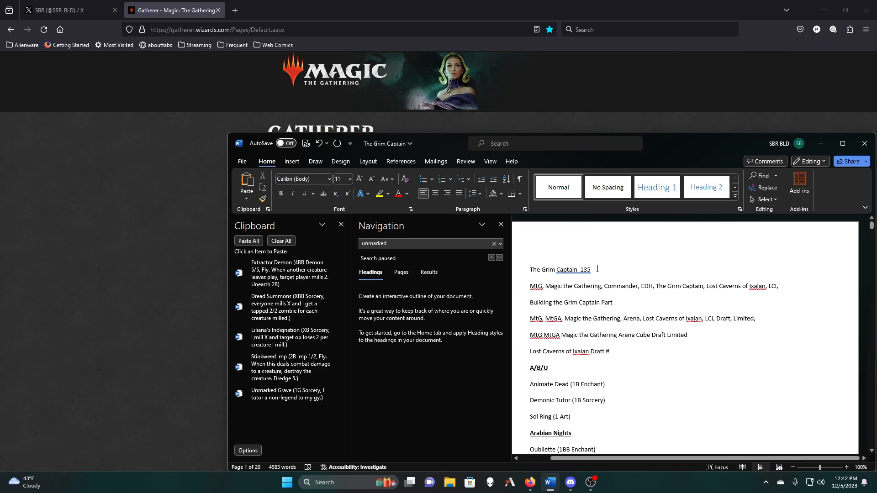
Replace the title count with 130 and clear all items from the Clipboard pane
text(130)
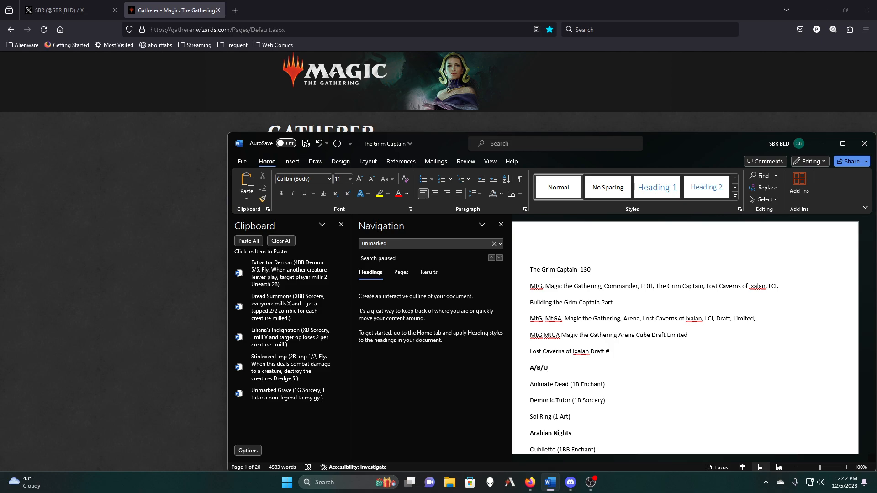
click(590, 269)
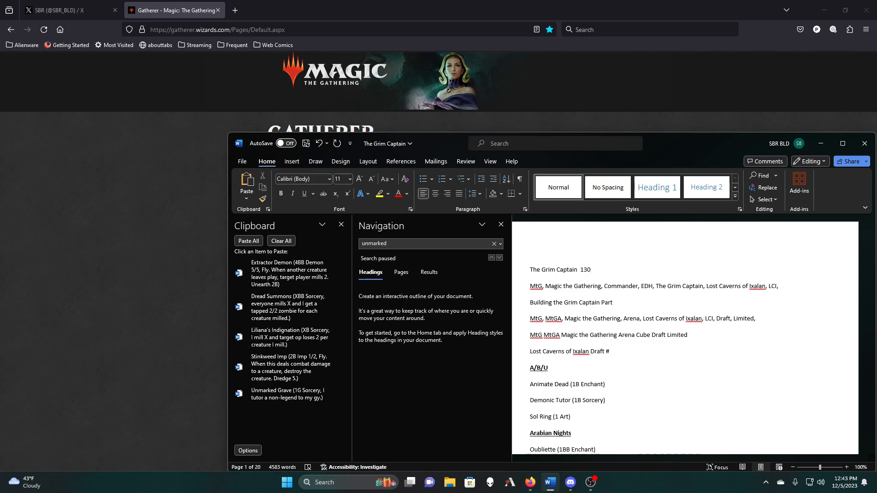
click(281, 241)
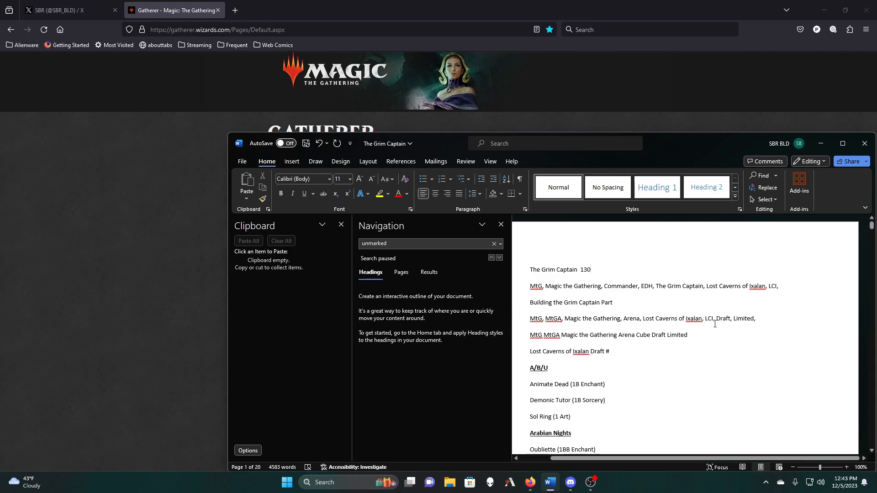
scroll(down, 3)
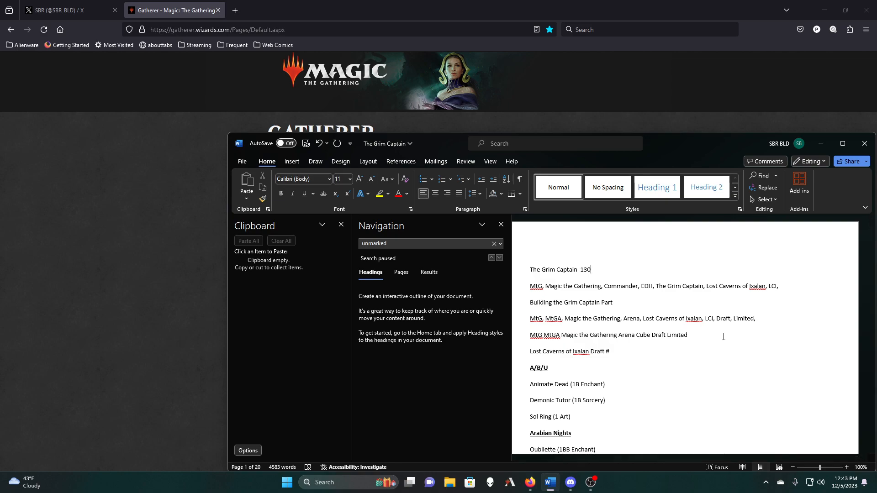
mouse_move(718, 338)
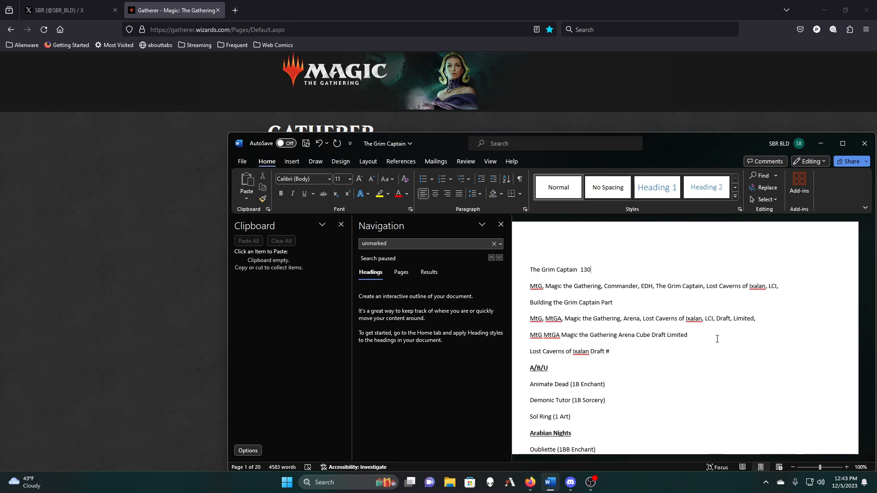